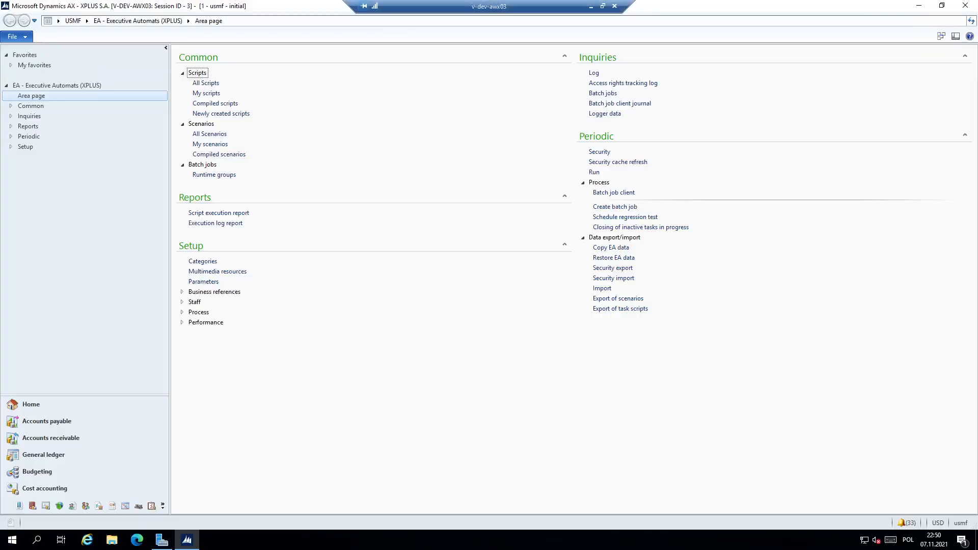
mouse_move(346, 429)
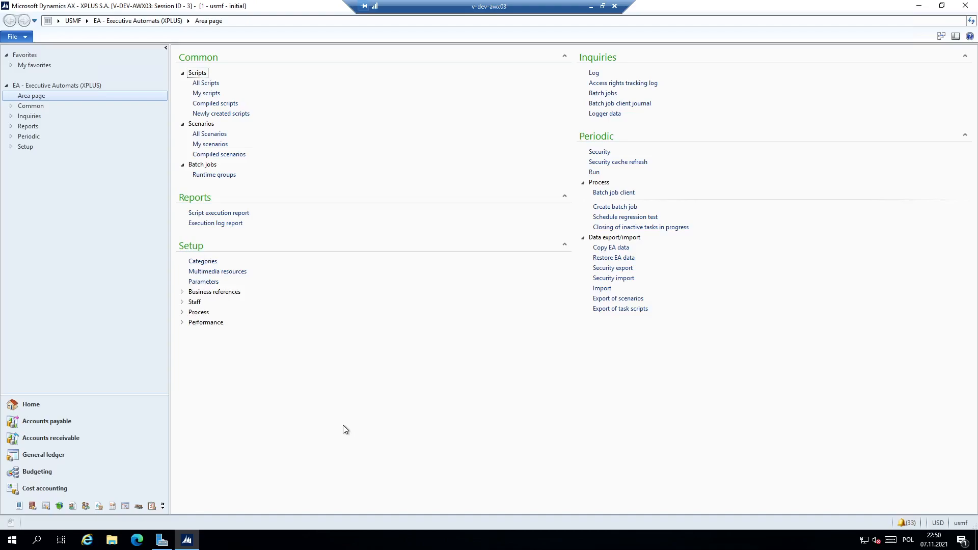
mouse_move(392, 412)
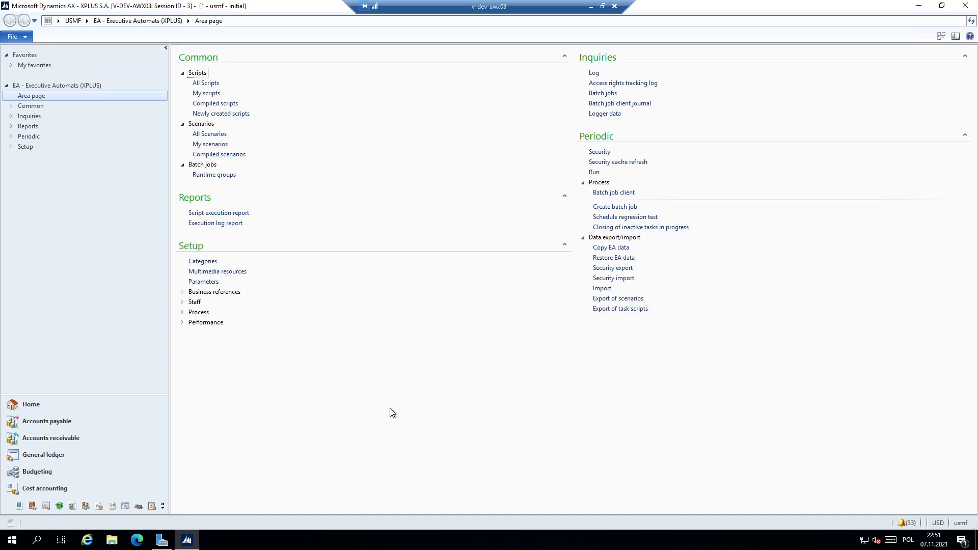
mouse_move(306, 187)
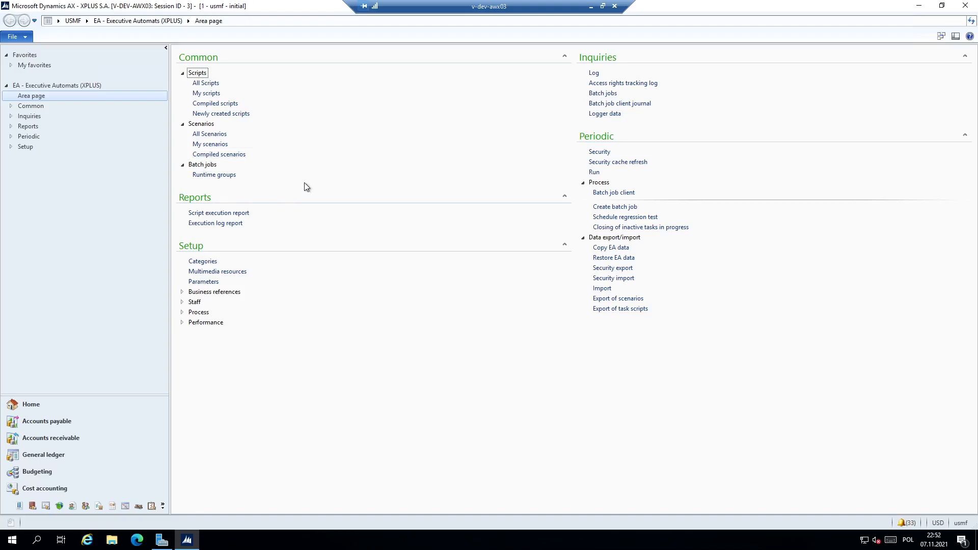
mouse_move(353, 210)
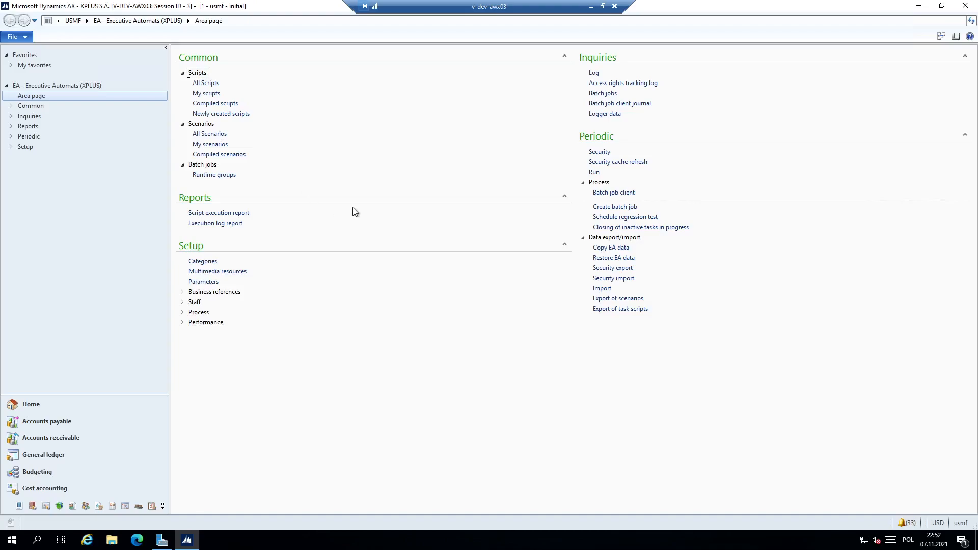
mouse_move(414, 198)
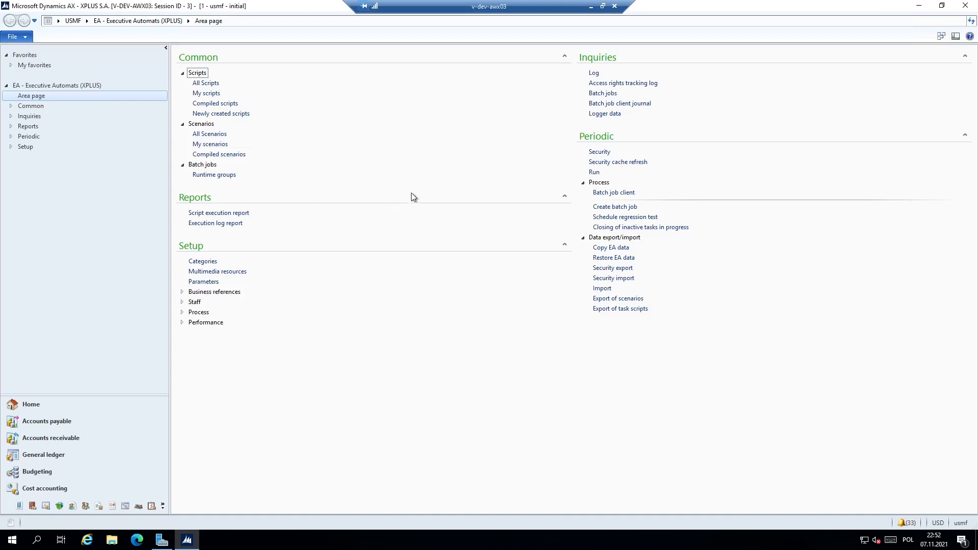
mouse_move(280, 227)
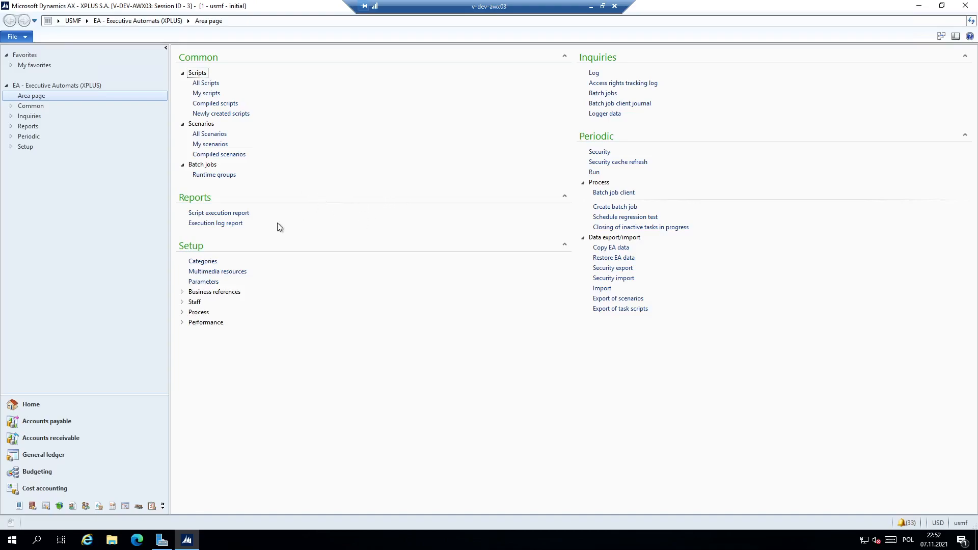
mouse_move(687, 120)
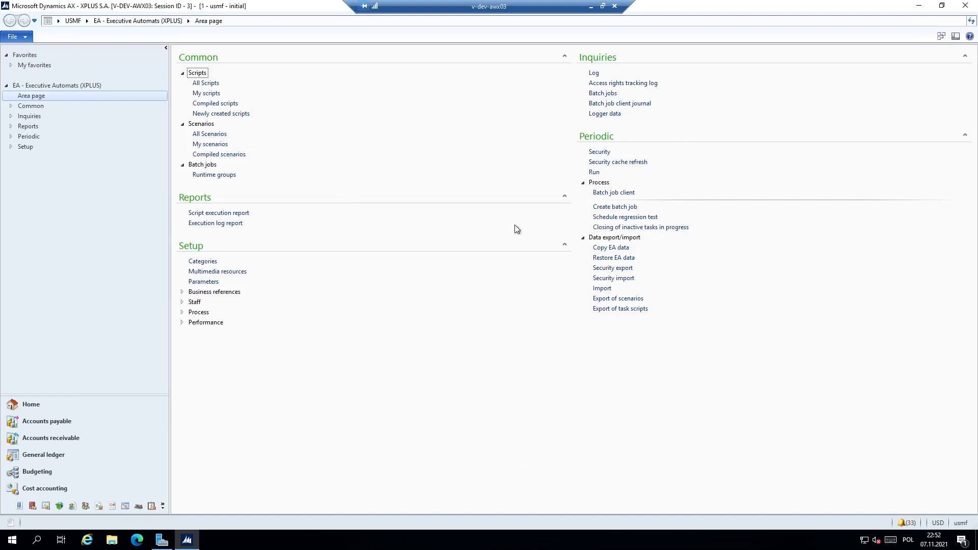
mouse_move(538, 392)
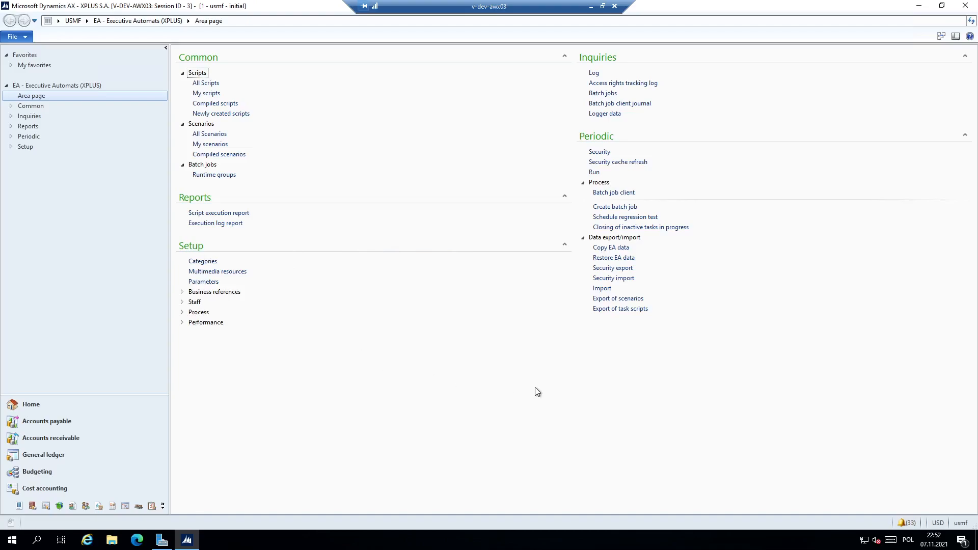
mouse_move(456, 386)
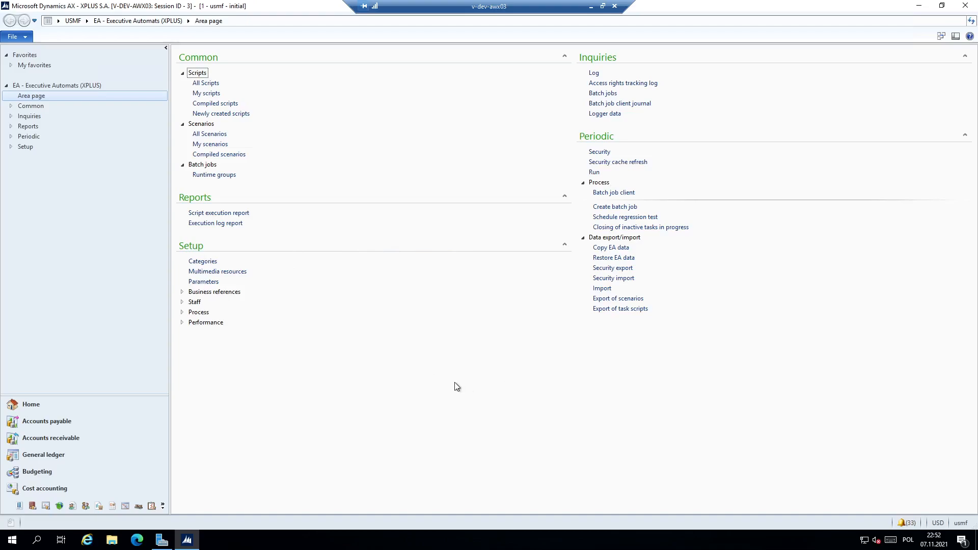
mouse_move(454, 380)
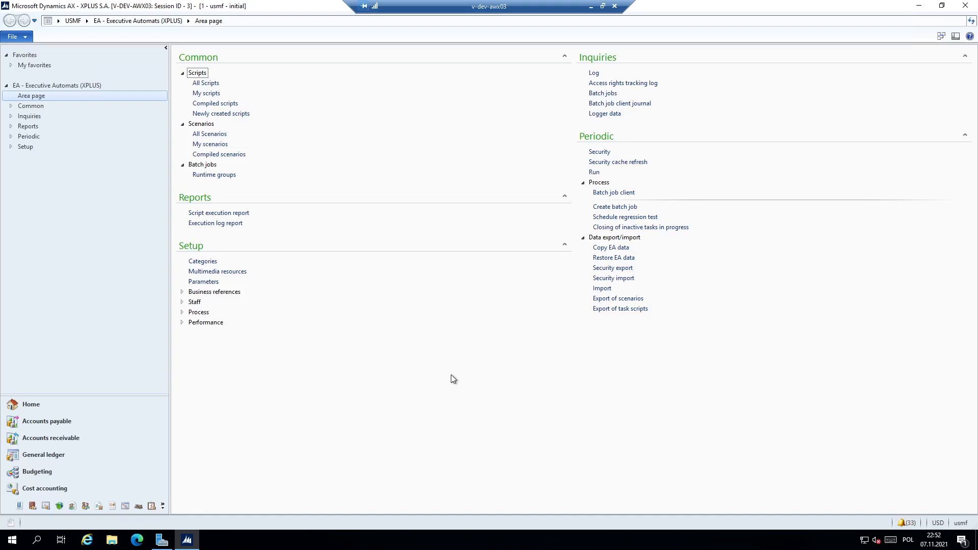
mouse_move(222, 88)
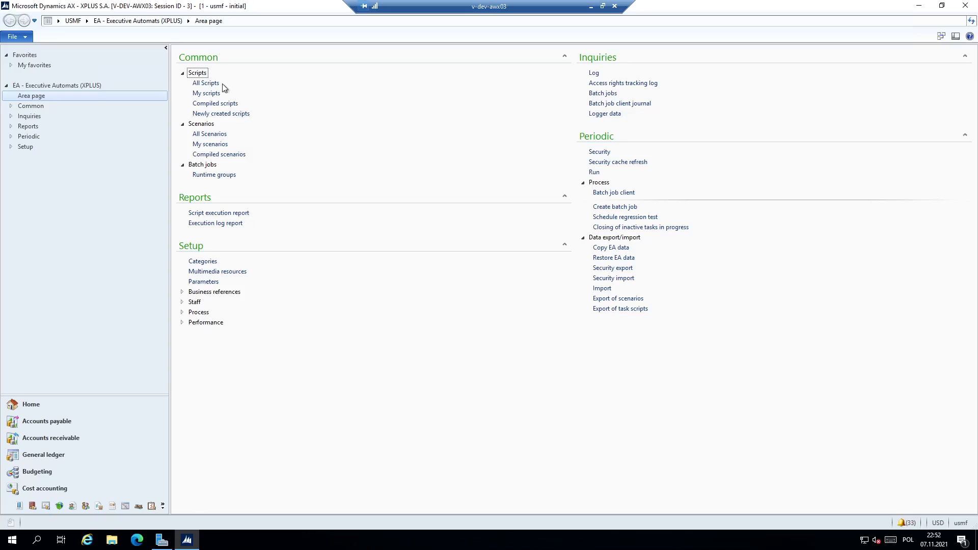
Open the All Scripts list under Common > Scripts.
click(205, 83)
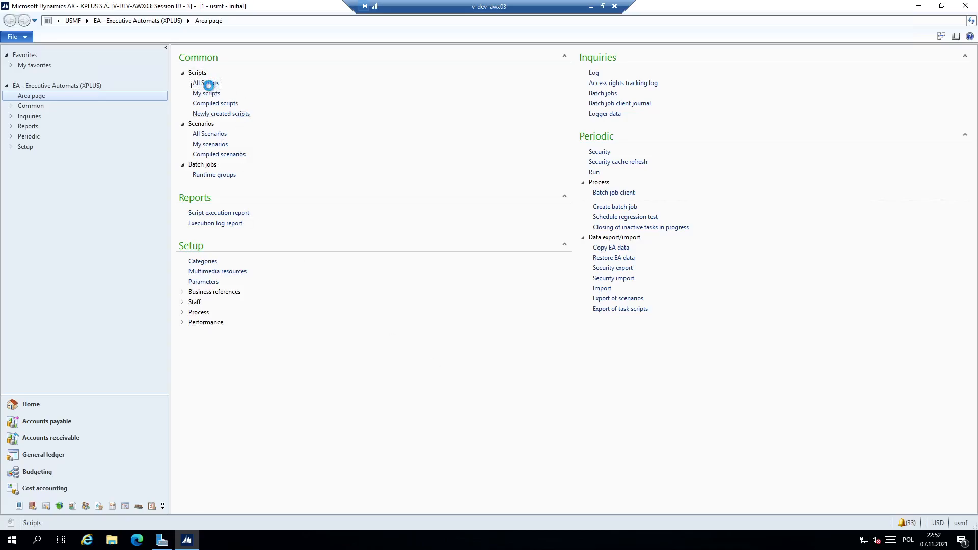
click(205, 84)
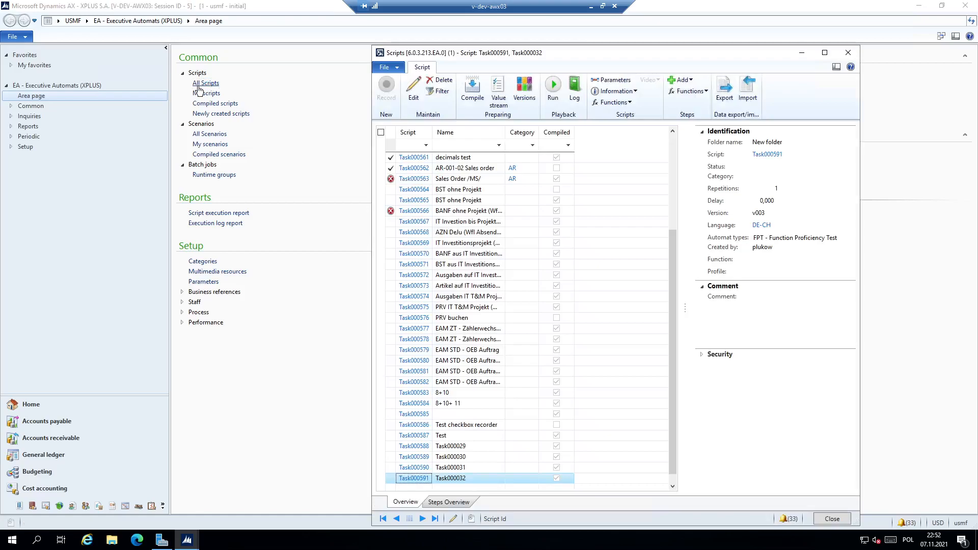
scroll(up, 3)
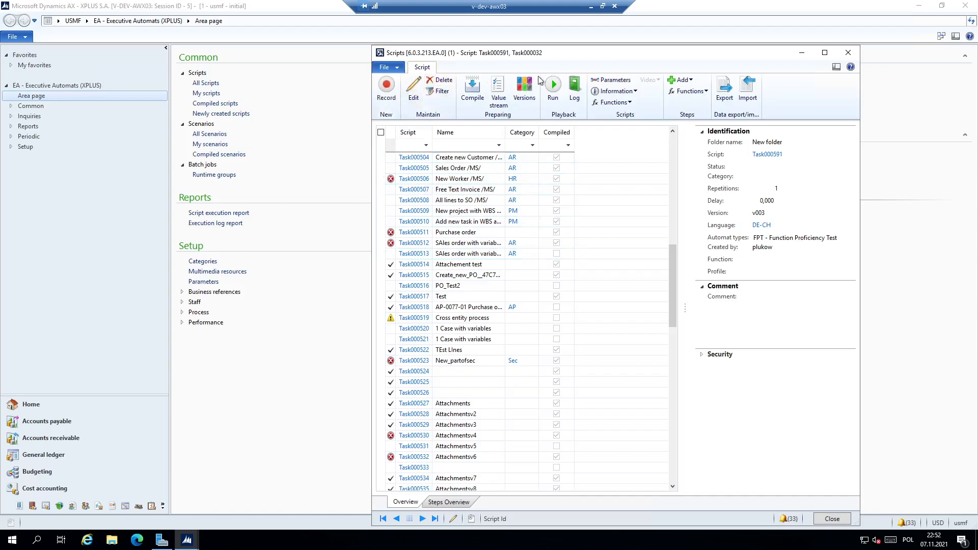
Record a new test script named FretextInvoice in category AR.
click(386, 88)
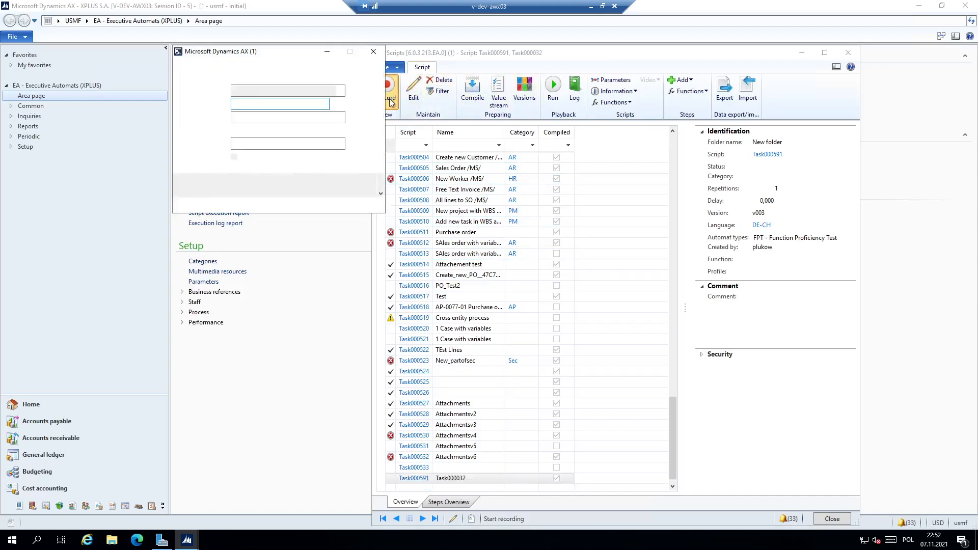
click(389, 91)
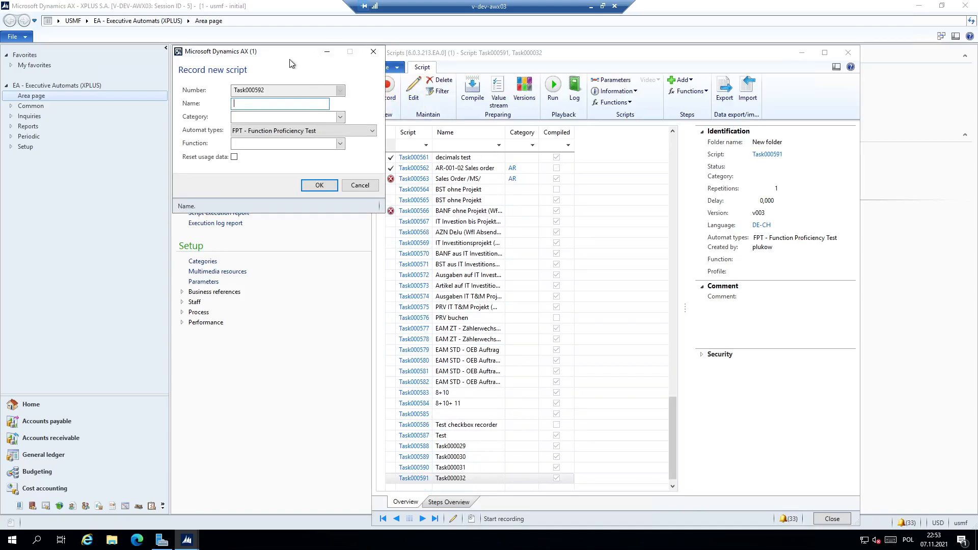
text(FretextInvoice)
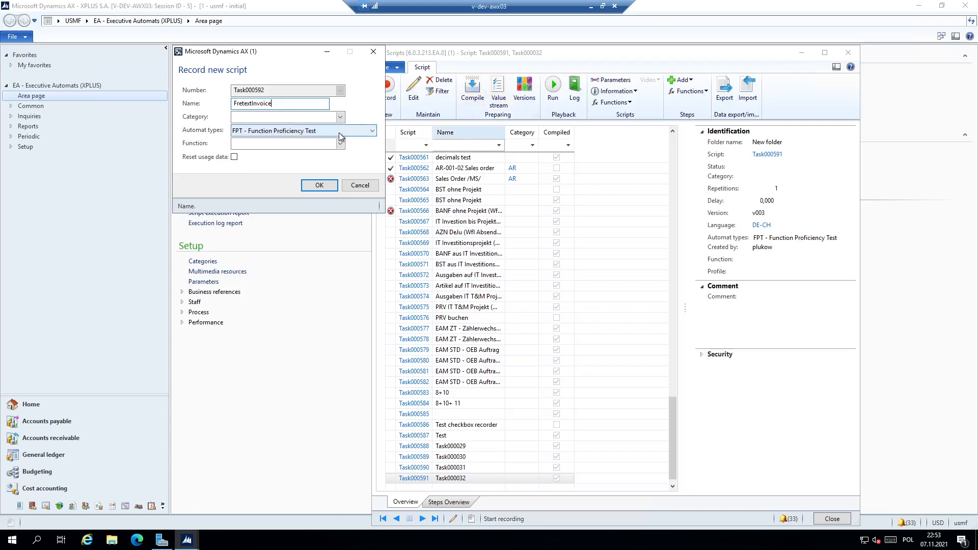
click(340, 118)
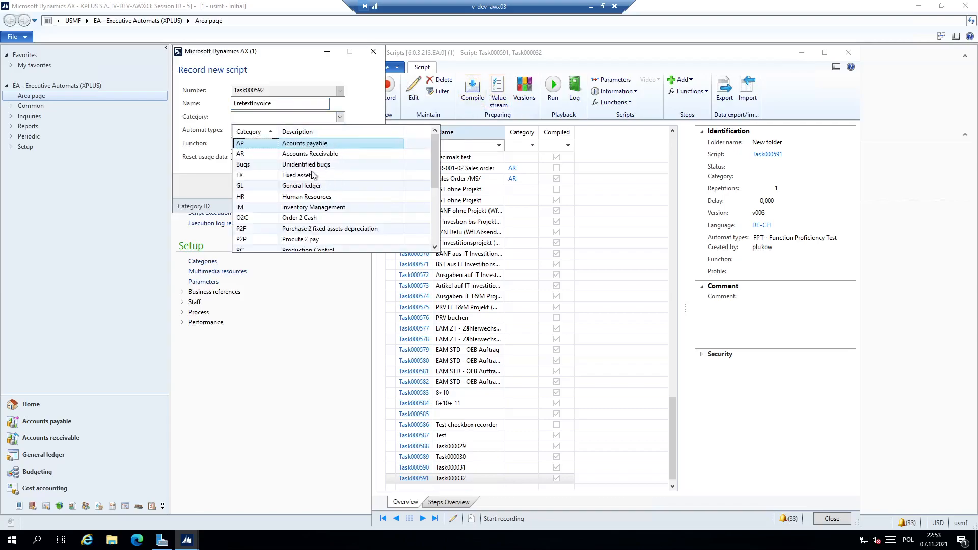
mouse_move(247, 184)
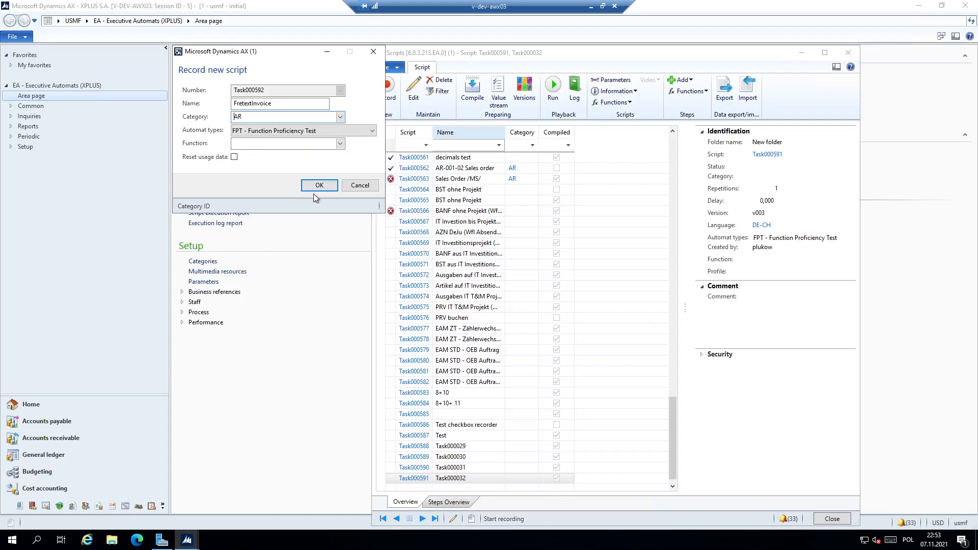
click(319, 186)
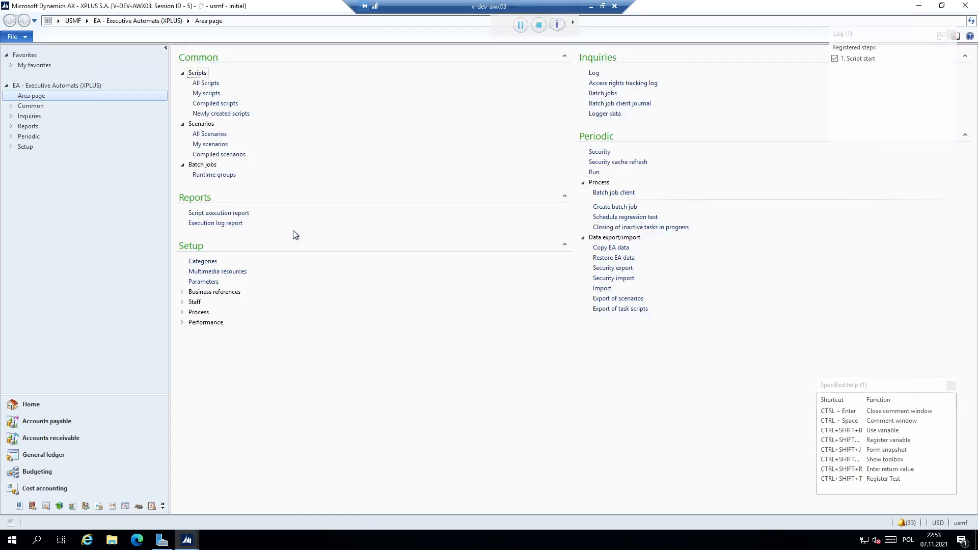
mouse_move(63, 403)
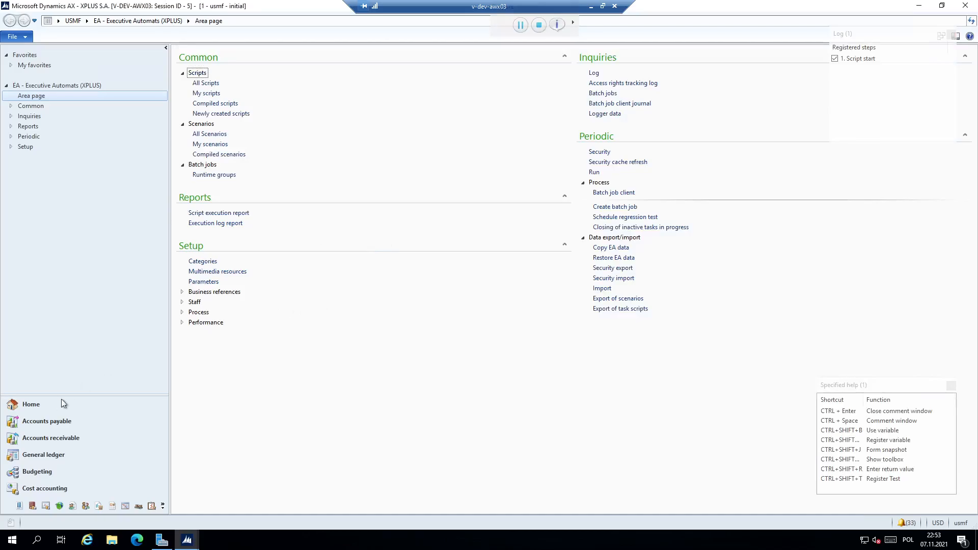
mouse_move(51, 437)
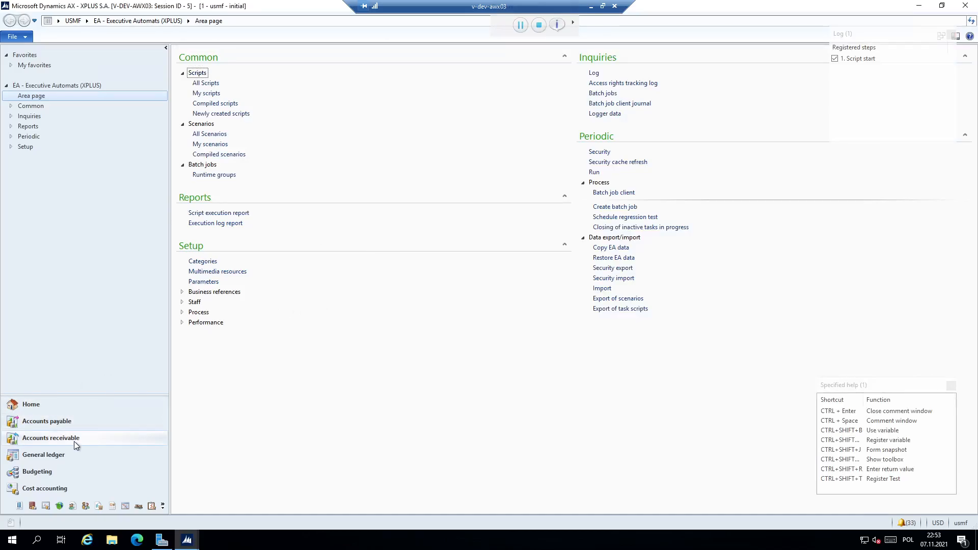
Open All free text invoices in Accounts receivable and create a new invoice.
click(51, 438)
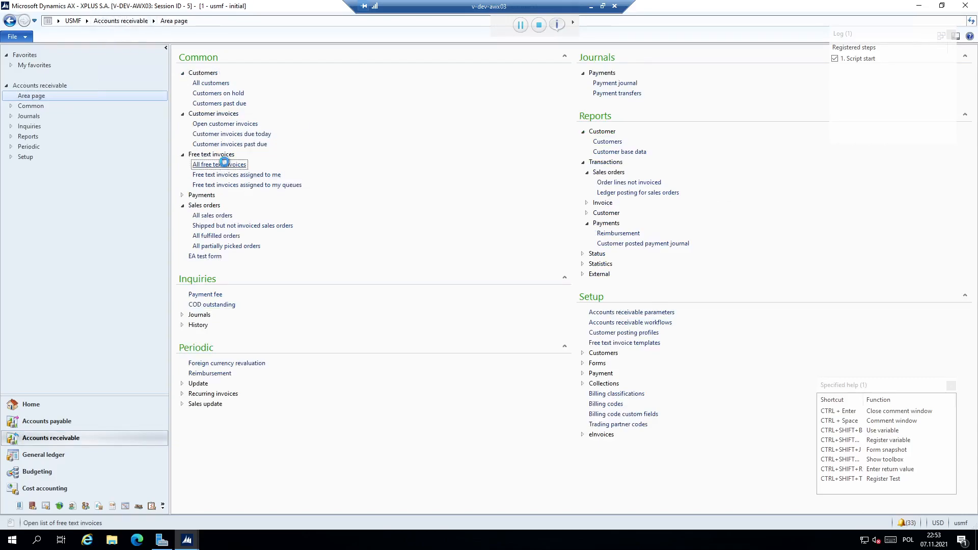
click(219, 164)
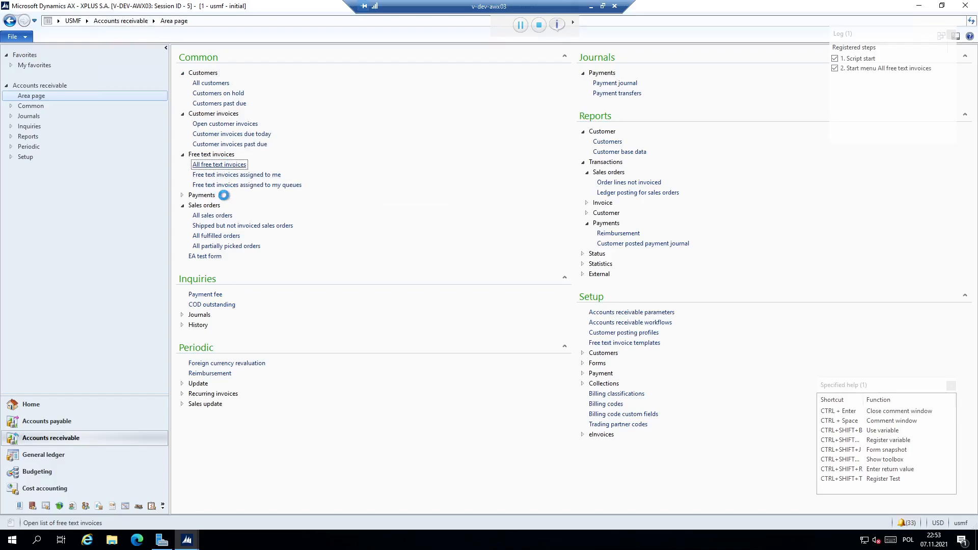
click(219, 164)
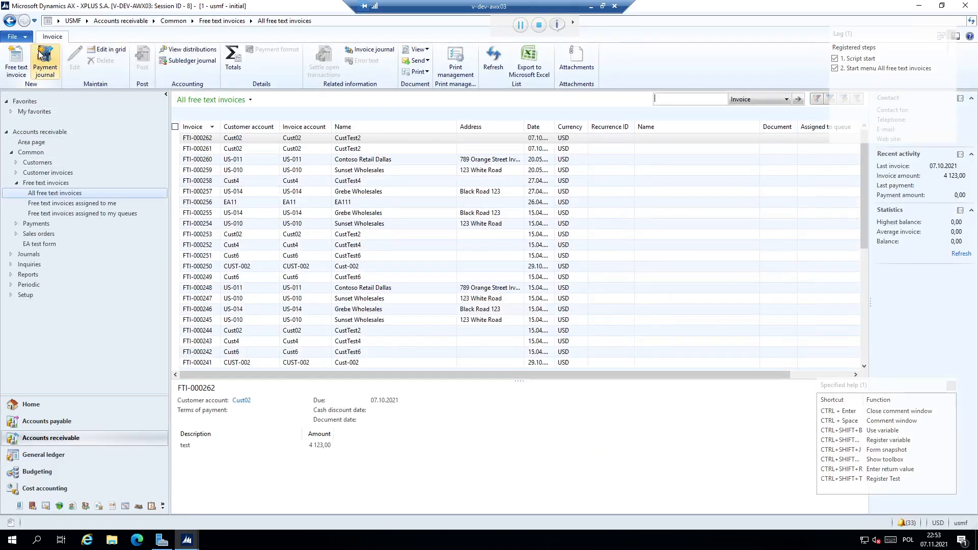
click(16, 61)
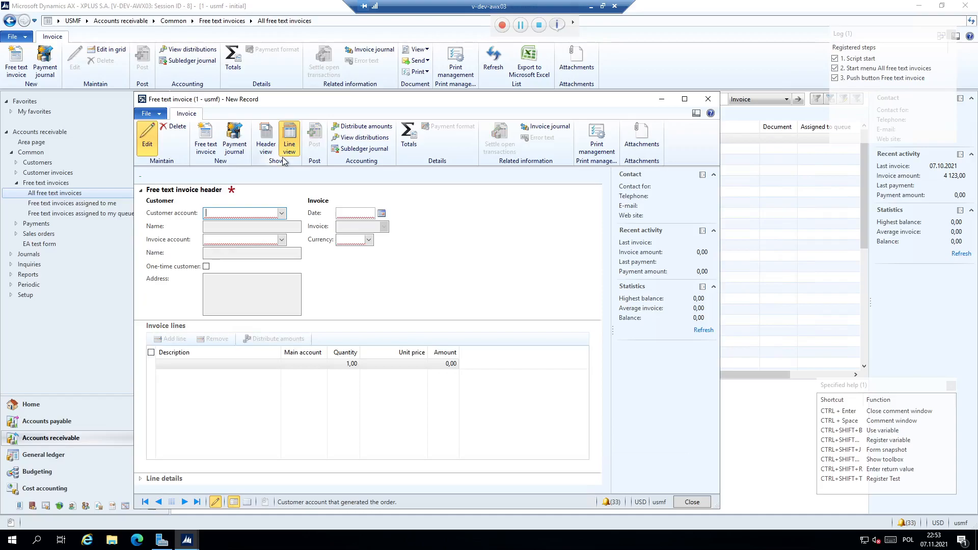
mouse_move(241, 180)
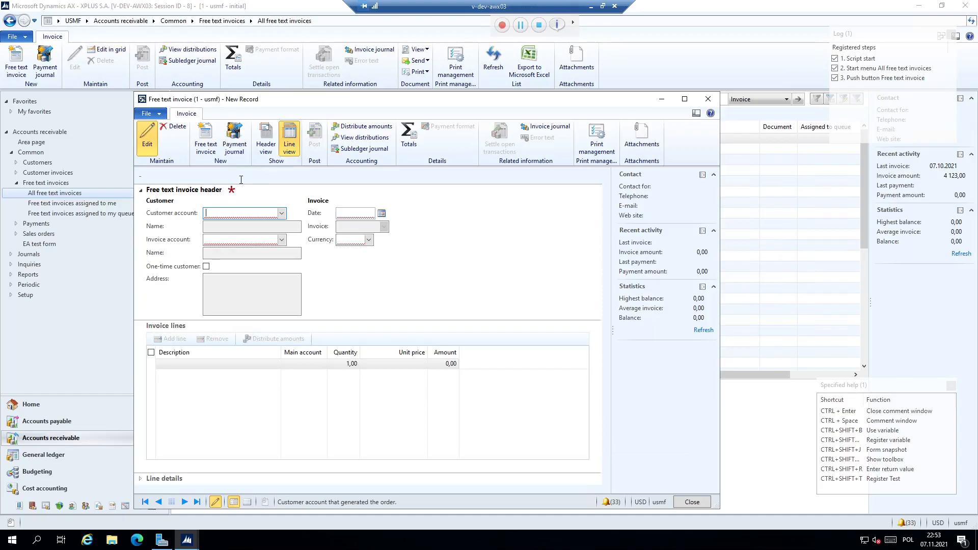
mouse_move(428, 106)
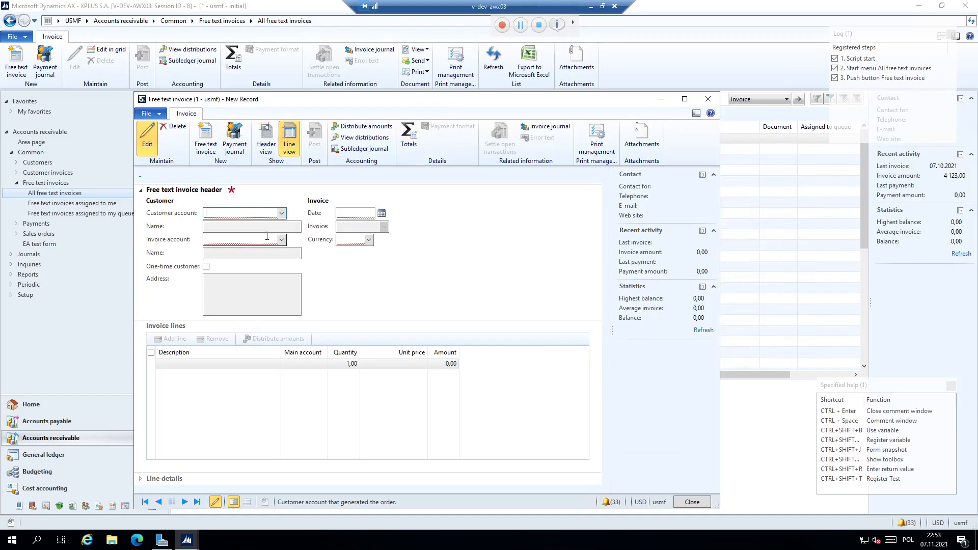
mouse_move(242, 239)
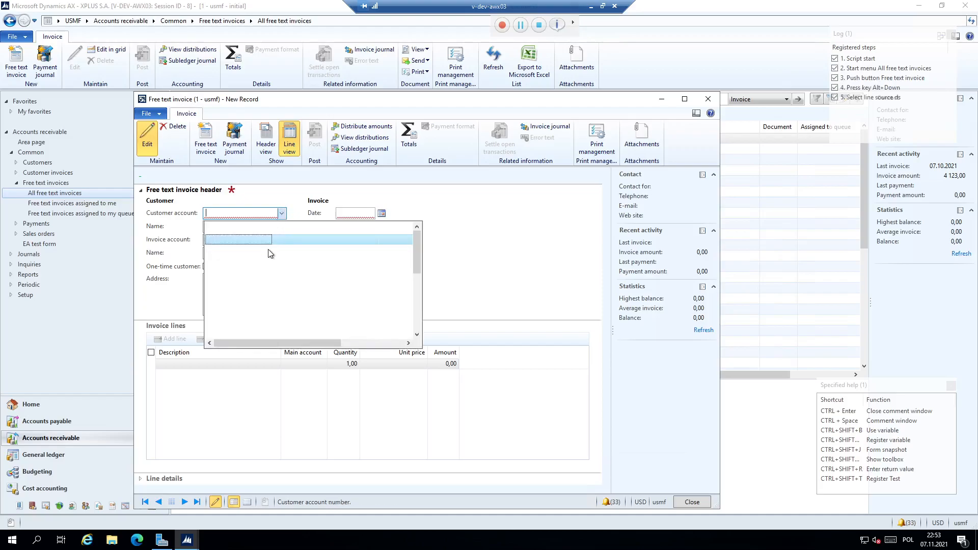
mouse_move(235, 272)
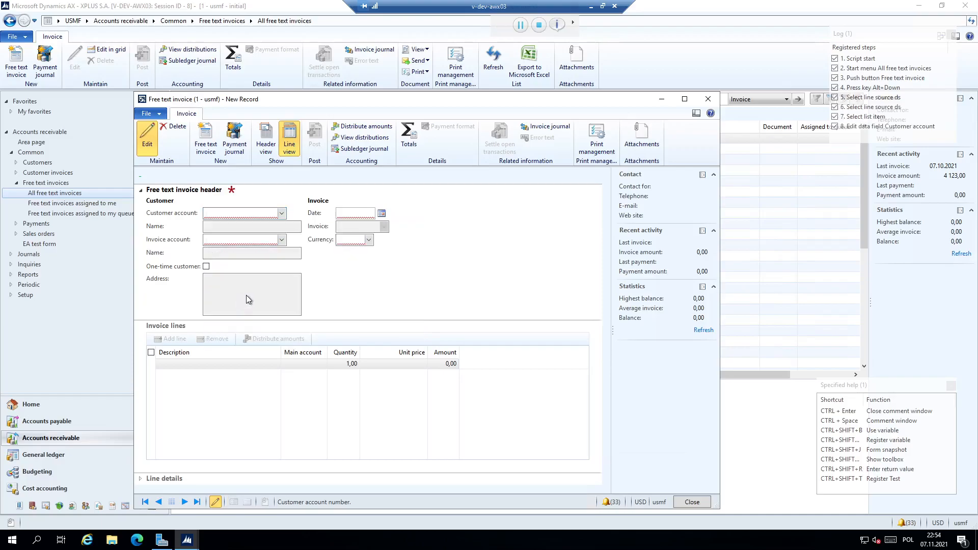
text(CUST/001)
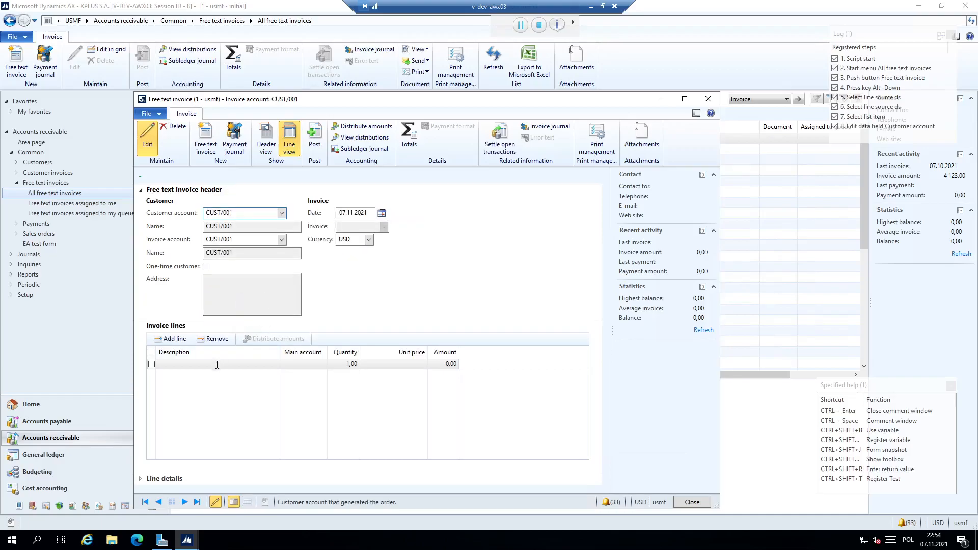
click(218, 364)
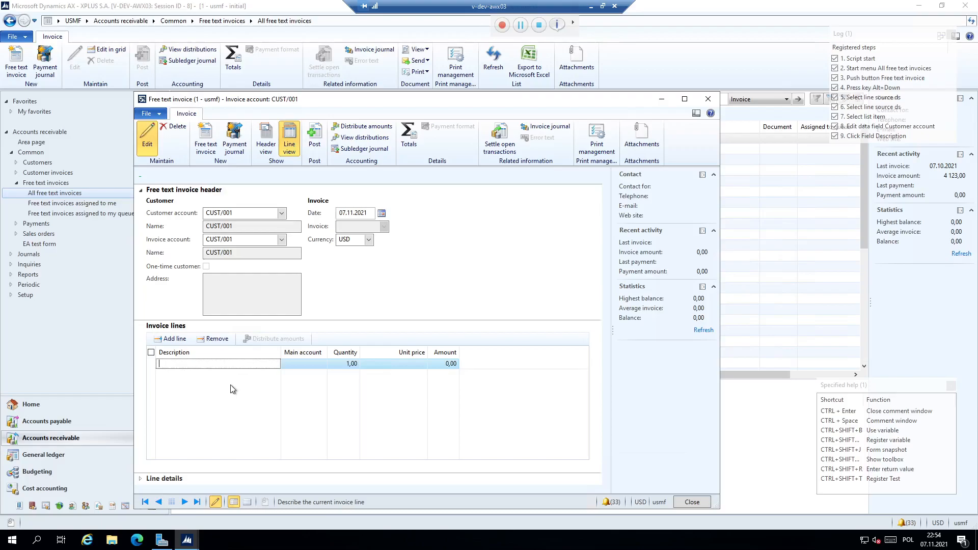
mouse_move(214, 387)
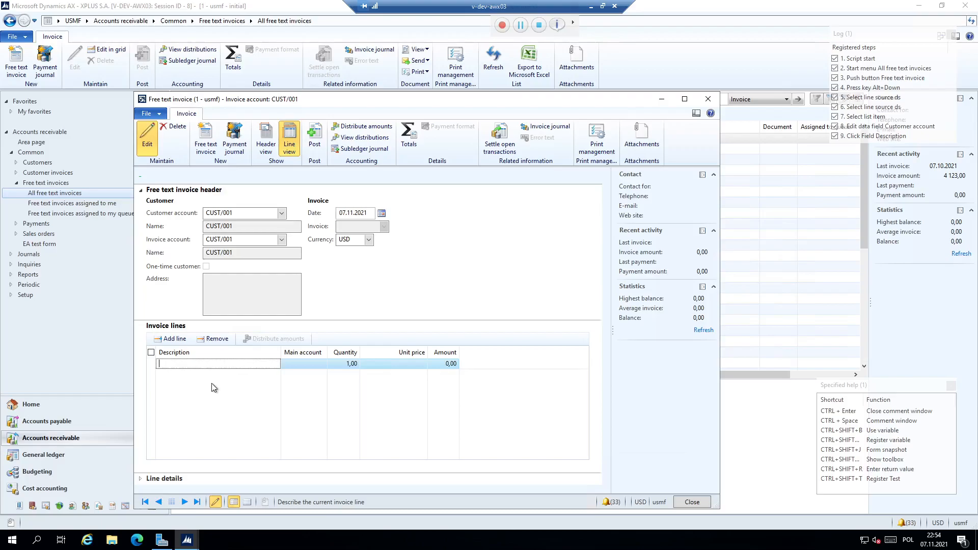
mouse_move(207, 386)
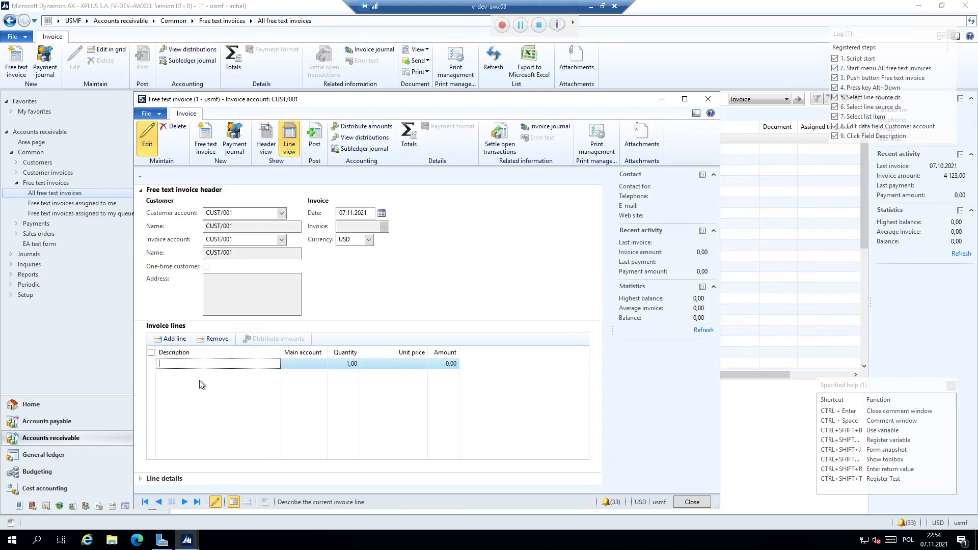
mouse_move(197, 386)
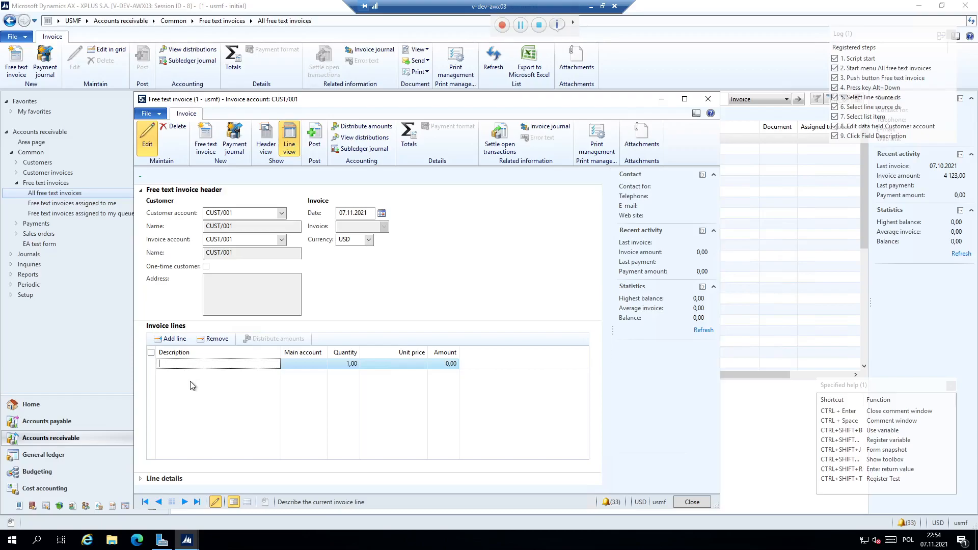
mouse_move(175, 403)
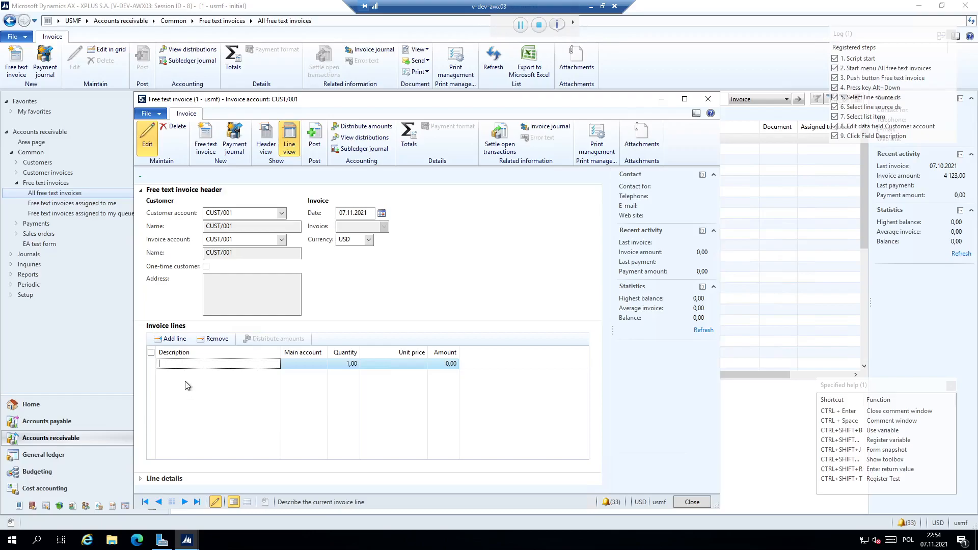
mouse_move(180, 388)
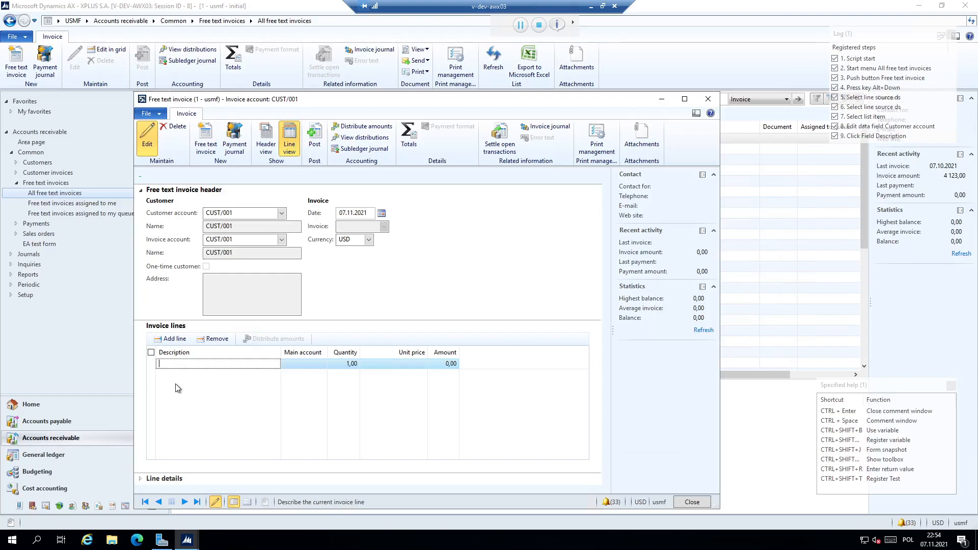
mouse_move(169, 389)
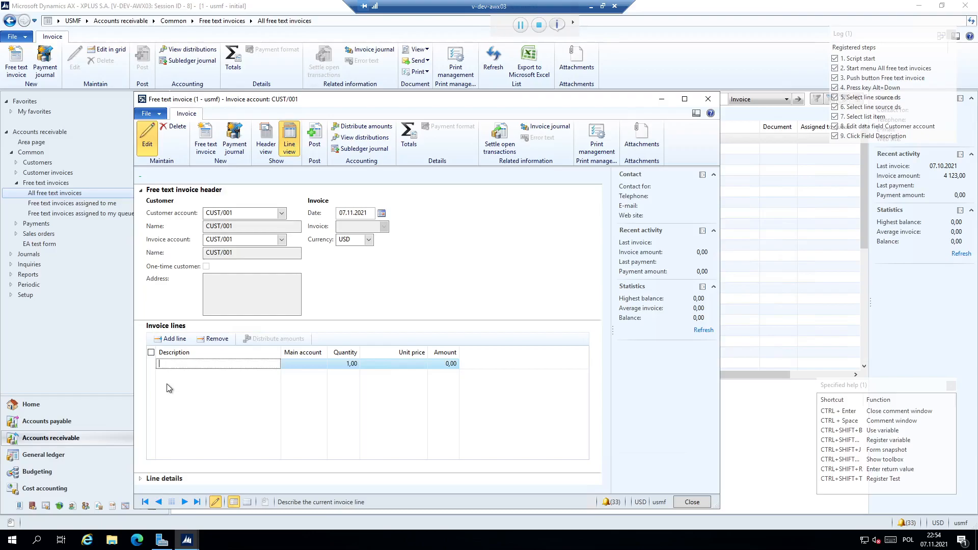
mouse_move(162, 382)
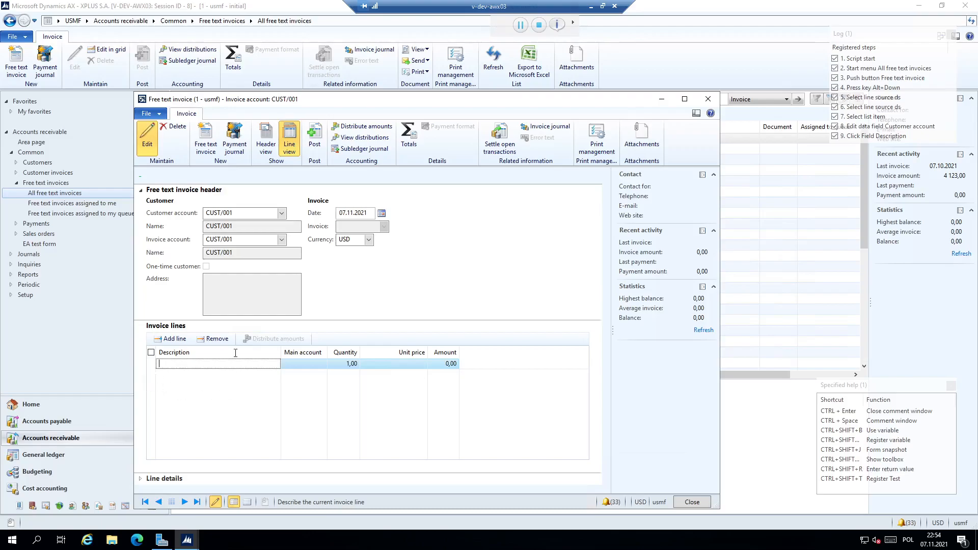
mouse_move(241, 367)
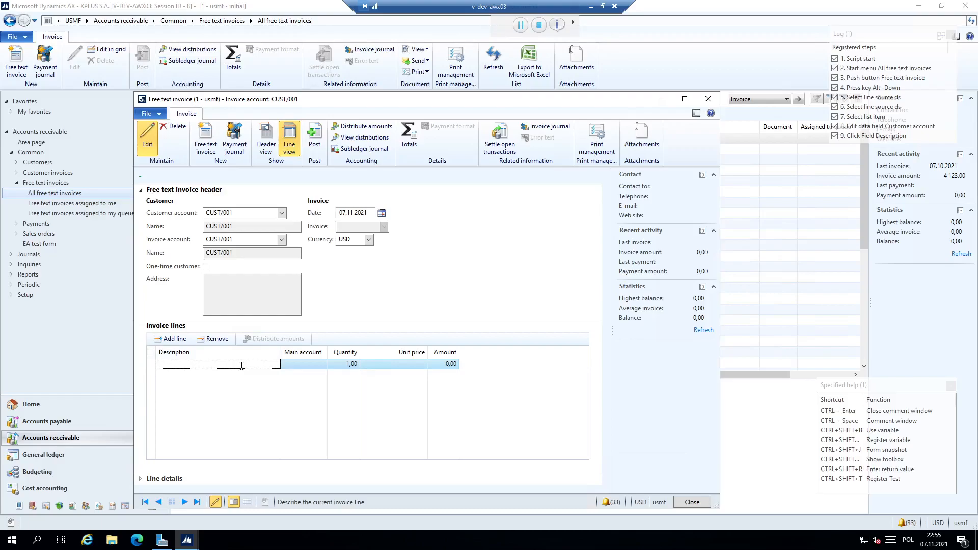
Fill the invoice line: description Services, main account 110140, unit price 1234.
text(Services)
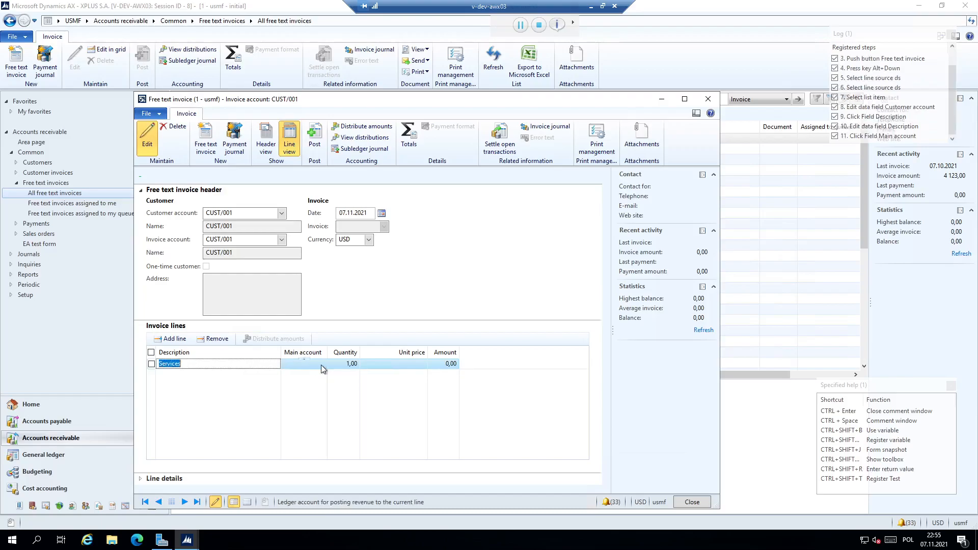
click(320, 363)
text(110140)
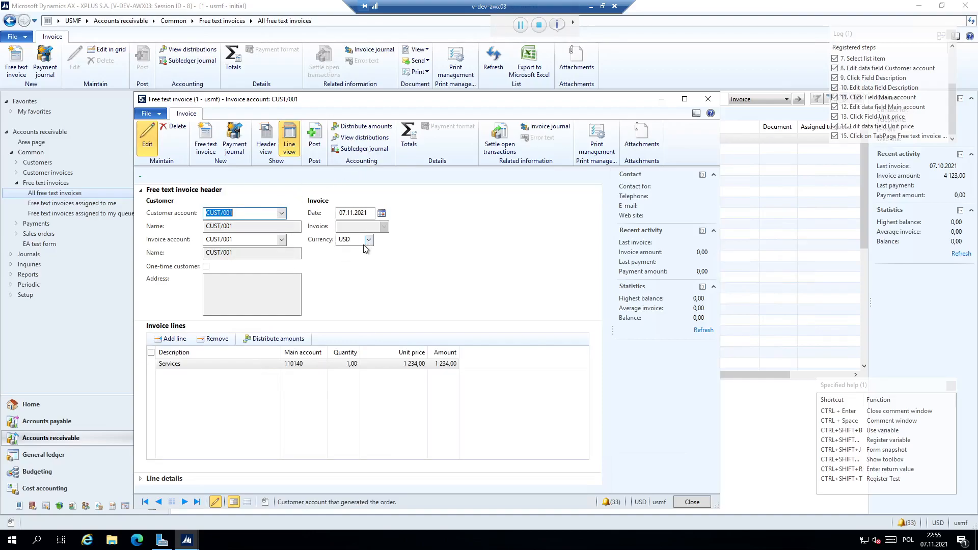
click(353, 240)
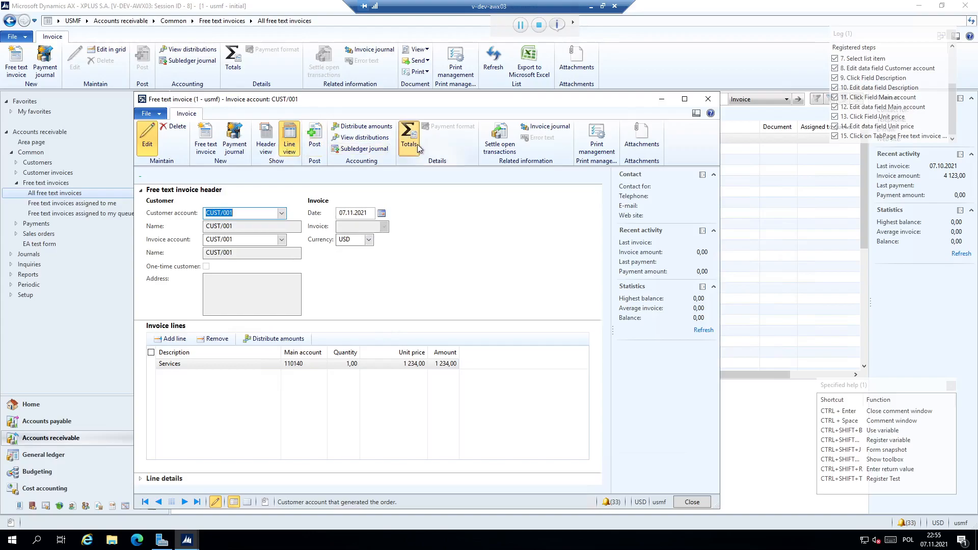
Open the invoice totals and record a verification of the 1 234,00 subtotal.
click(409, 136)
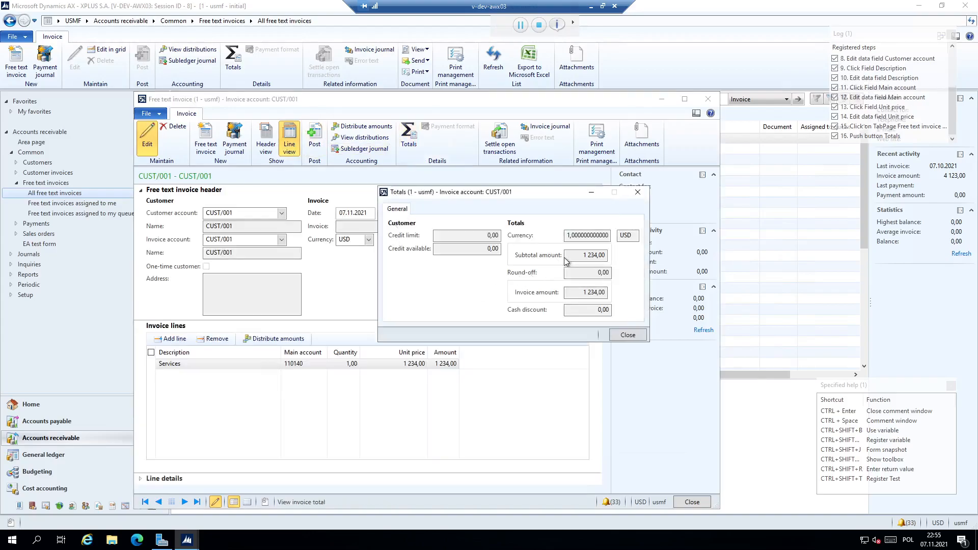
click(586, 255)
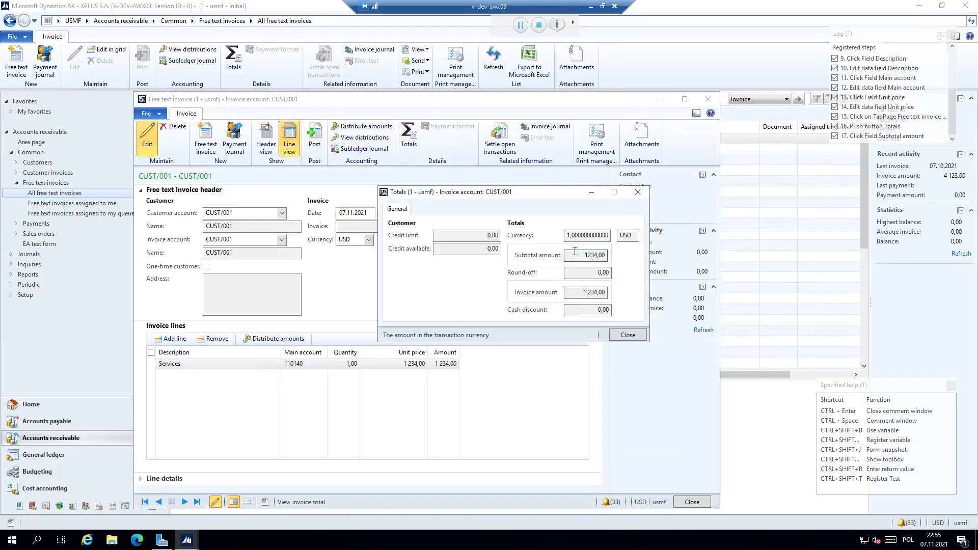
click(586, 256)
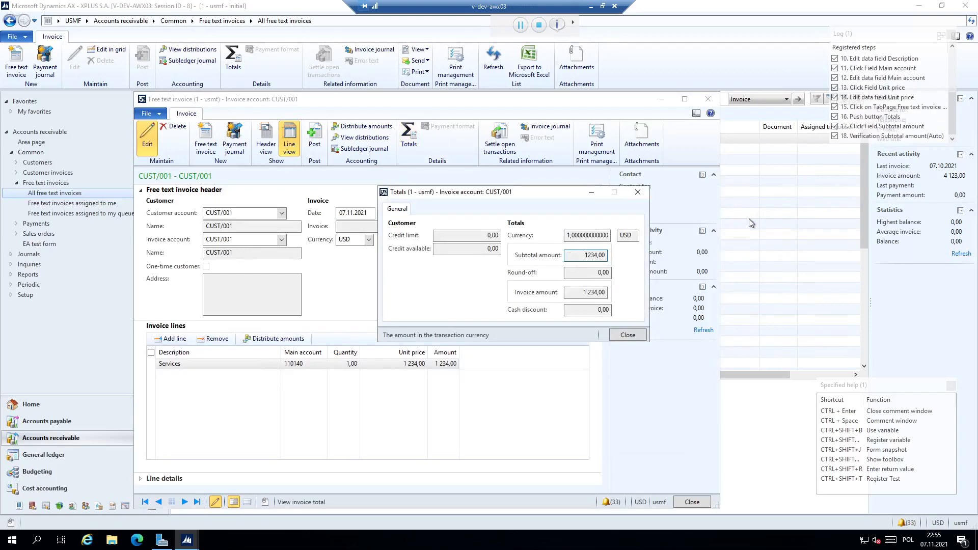
mouse_move(872, 179)
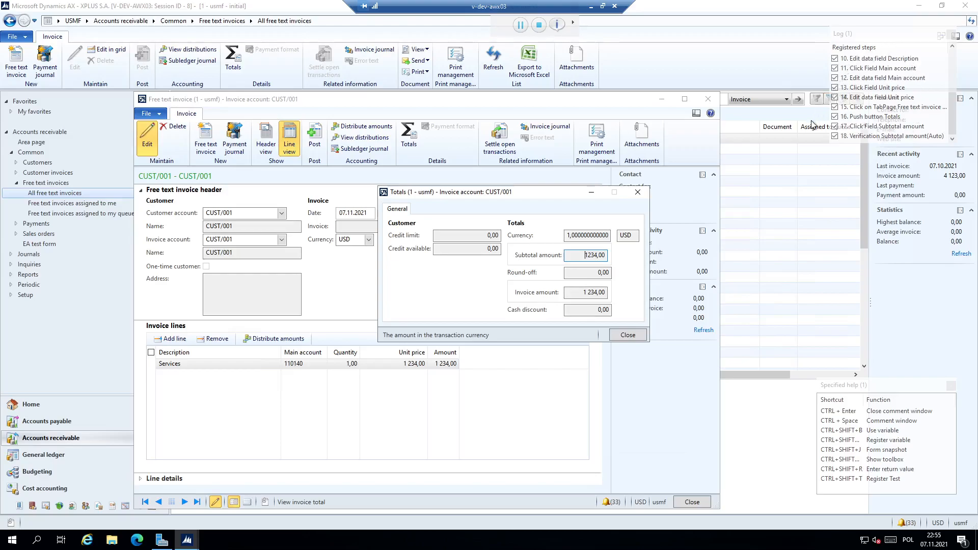
mouse_move(872, 56)
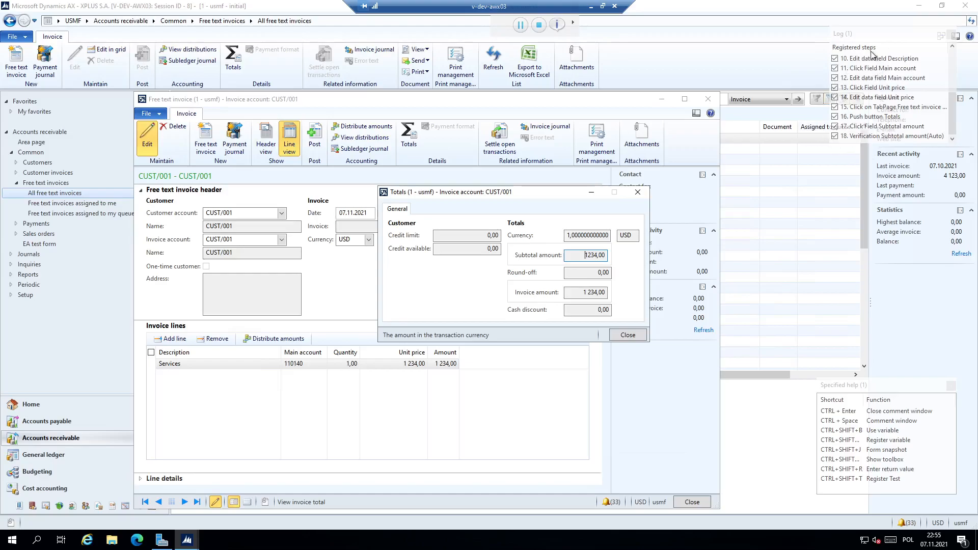
scroll(up, 3)
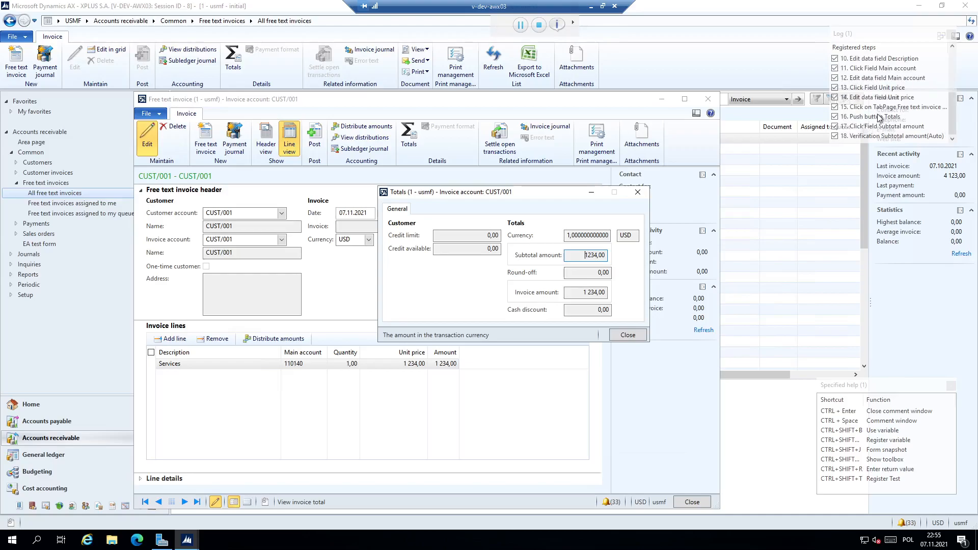
mouse_move(875, 147)
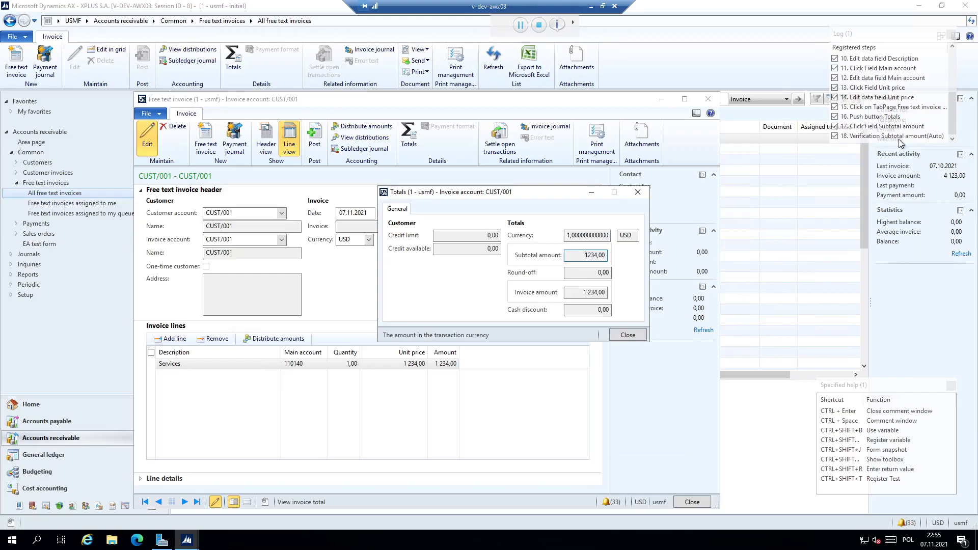
mouse_move(833, 144)
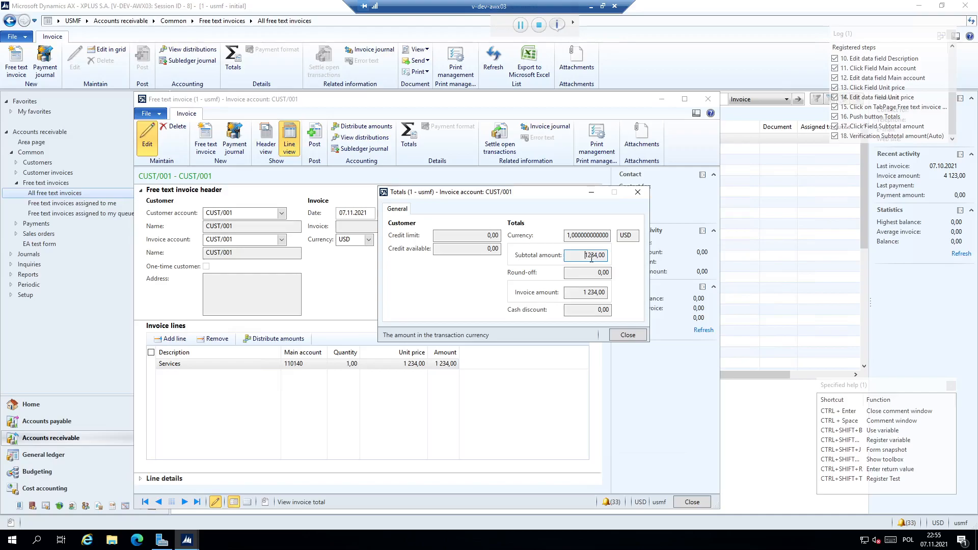
mouse_move(761, 236)
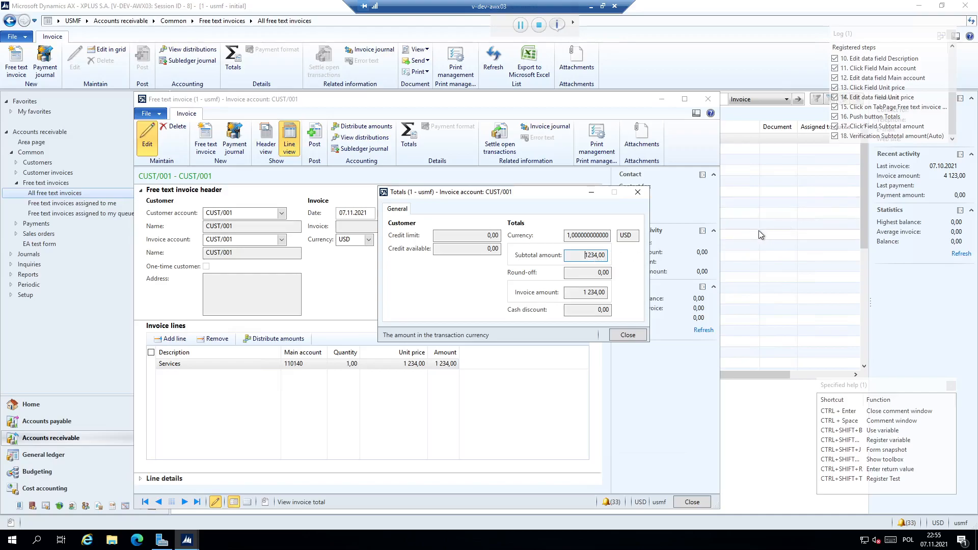
mouse_move(718, 250)
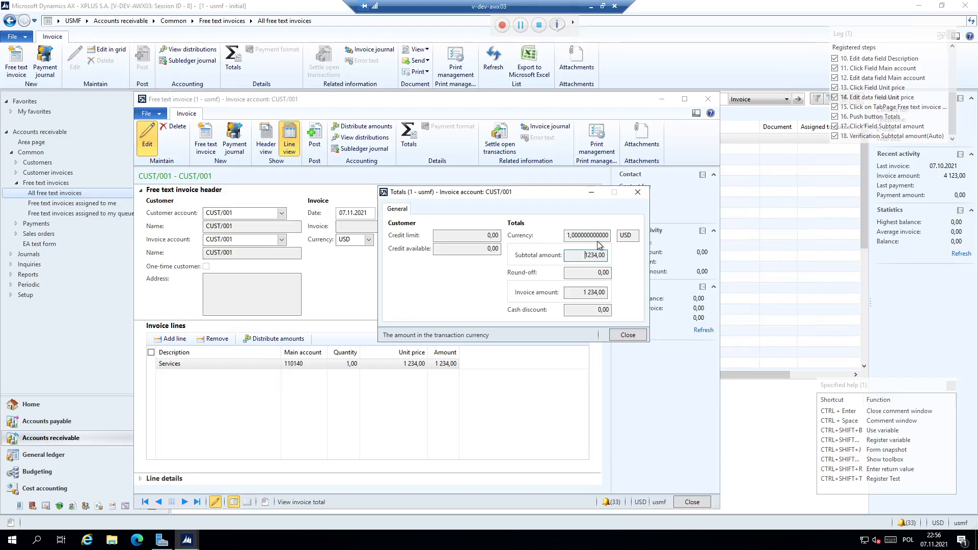
click(502, 24)
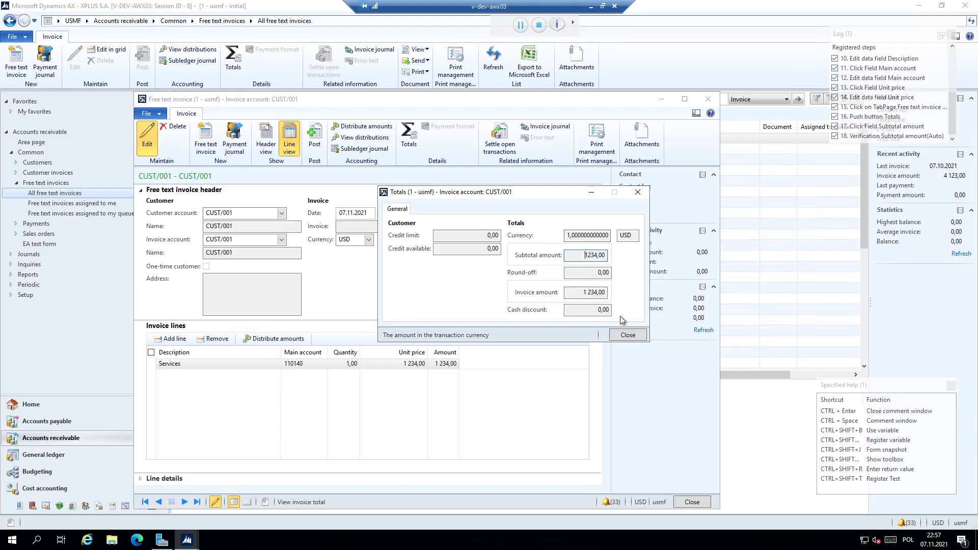
Close Totals and post free text invoice FTI-000263.
click(628, 335)
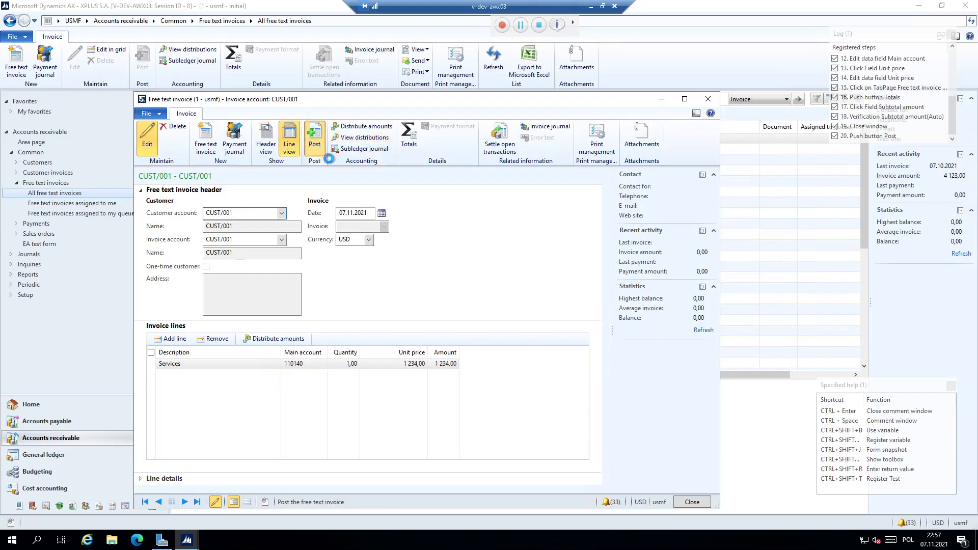
click(315, 136)
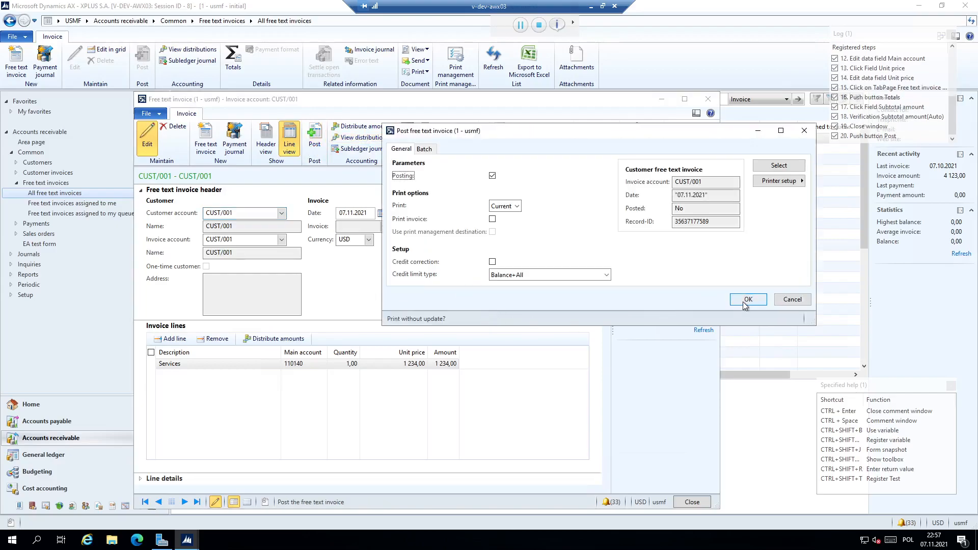
click(747, 300)
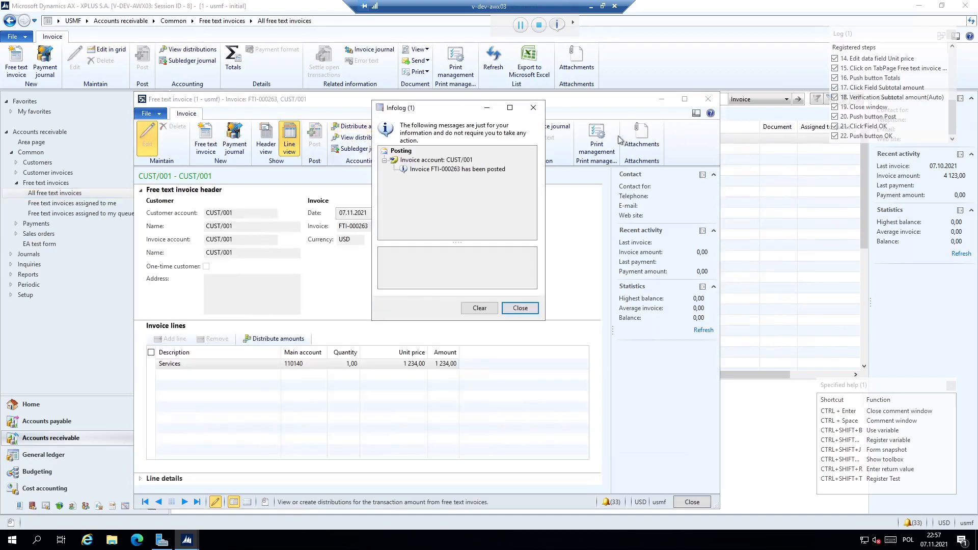
Close the Infolog, stop the recorder and save the FretextInvoice script.
click(520, 307)
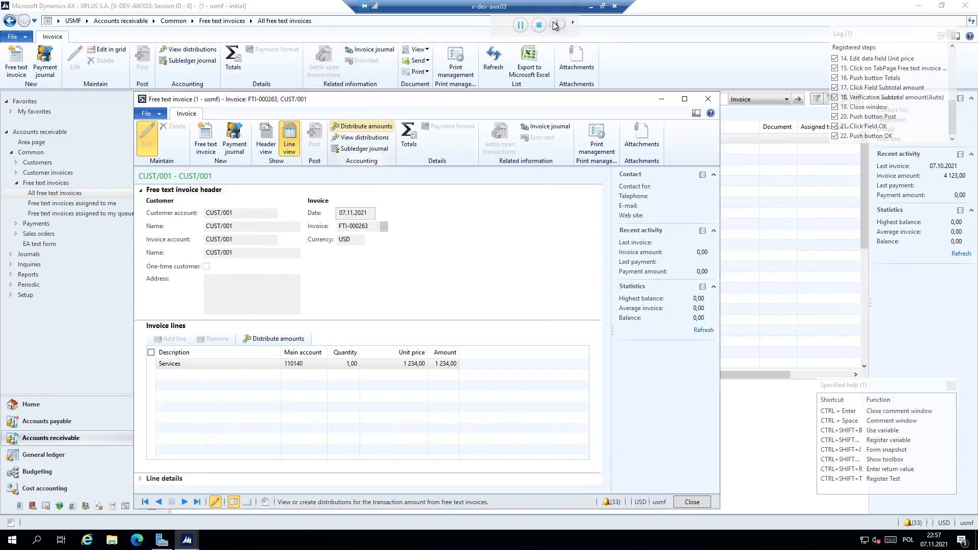
click(538, 25)
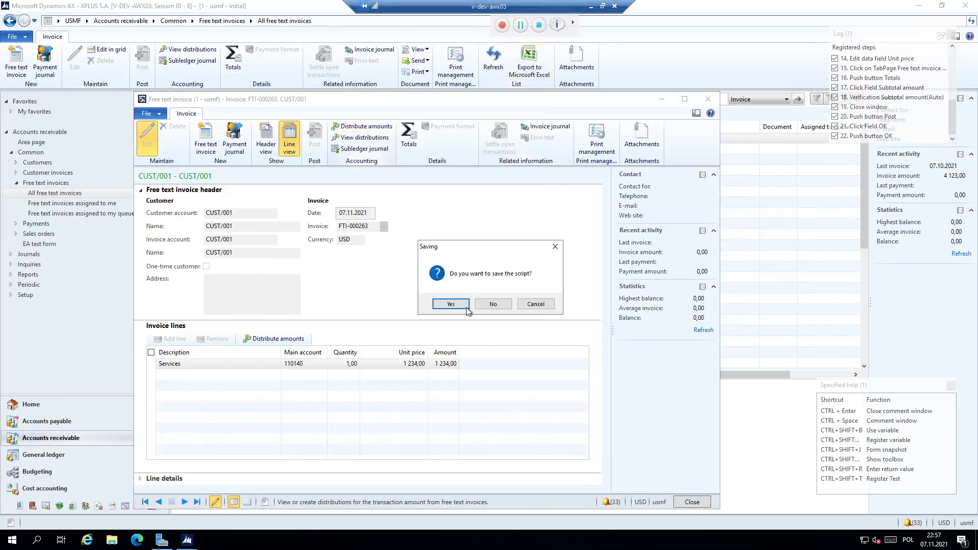
click(450, 304)
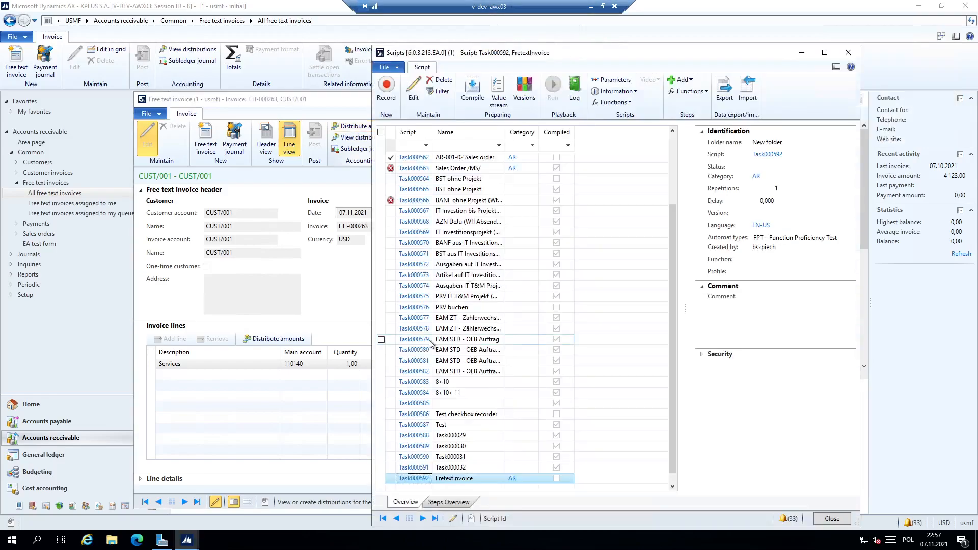
Show the script's 23 steps, select the Unit price step, and enable Edit mode.
click(448, 503)
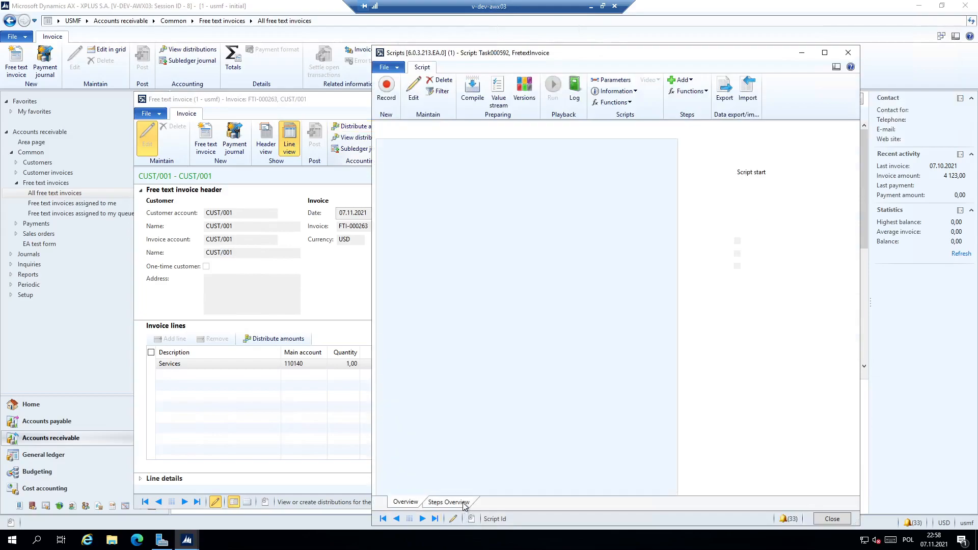
click(448, 503)
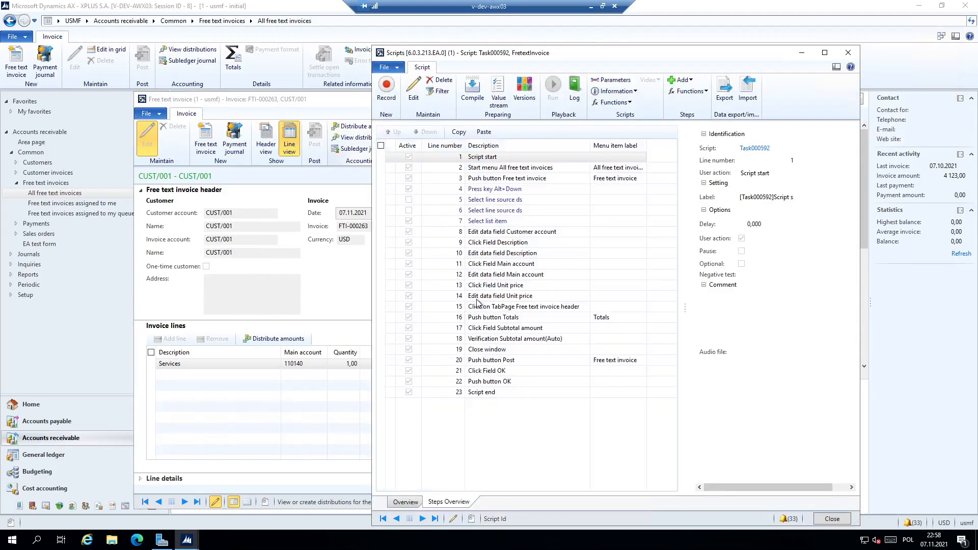
click(501, 295)
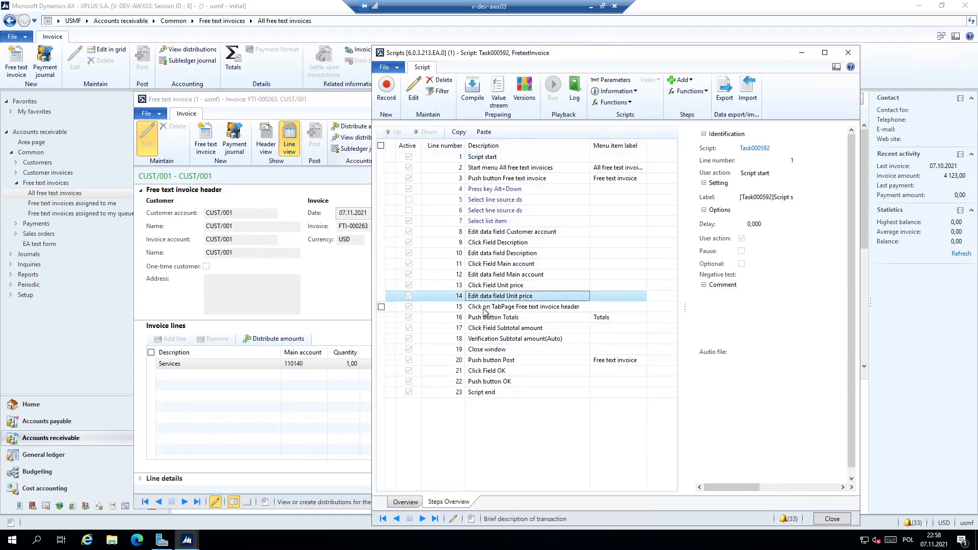
click(499, 296)
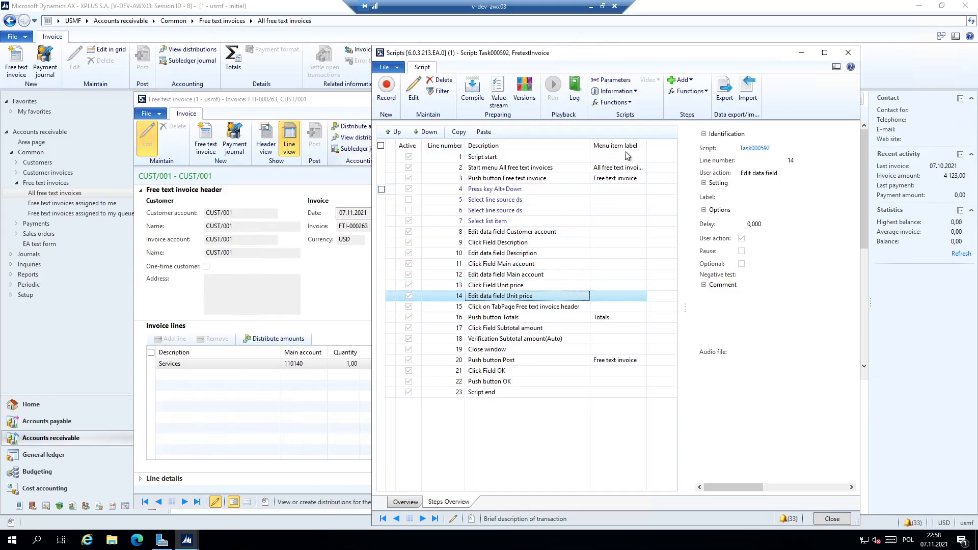
click(413, 87)
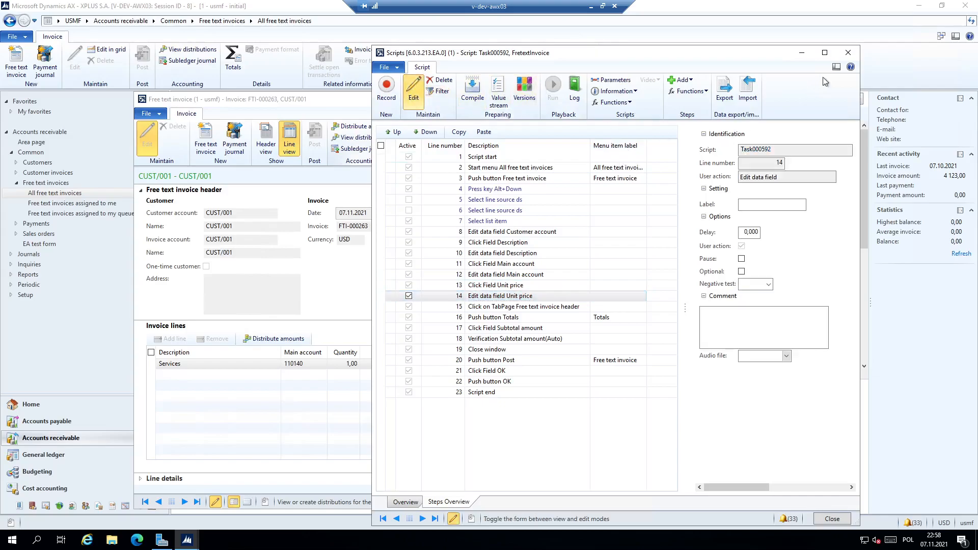
Maximize the Scripts window and select step 8 Customer account with value CUST/001.
click(825, 52)
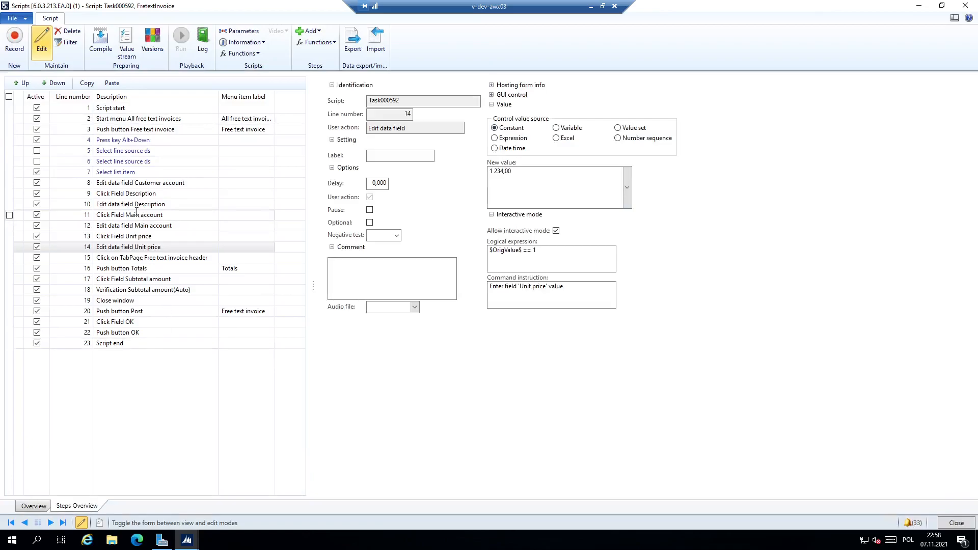
click(140, 183)
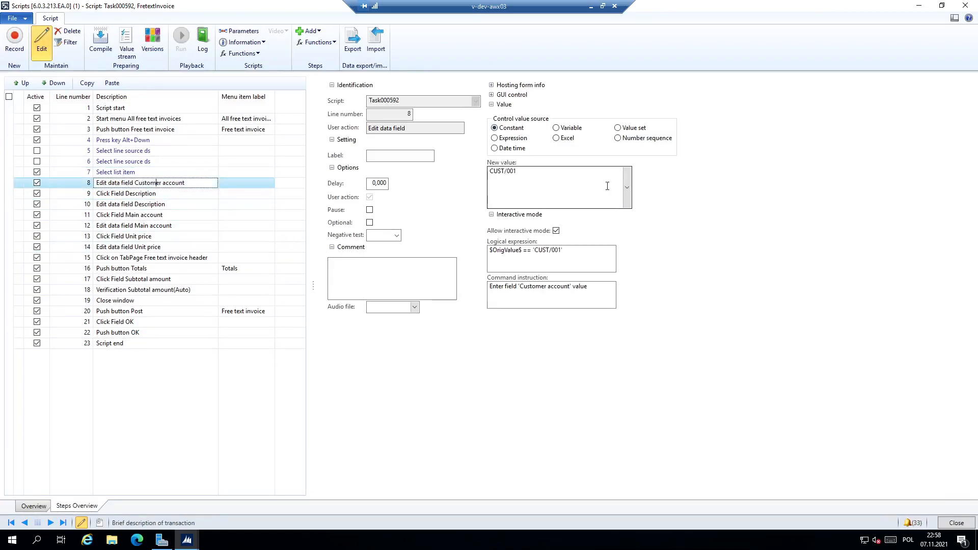
mouse_move(564, 171)
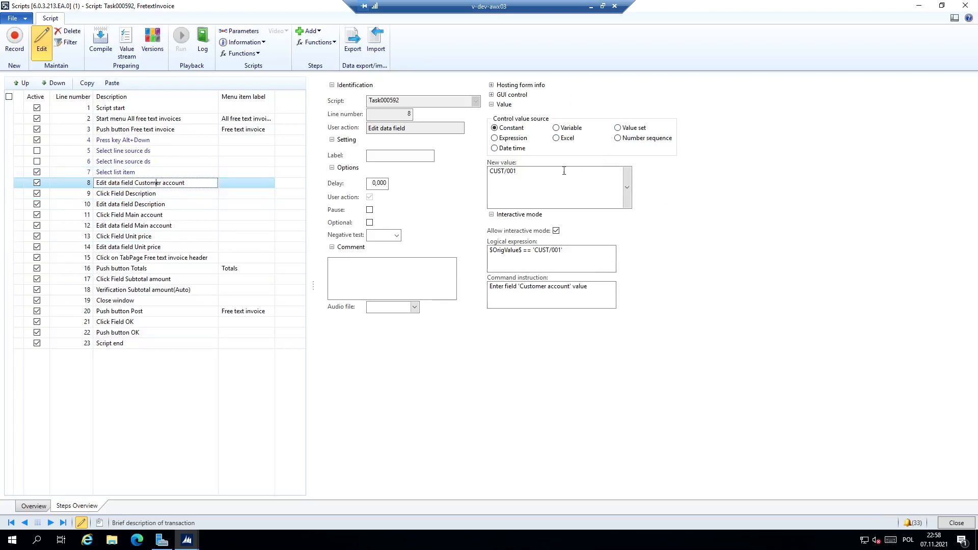
click(558, 187)
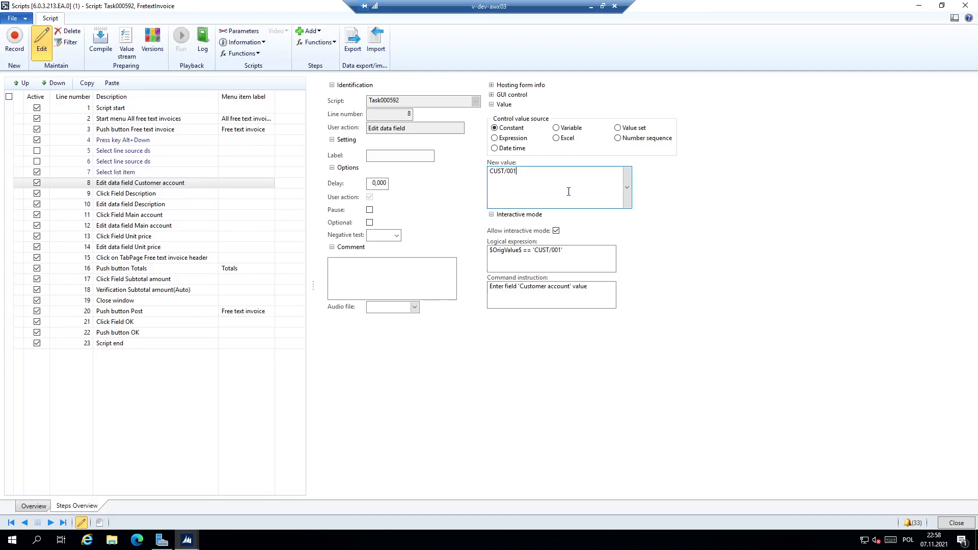
mouse_move(556, 225)
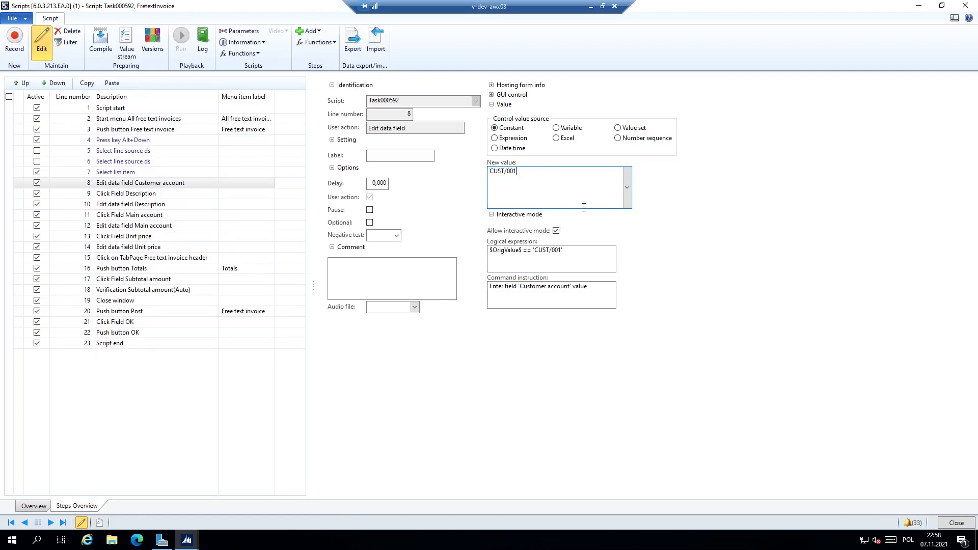
mouse_move(584, 152)
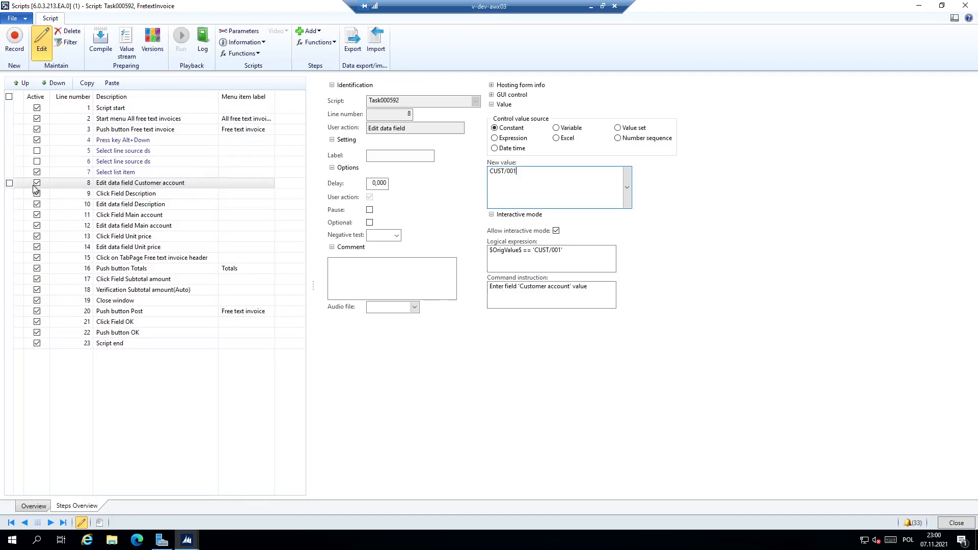
Clear the multiple step marking and return to the All Scripts list.
click(130, 204)
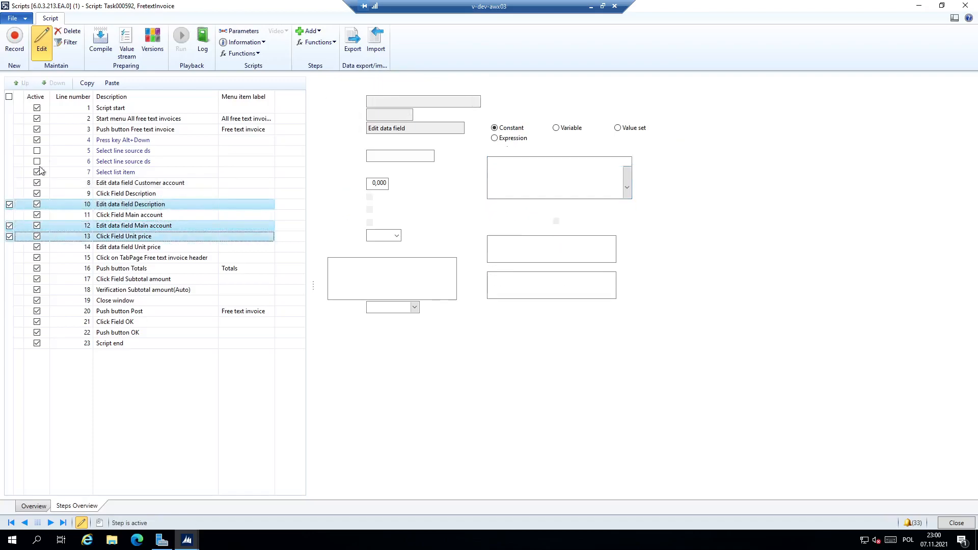
click(152, 258)
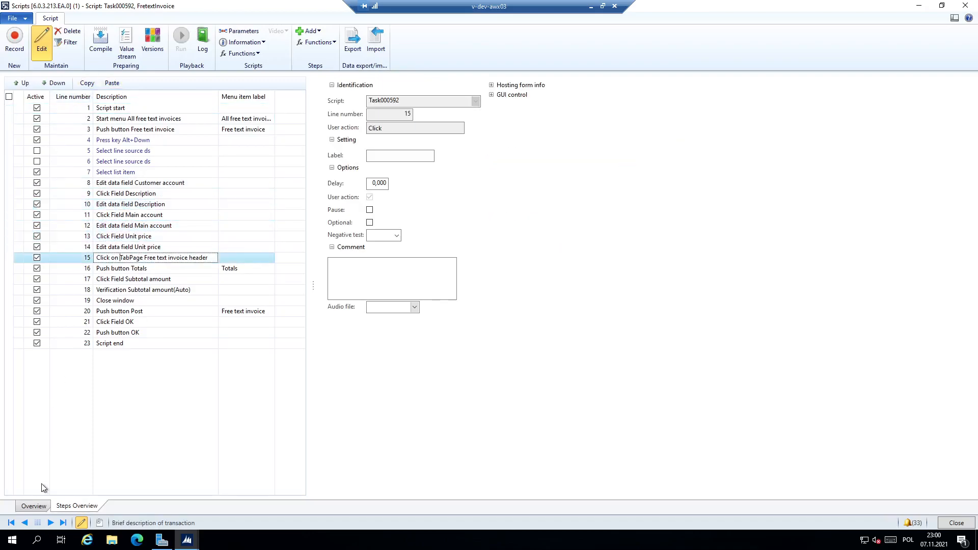
click(32, 506)
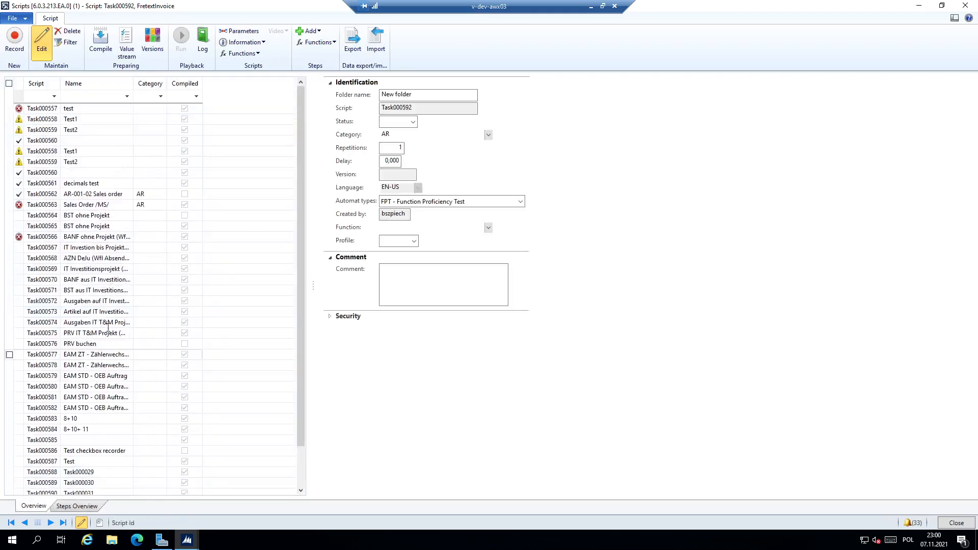
Copy the eleven customer-creation steps from the Create new Customer /MS/ script.
scroll(up, 3)
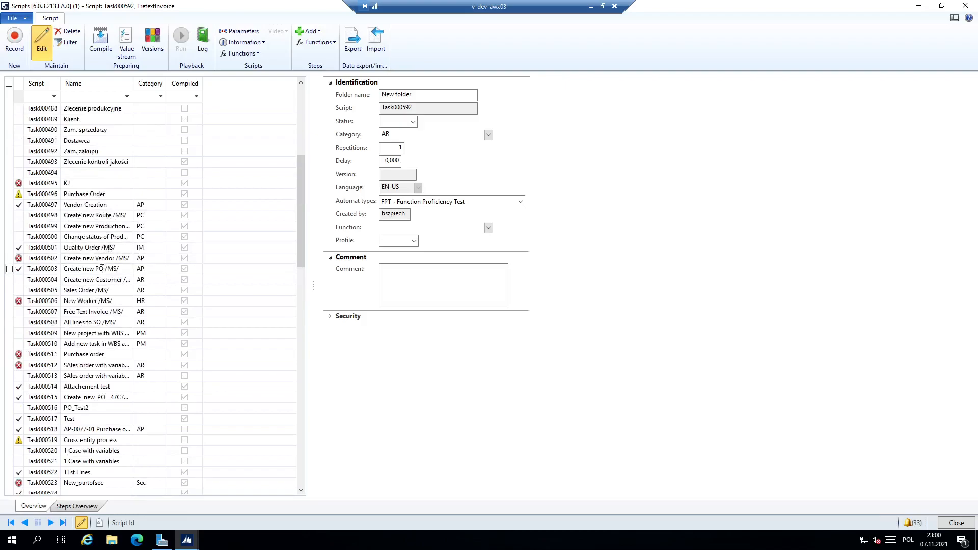
click(94, 280)
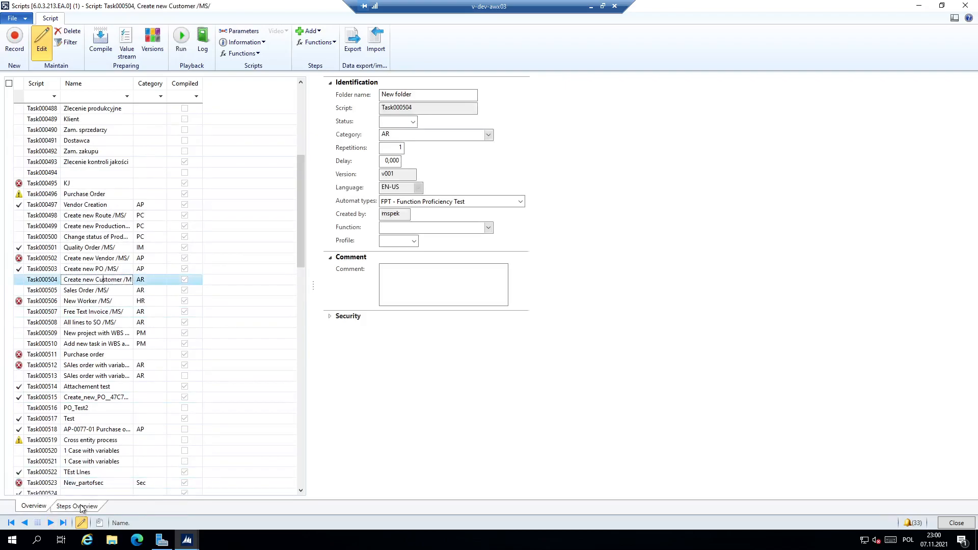
click(76, 505)
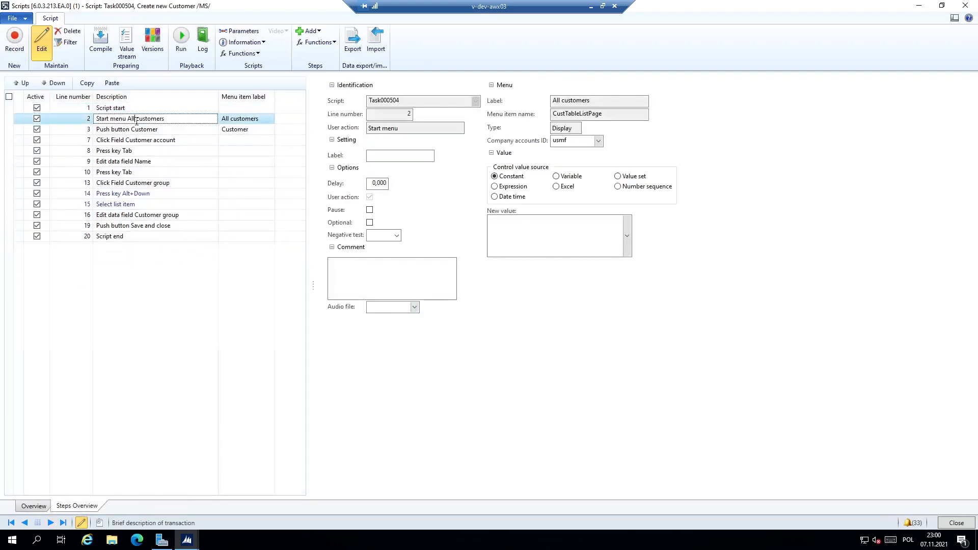
click(133, 226)
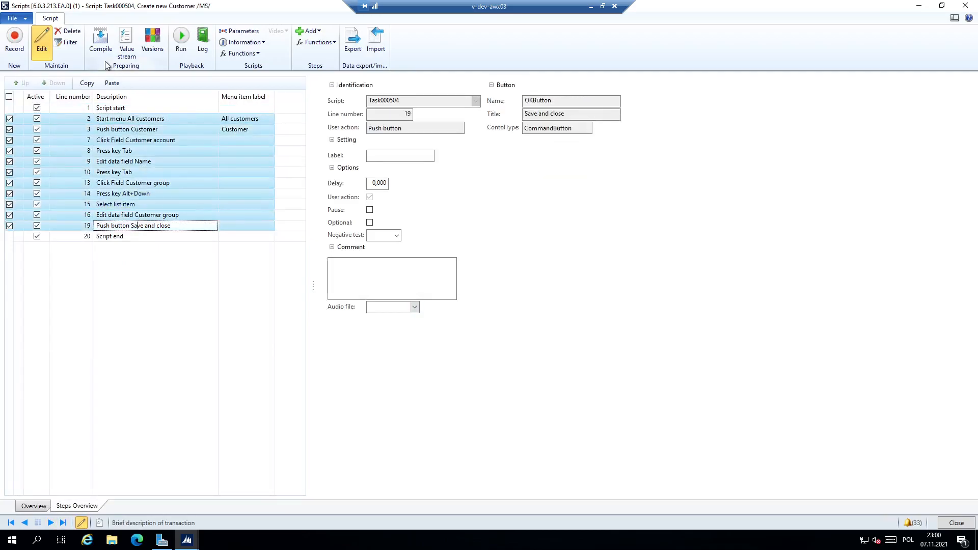
click(33, 506)
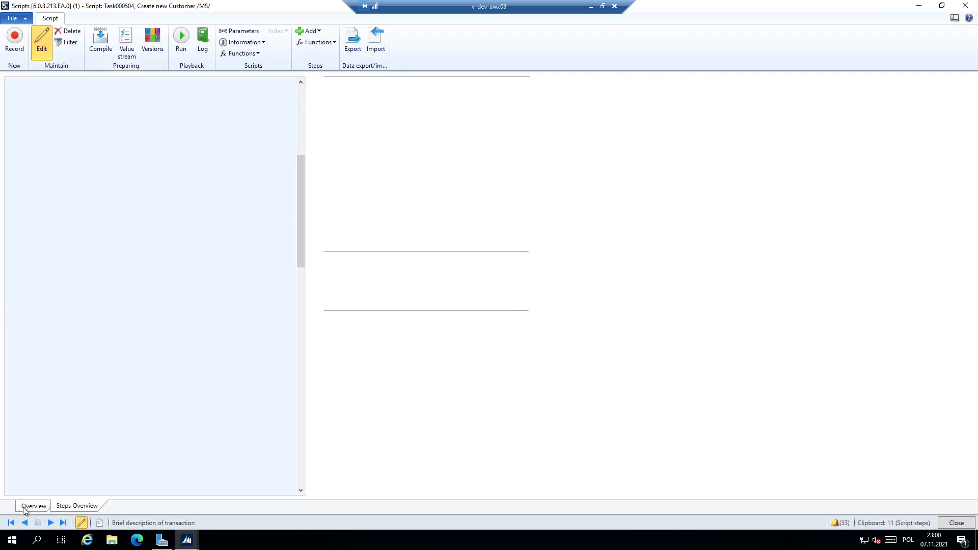
click(33, 505)
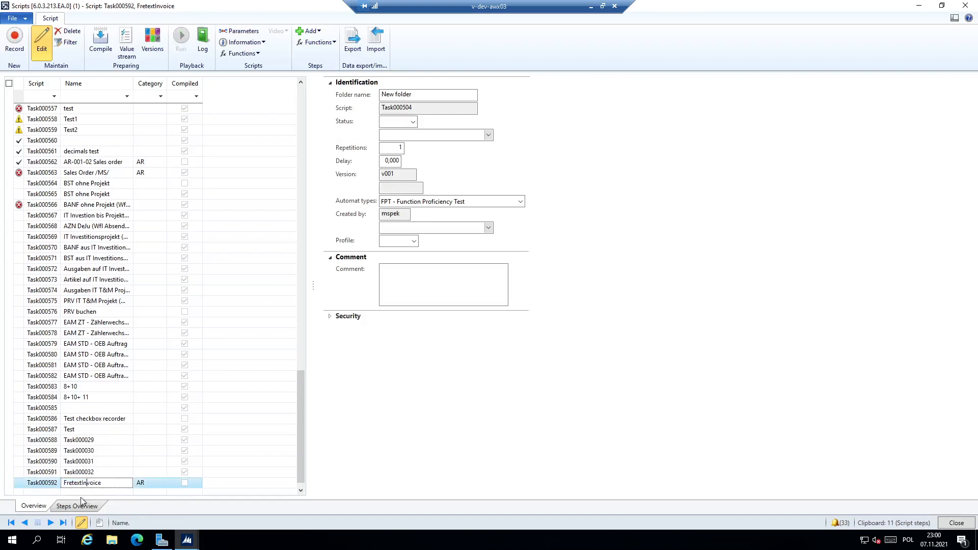
Paste the customer steps before the invoice steps and check the Name step's number sequence.
click(76, 506)
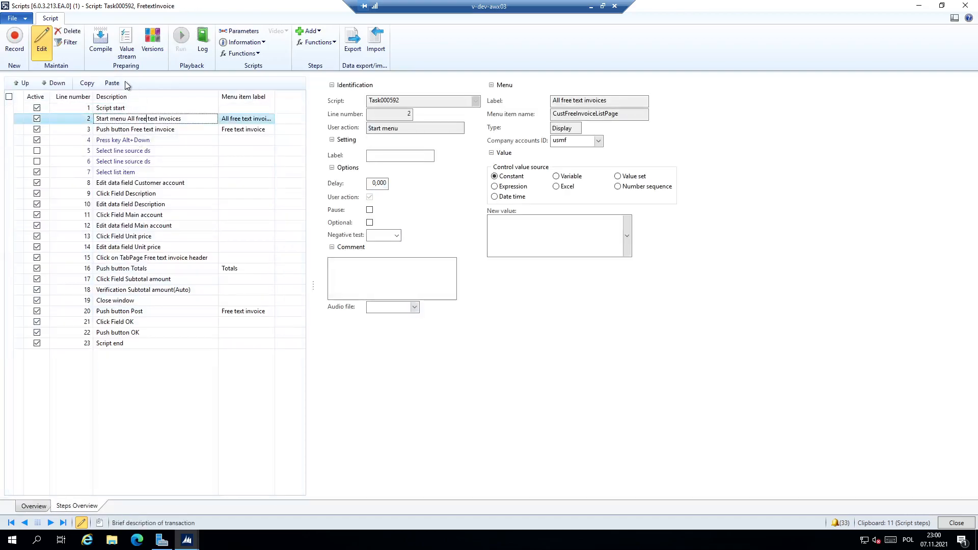
click(111, 82)
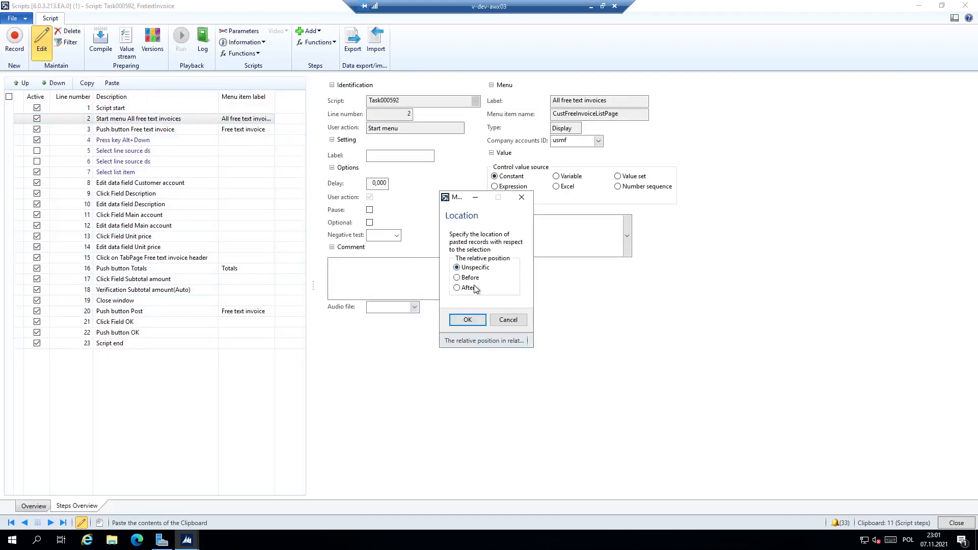
click(466, 319)
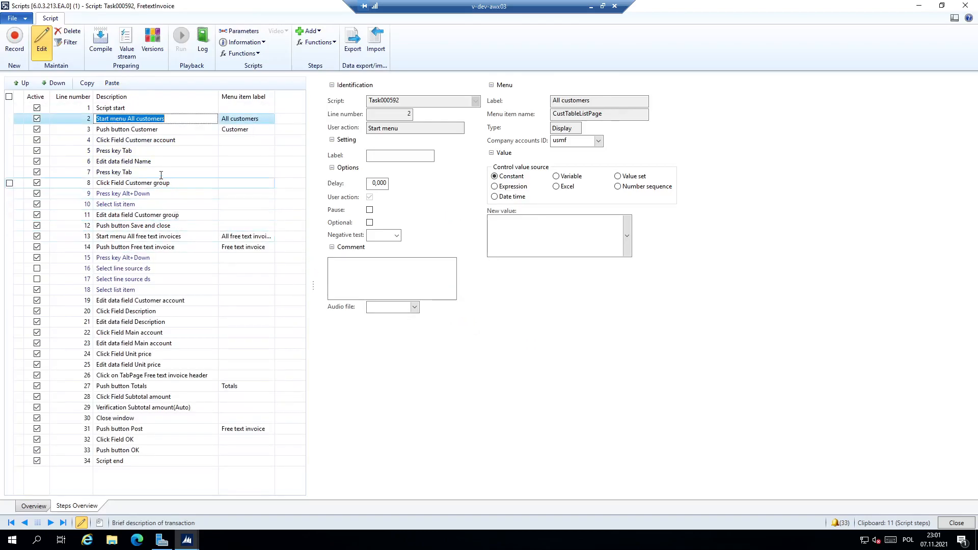
click(123, 161)
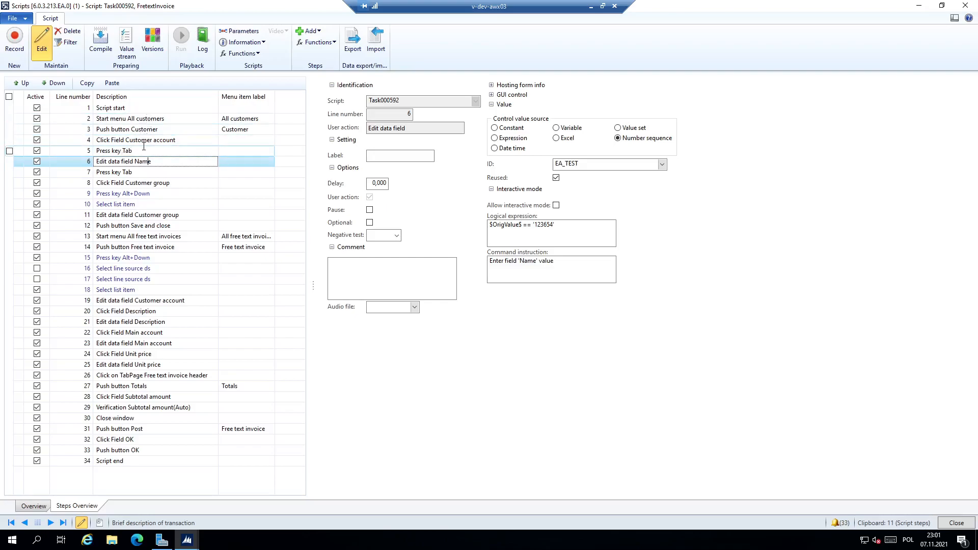
click(9, 129)
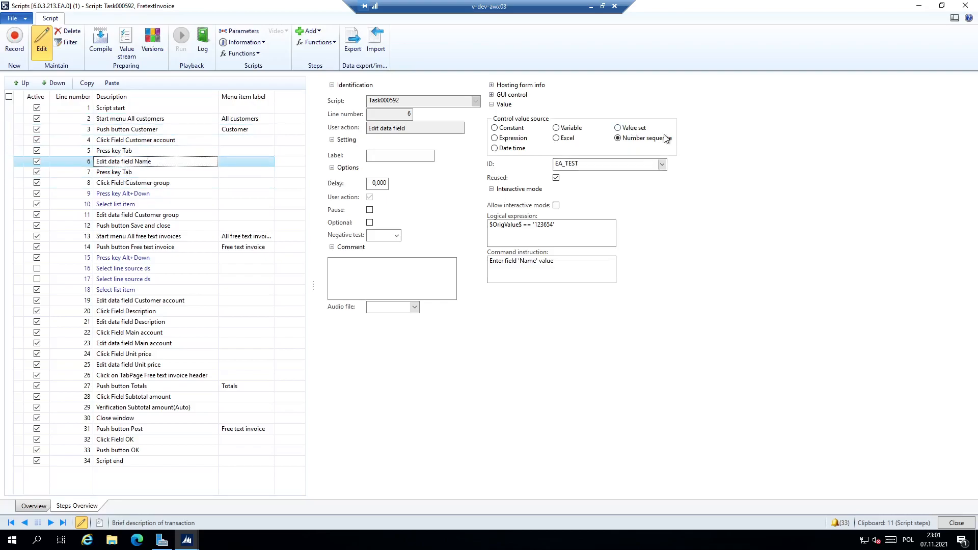
mouse_move(613, 152)
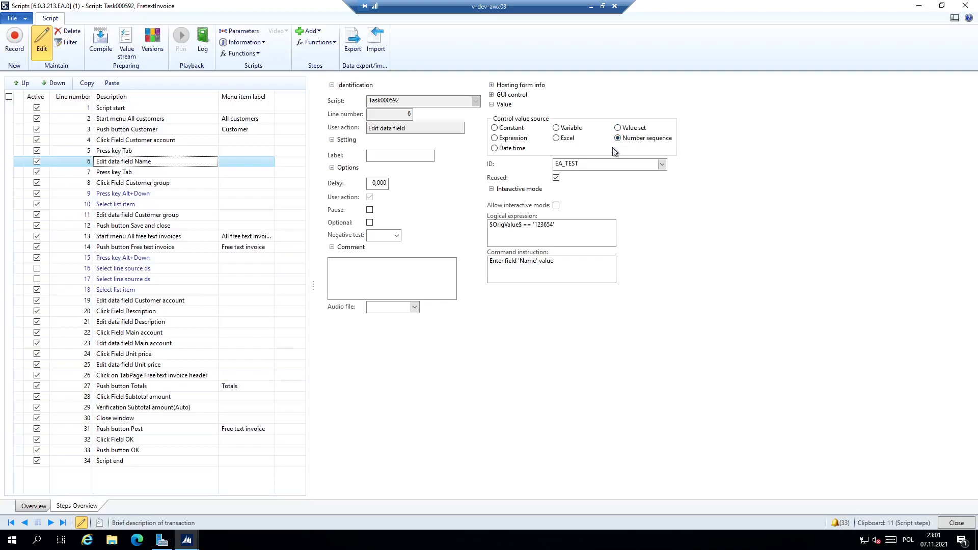
mouse_move(597, 155)
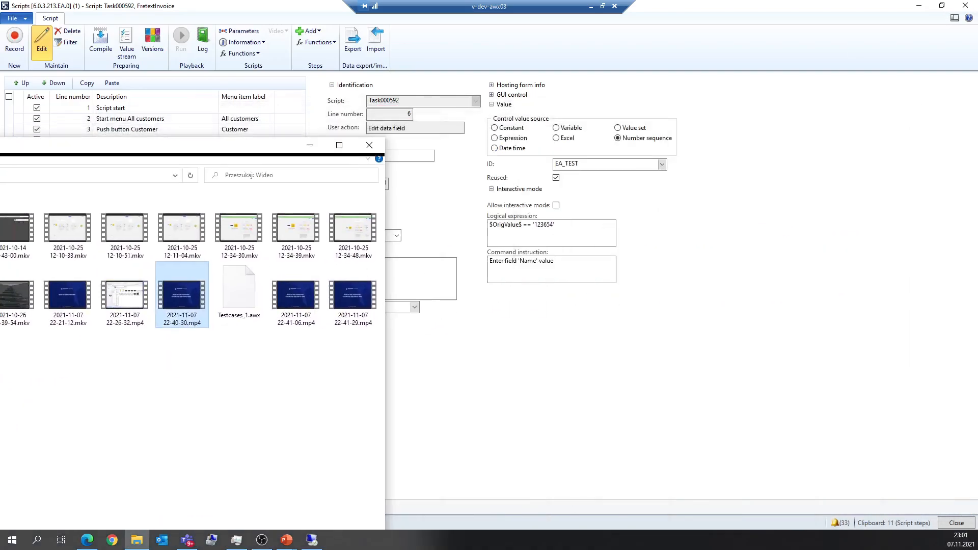
Open a file from the Videos folder in File Explorer.
click(368, 145)
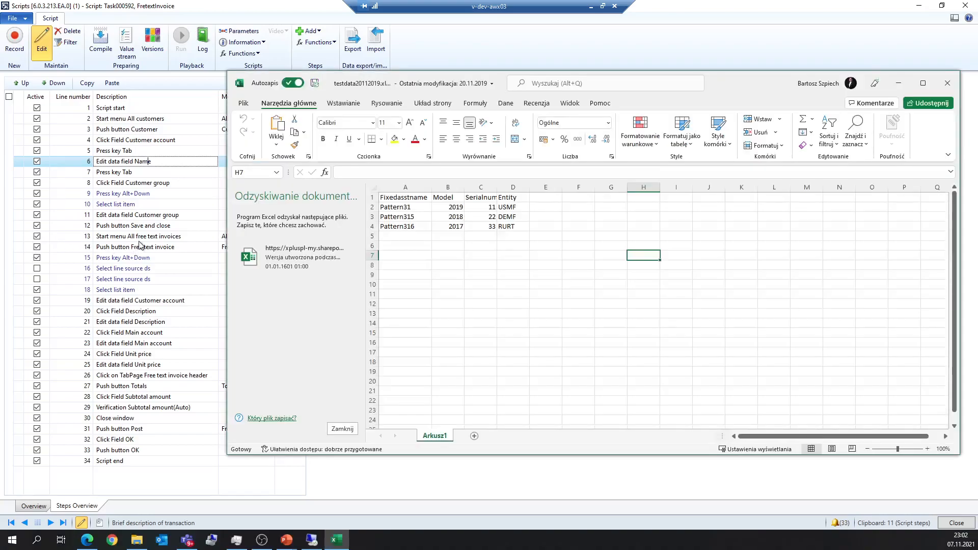
mouse_move(460, 256)
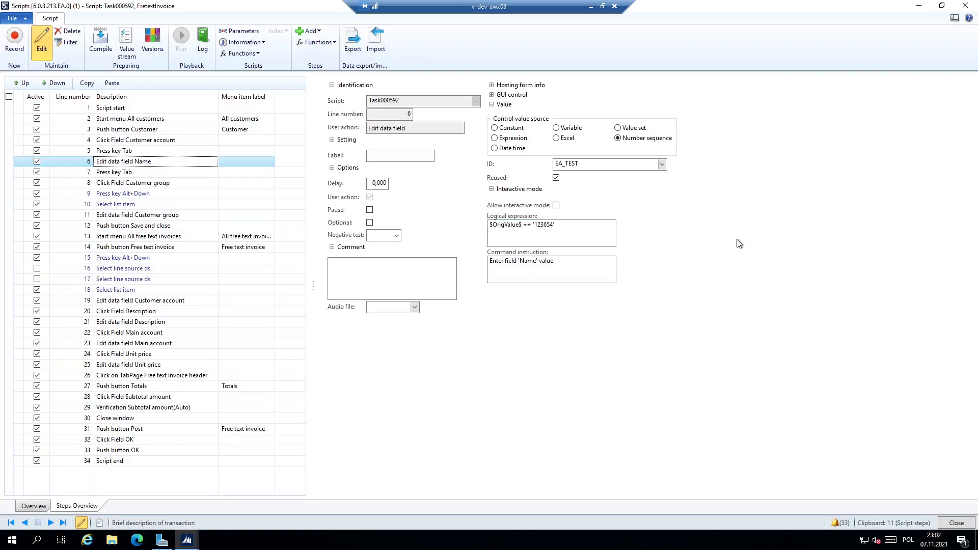
mouse_move(638, 267)
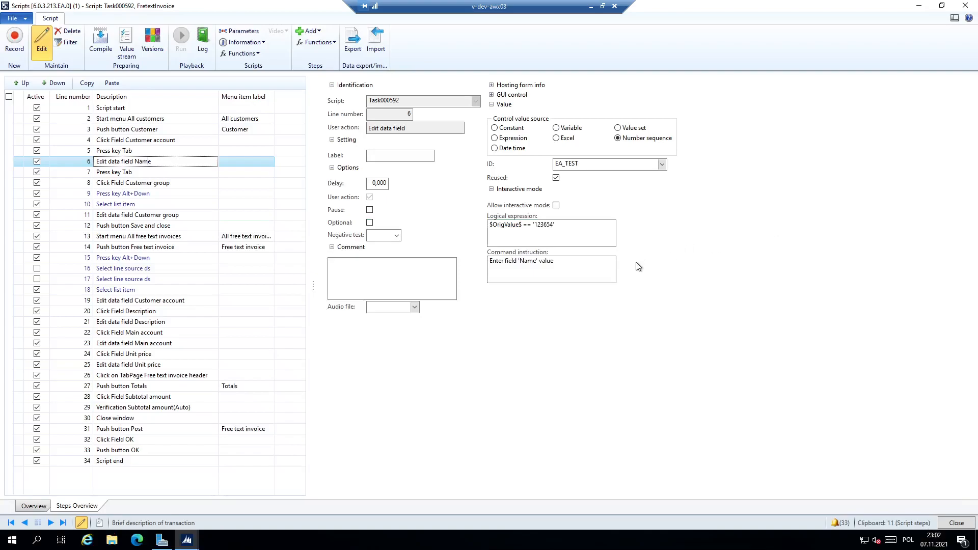
mouse_move(580, 295)
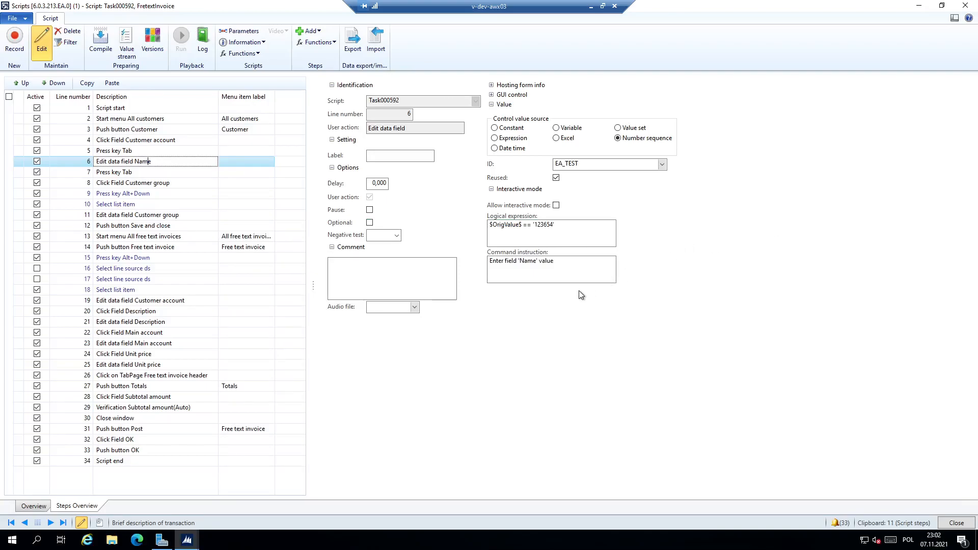
mouse_move(546, 301)
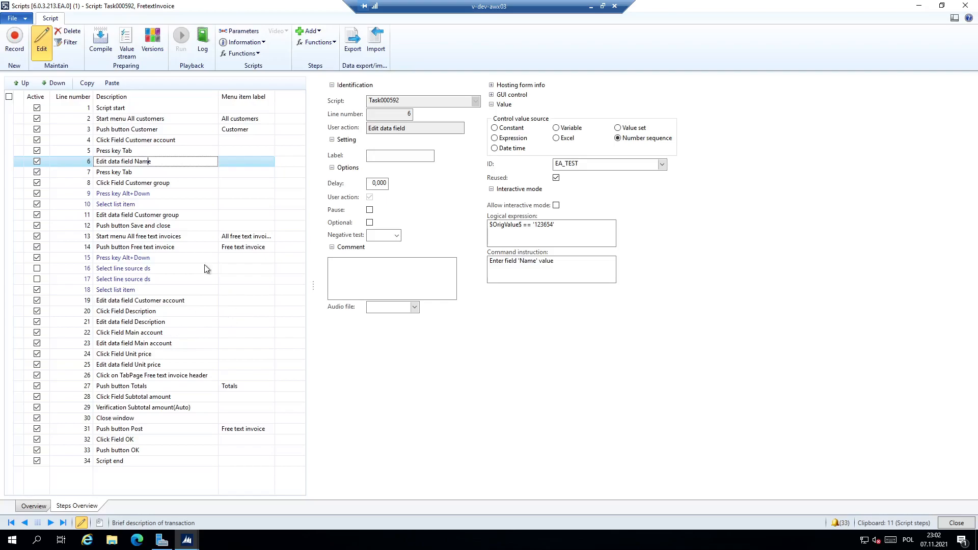
mouse_move(299, 194)
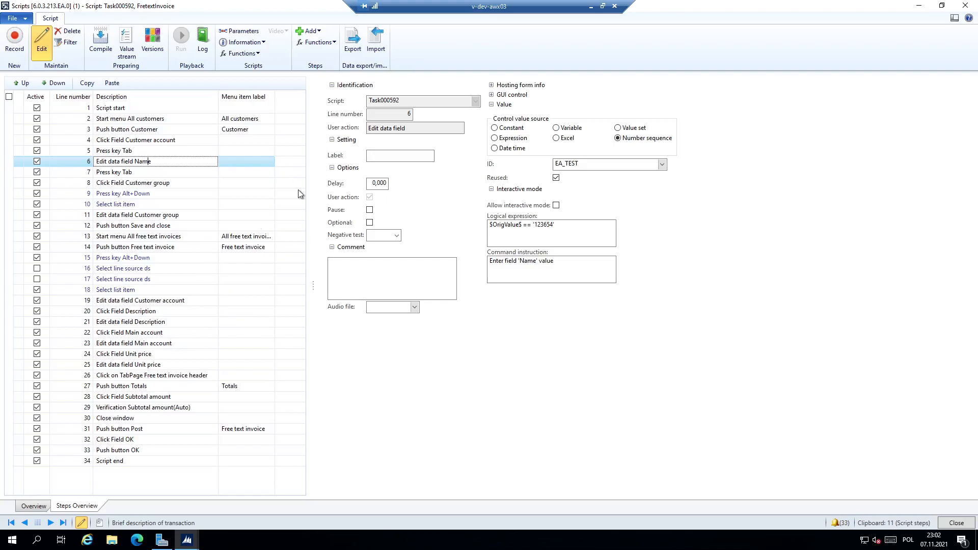
mouse_move(308, 327)
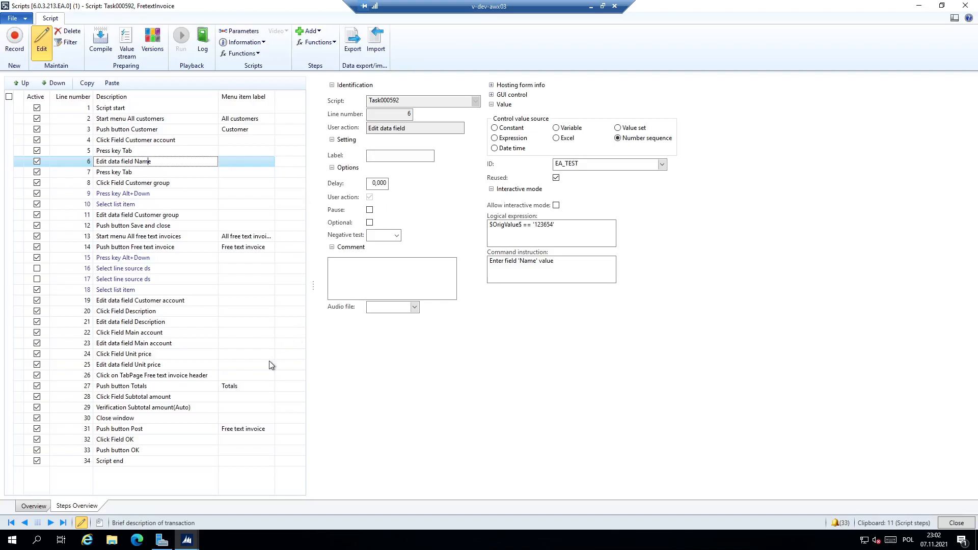
mouse_move(479, 343)
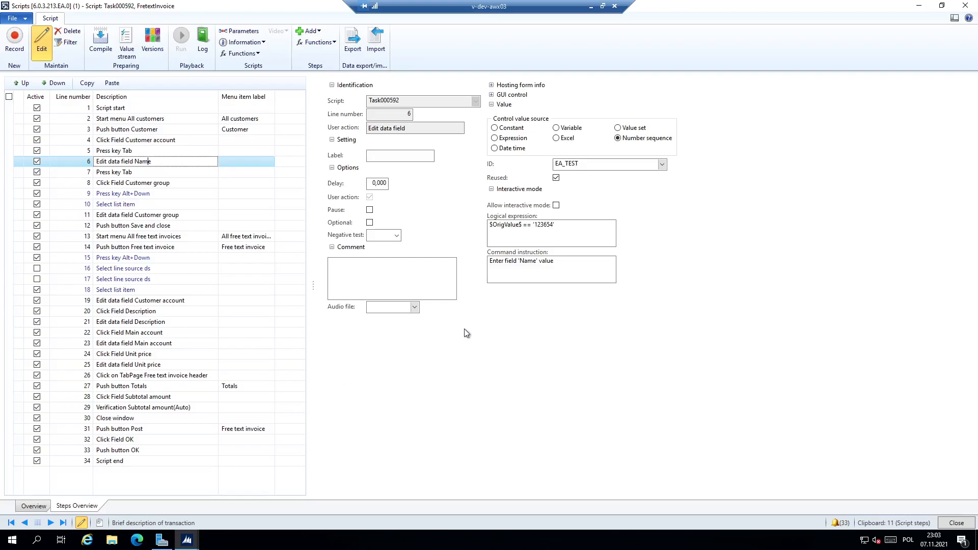
mouse_move(437, 332)
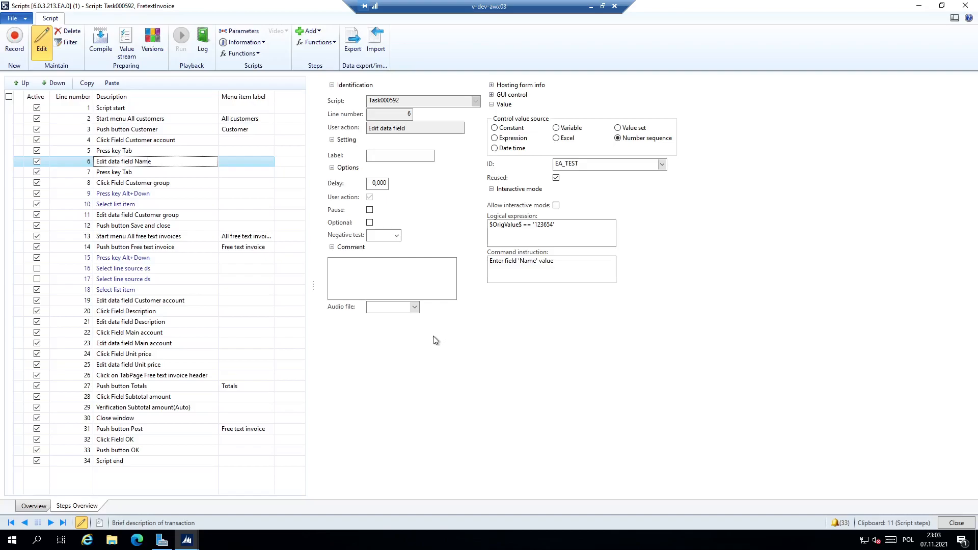
mouse_move(392, 335)
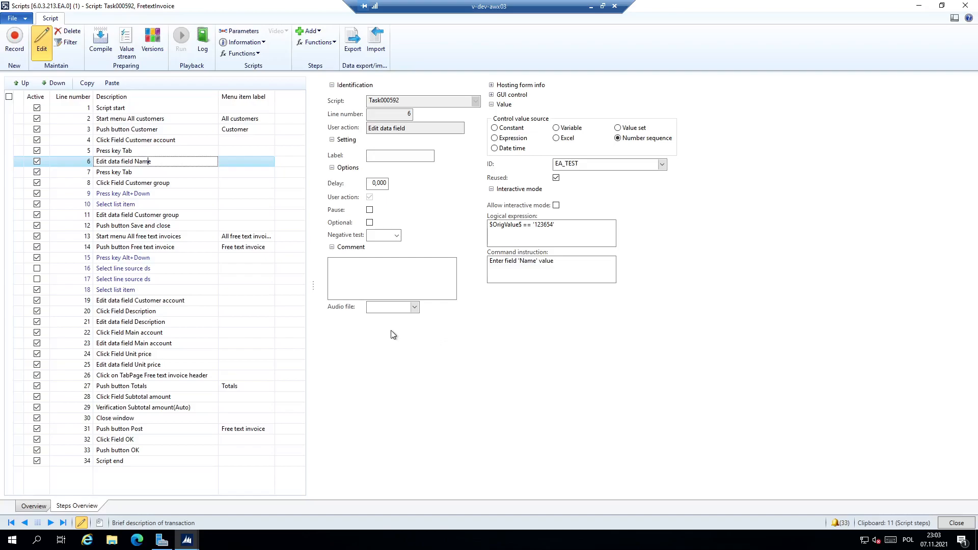
mouse_move(383, 331)
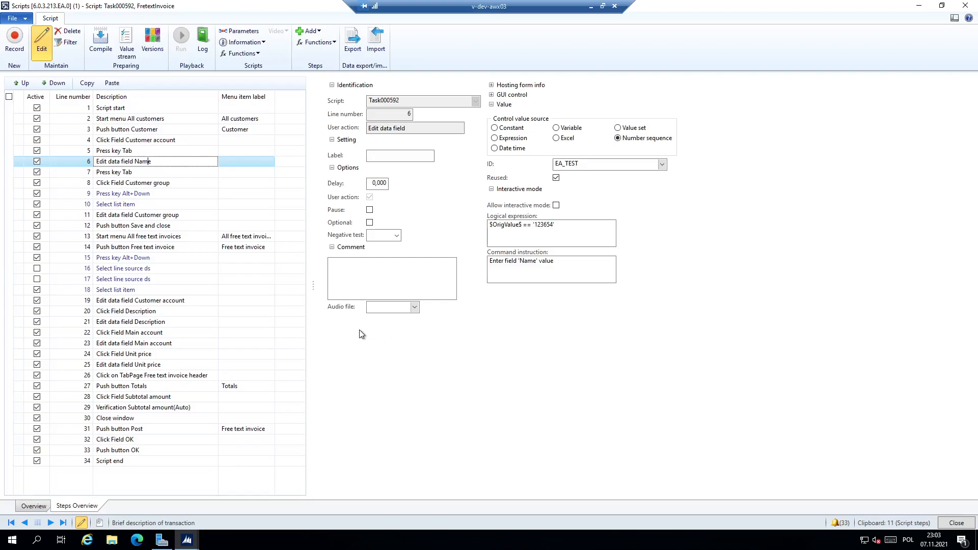
mouse_move(330, 358)
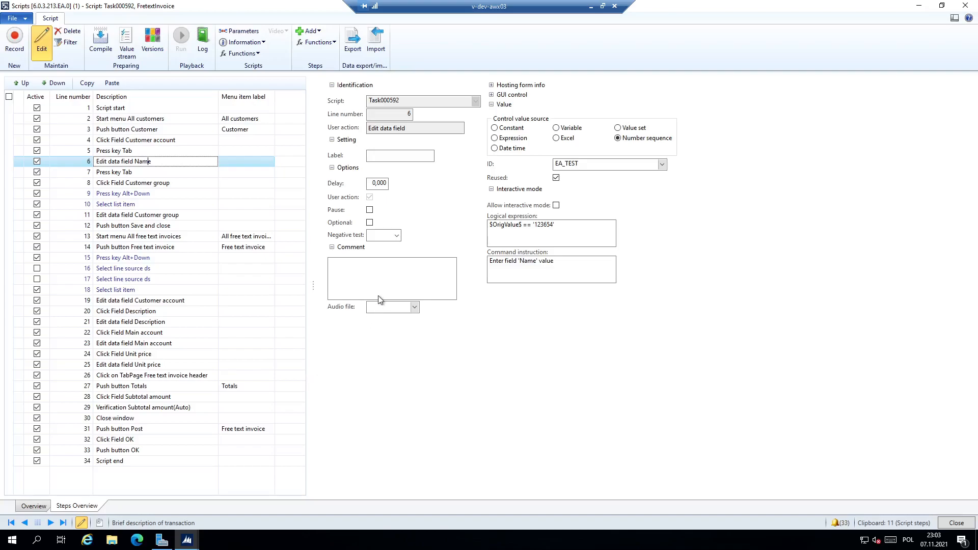
mouse_move(306, 331)
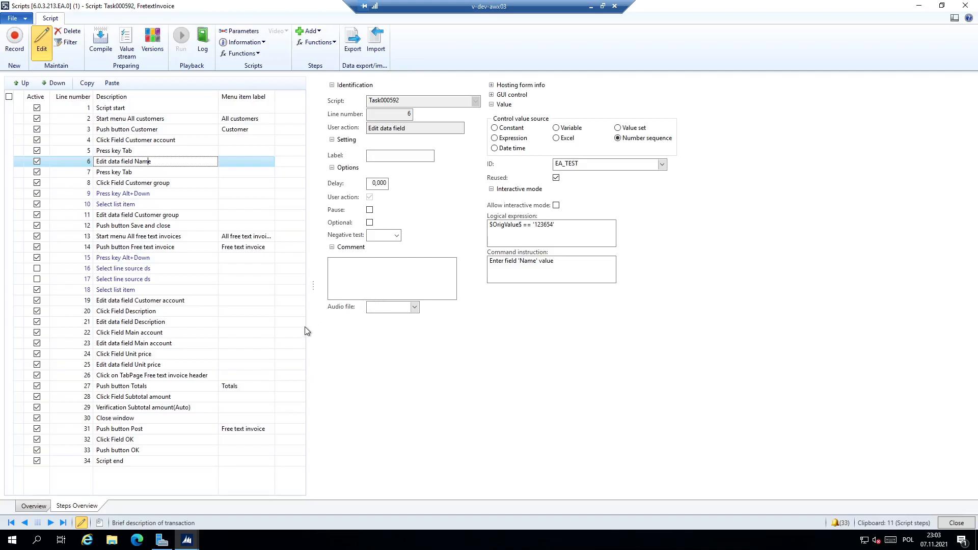
mouse_move(297, 328)
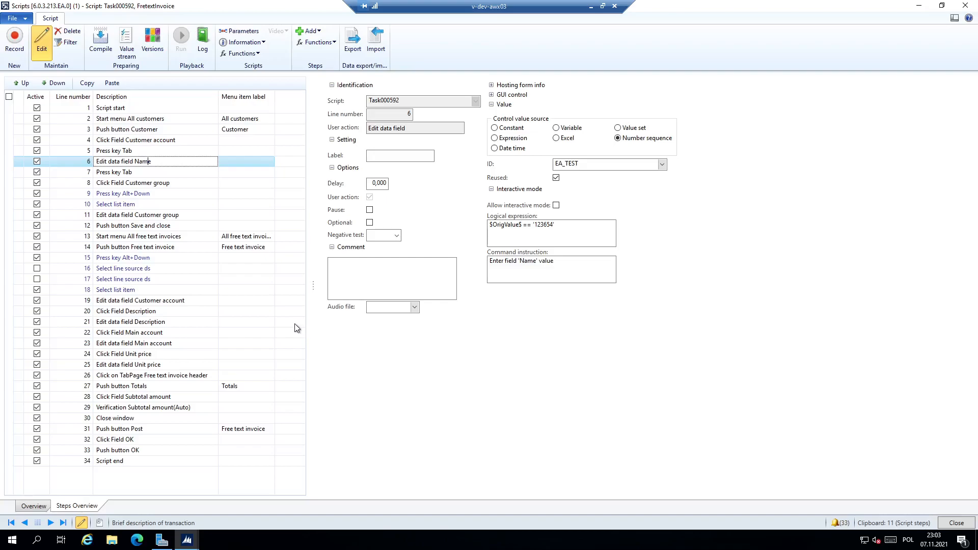
mouse_move(285, 332)
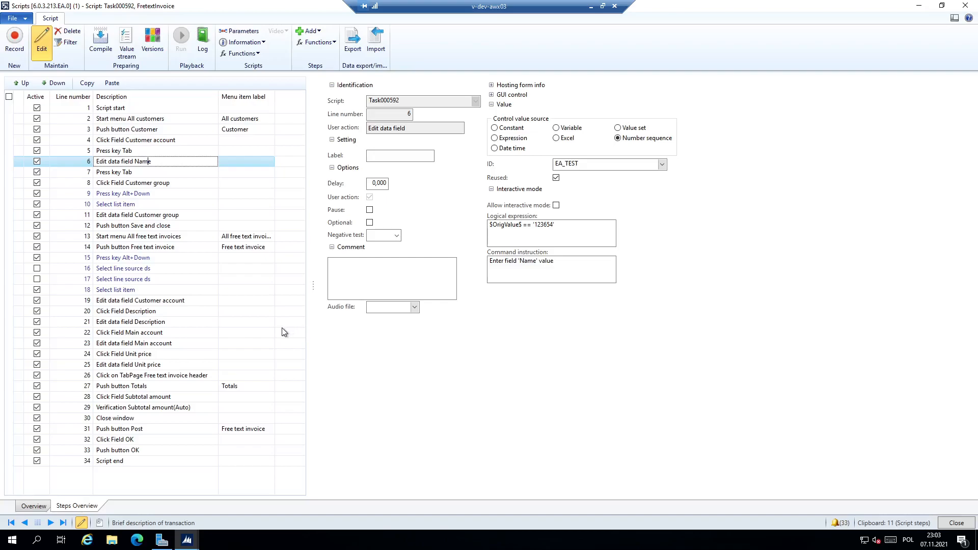
mouse_move(272, 335)
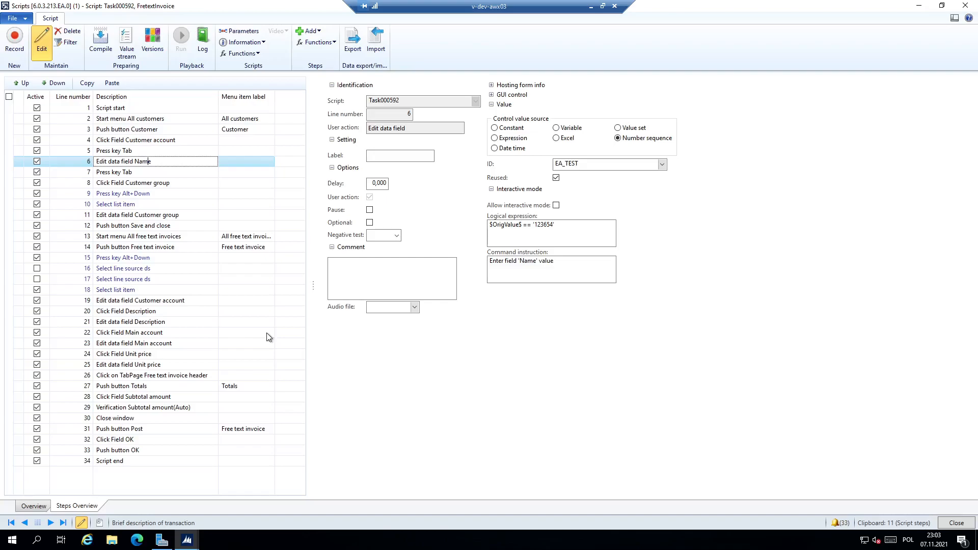
mouse_move(339, 347)
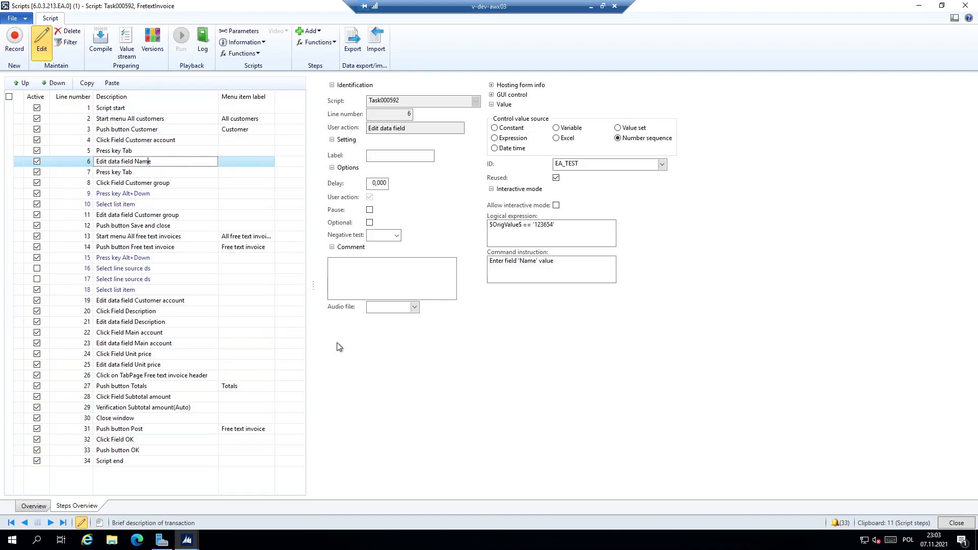
mouse_move(318, 353)
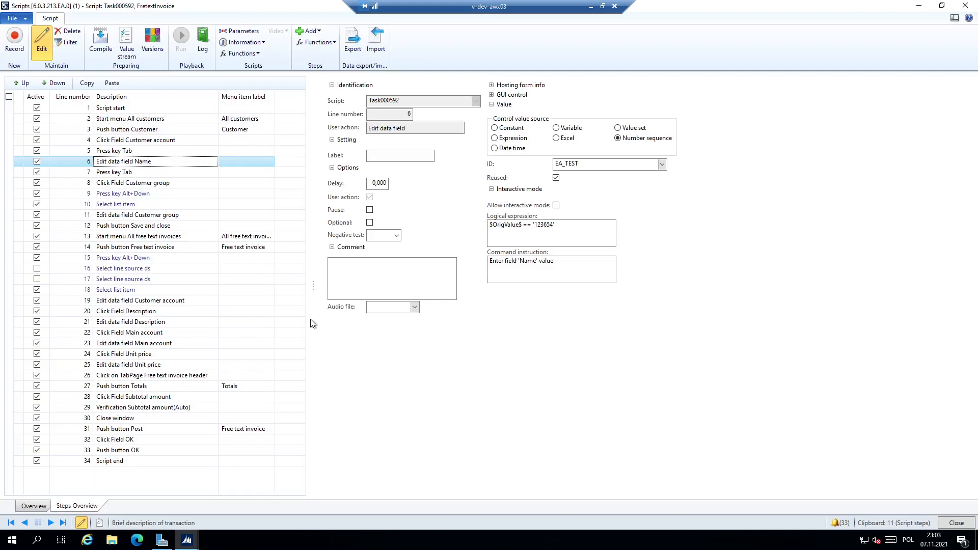
mouse_move(291, 334)
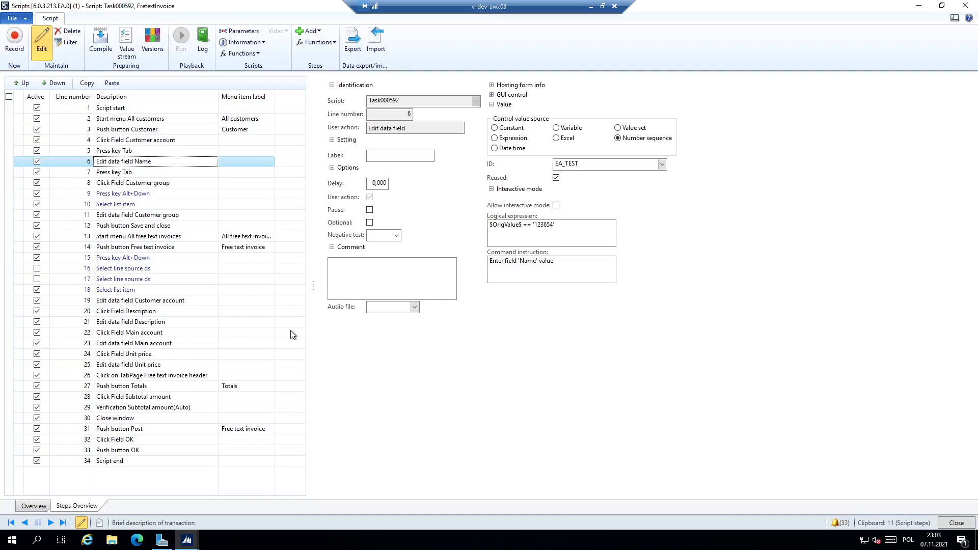
mouse_move(259, 340)
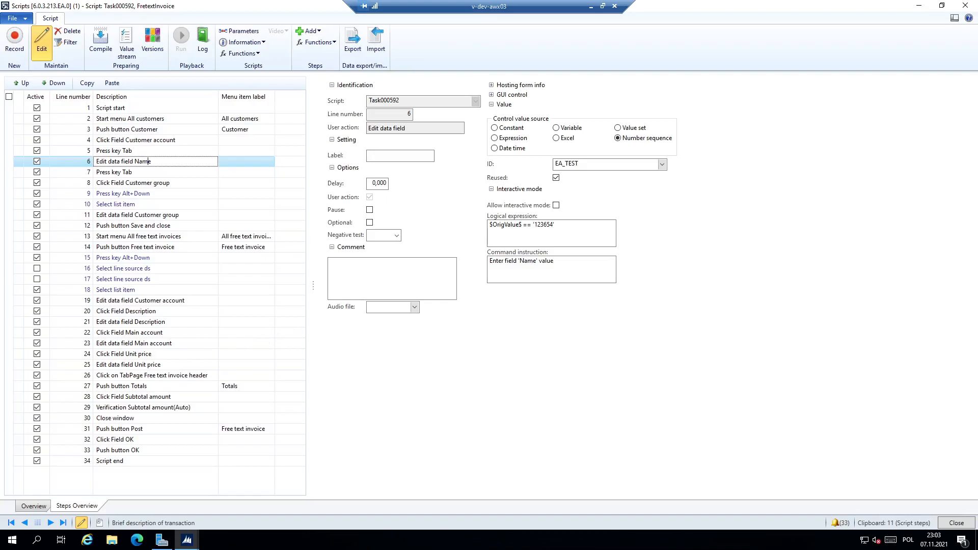
mouse_move(417, 373)
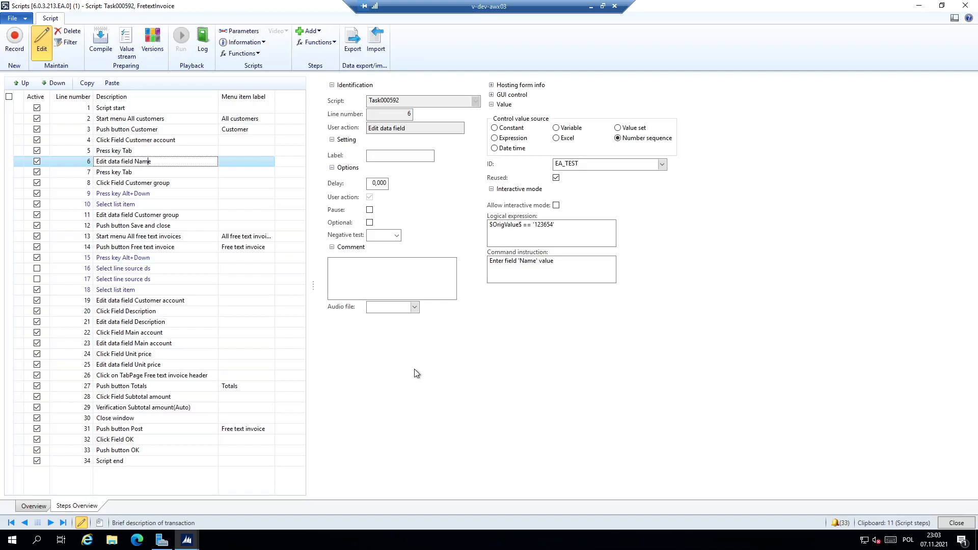
mouse_move(369, 367)
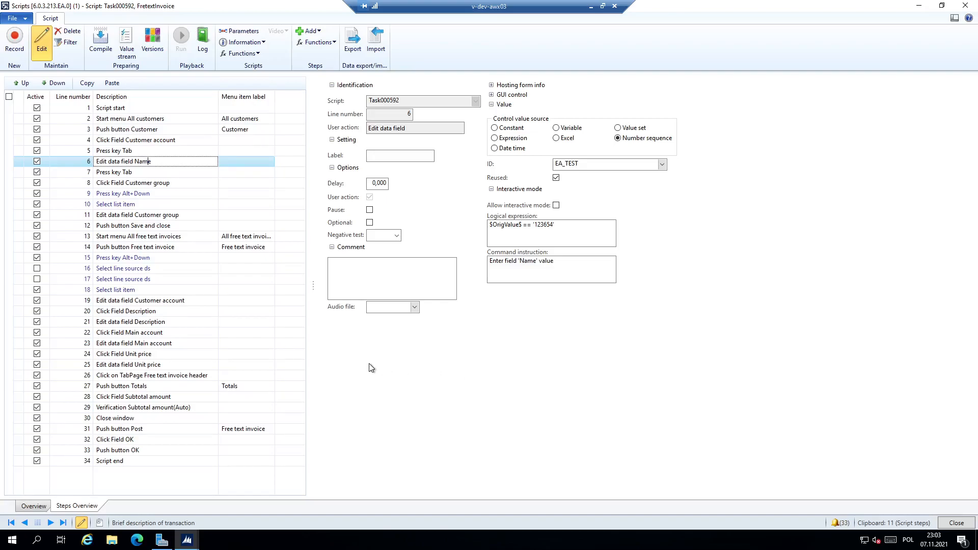
mouse_move(595, 184)
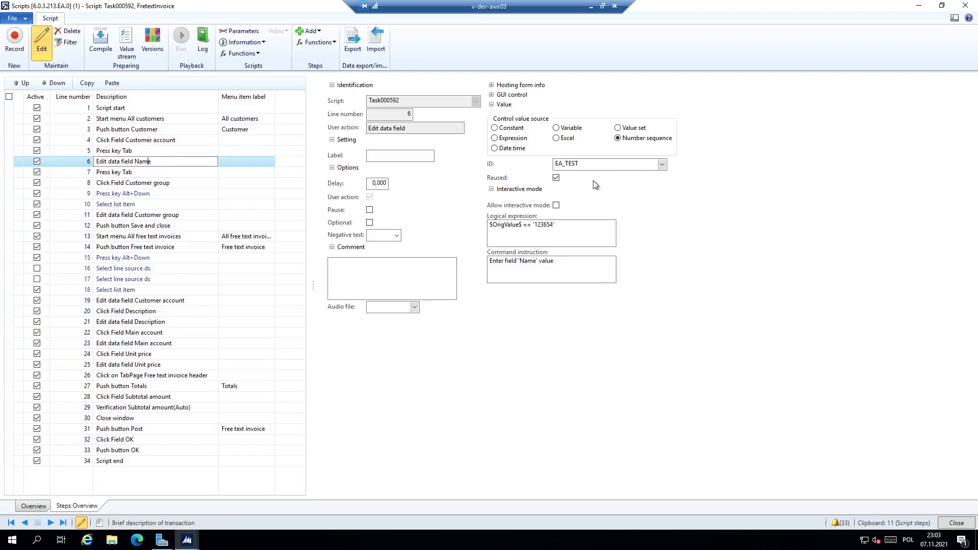
mouse_move(528, 194)
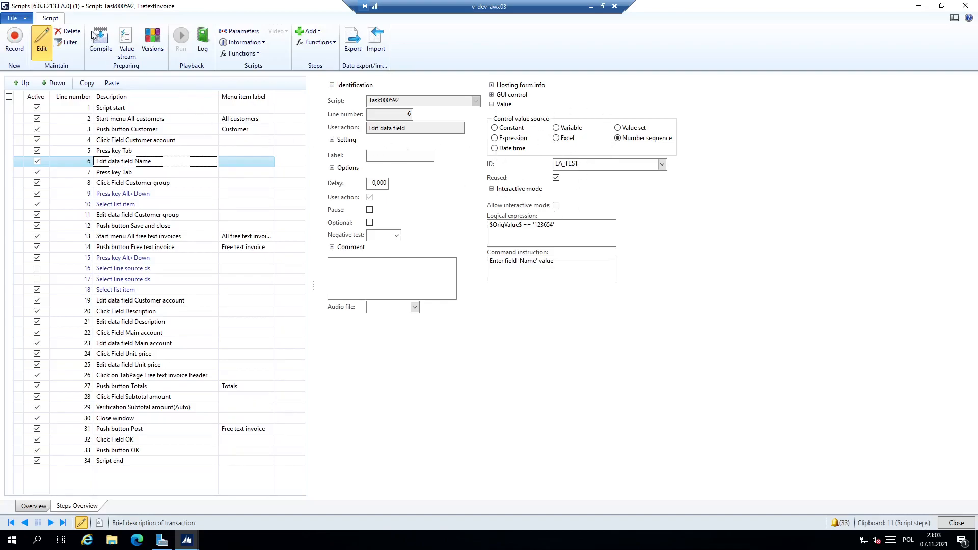
Compile the script and run it with automation type FPT - Function Proficiency Test.
click(99, 41)
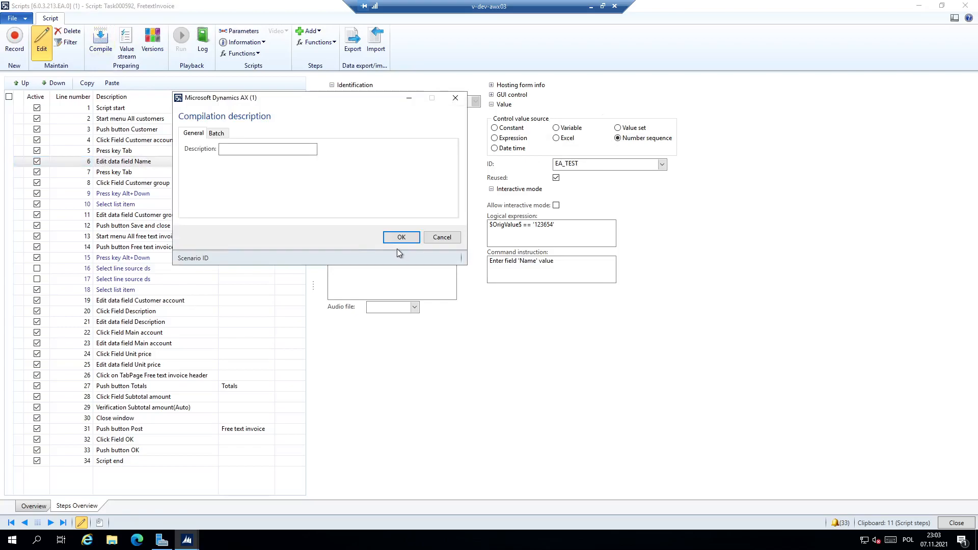
click(401, 237)
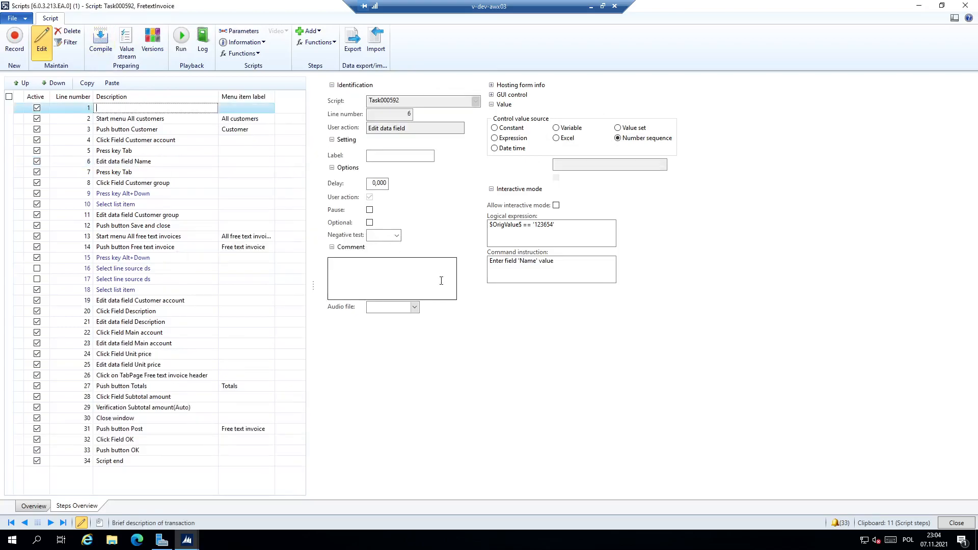
click(181, 37)
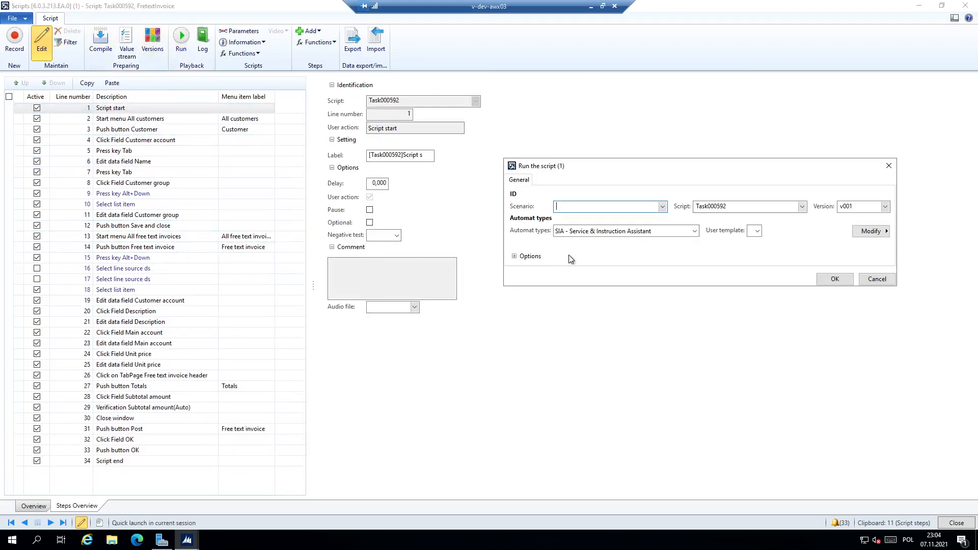
click(694, 231)
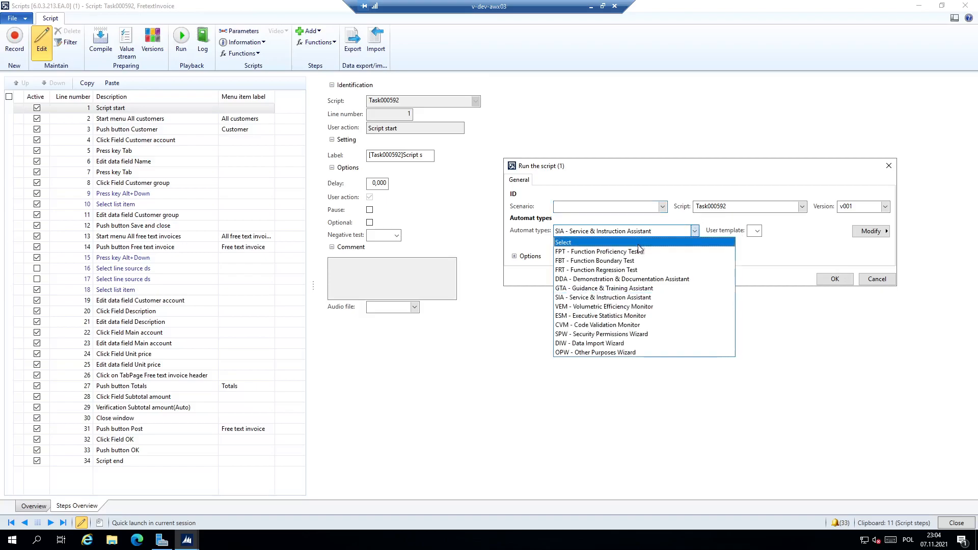
click(595, 251)
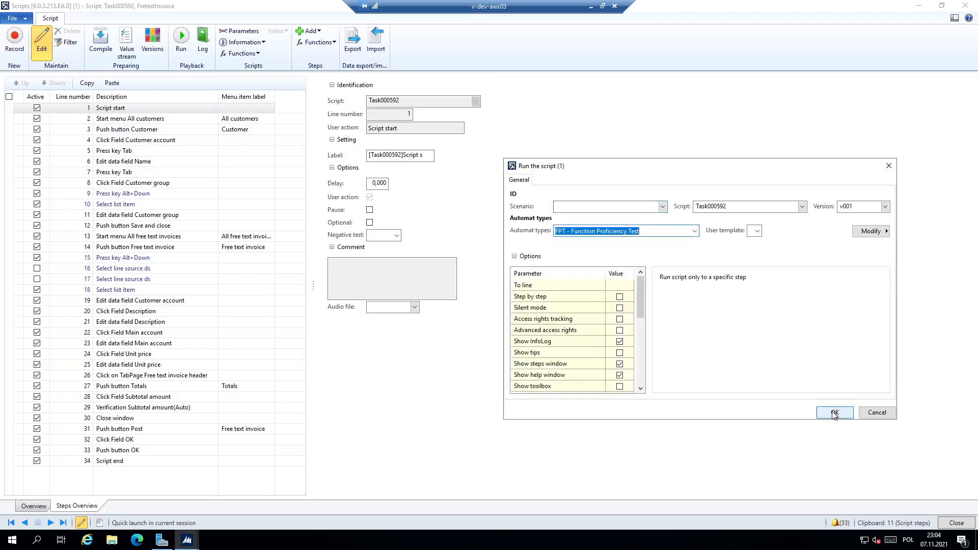
click(834, 412)
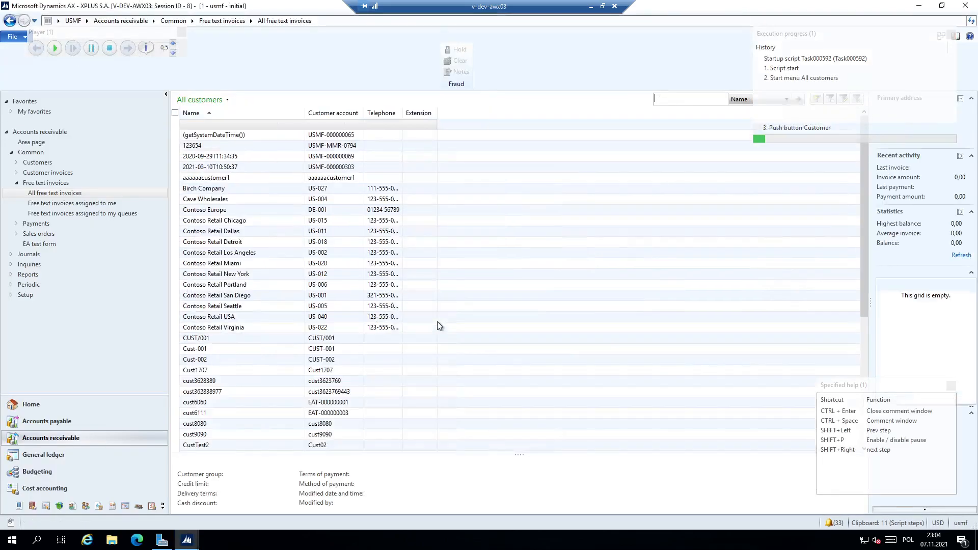
Create and save customer EAT-000000037 in group 10, then start a new free text invoice.
click(45, 173)
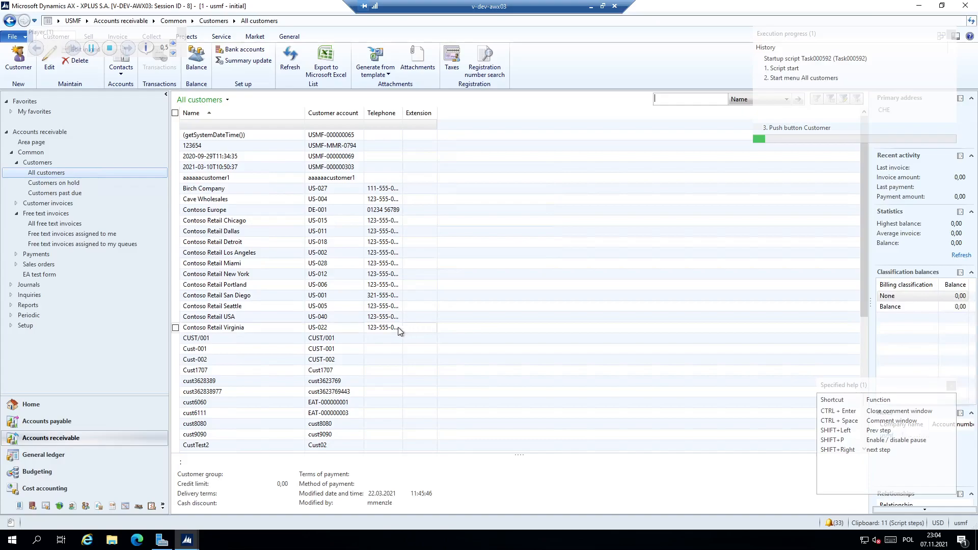
click(19, 59)
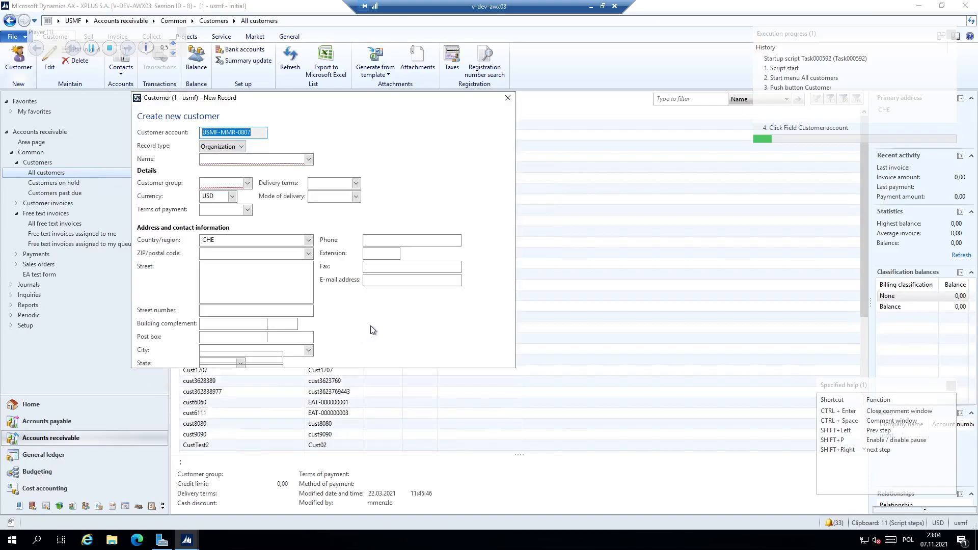
key(Tab)
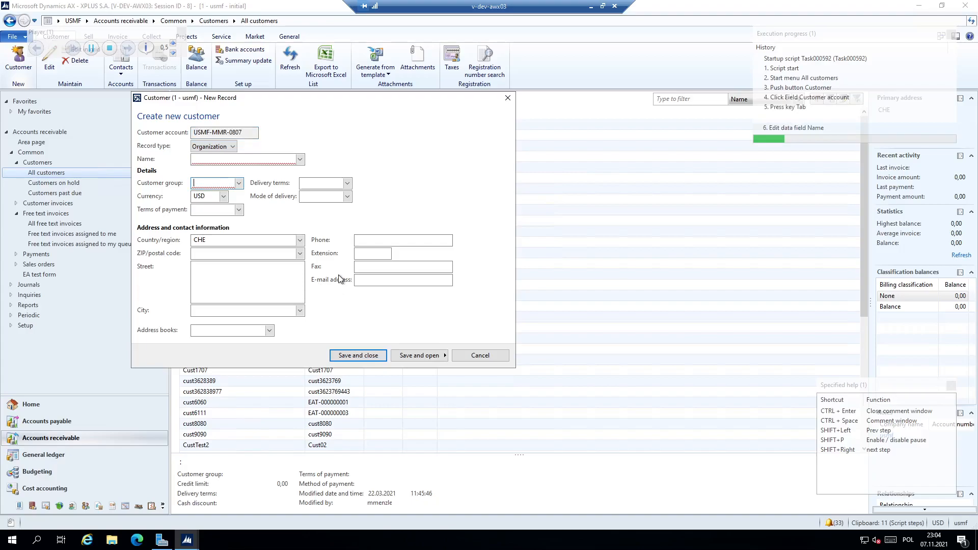
key(Tab)
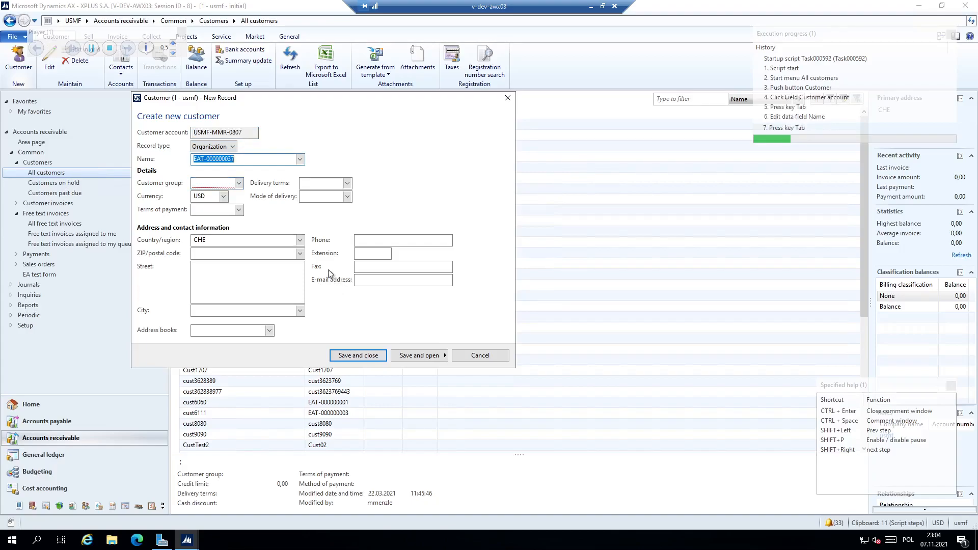
click(215, 183)
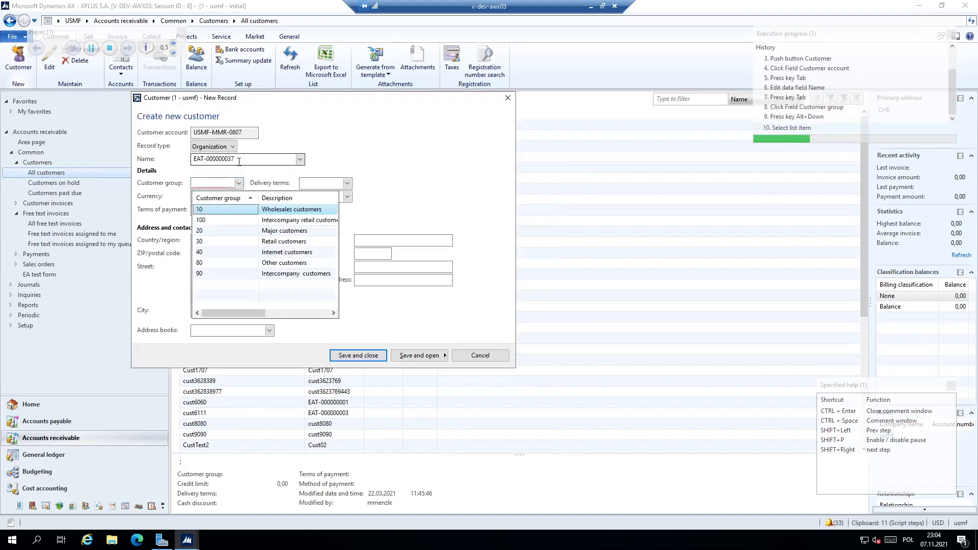
click(290, 209)
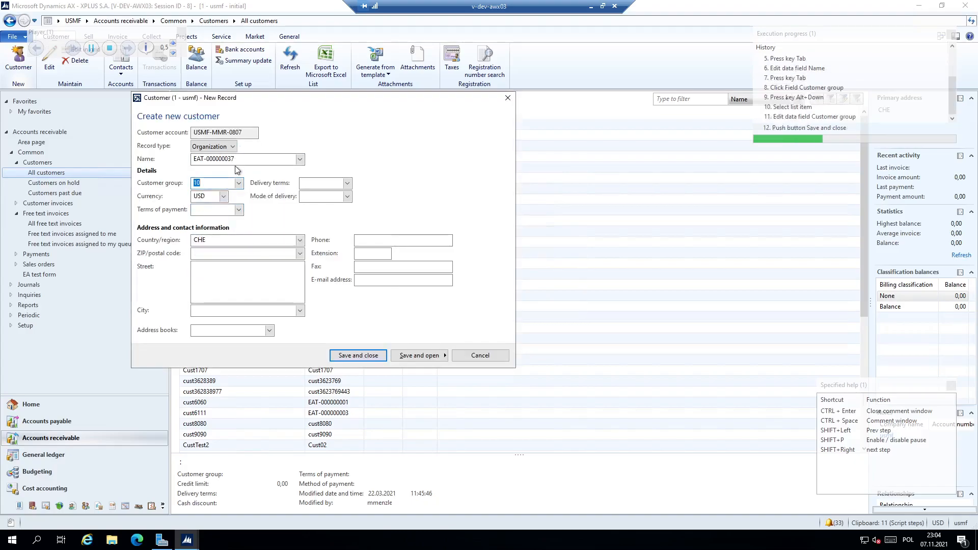
click(358, 355)
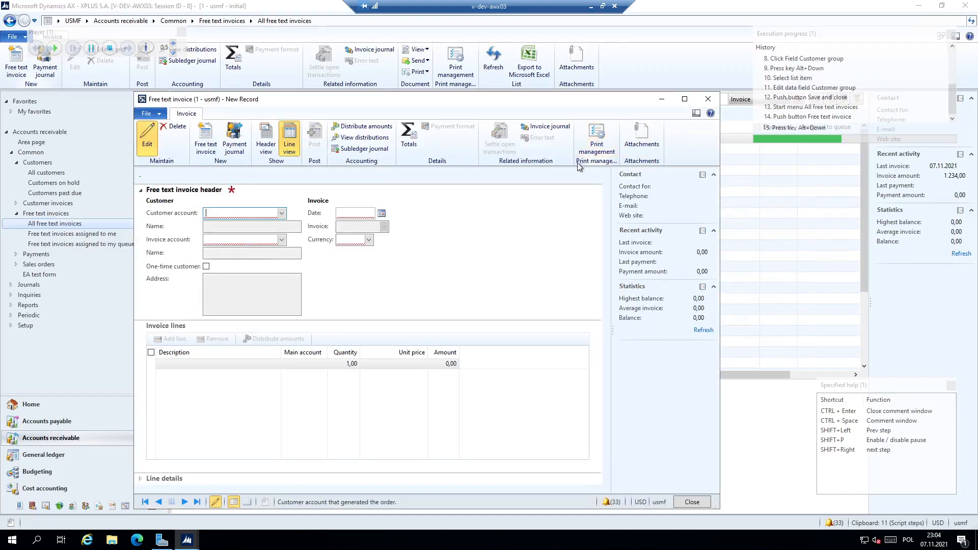
Add a Services line priced at 1234,00 and check the invoice subtotal in Totals.
click(280, 213)
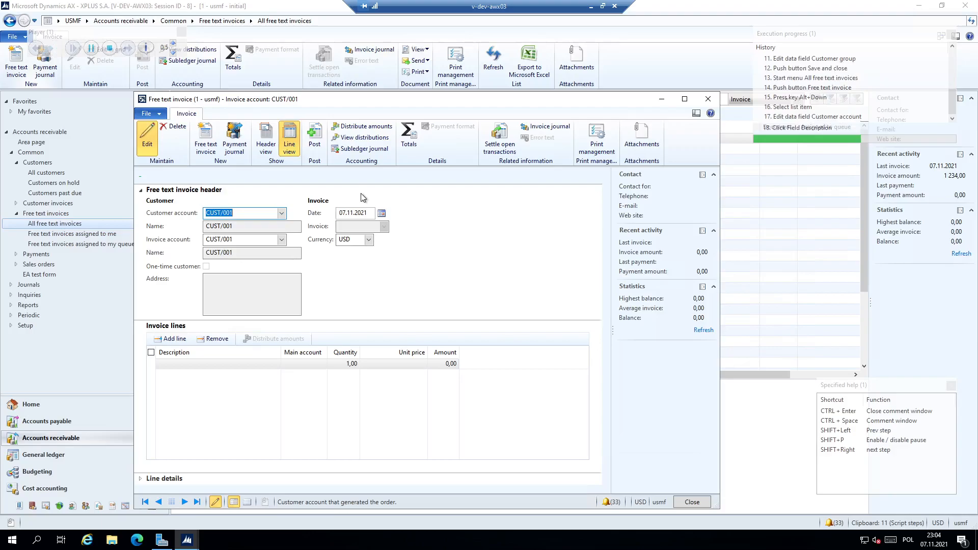
text(Services)
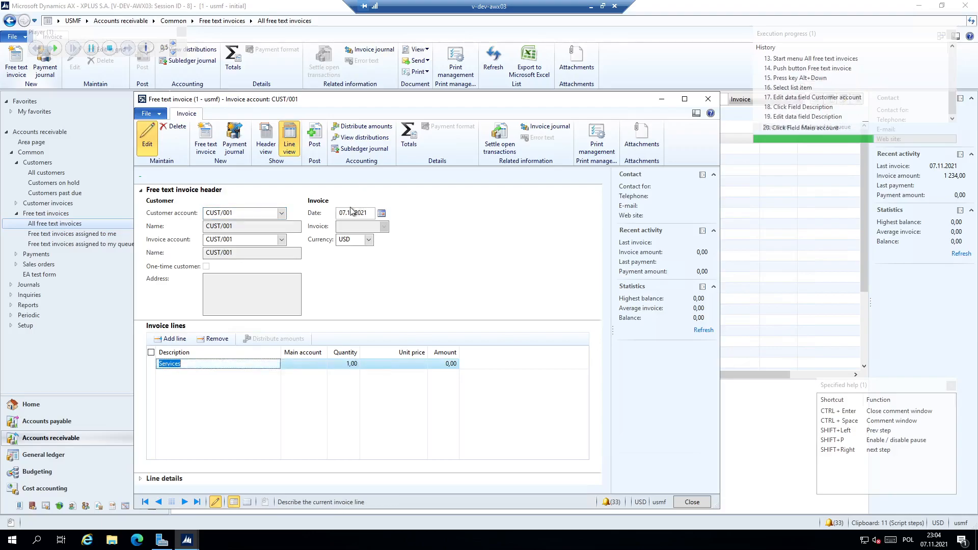
click(322, 363)
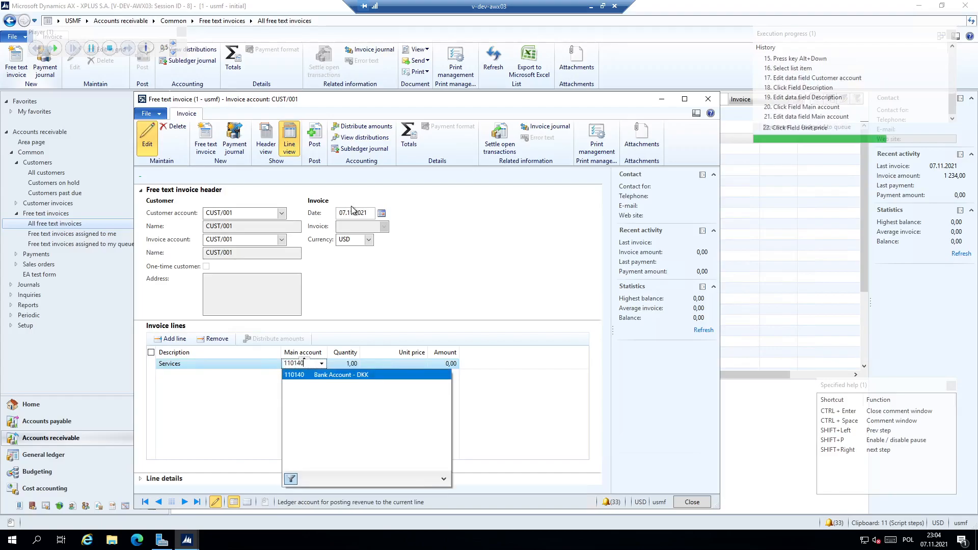
click(367, 375)
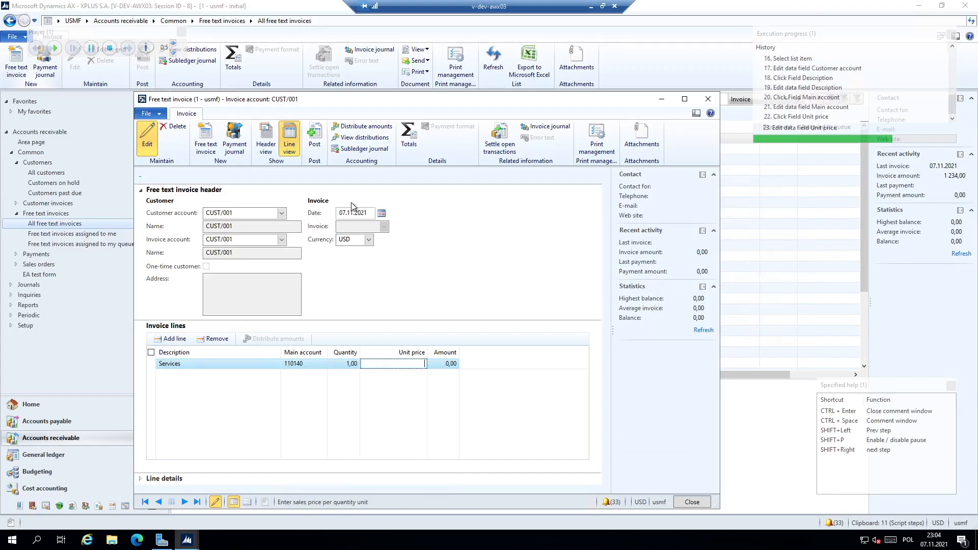
text(1234,00)
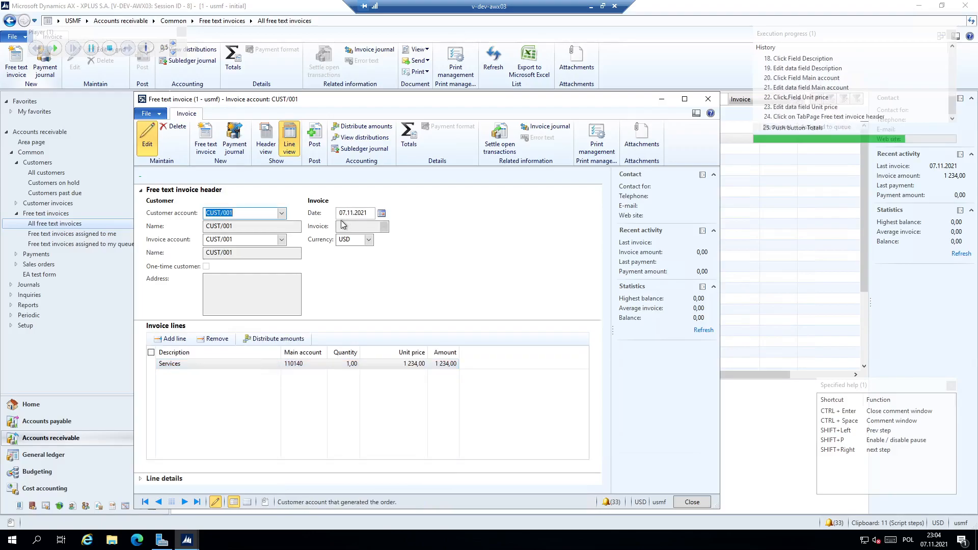
click(408, 132)
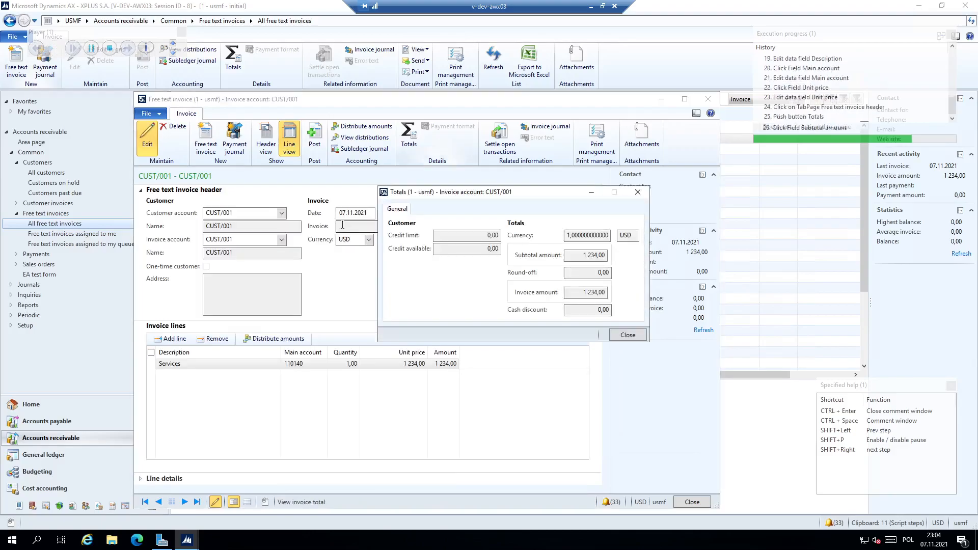
click(586, 255)
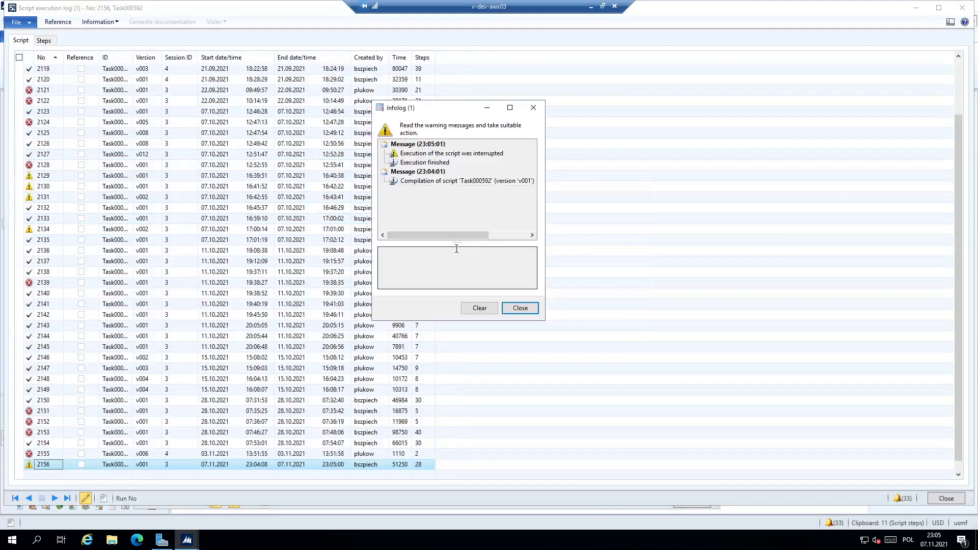
Read and dismiss the interruption message, then open the run's Steps tab.
click(451, 152)
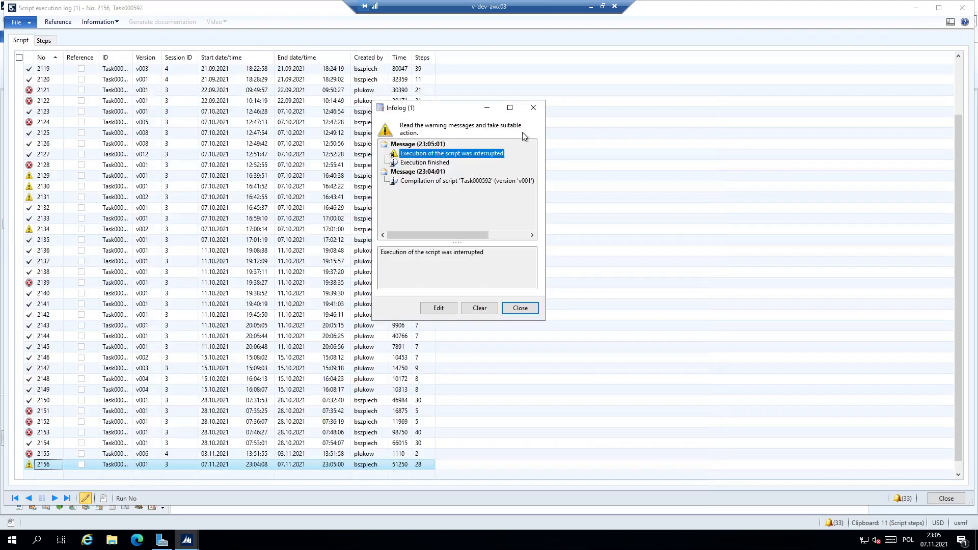
click(520, 308)
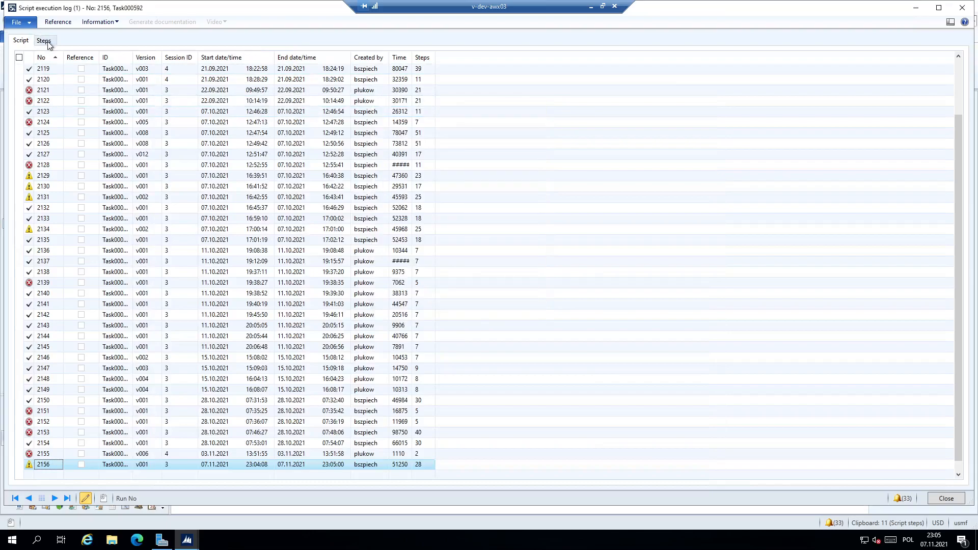
click(44, 39)
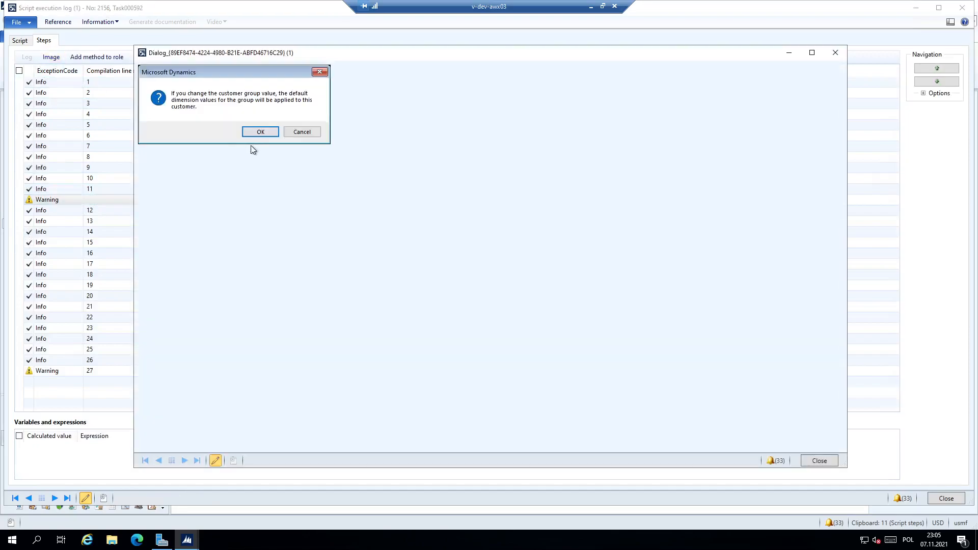
mouse_move(386, 100)
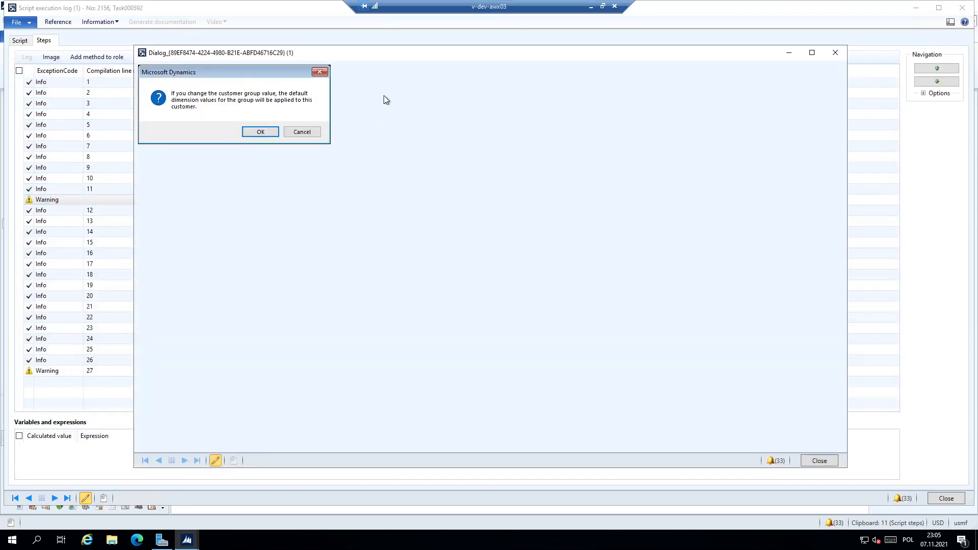
mouse_move(376, 95)
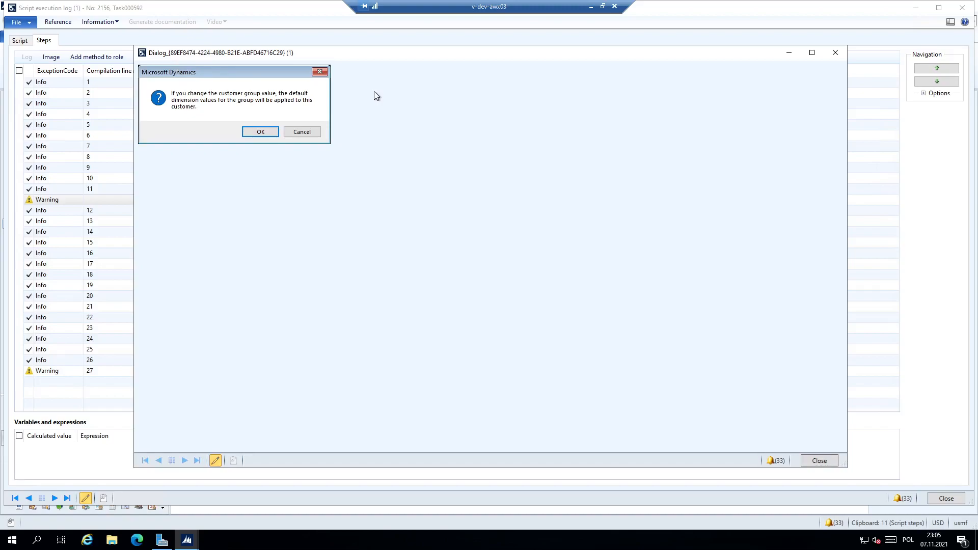
mouse_move(356, 101)
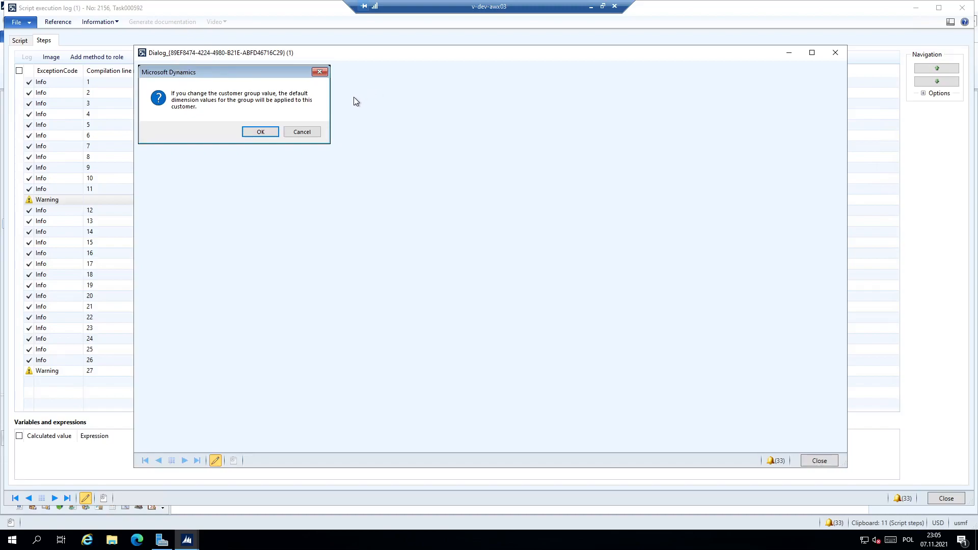
mouse_move(352, 119)
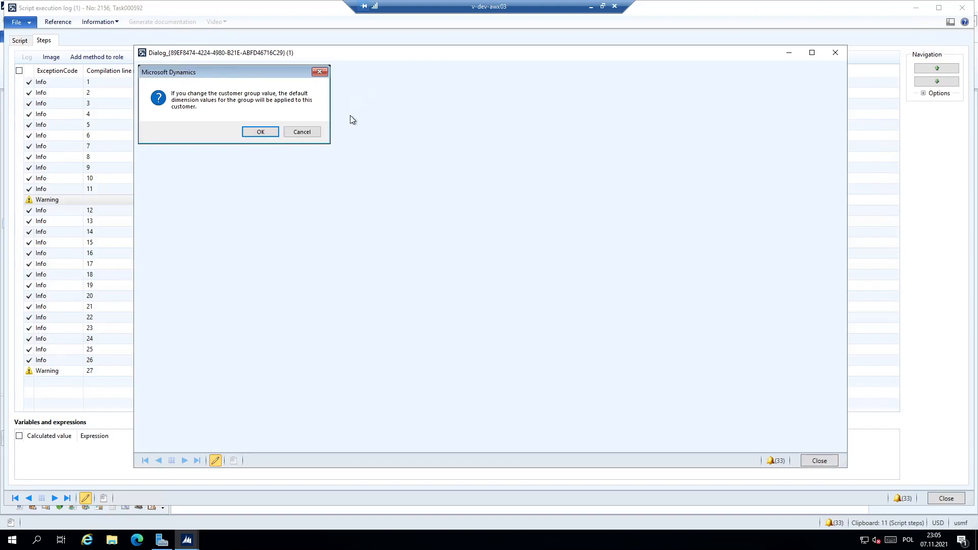
mouse_move(318, 55)
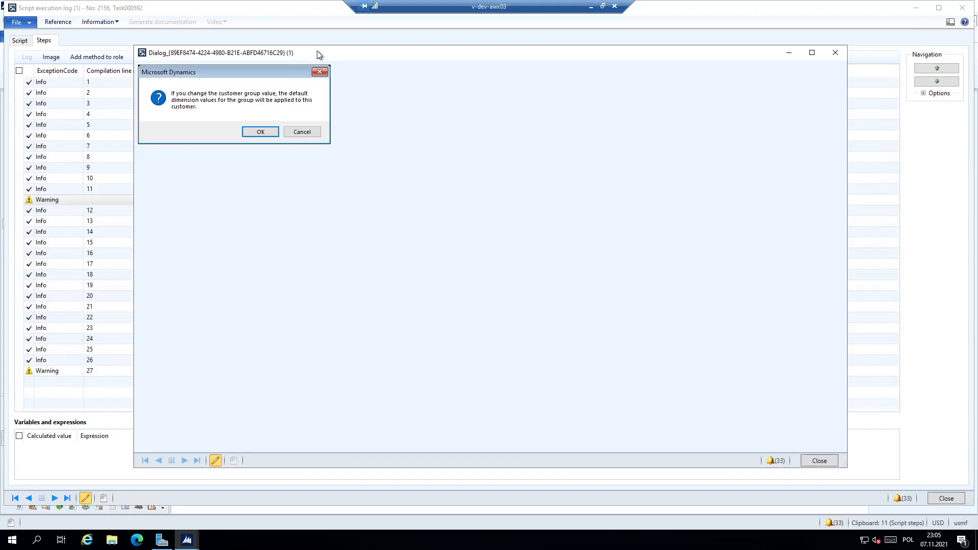
mouse_move(324, 47)
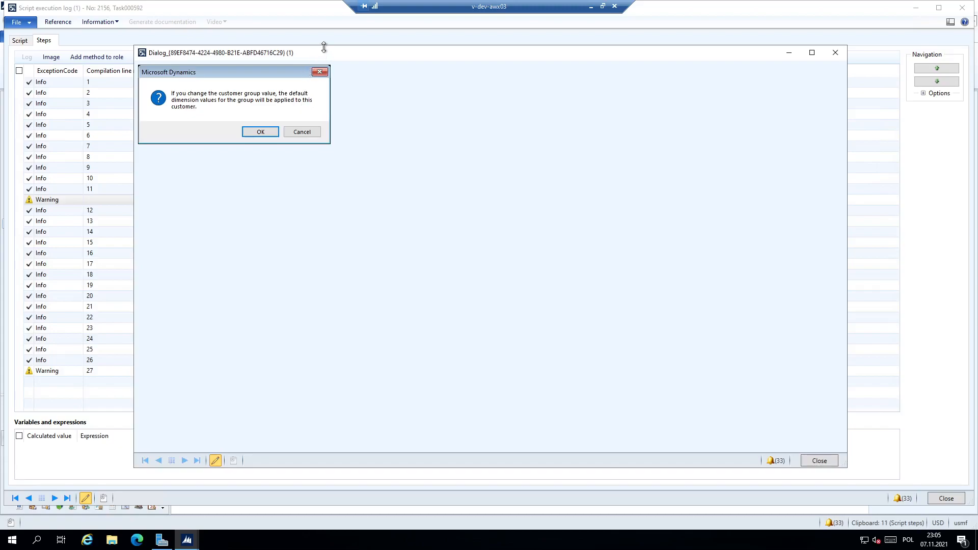
mouse_move(335, 56)
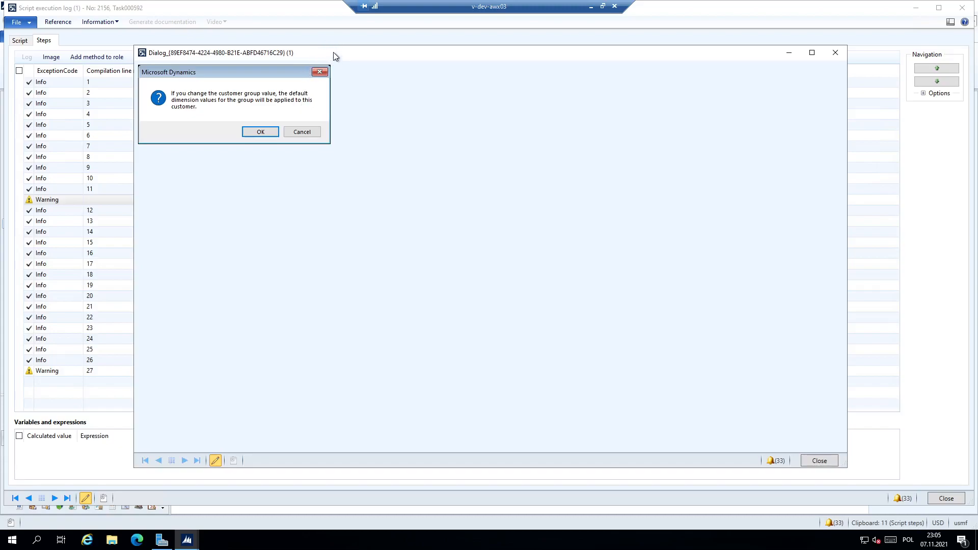
mouse_move(328, 52)
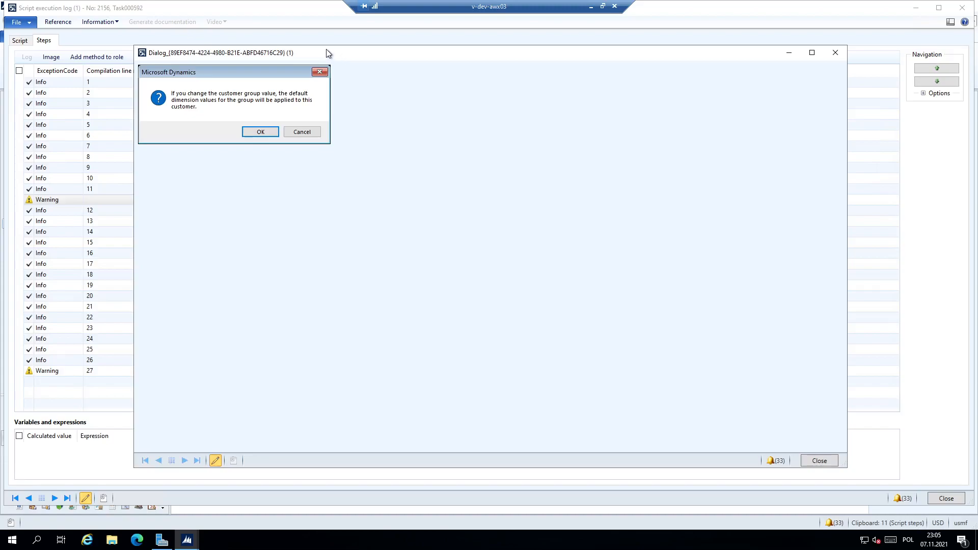
mouse_move(318, 64)
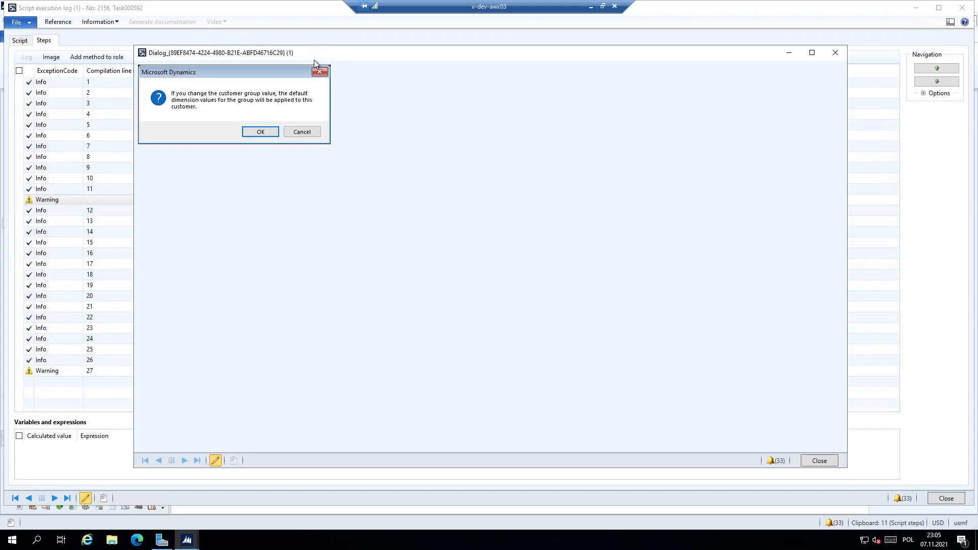
mouse_move(306, 83)
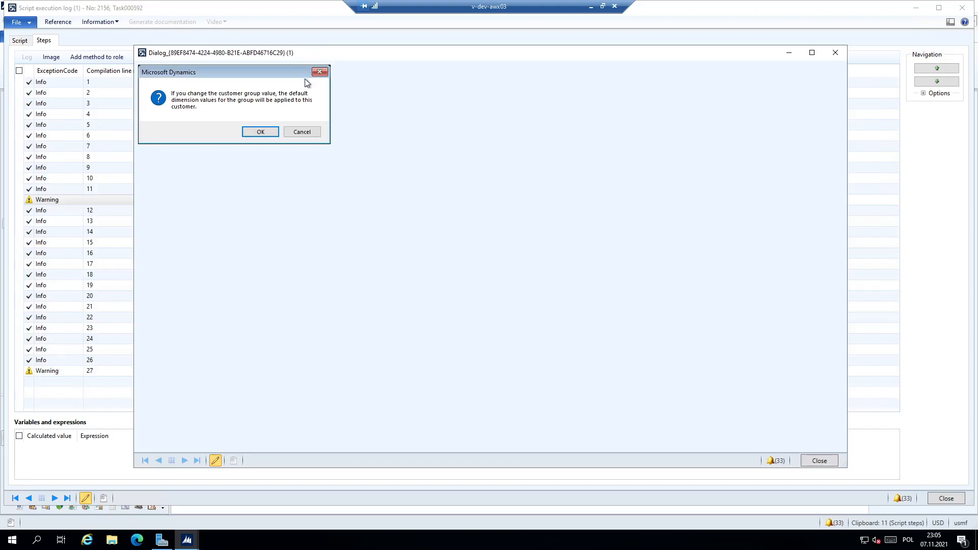
mouse_move(305, 117)
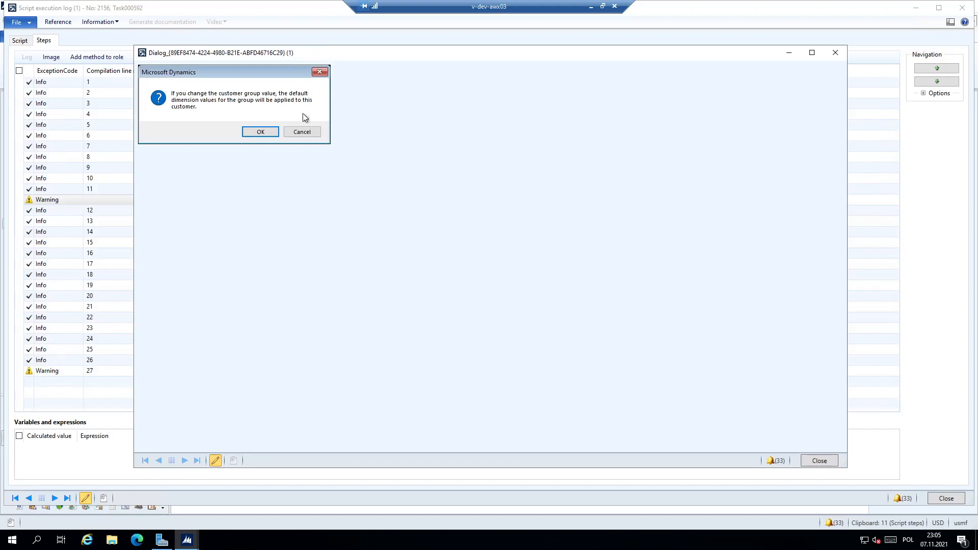
mouse_move(288, 129)
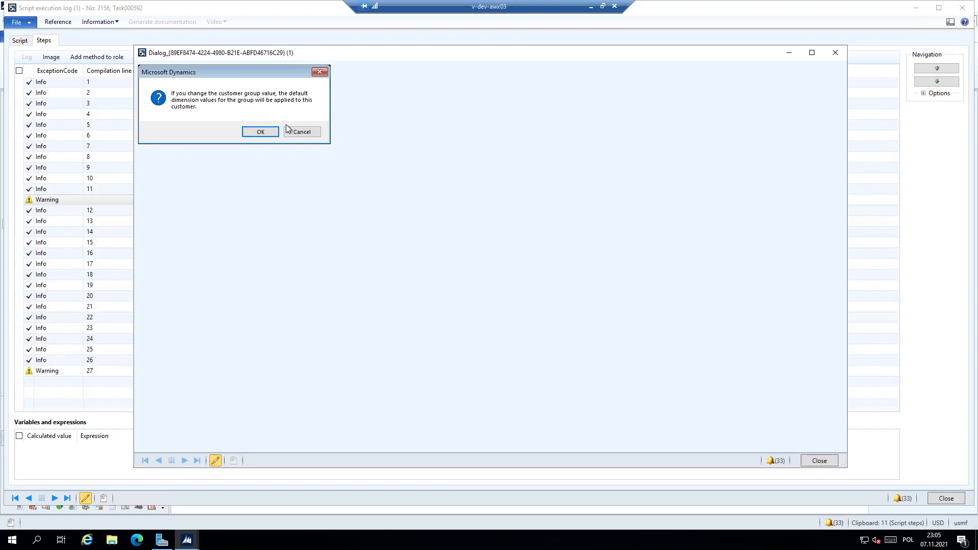
mouse_move(340, 69)
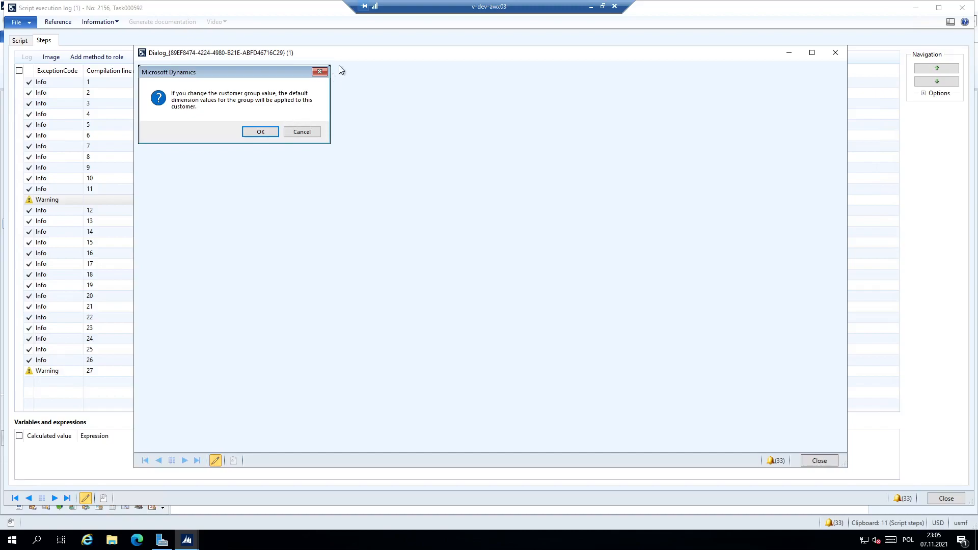
mouse_move(358, 71)
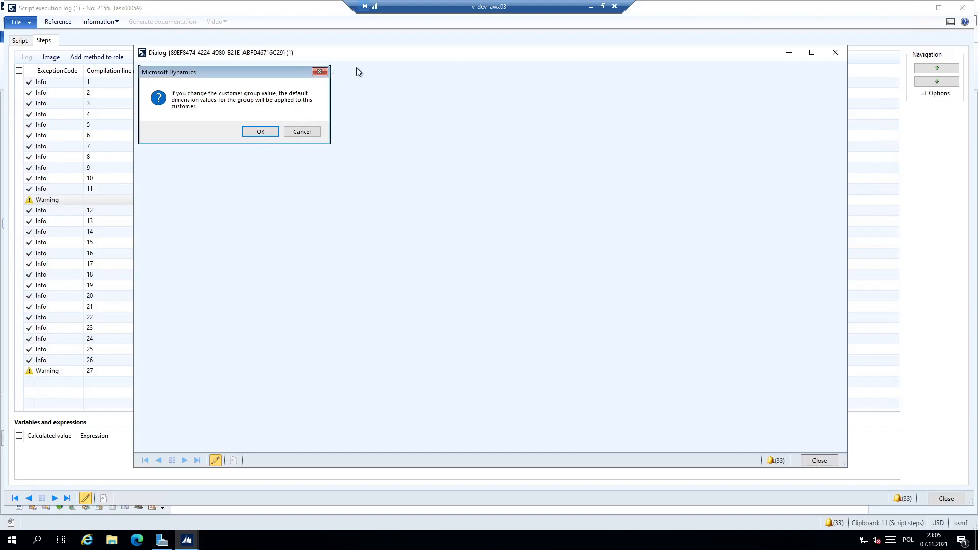
mouse_move(361, 68)
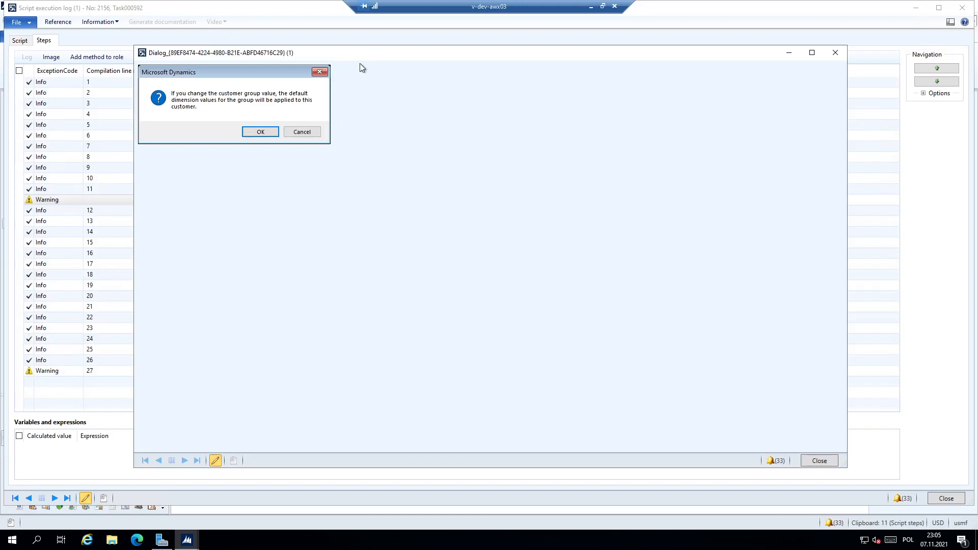
mouse_move(397, 82)
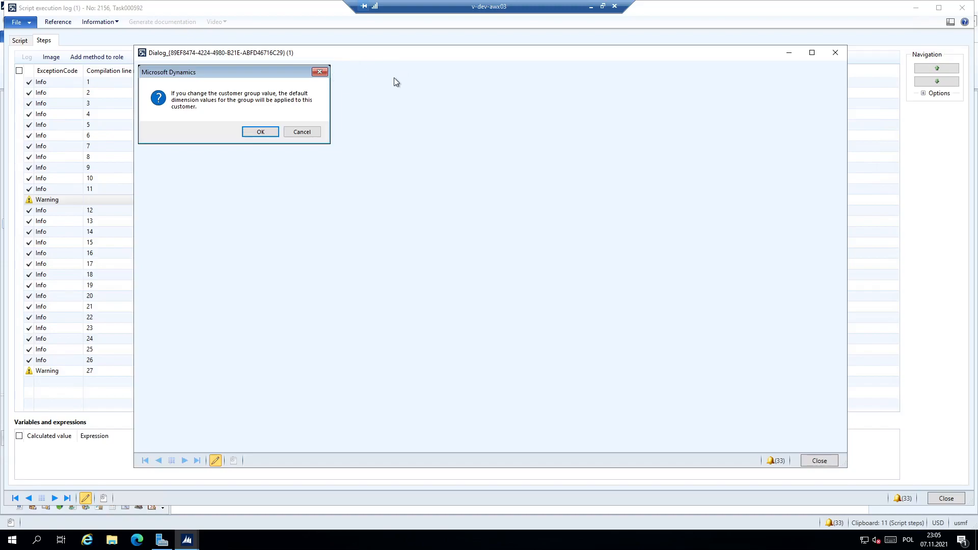
mouse_move(404, 94)
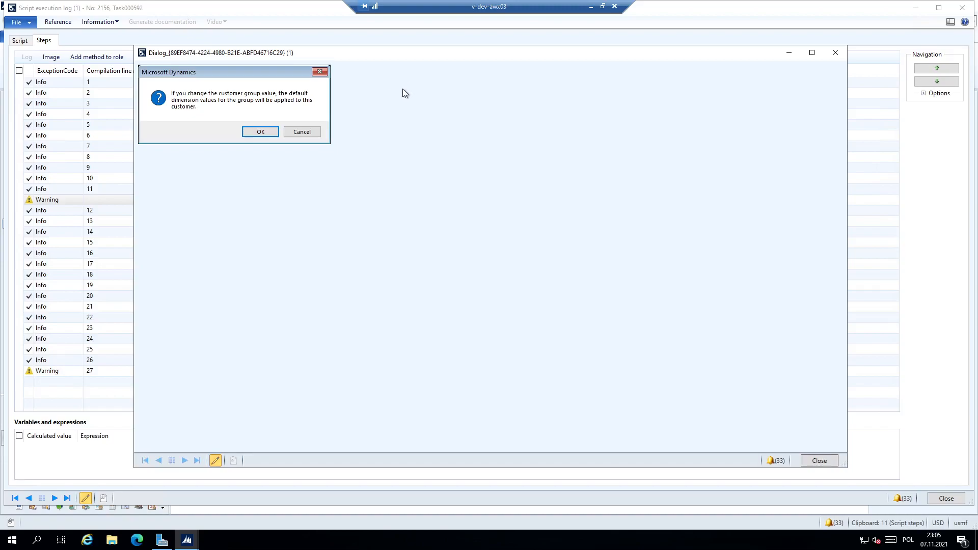
mouse_move(332, 175)
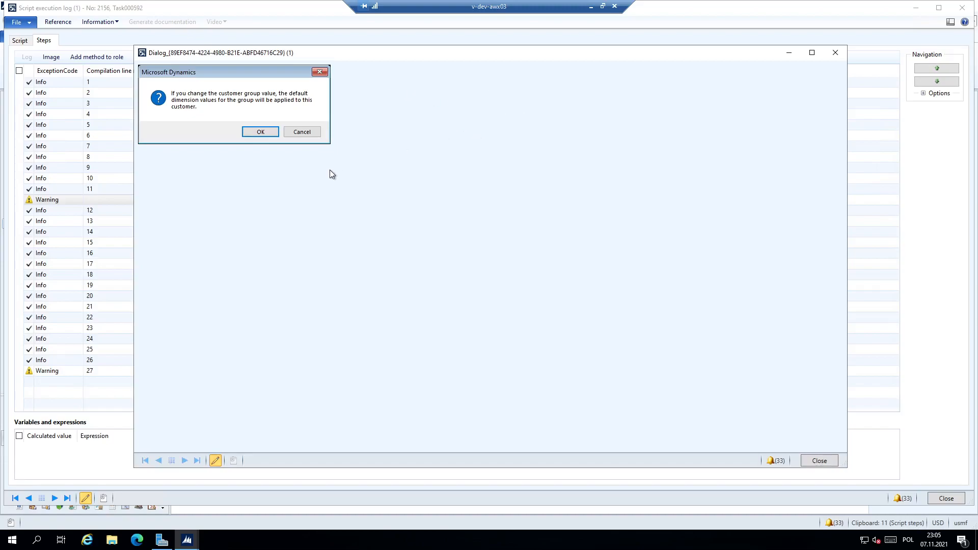
mouse_move(410, 100)
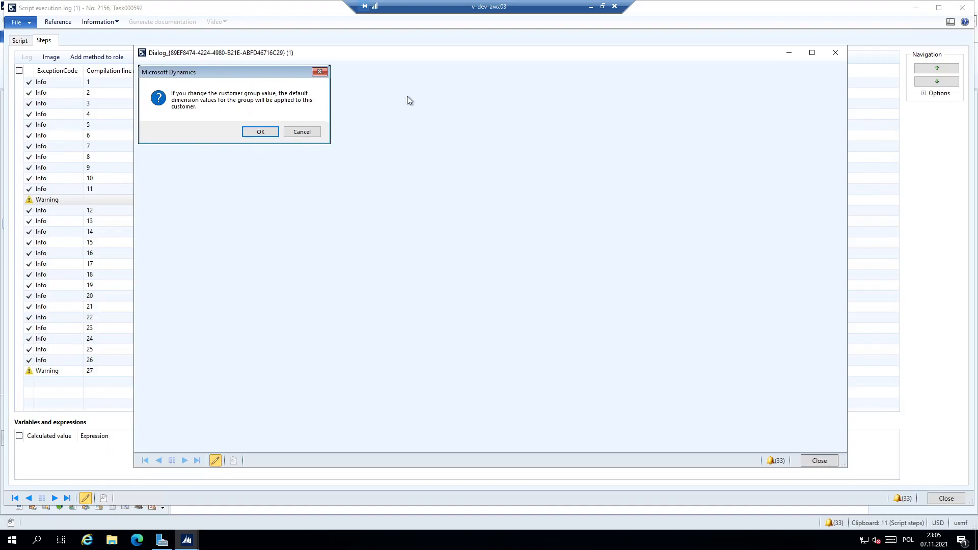
Close the captured dialog screenshot and the interruption message window.
click(260, 132)
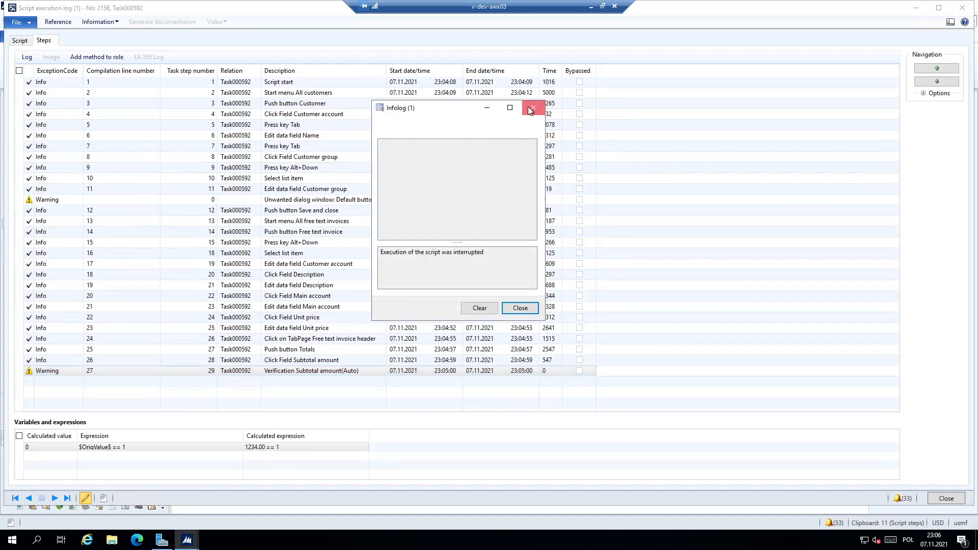
click(530, 108)
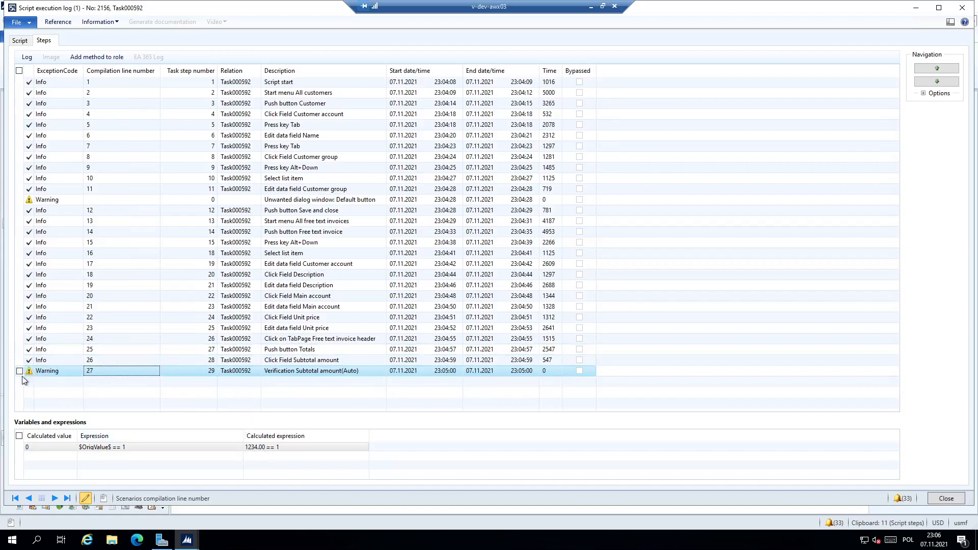
mouse_move(296, 456)
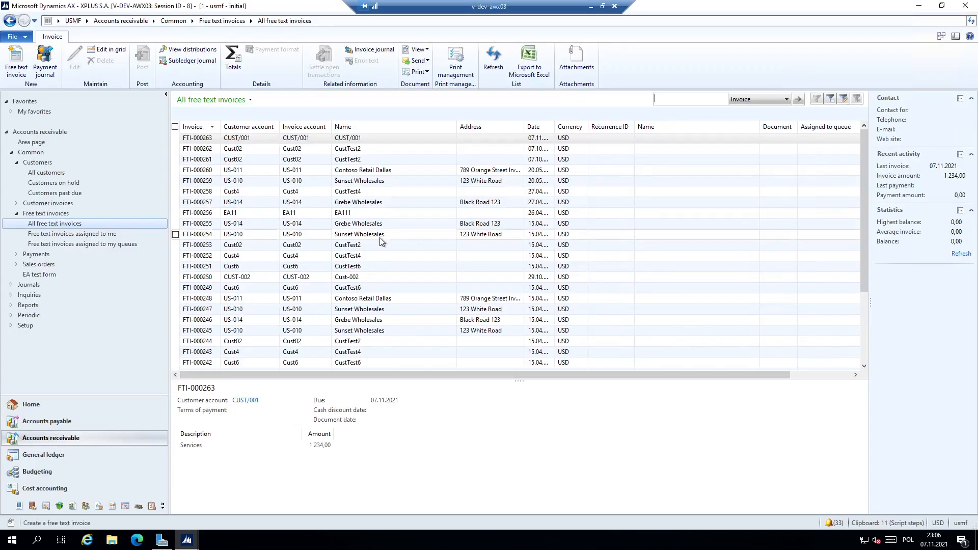
mouse_move(225, 431)
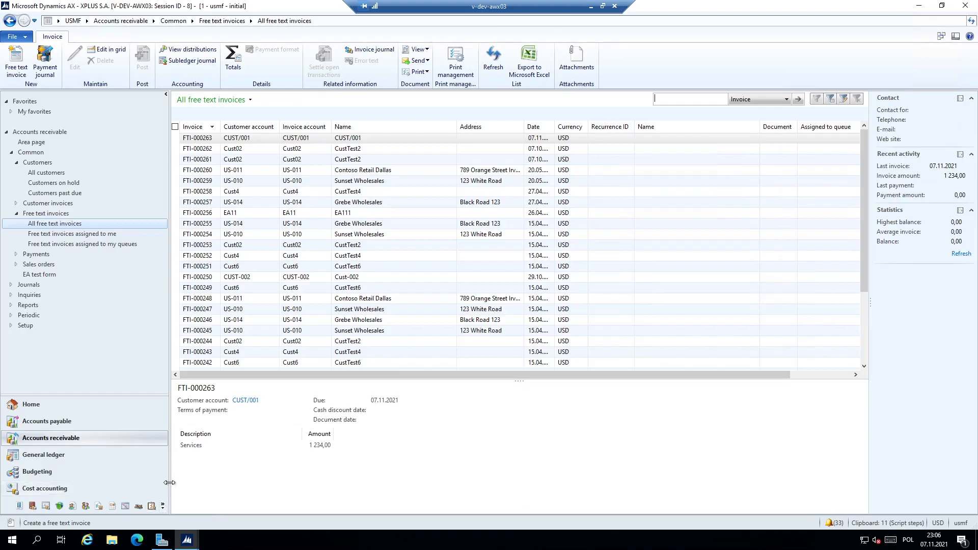
mouse_move(306, 298)
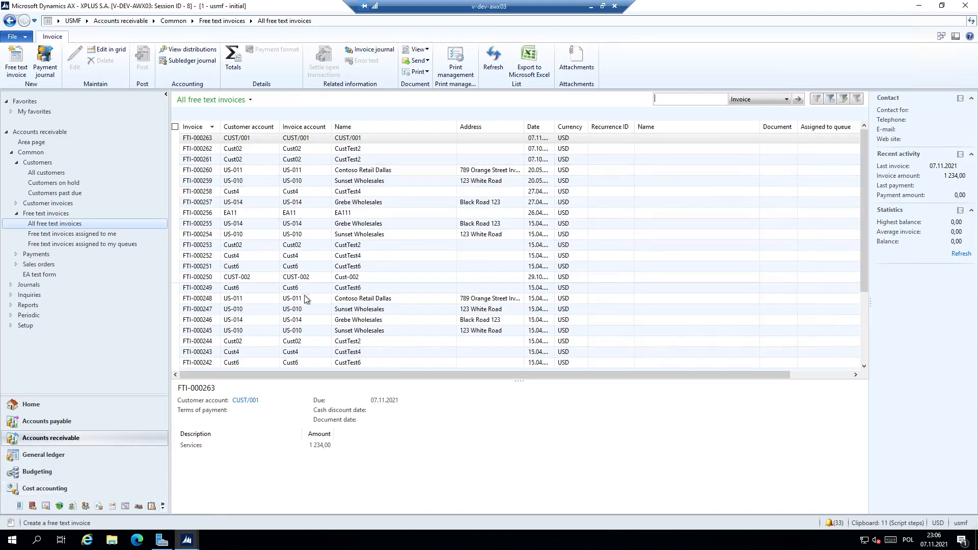
mouse_move(159, 506)
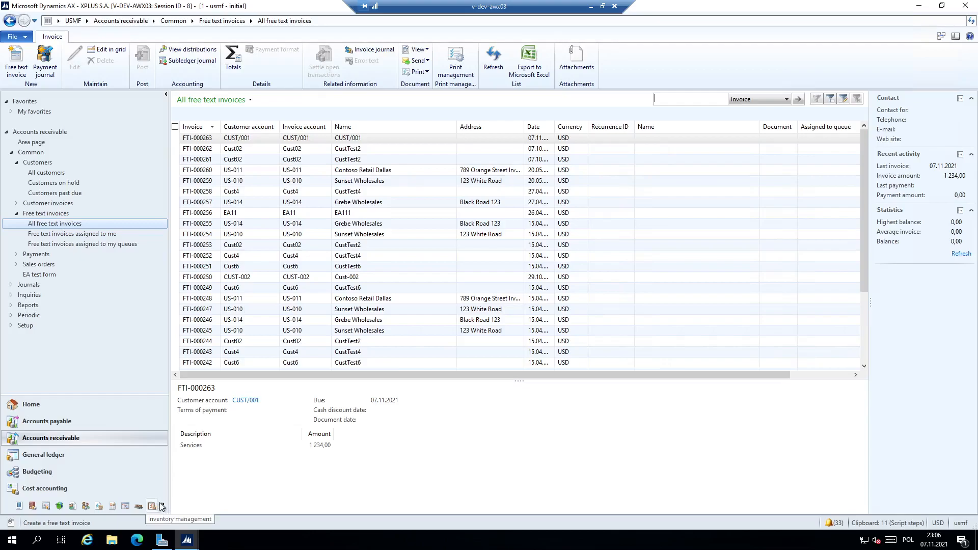
Switch to the Inventory management module.
click(152, 506)
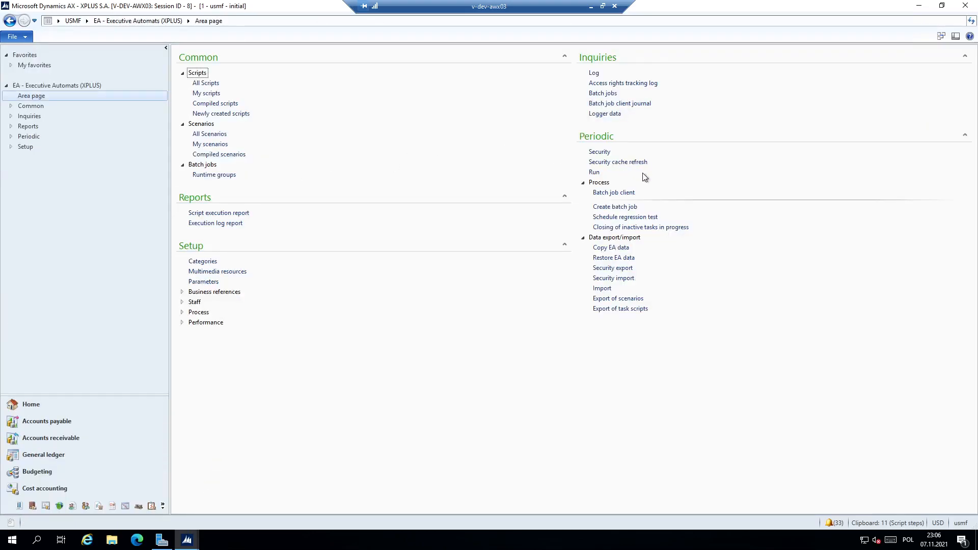
mouse_move(617, 162)
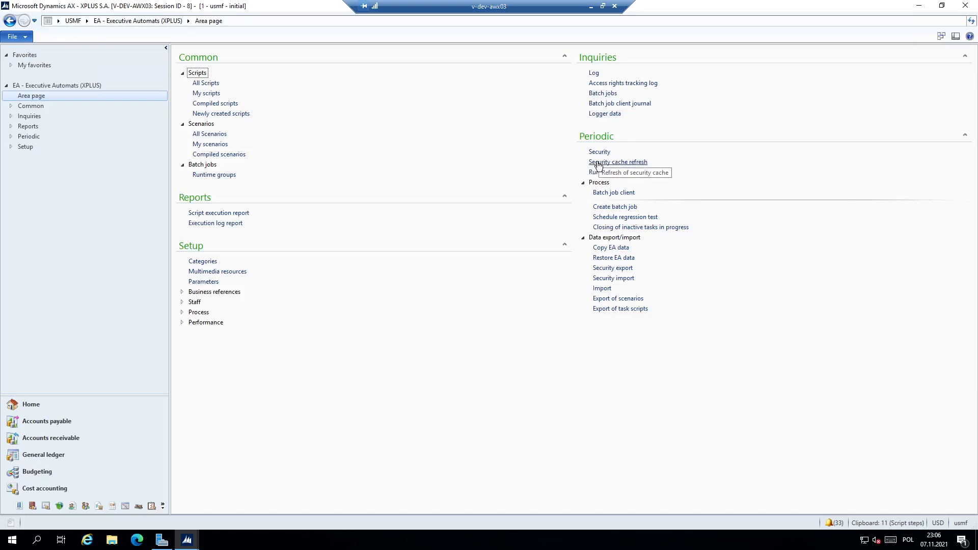
mouse_move(575, 159)
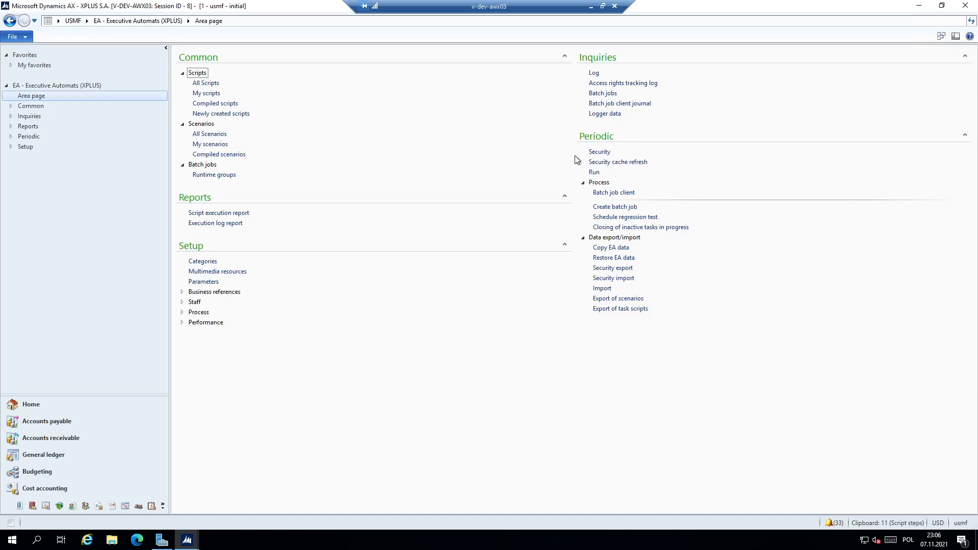
mouse_move(568, 150)
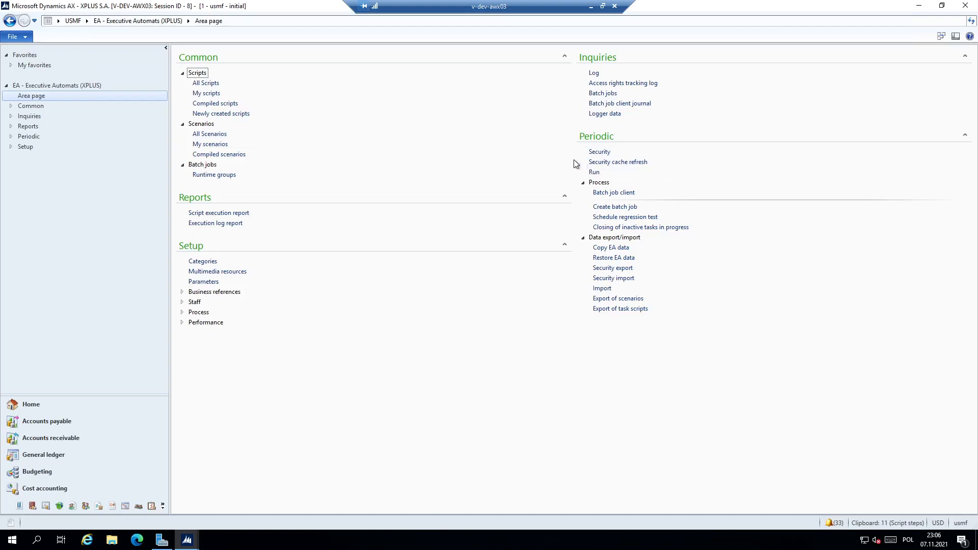
mouse_move(562, 208)
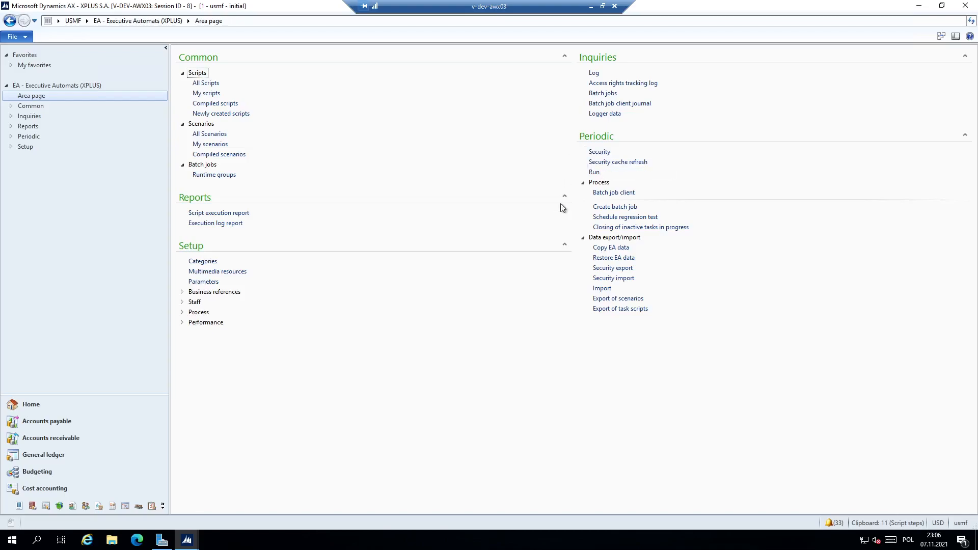
mouse_move(540, 352)
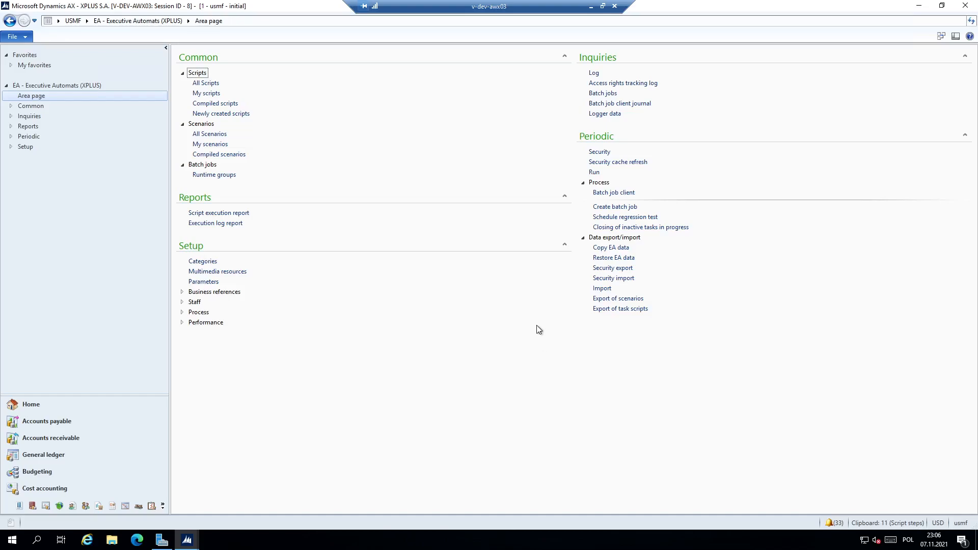
mouse_move(594, 343)
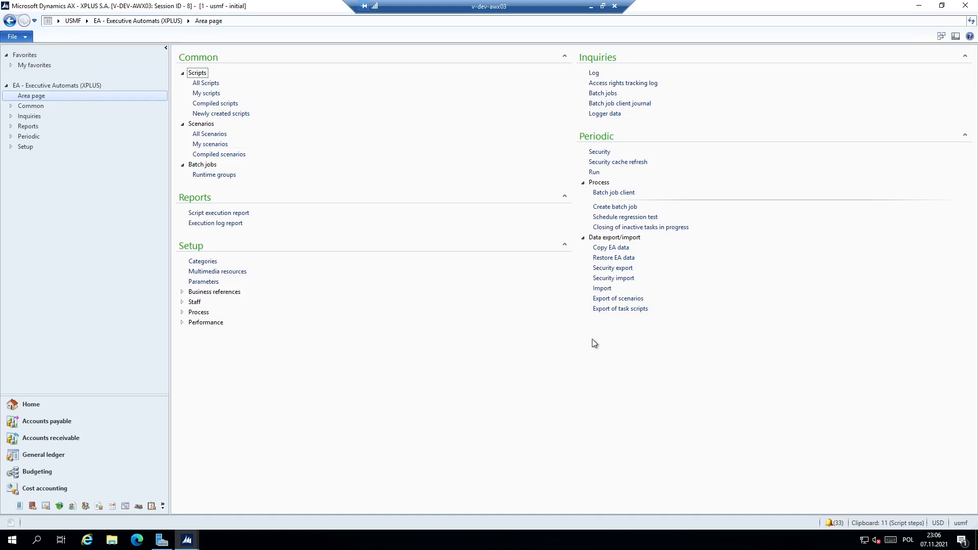
mouse_move(614, 192)
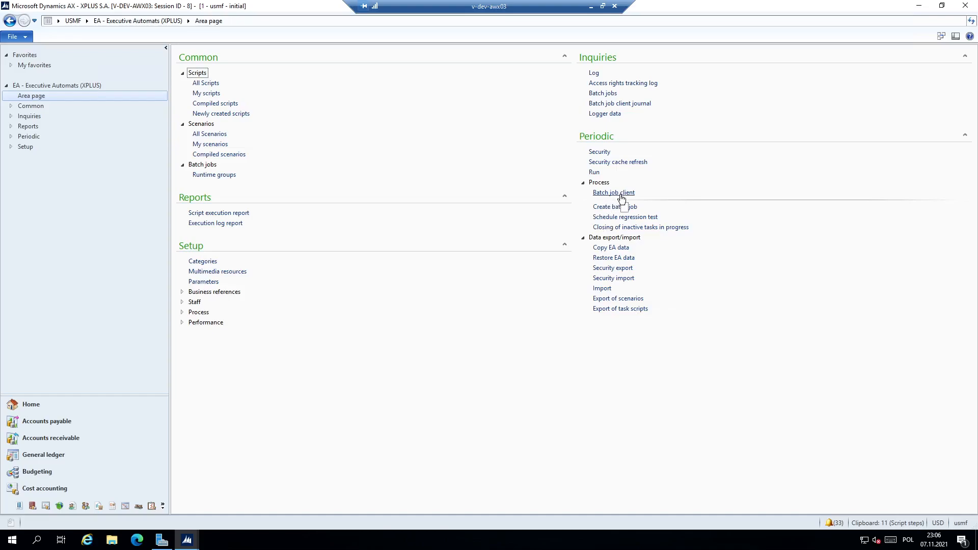
mouse_move(656, 411)
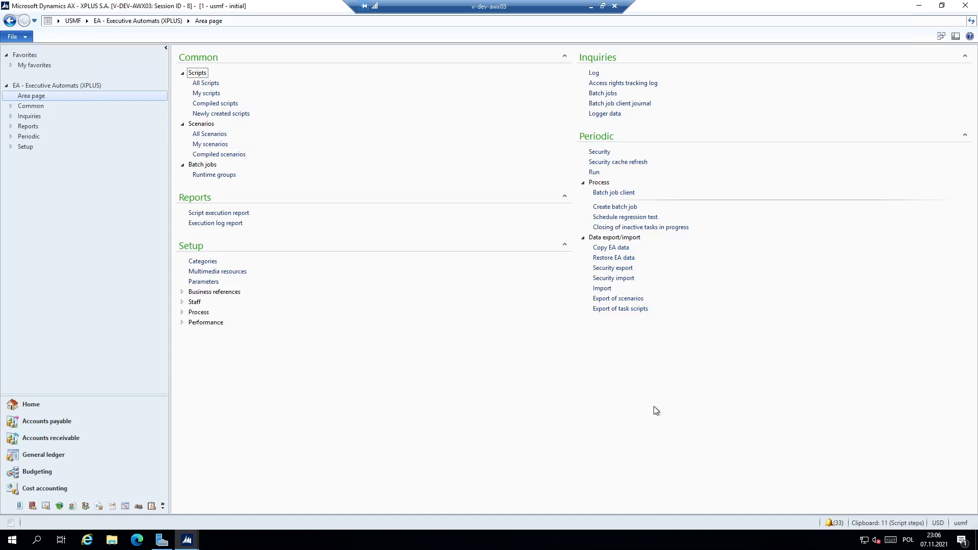
mouse_move(650, 409)
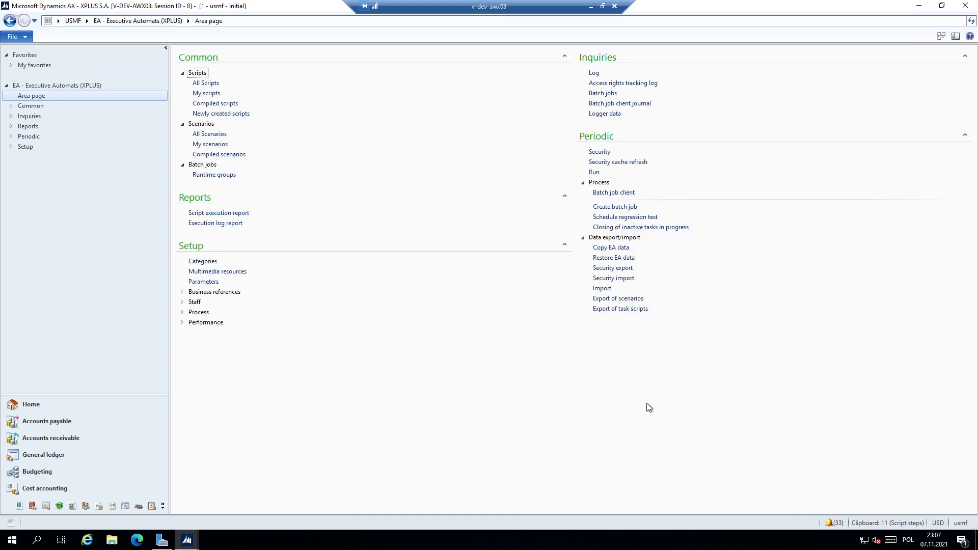
mouse_move(645, 402)
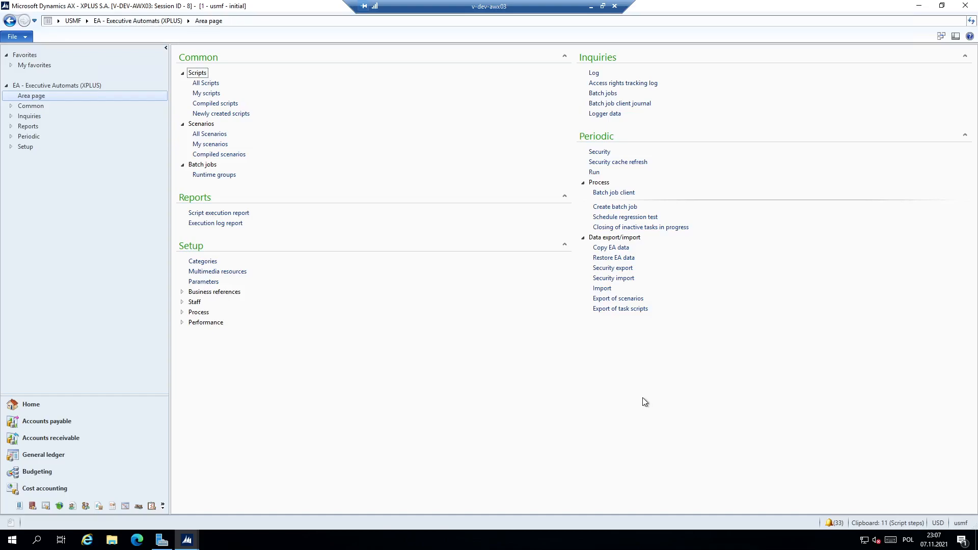
mouse_move(637, 220)
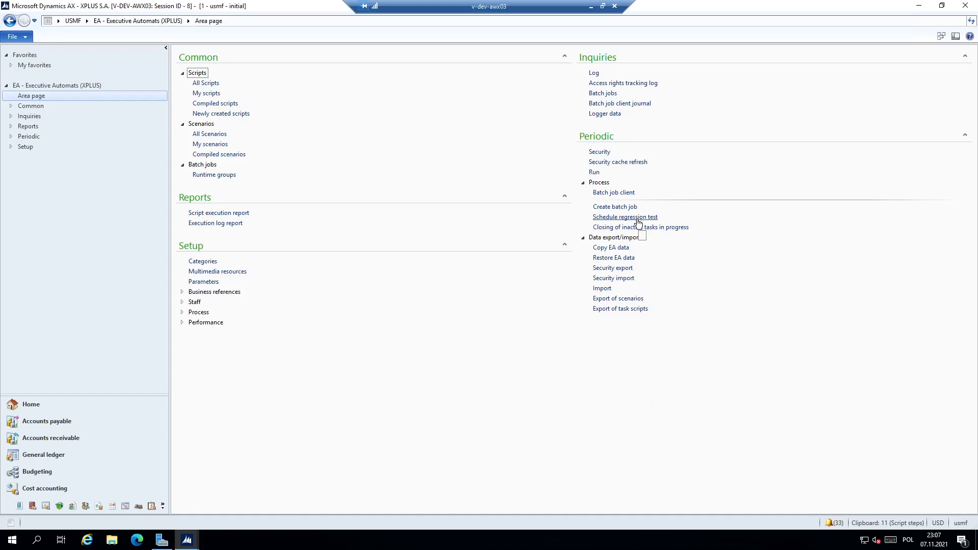
mouse_move(649, 299)
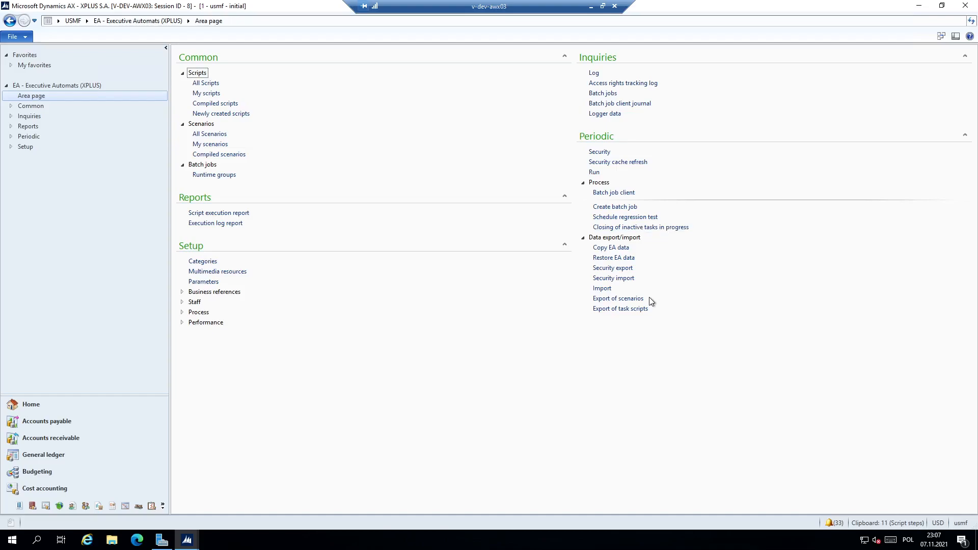
mouse_move(650, 294)
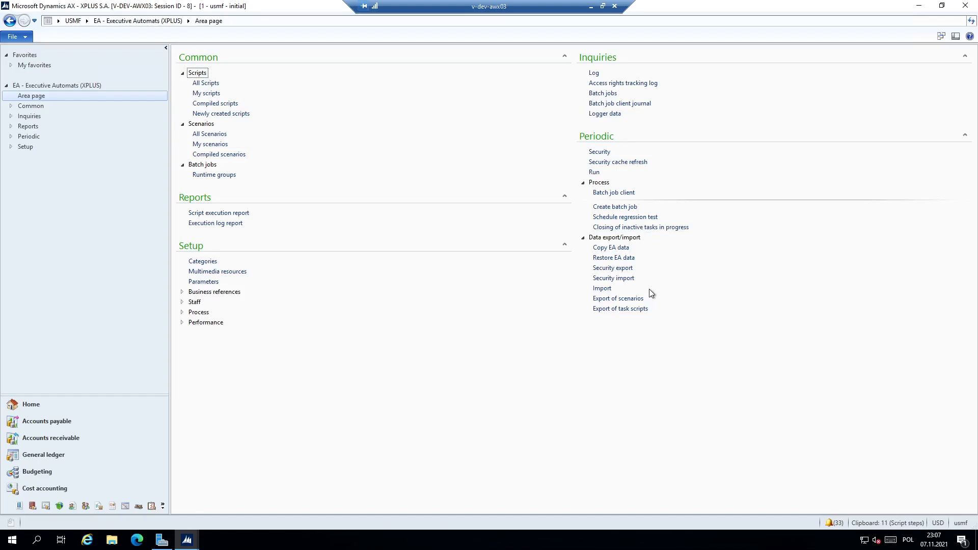
mouse_move(614, 258)
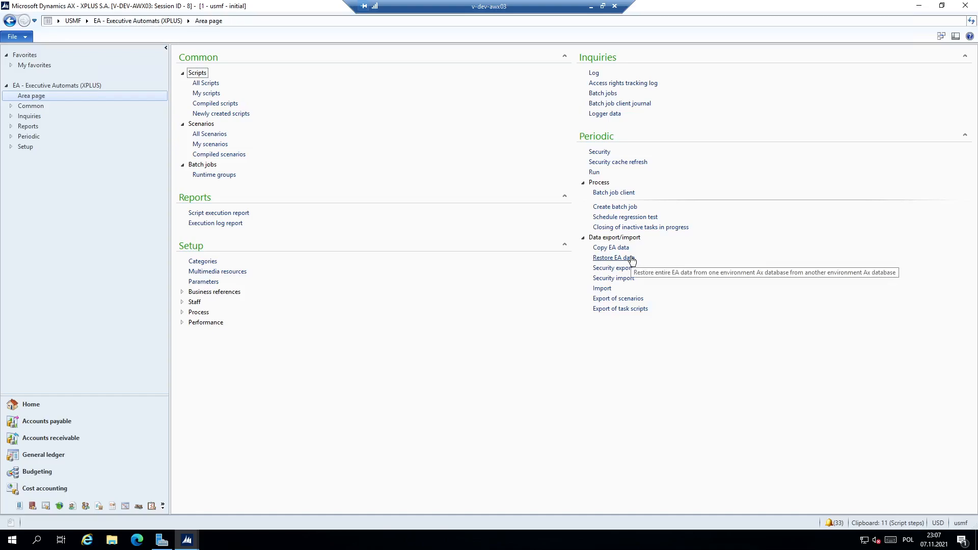
mouse_move(611, 247)
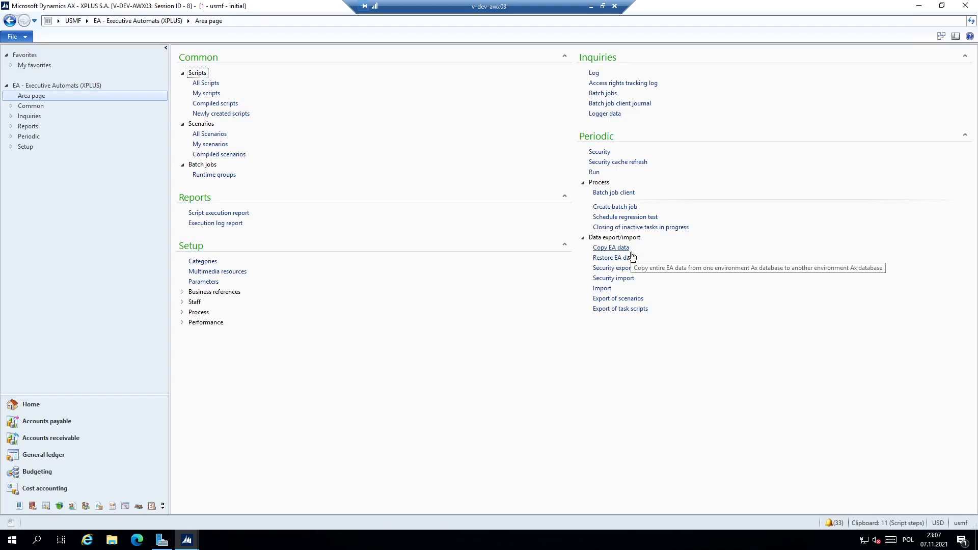
mouse_move(761, 202)
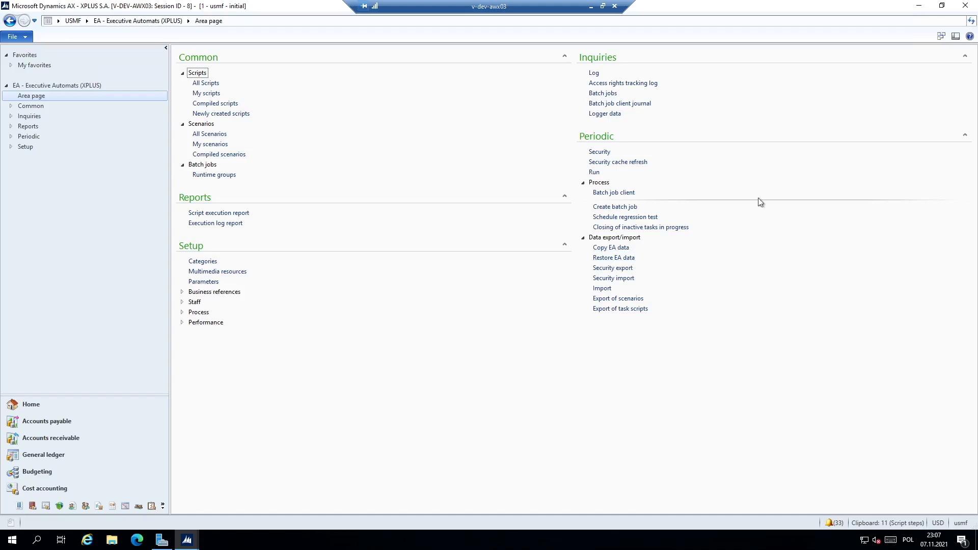
mouse_move(756, 115)
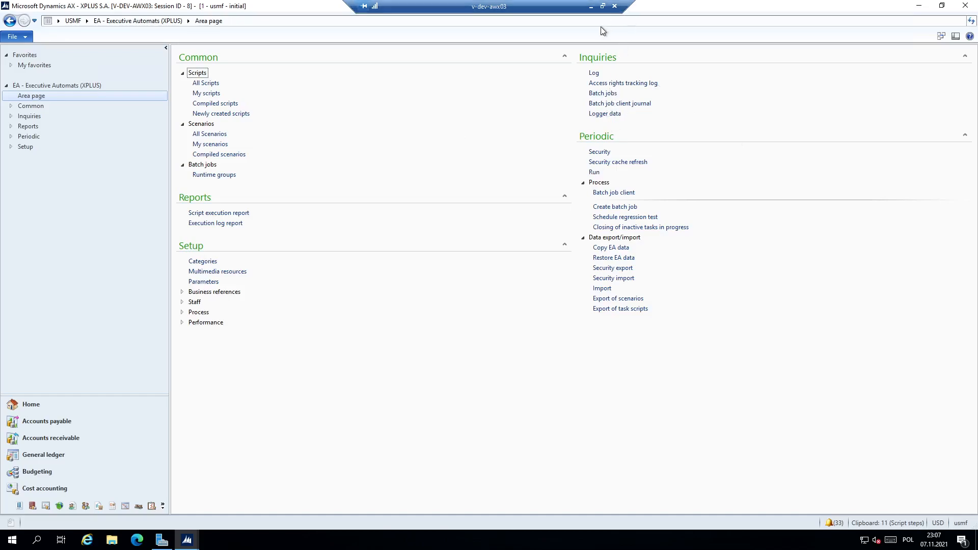
mouse_move(591, 6)
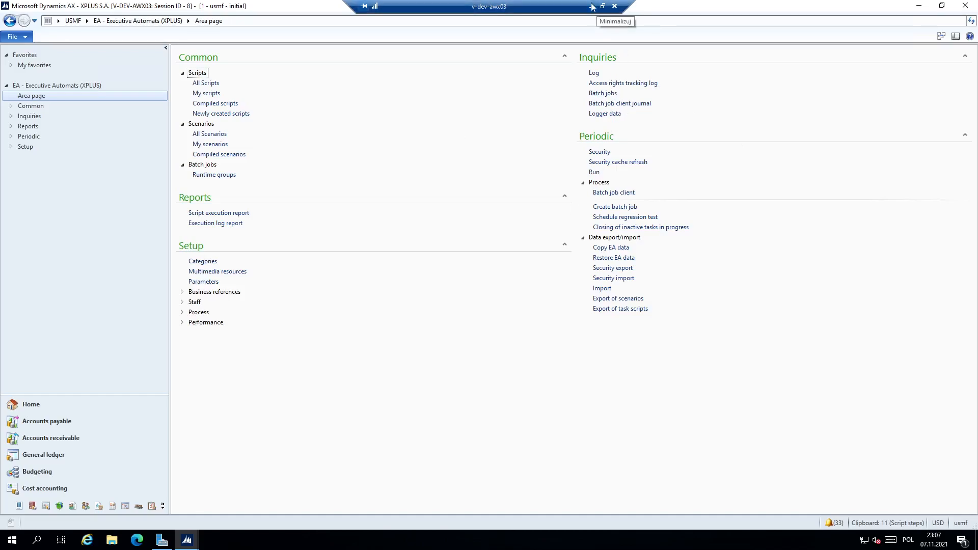
mouse_move(602, 6)
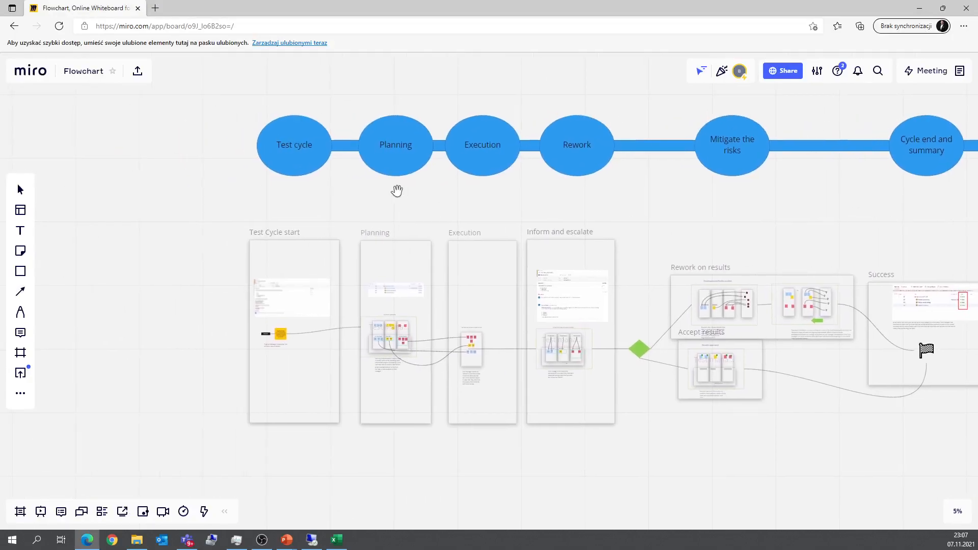
mouse_move(390, 175)
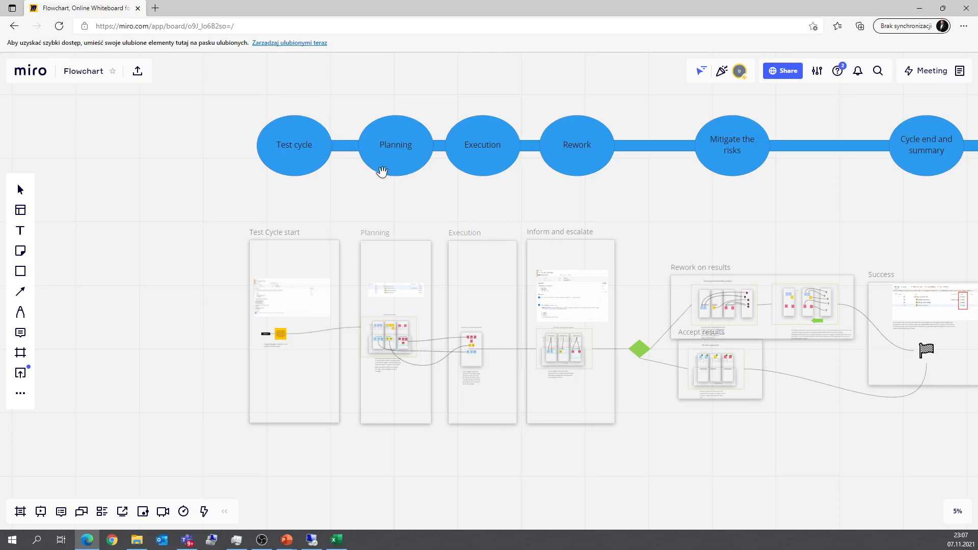
mouse_move(359, 169)
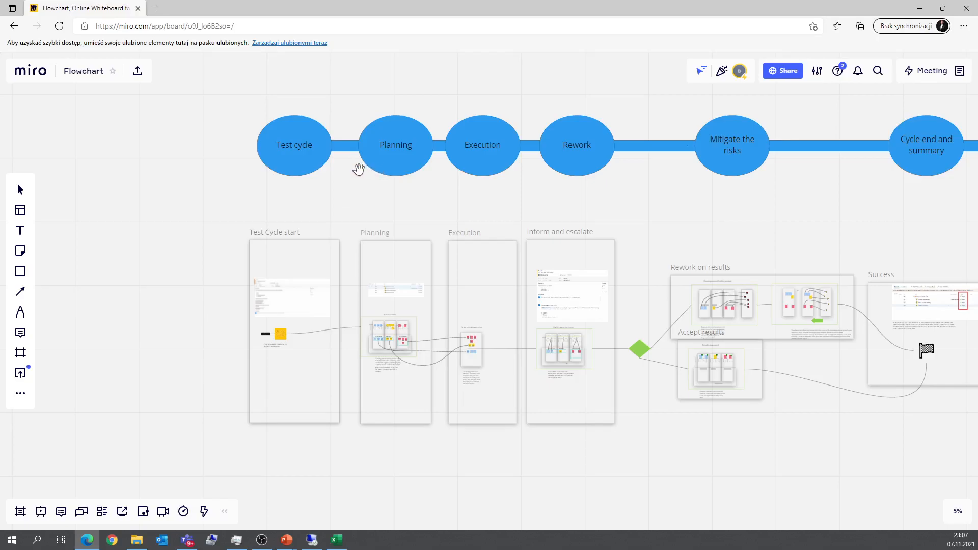
mouse_move(459, 194)
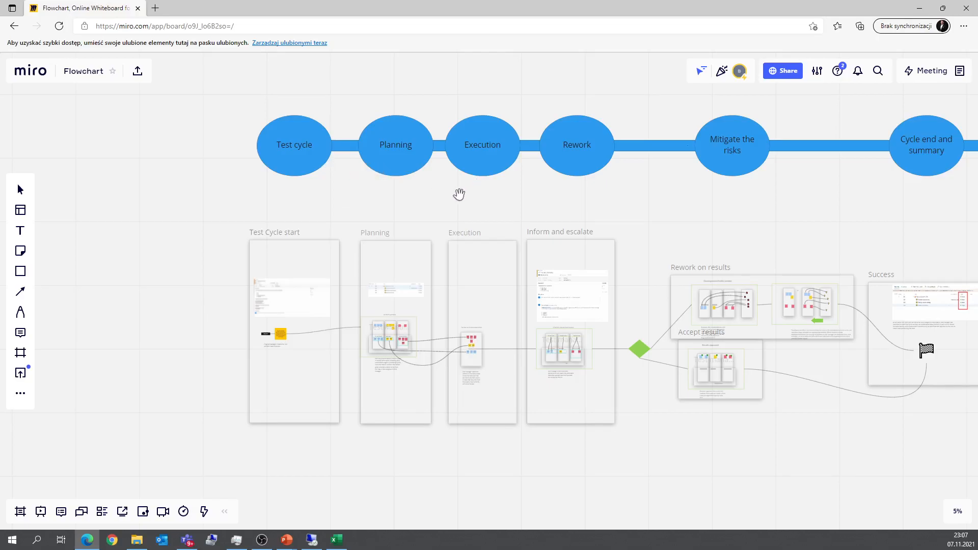
mouse_move(410, 187)
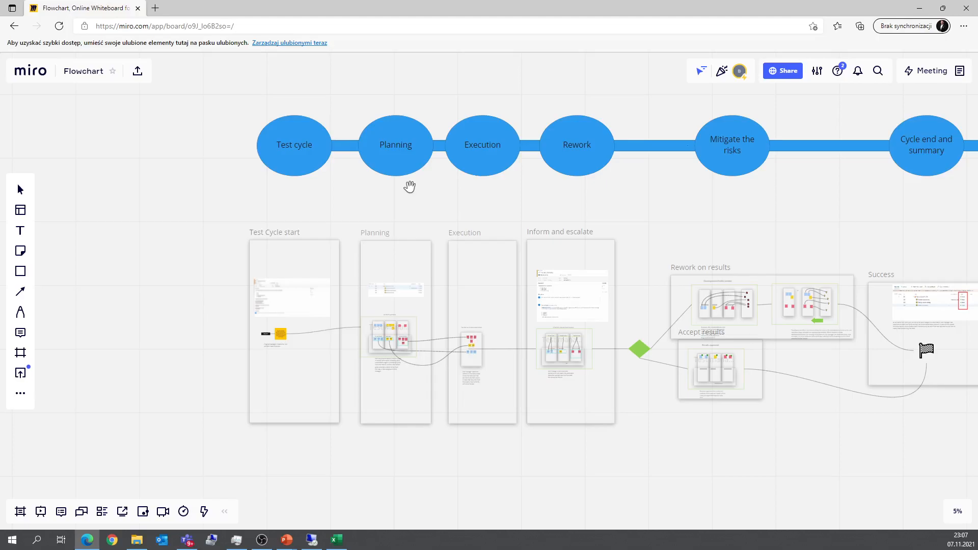
mouse_move(384, 173)
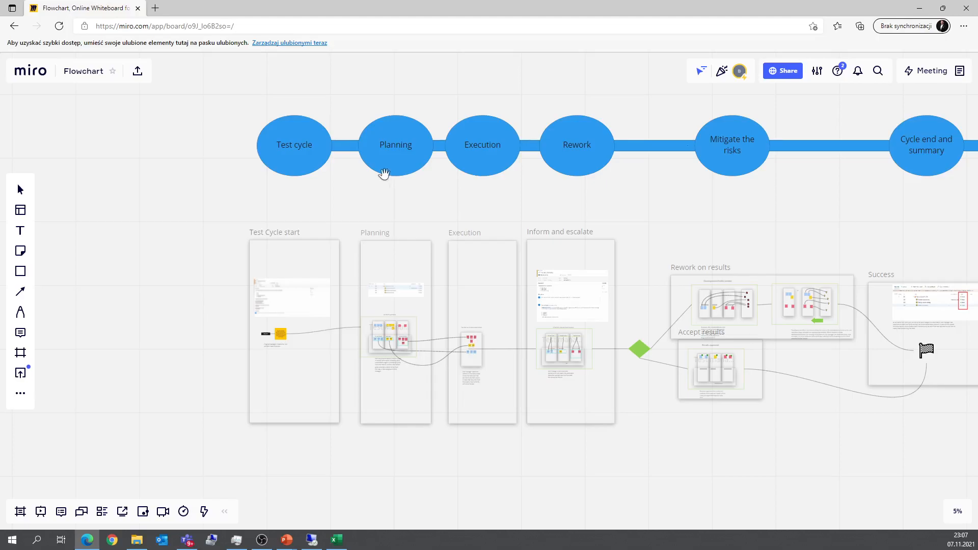
mouse_move(282, 217)
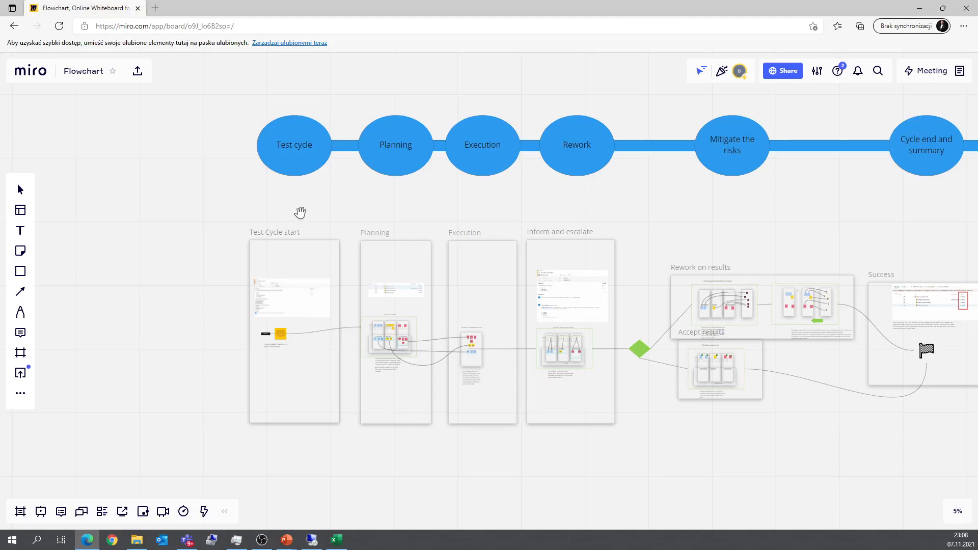
mouse_move(224, 247)
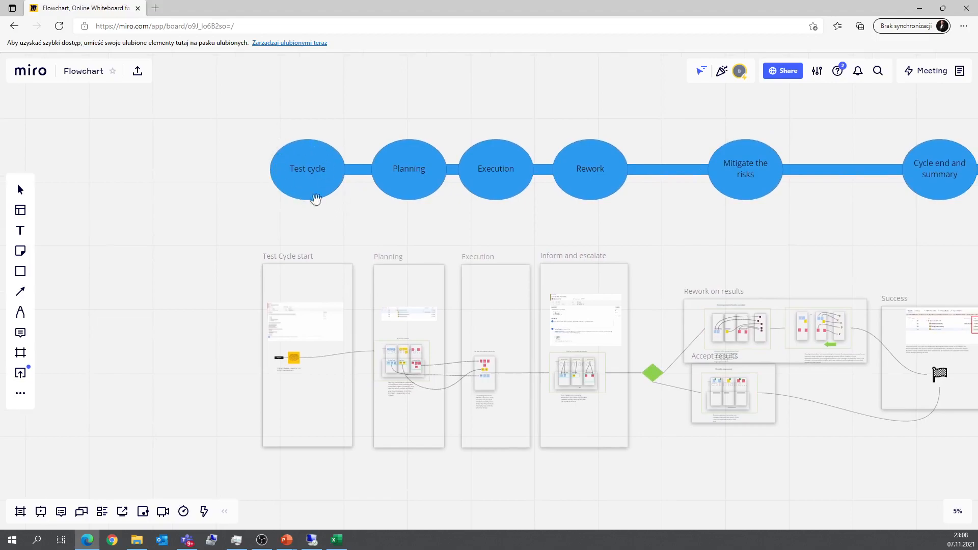
mouse_move(301, 165)
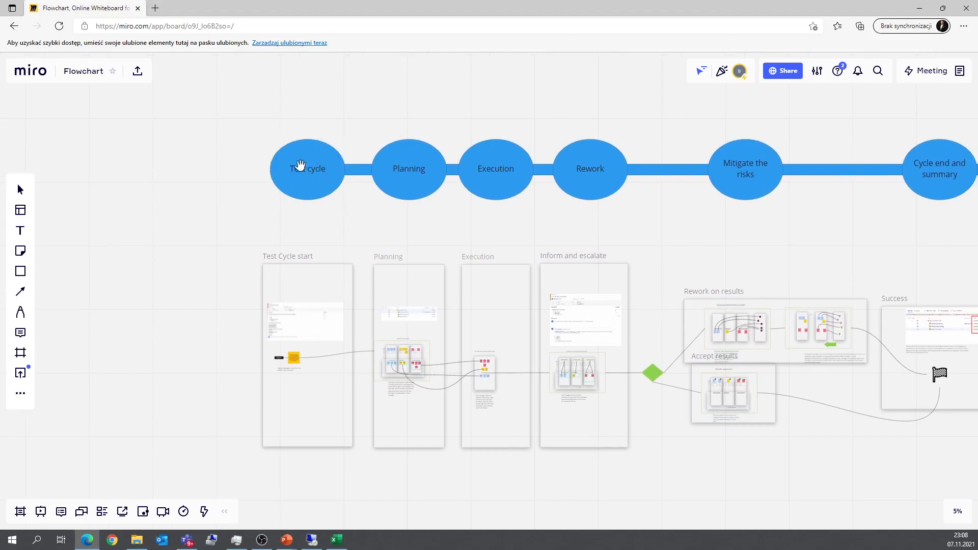
mouse_move(271, 176)
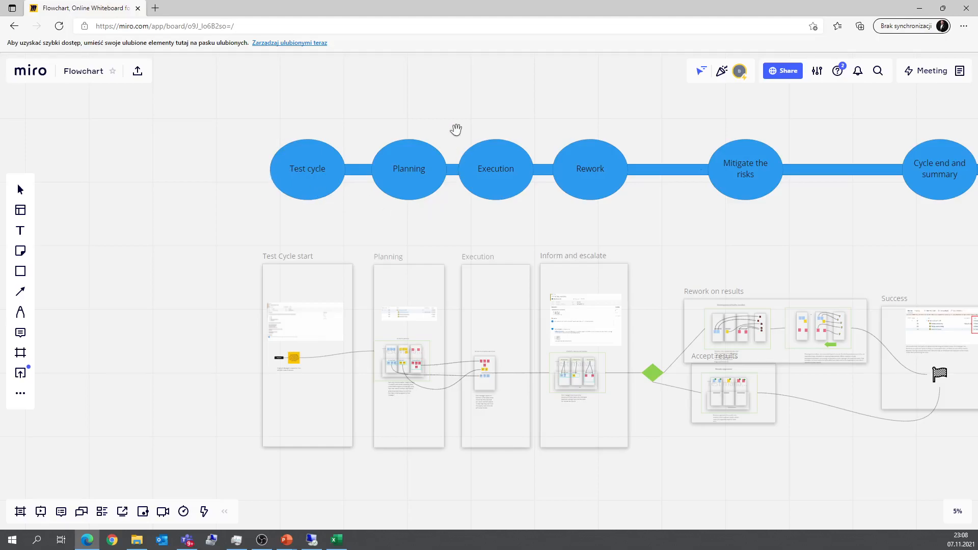
mouse_move(415, 151)
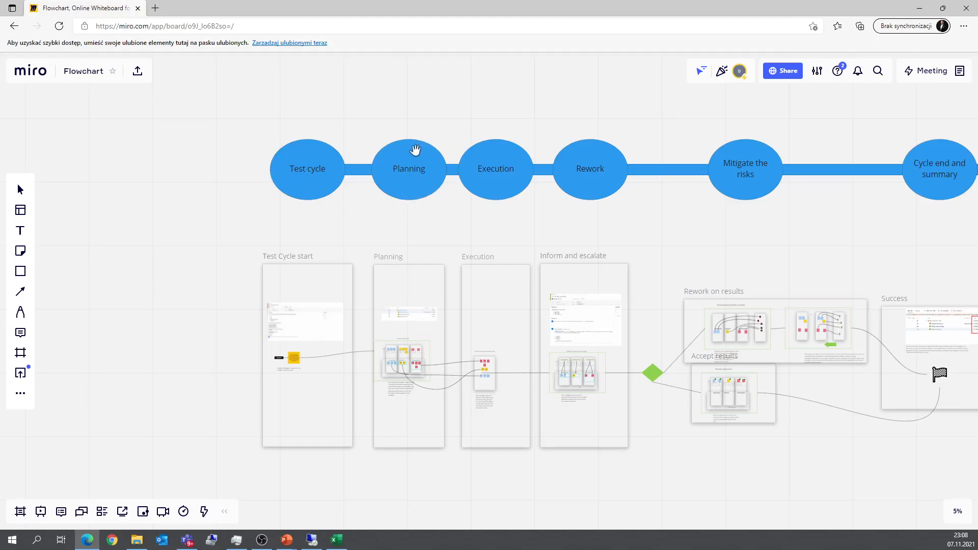
mouse_move(406, 192)
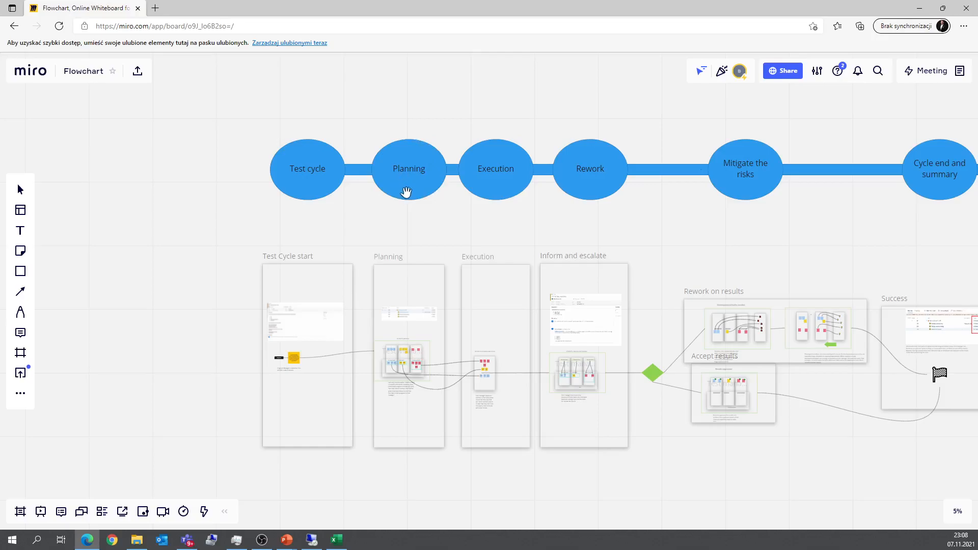
mouse_move(618, 199)
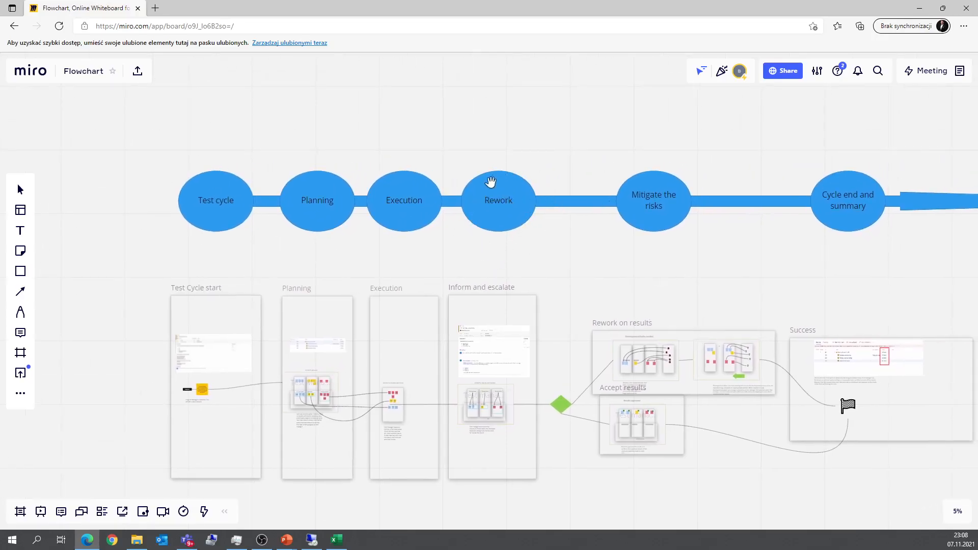
mouse_move(528, 206)
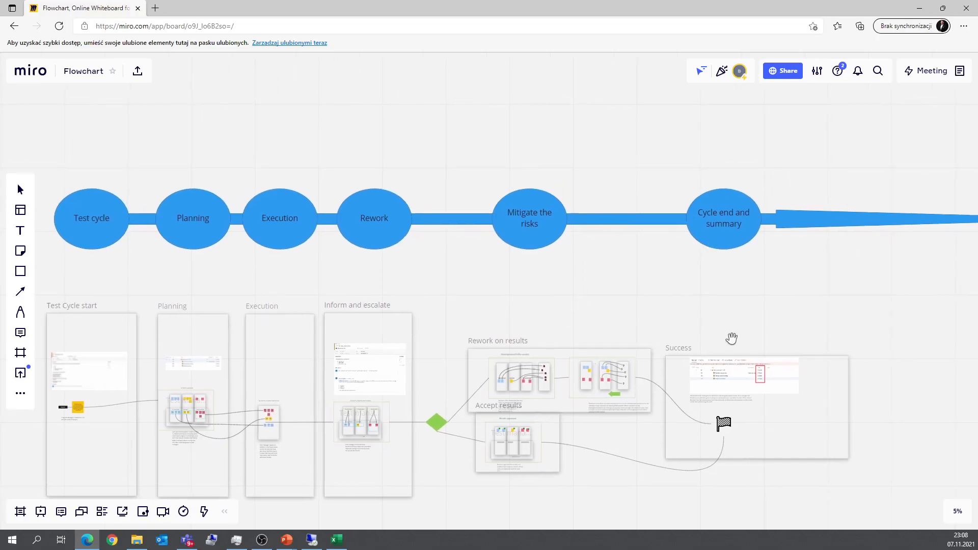
mouse_move(659, 347)
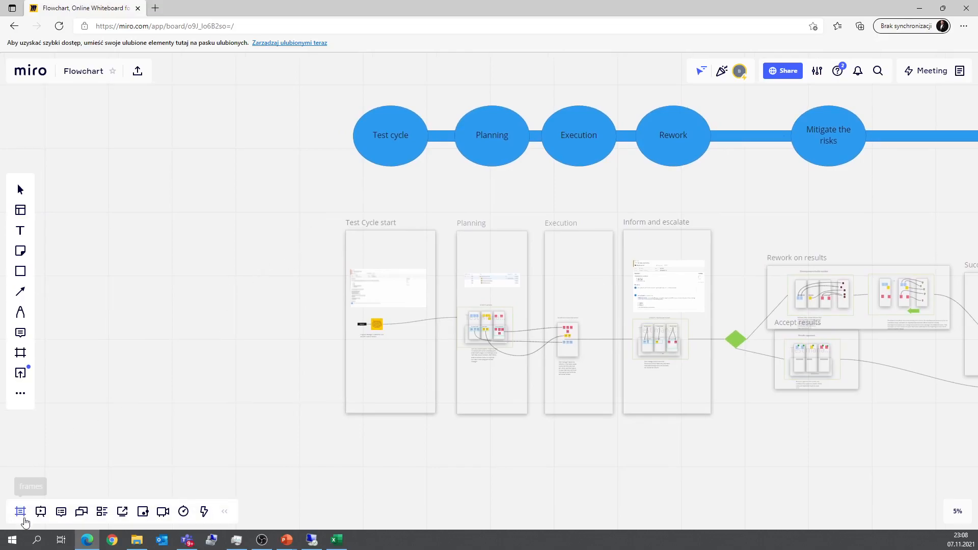
Zoom to the Testing Cycle #1 U45 epic card using the Frames list.
click(20, 511)
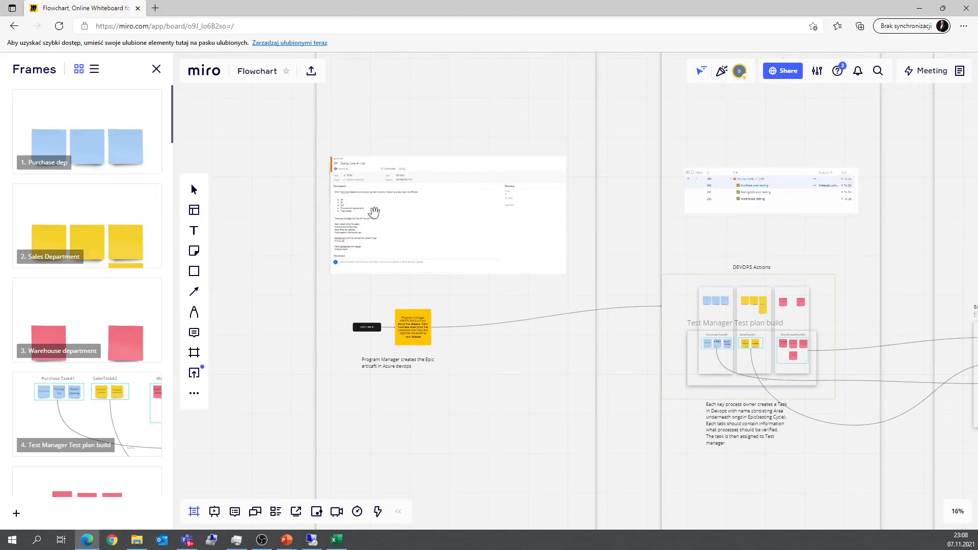
scroll(up, 3)
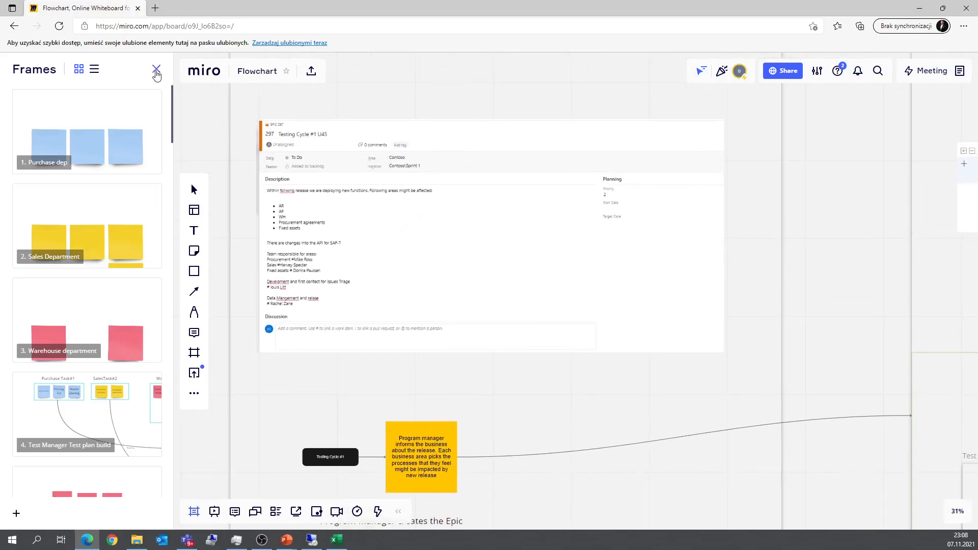
click(156, 68)
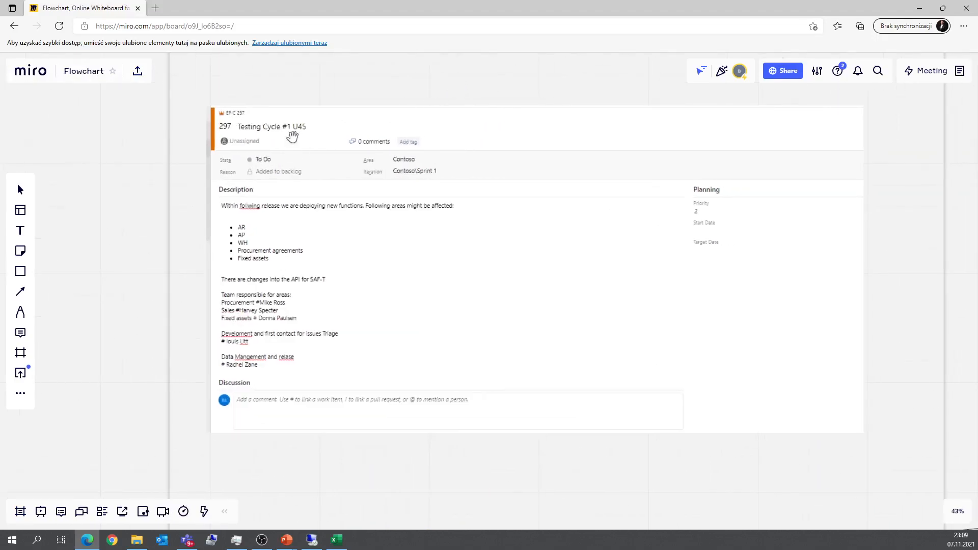
mouse_move(314, 171)
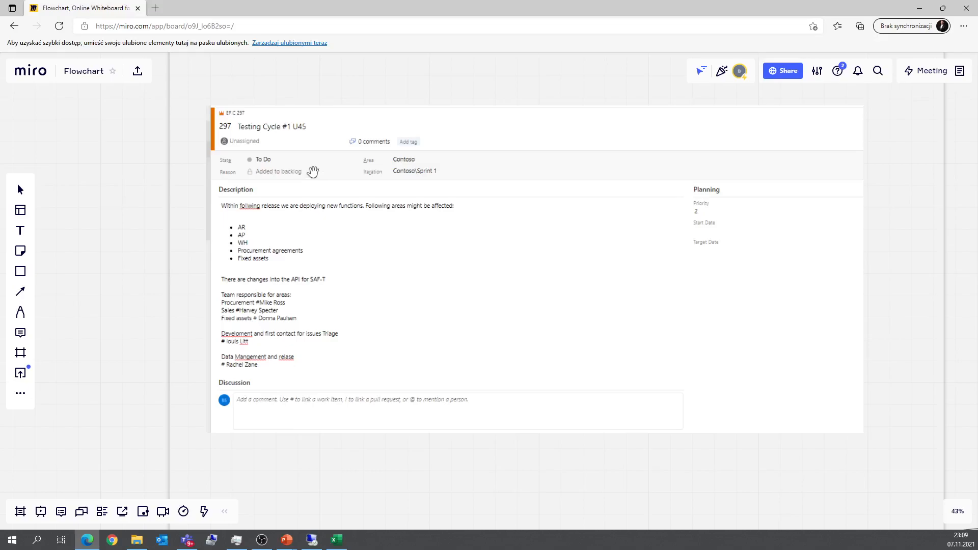
mouse_move(297, 208)
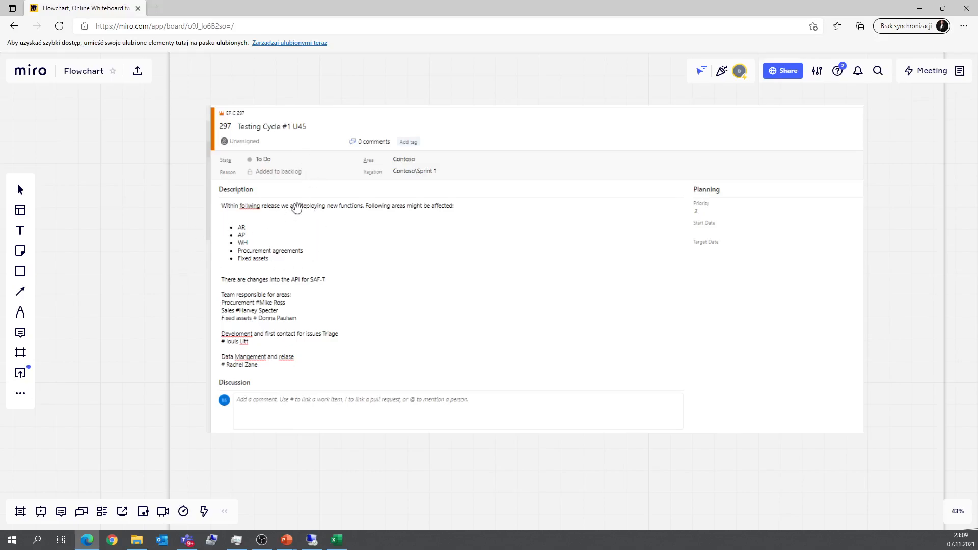
mouse_move(245, 226)
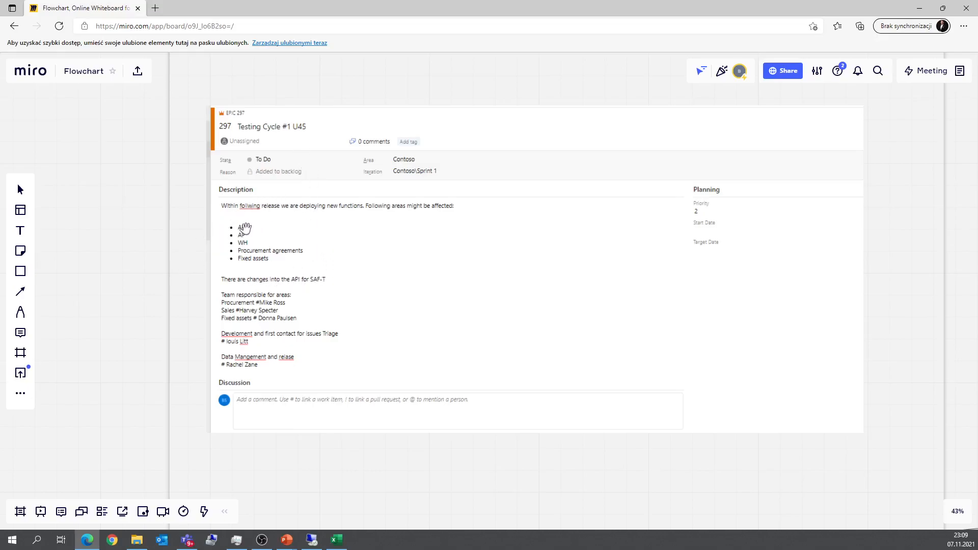
mouse_move(342, 329)
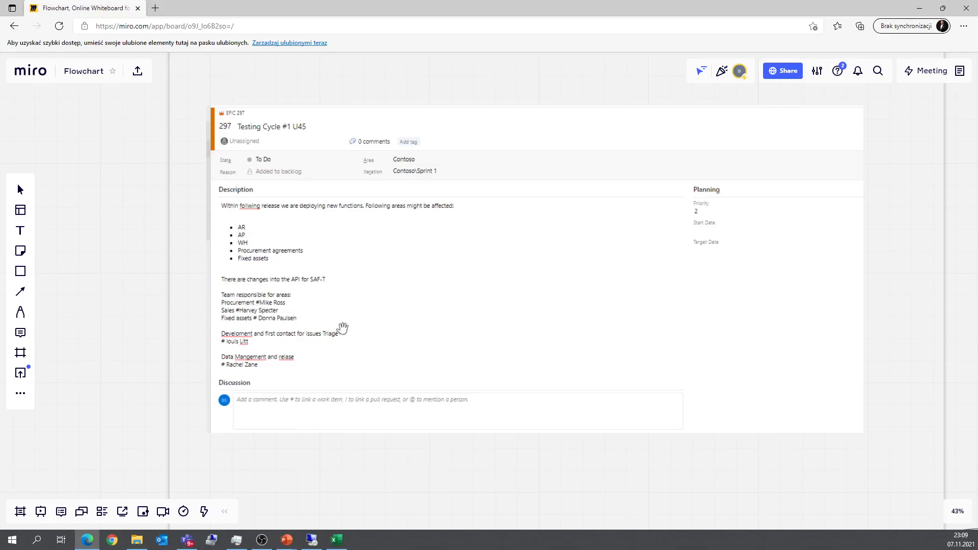
mouse_move(214, 290)
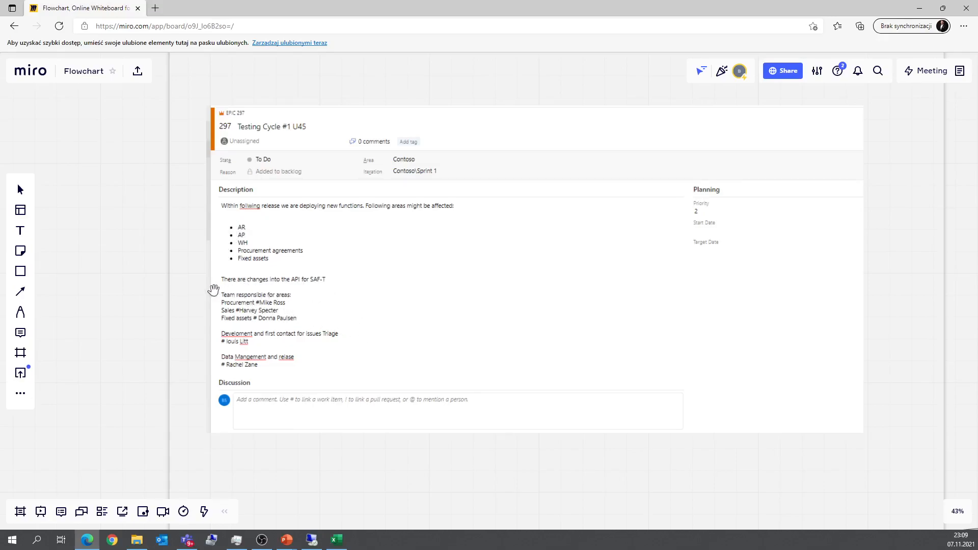
mouse_move(203, 336)
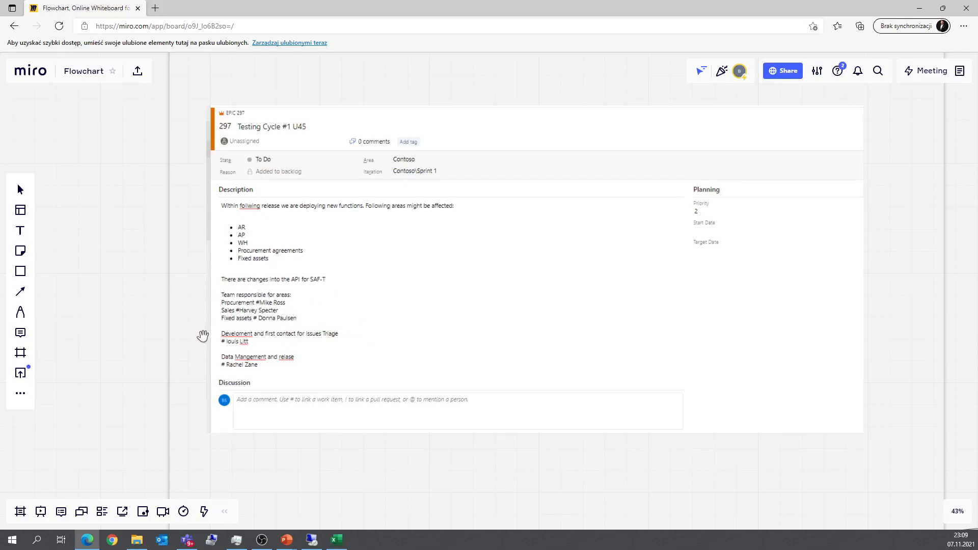
mouse_move(344, 362)
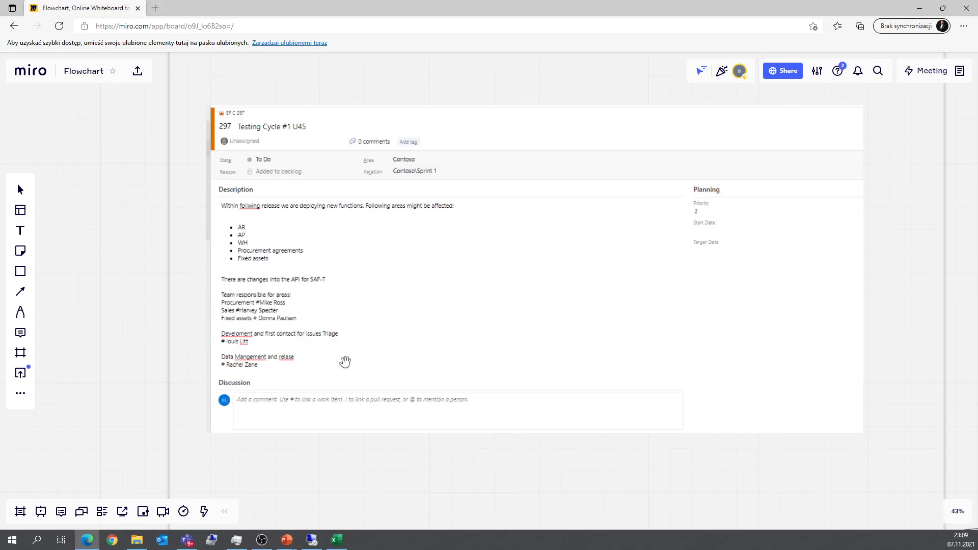
mouse_move(278, 366)
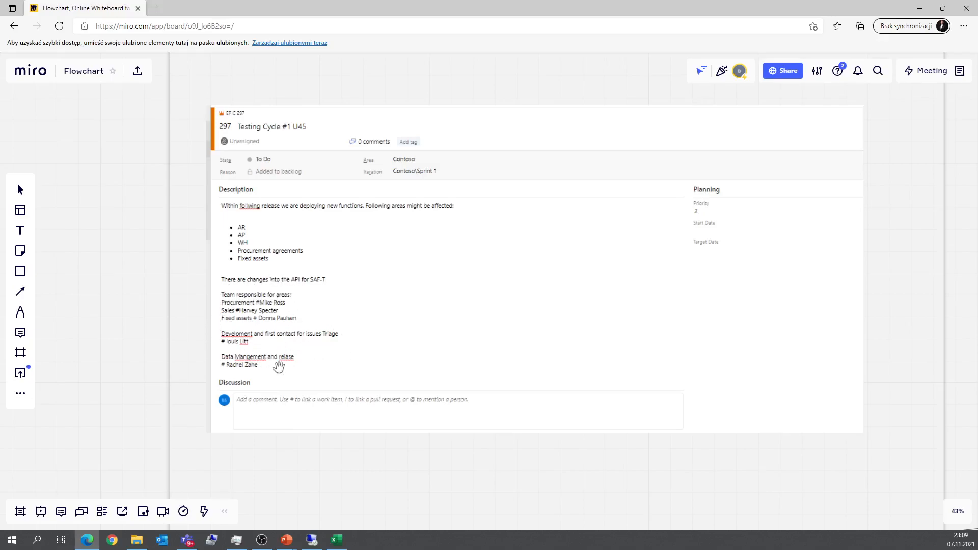
mouse_move(145, 348)
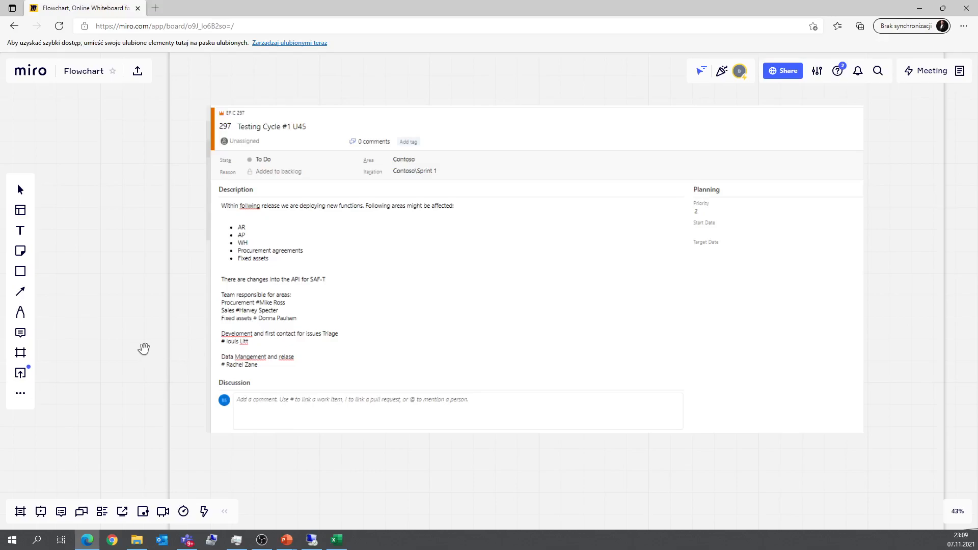
mouse_move(106, 363)
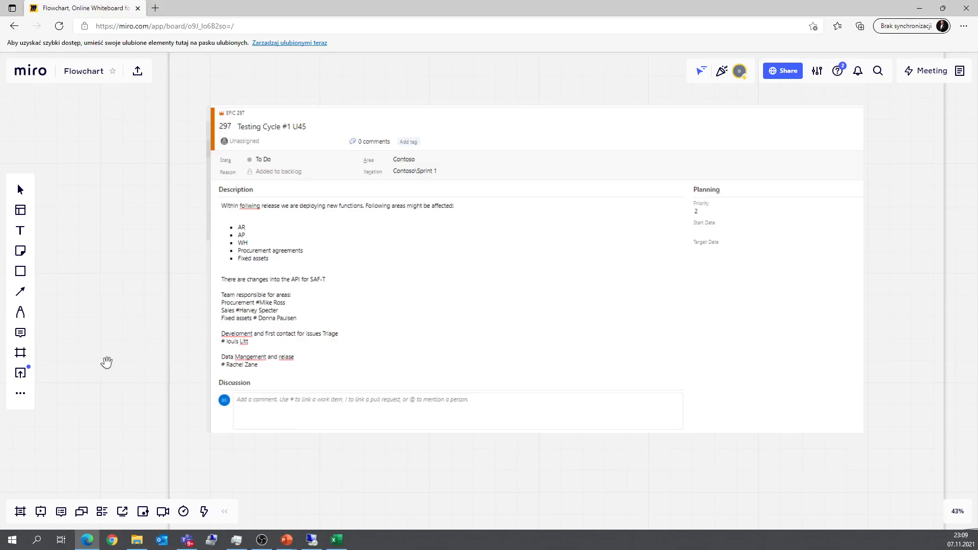
mouse_move(97, 375)
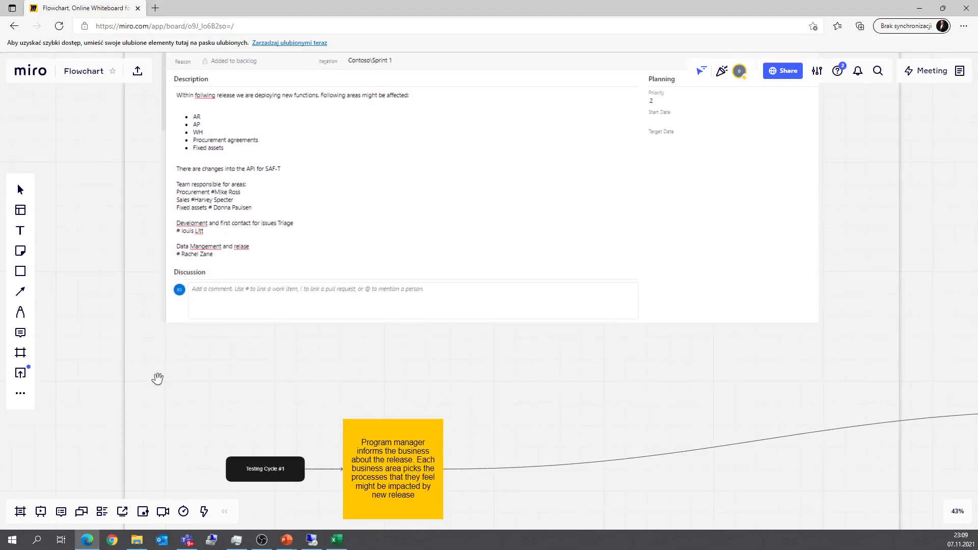
mouse_move(155, 380)
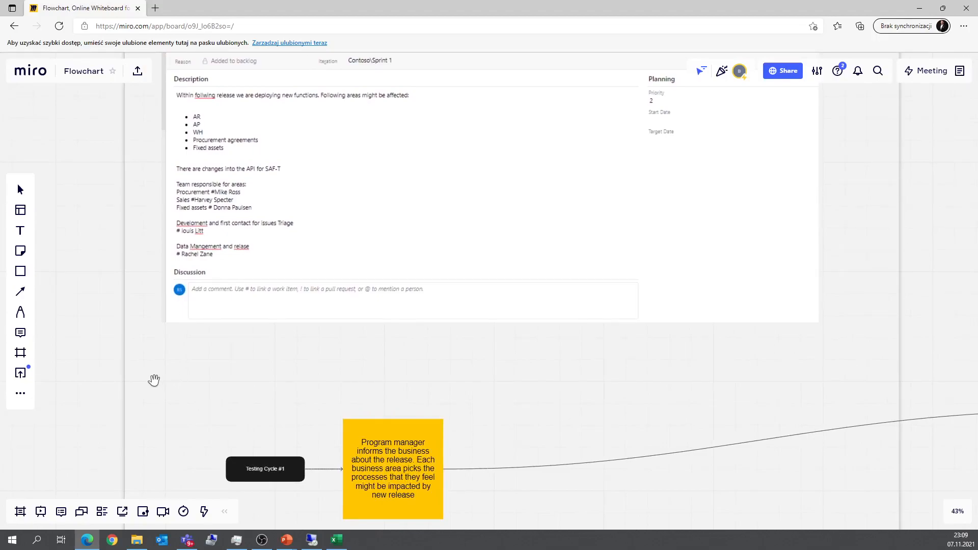
mouse_move(337, 372)
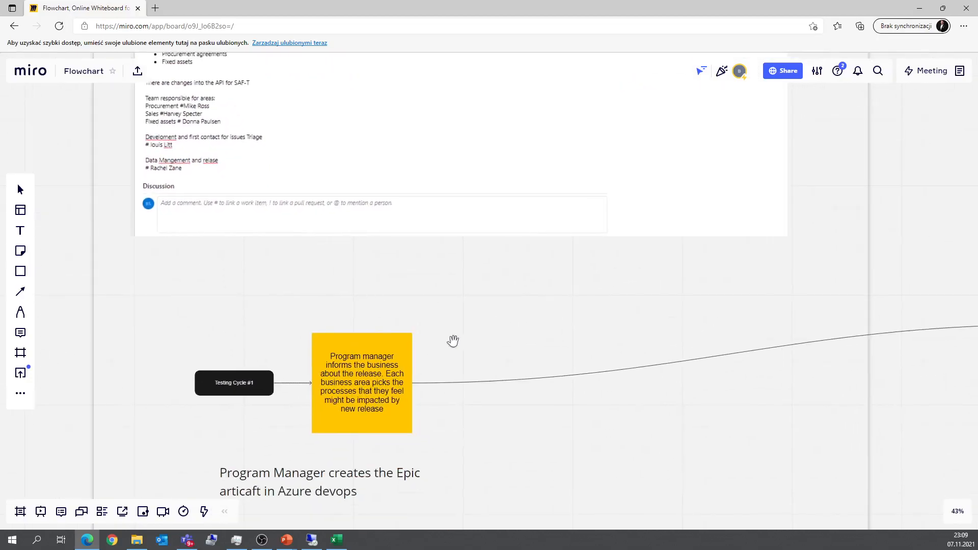
scroll(up, 3)
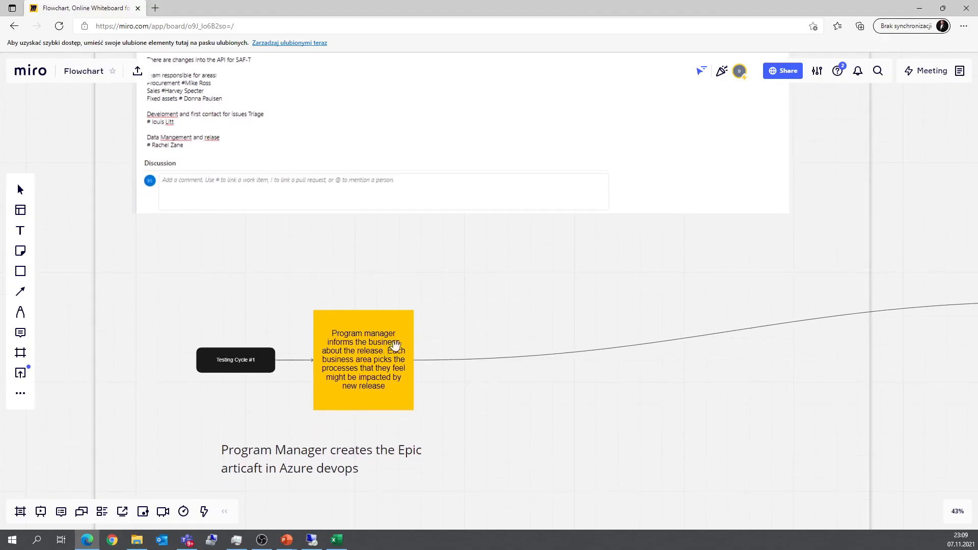
mouse_move(417, 386)
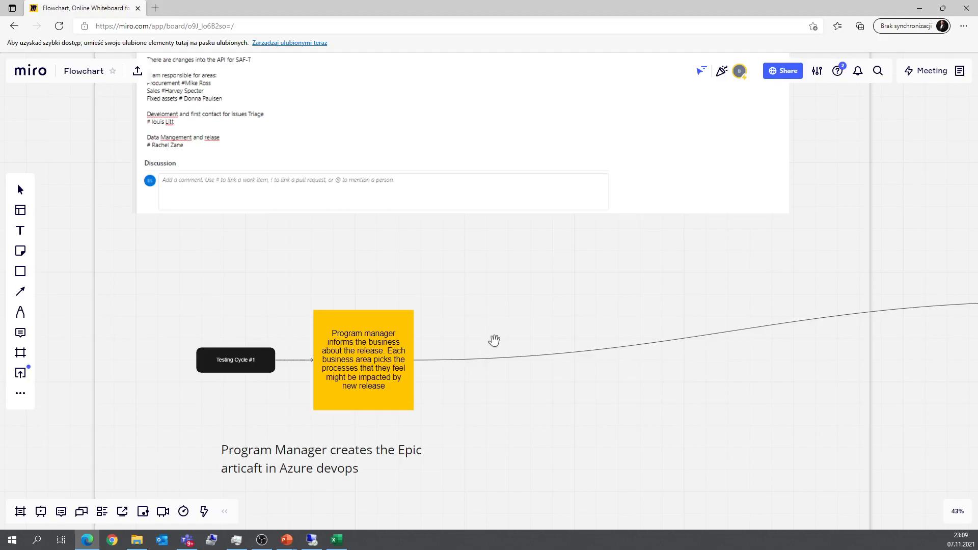
mouse_move(664, 272)
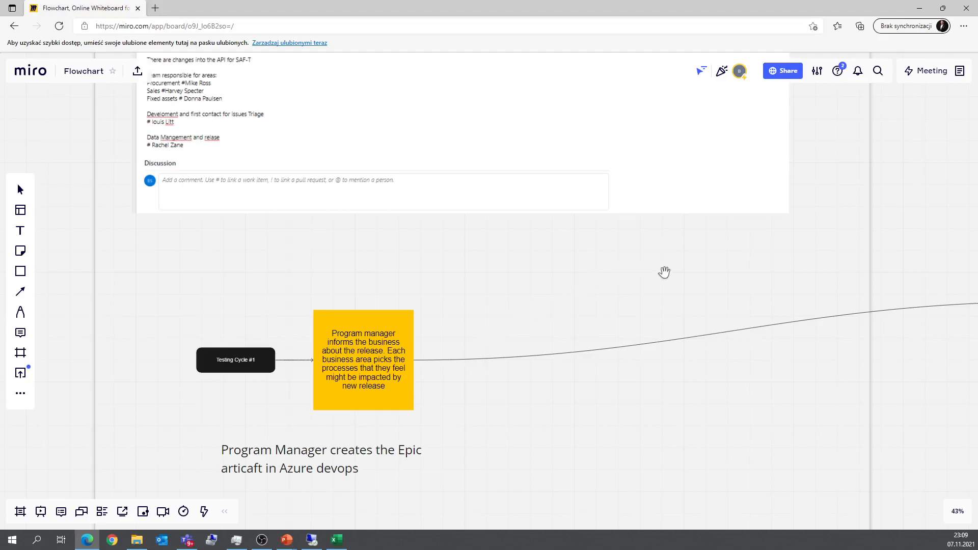
mouse_move(481, 311)
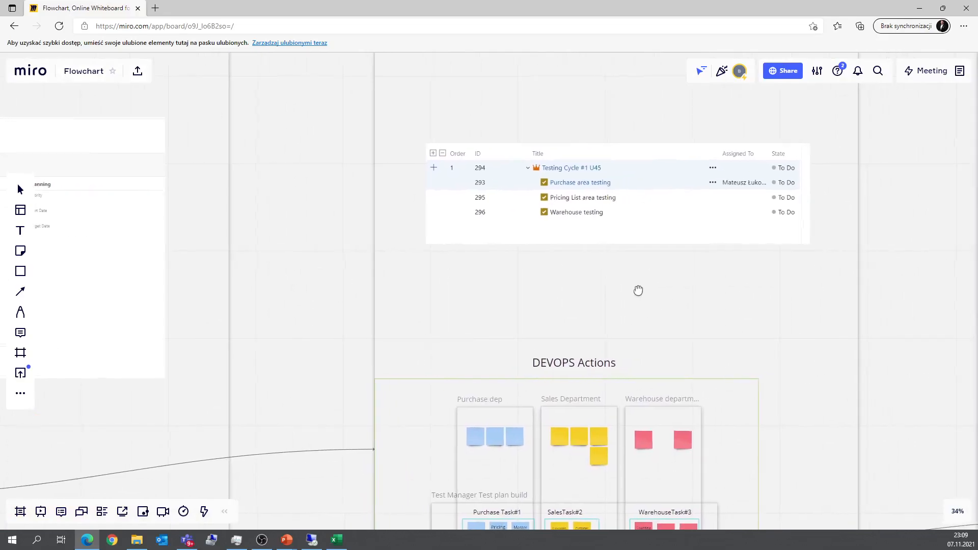
scroll(down, 3)
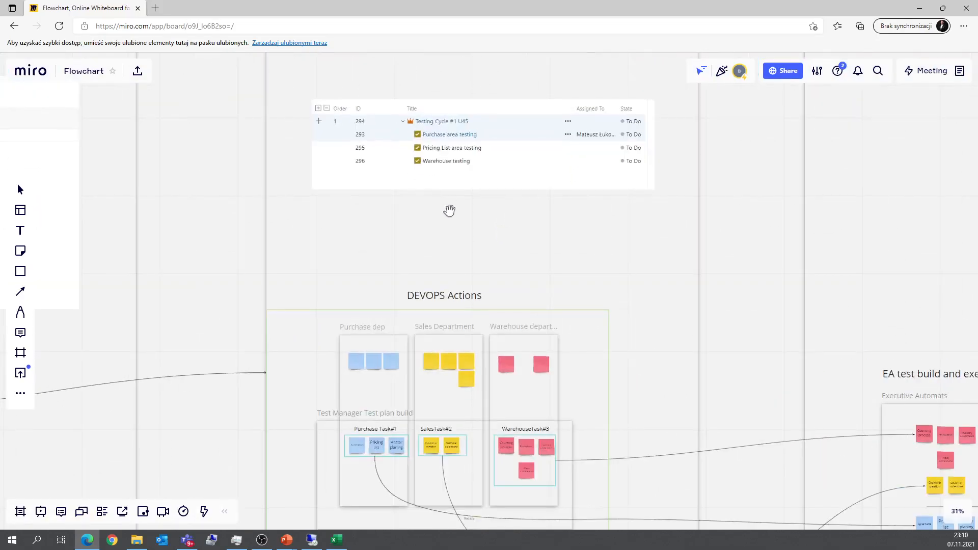
scroll(up, 3)
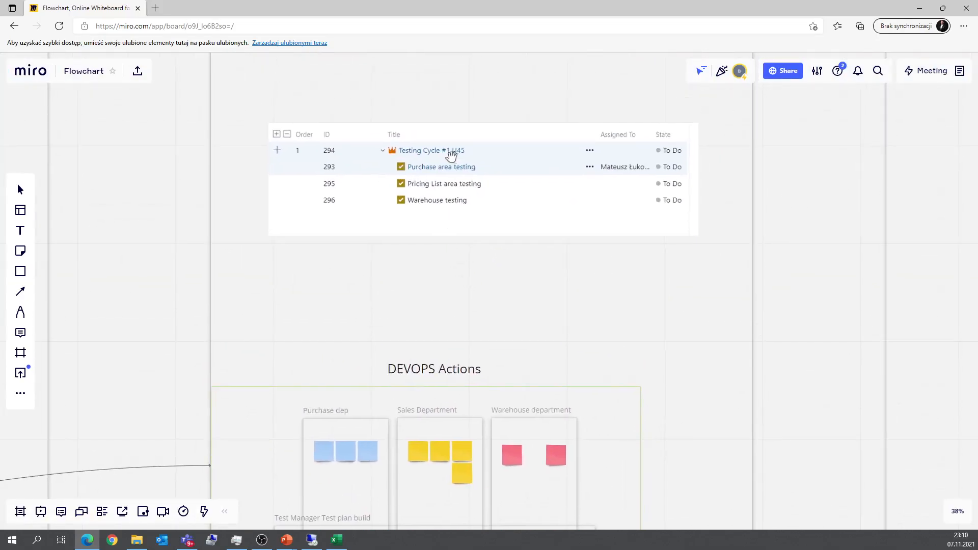
mouse_move(440, 139)
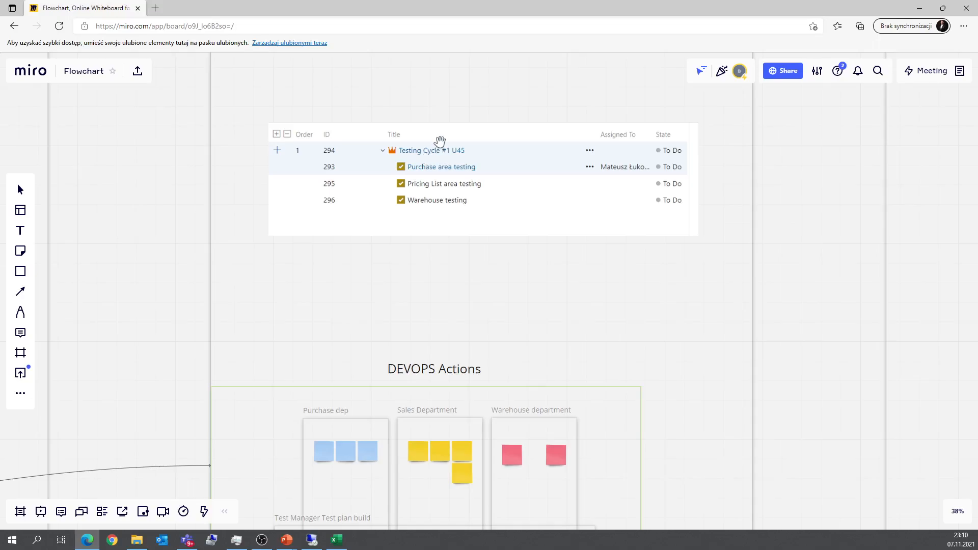
mouse_move(389, 169)
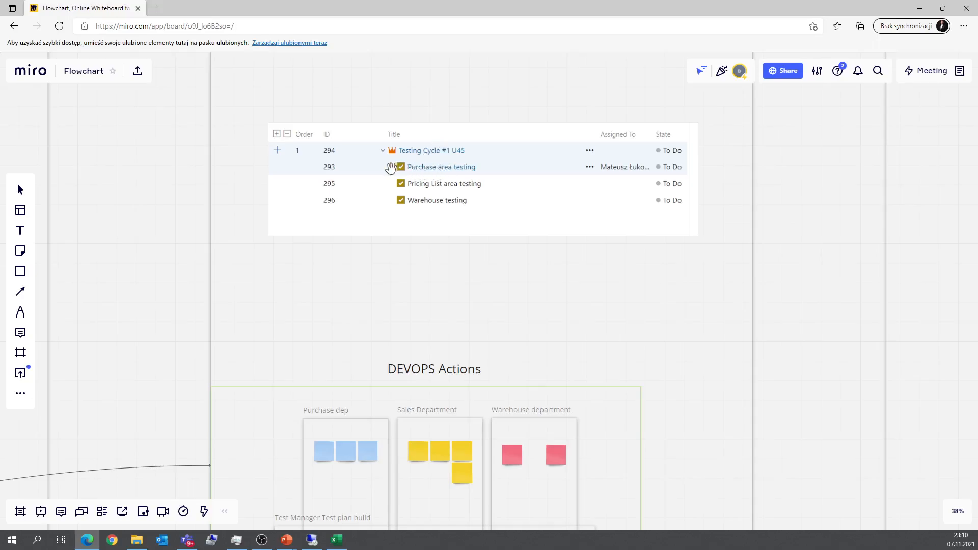
mouse_move(463, 172)
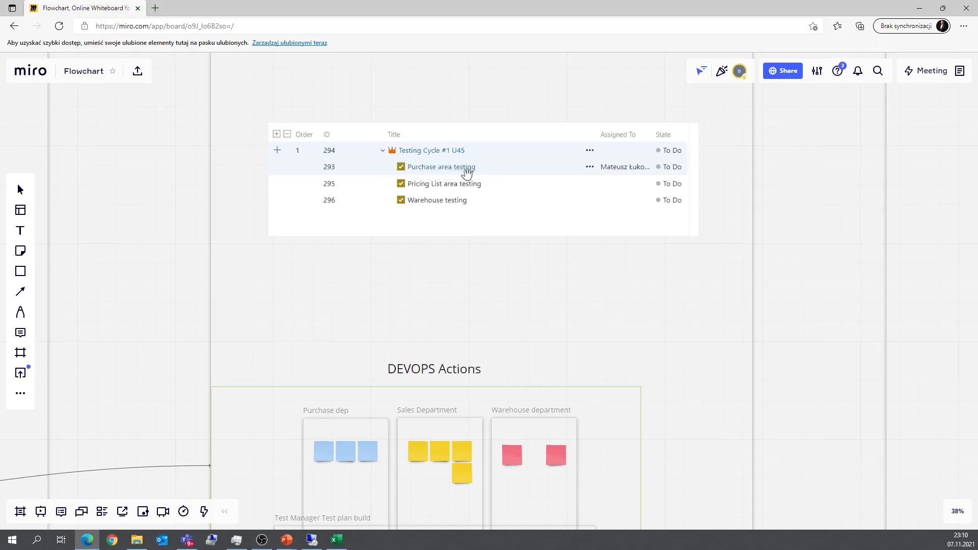
mouse_move(617, 178)
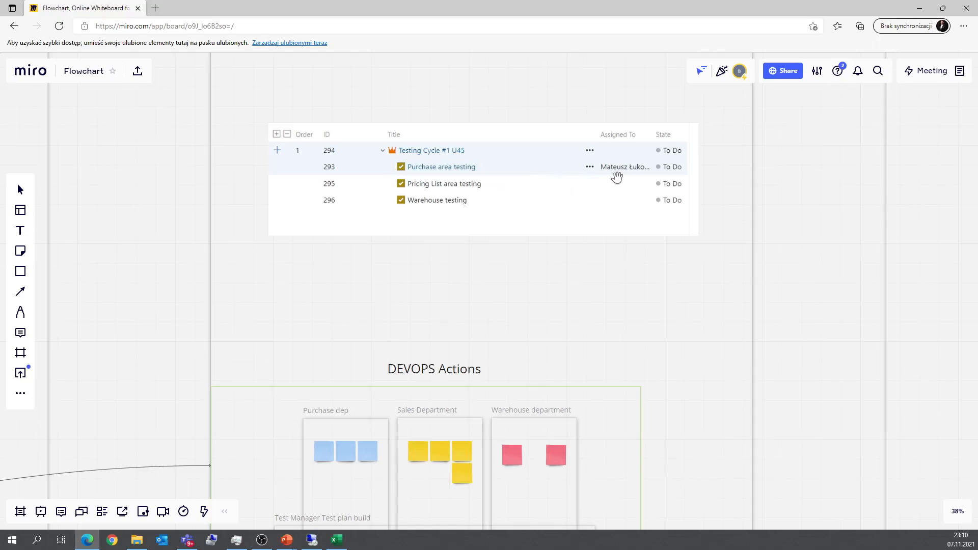
mouse_move(605, 170)
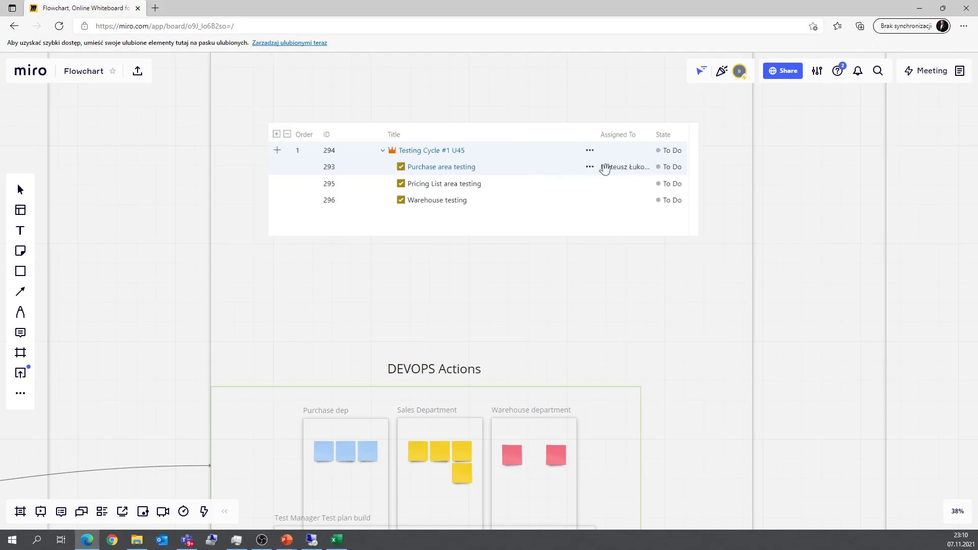
mouse_move(534, 253)
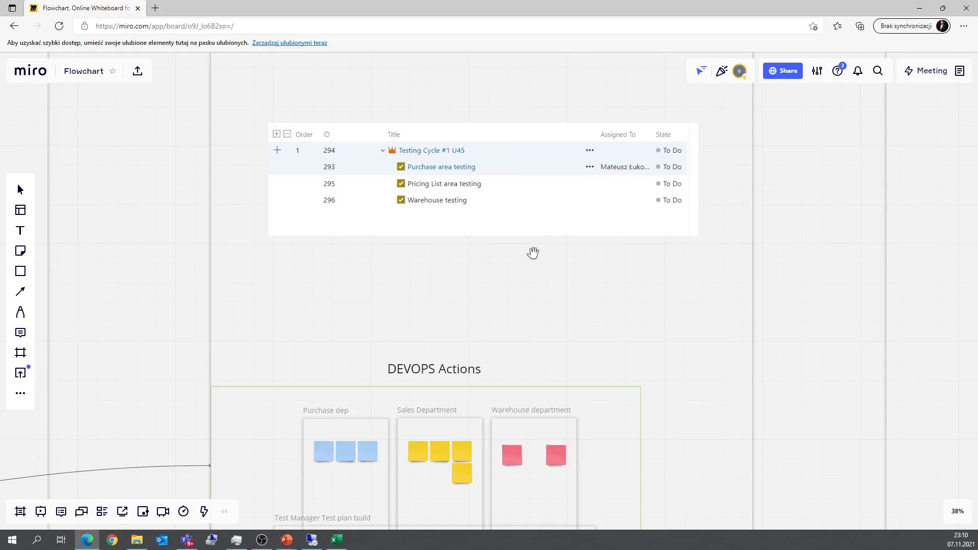
mouse_move(602, 179)
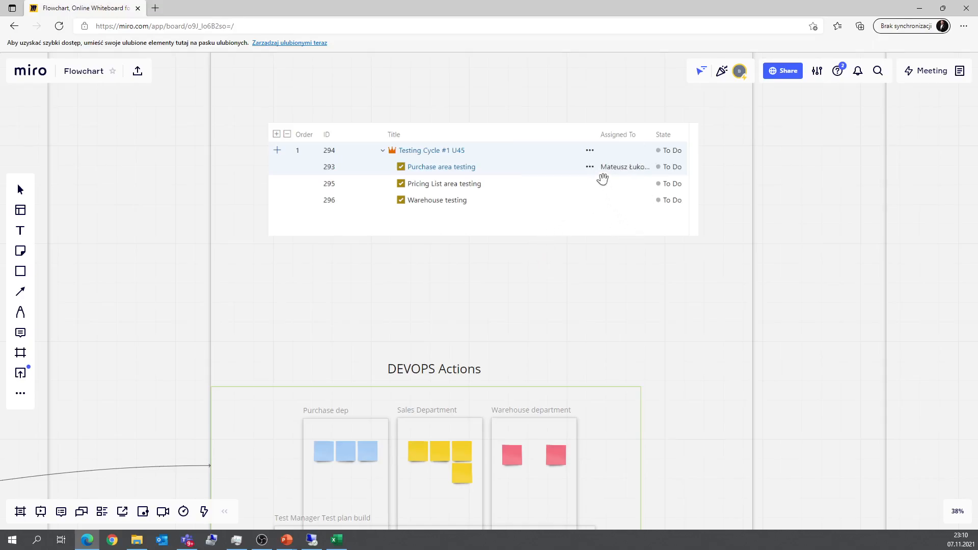
mouse_move(622, 188)
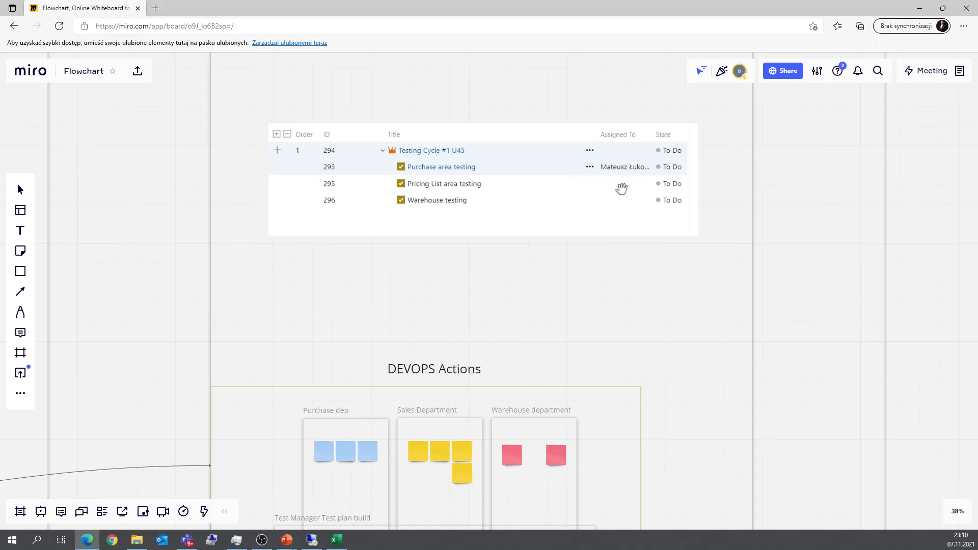
mouse_move(583, 307)
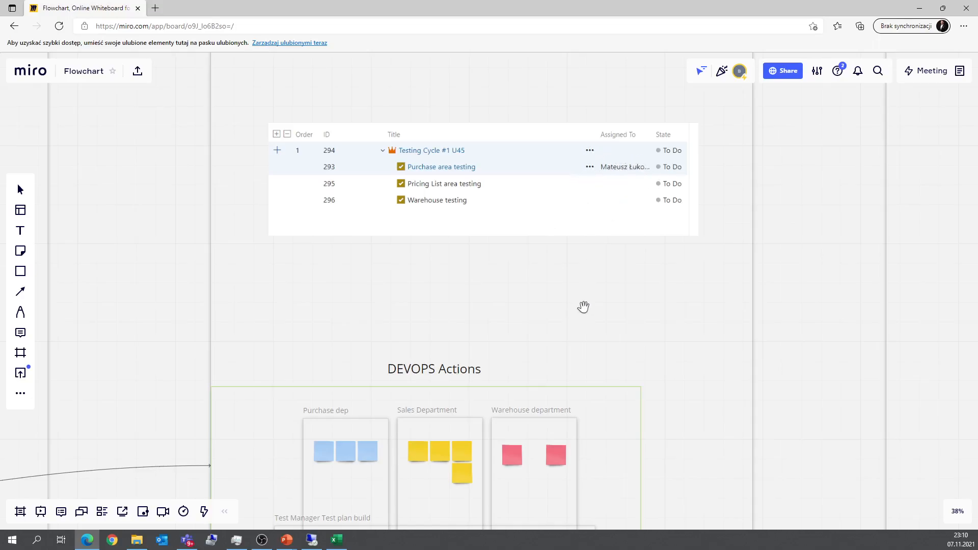
scroll(up, 3)
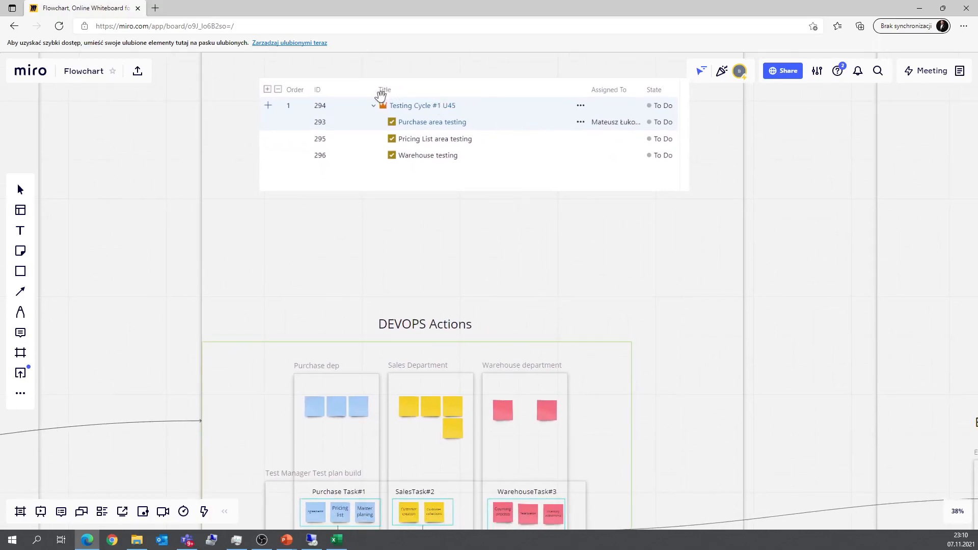
mouse_move(470, 123)
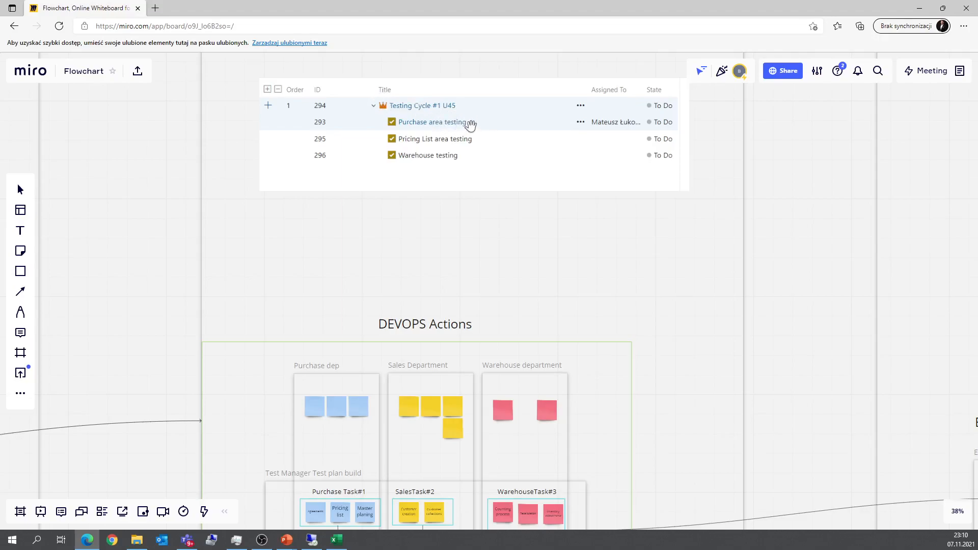
mouse_move(424, 123)
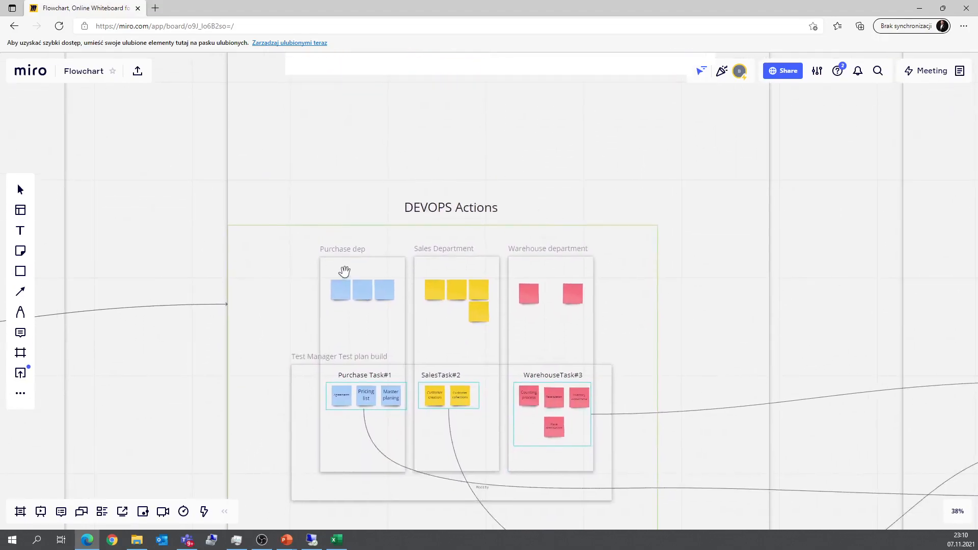
mouse_move(324, 258)
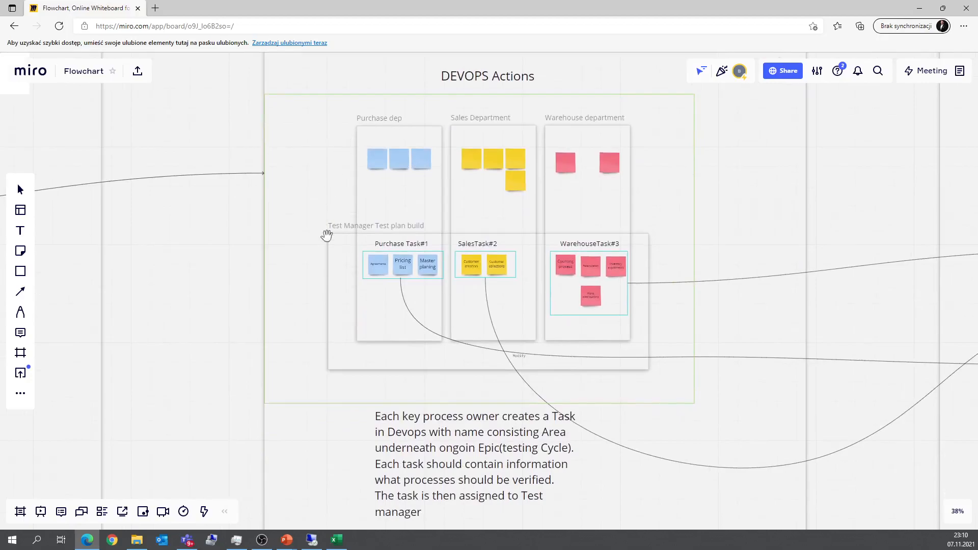
mouse_move(379, 276)
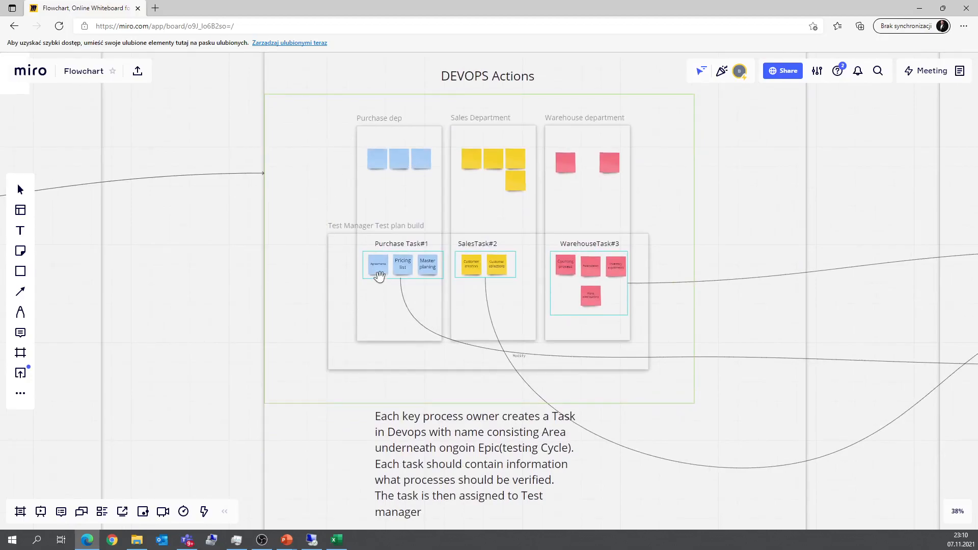
scroll(up, 3)
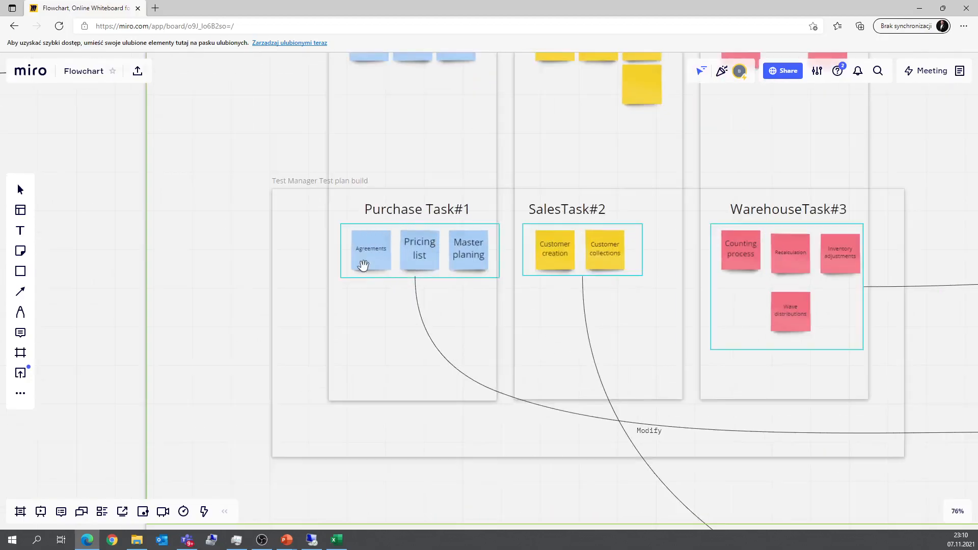
mouse_move(511, 205)
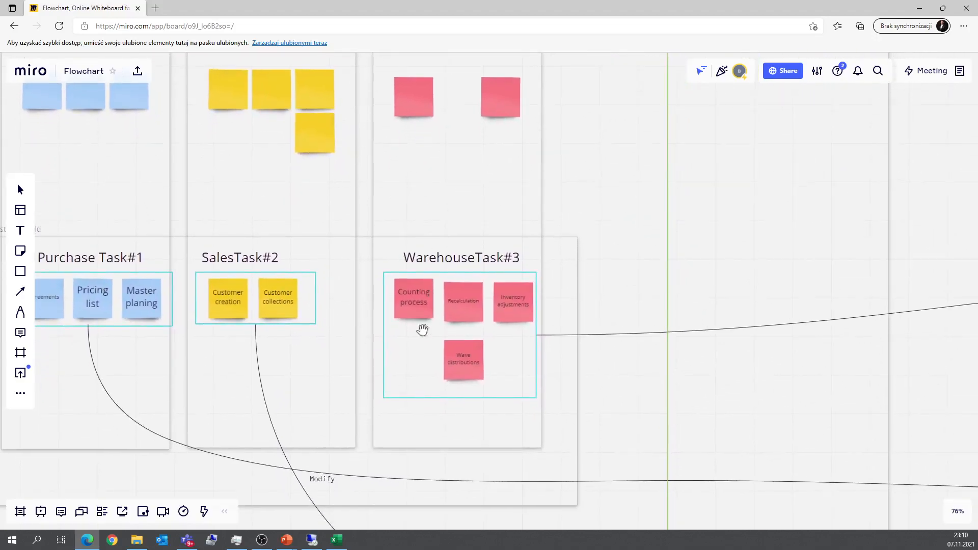
mouse_move(535, 329)
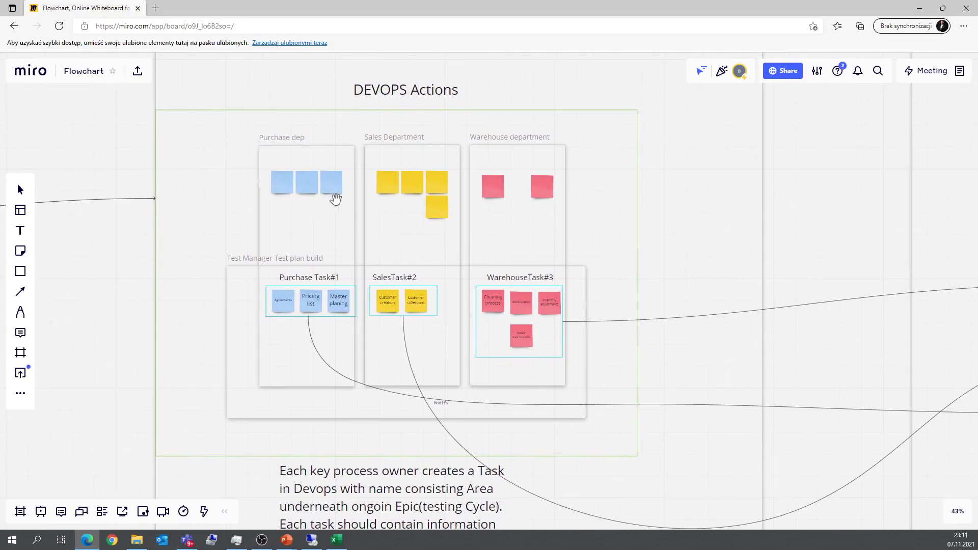
mouse_move(355, 196)
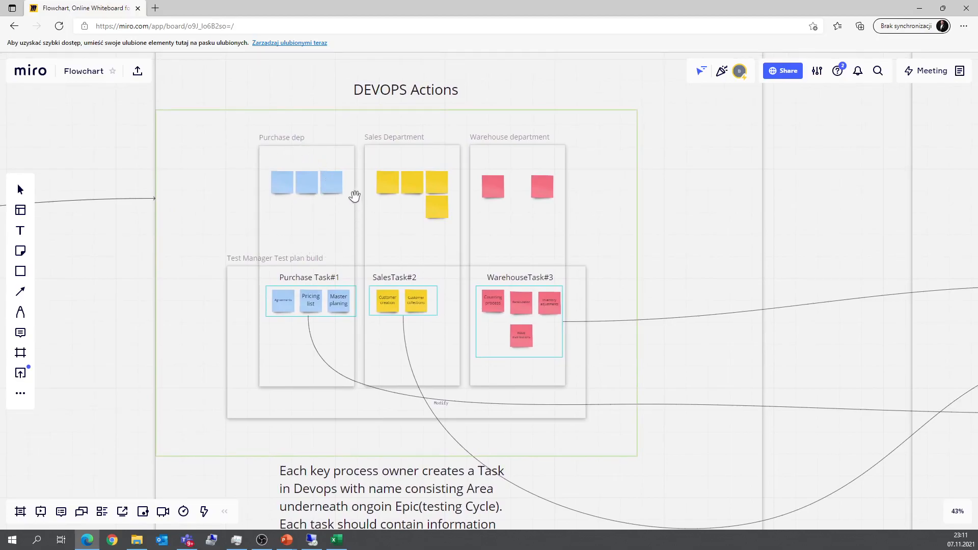
mouse_move(394, 173)
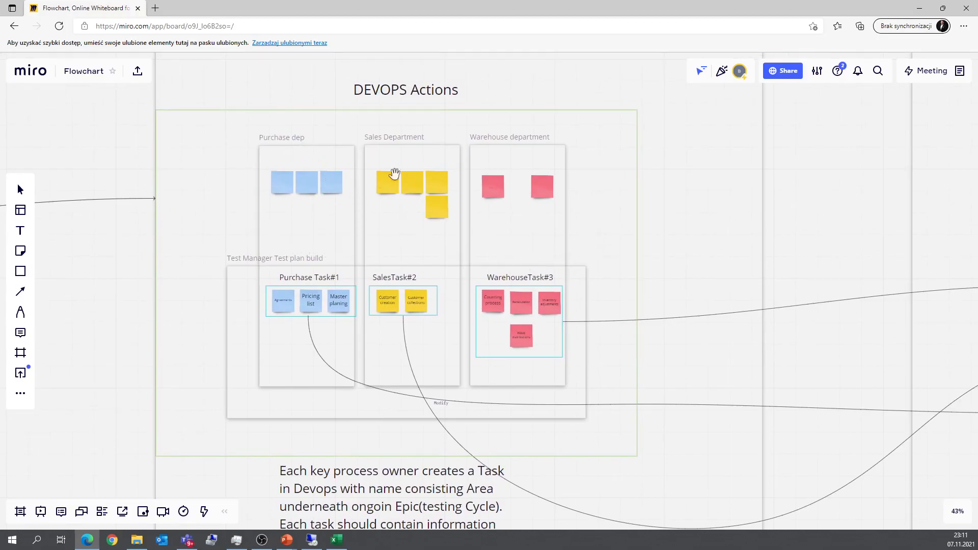
mouse_move(269, 193)
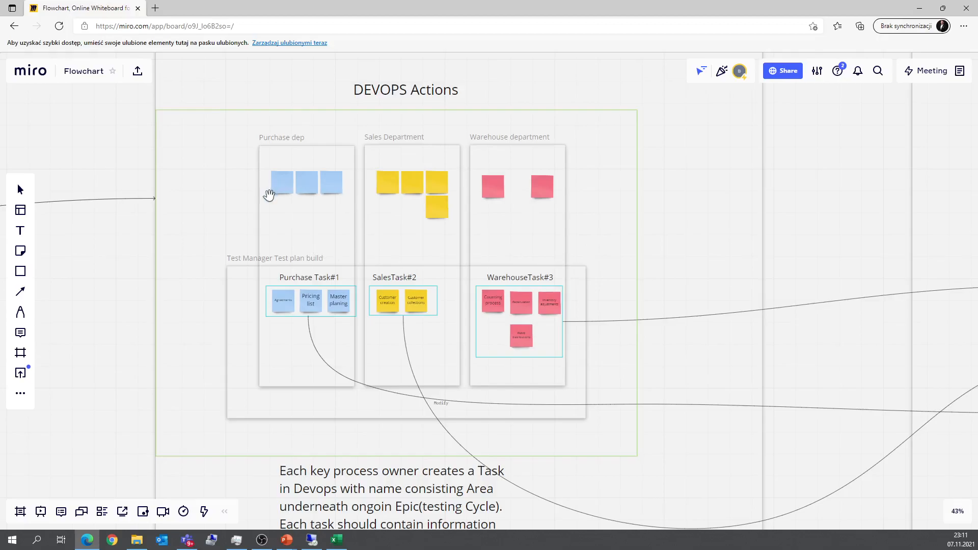
mouse_move(310, 217)
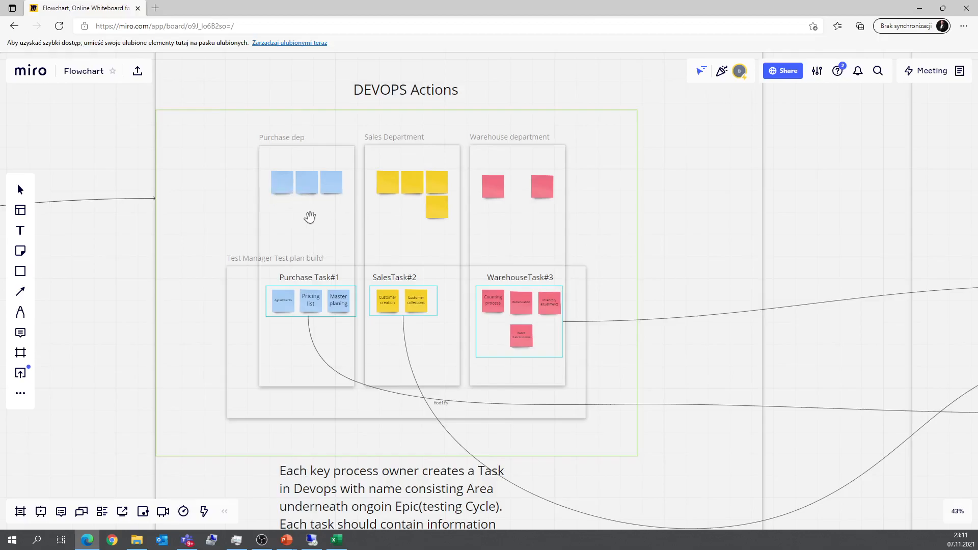
mouse_move(299, 226)
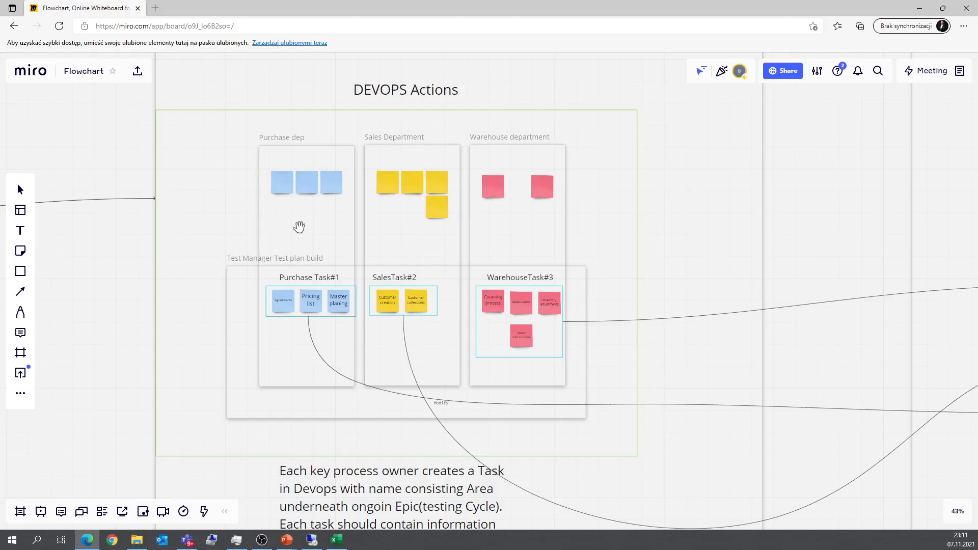
mouse_move(290, 234)
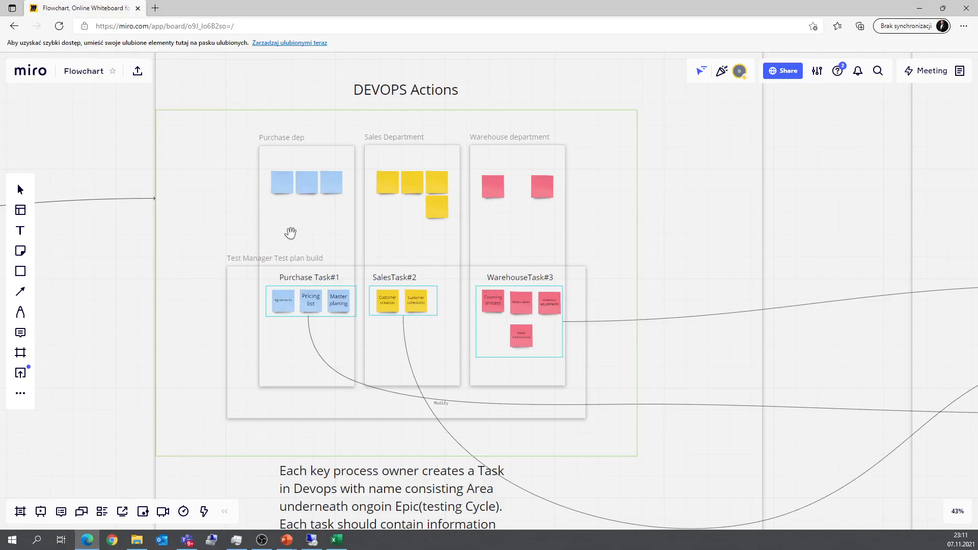
mouse_move(270, 246)
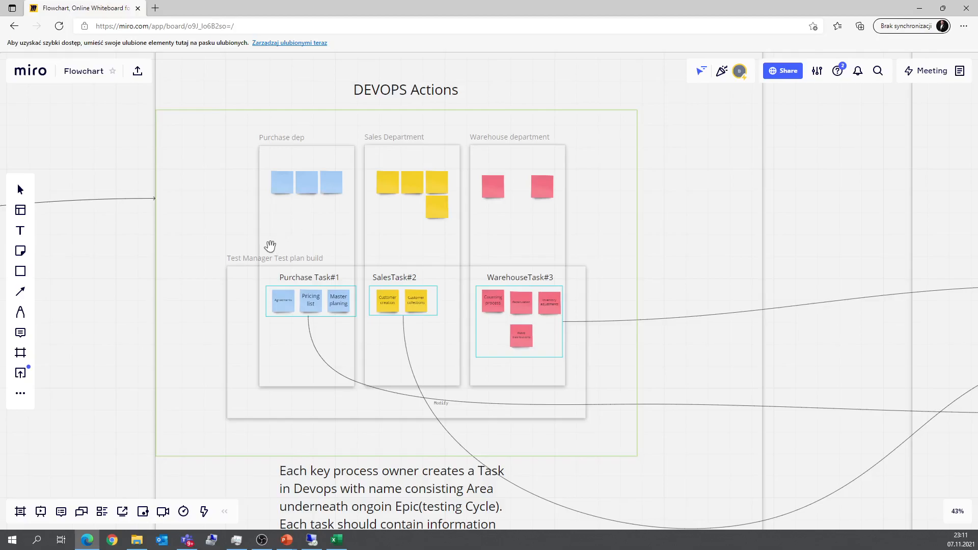
mouse_move(296, 255)
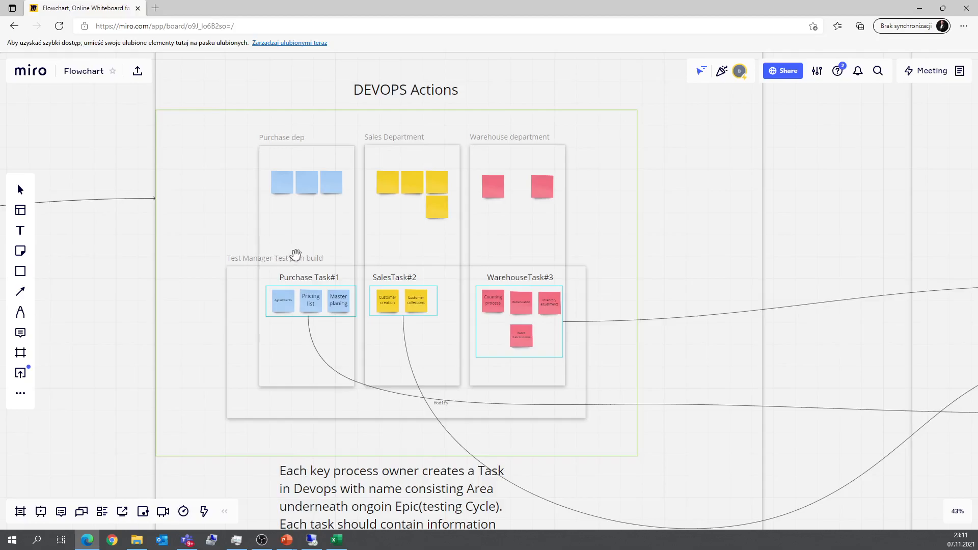
mouse_move(682, 221)
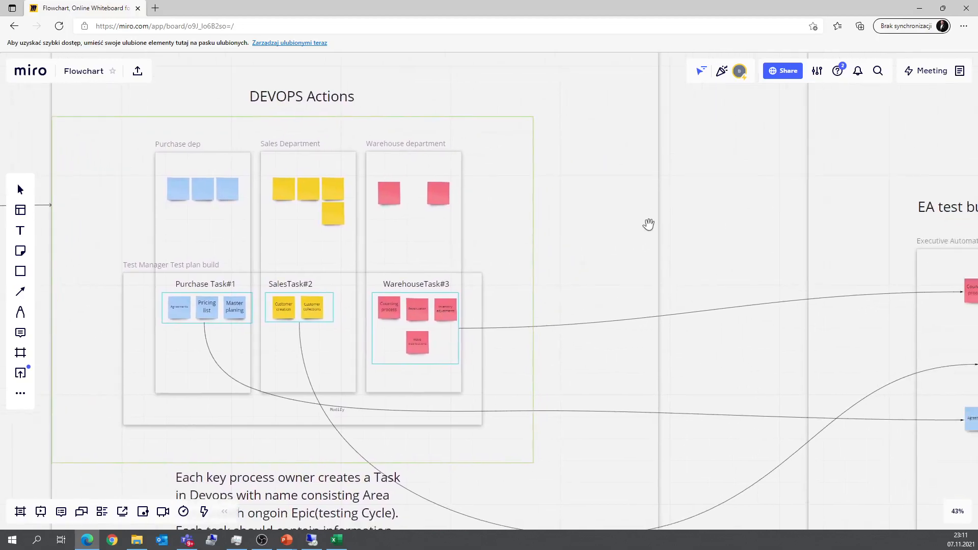
mouse_move(682, 222)
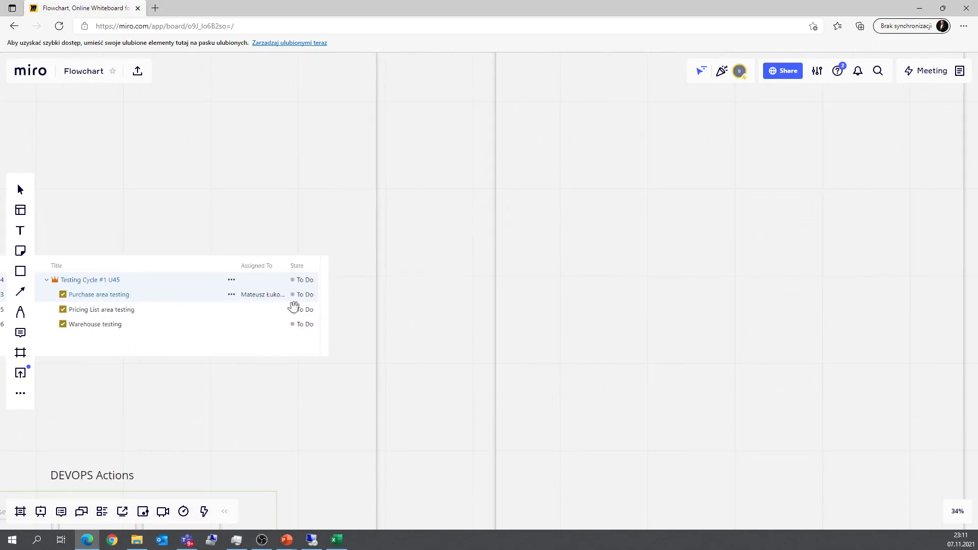
mouse_move(267, 294)
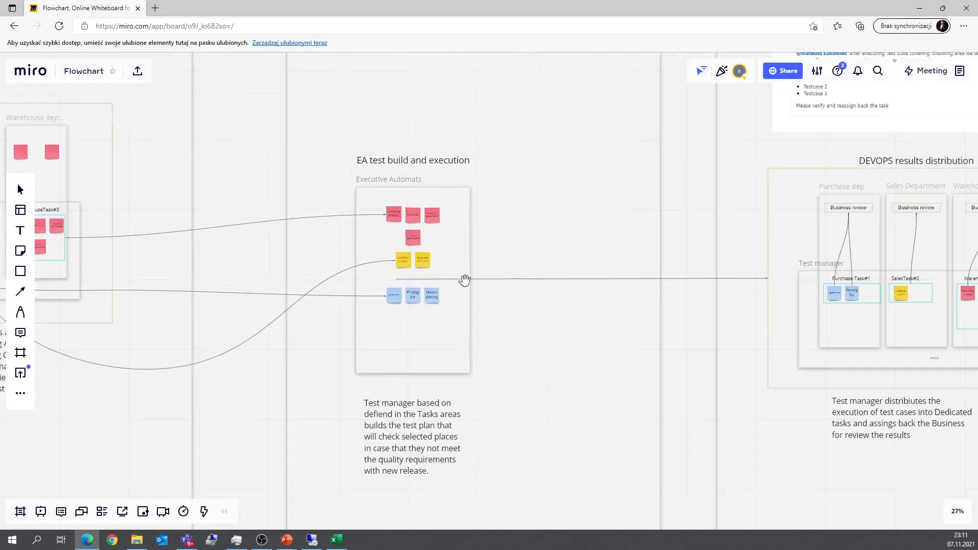
mouse_move(423, 223)
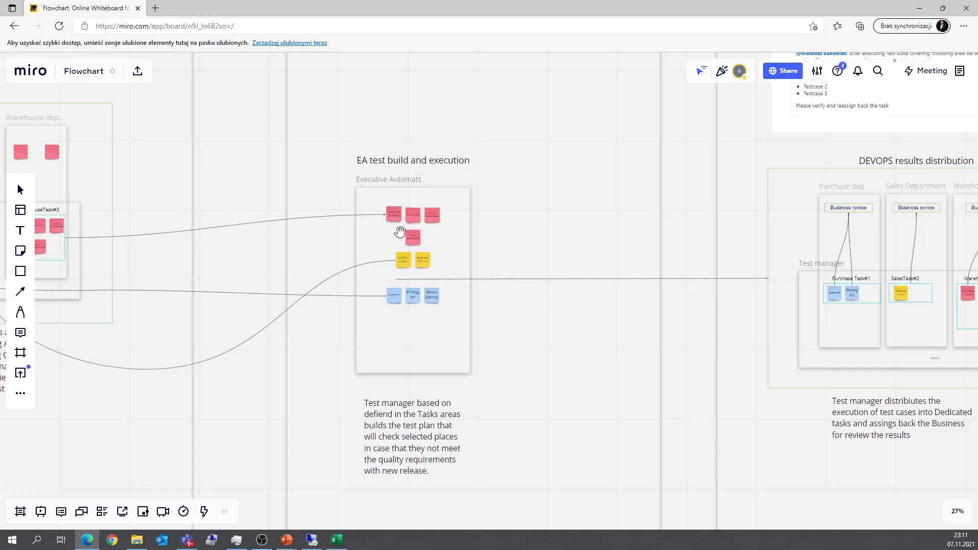
mouse_move(66, 235)
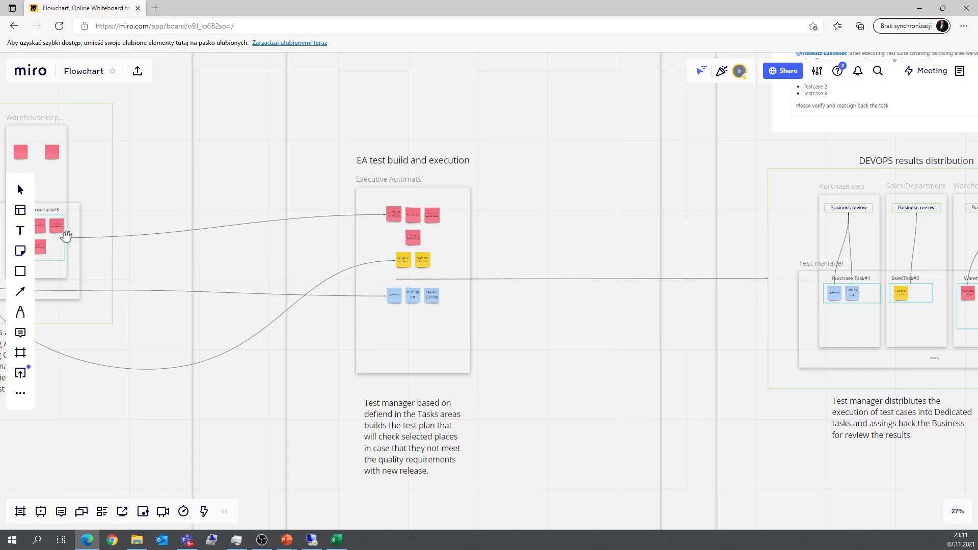
mouse_move(435, 167)
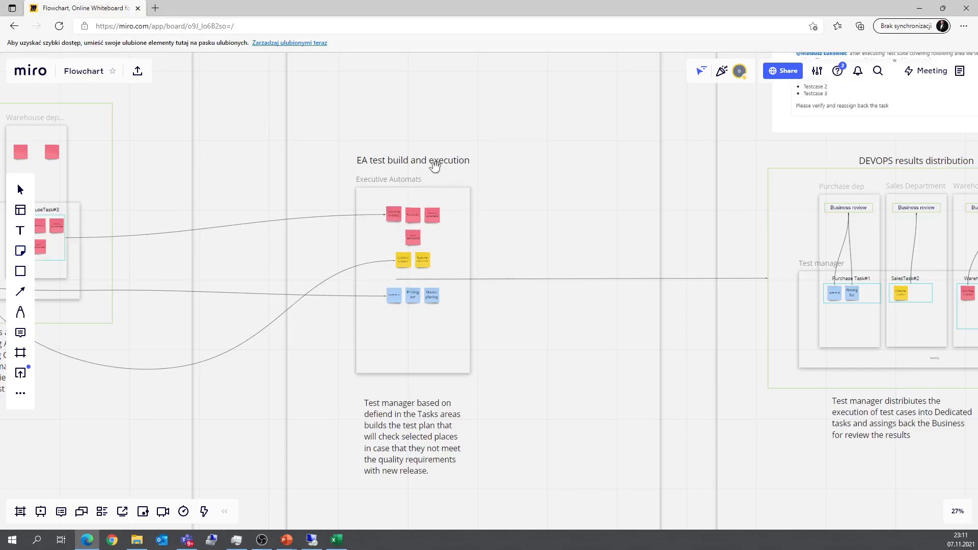
mouse_move(428, 365)
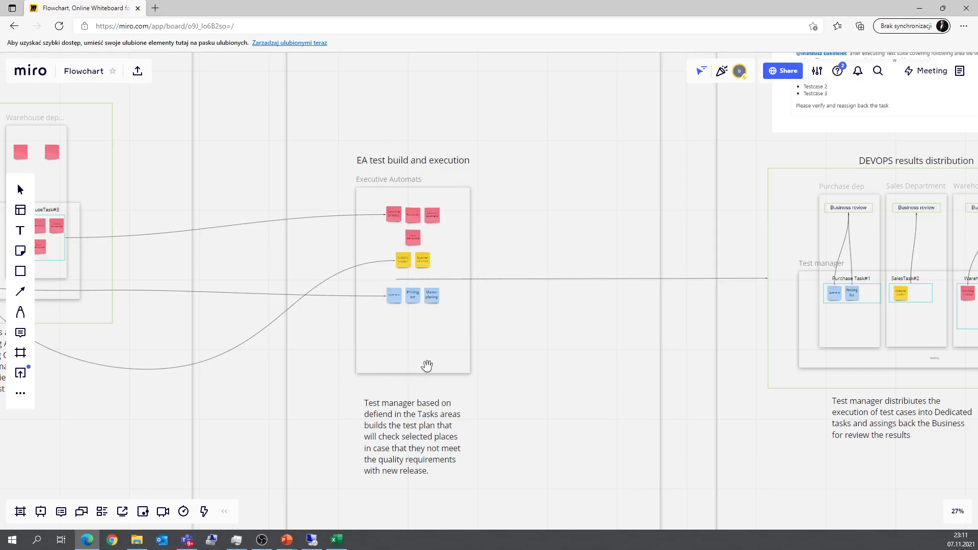
mouse_move(633, 162)
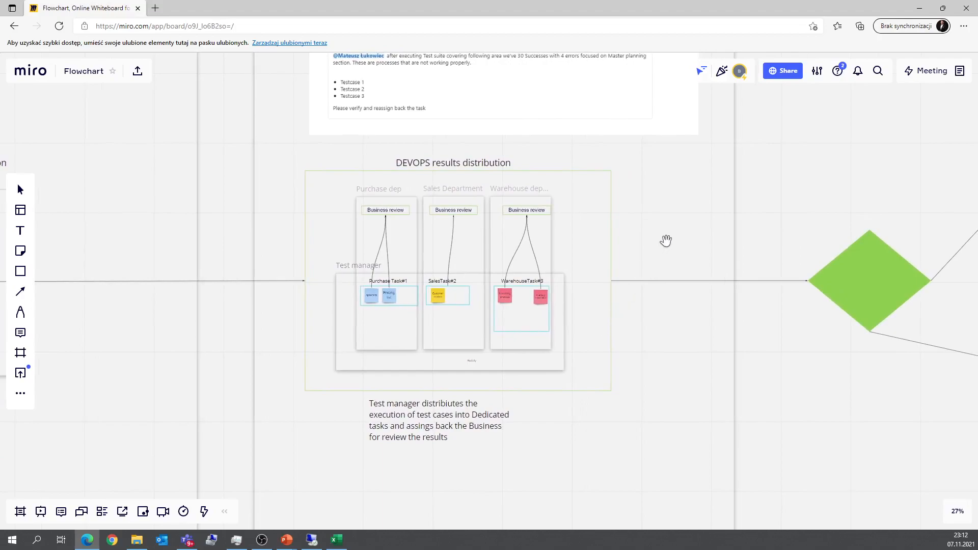
mouse_move(483, 295)
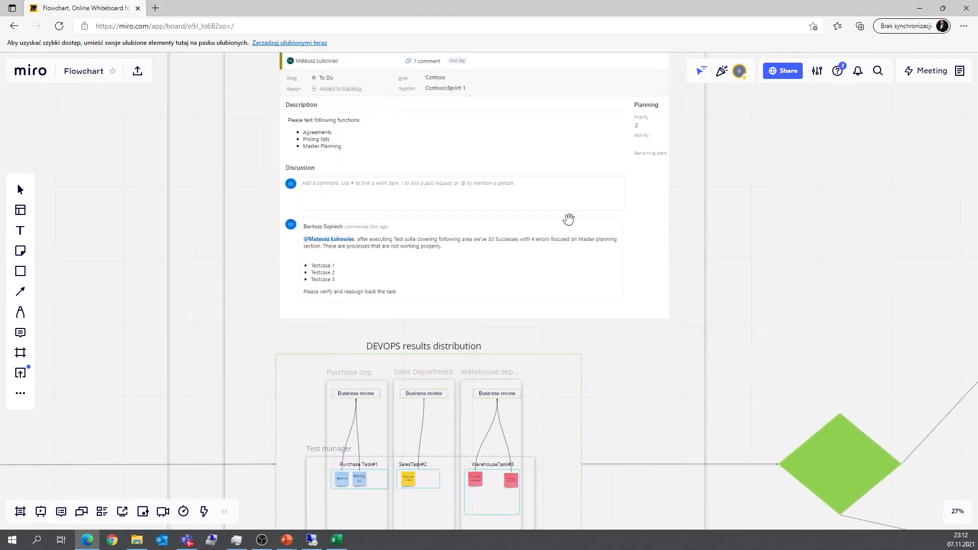
mouse_move(362, 224)
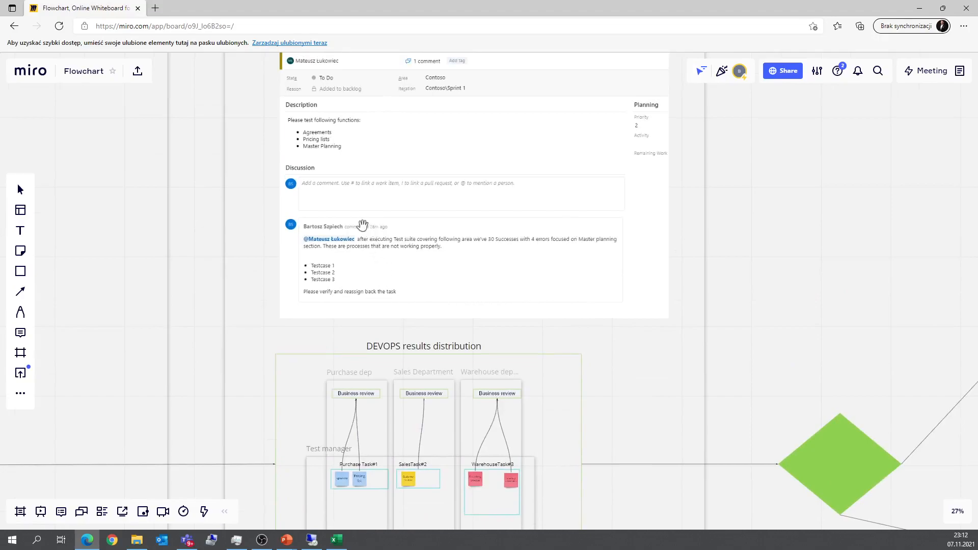
mouse_move(325, 218)
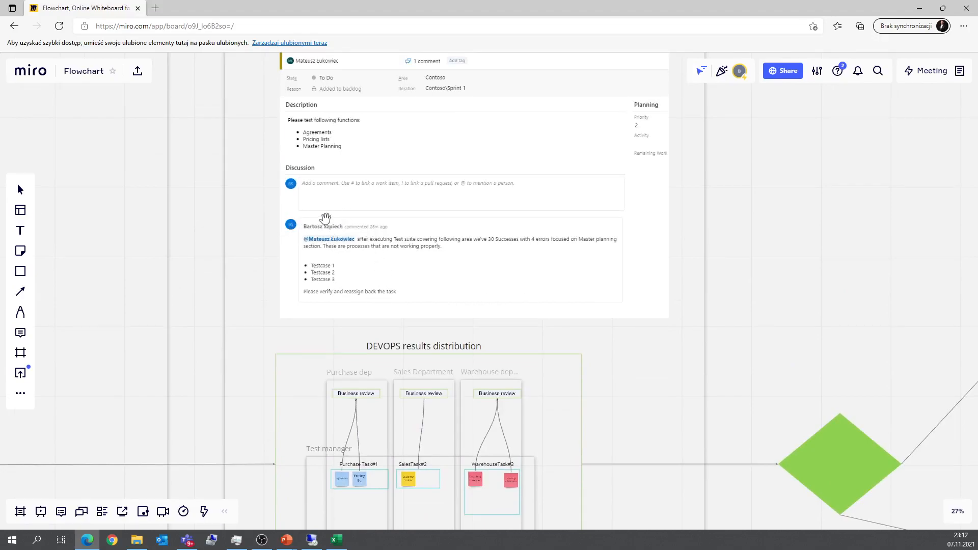
mouse_move(311, 235)
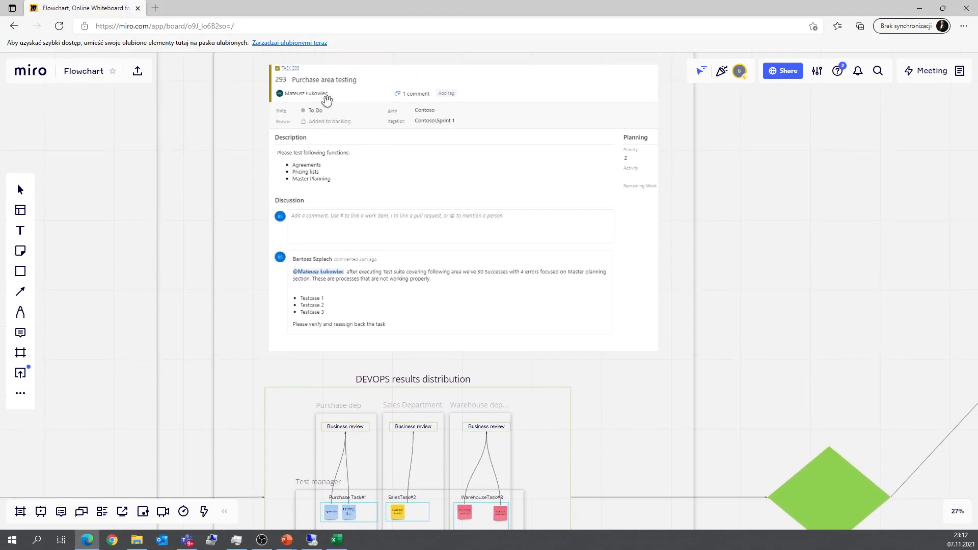
mouse_move(342, 219)
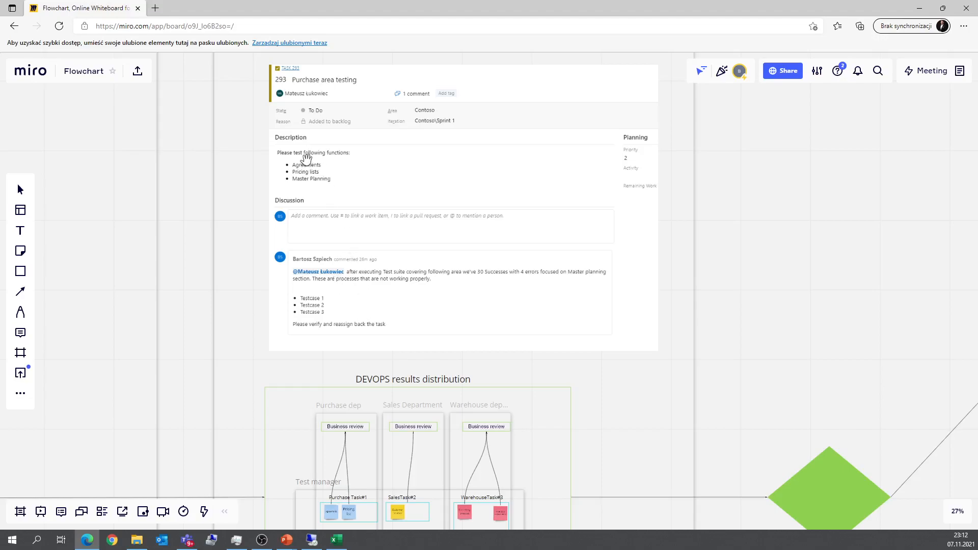
mouse_move(312, 291)
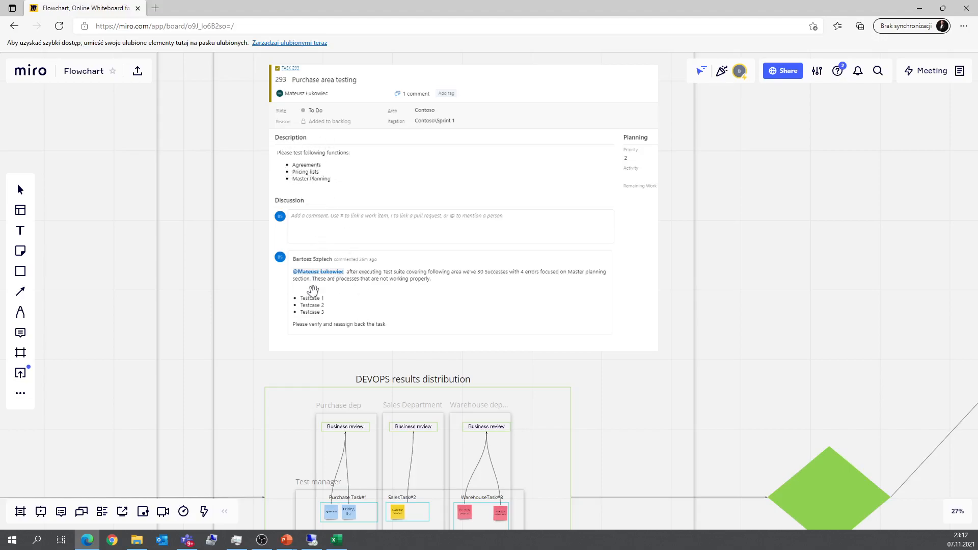
mouse_move(496, 274)
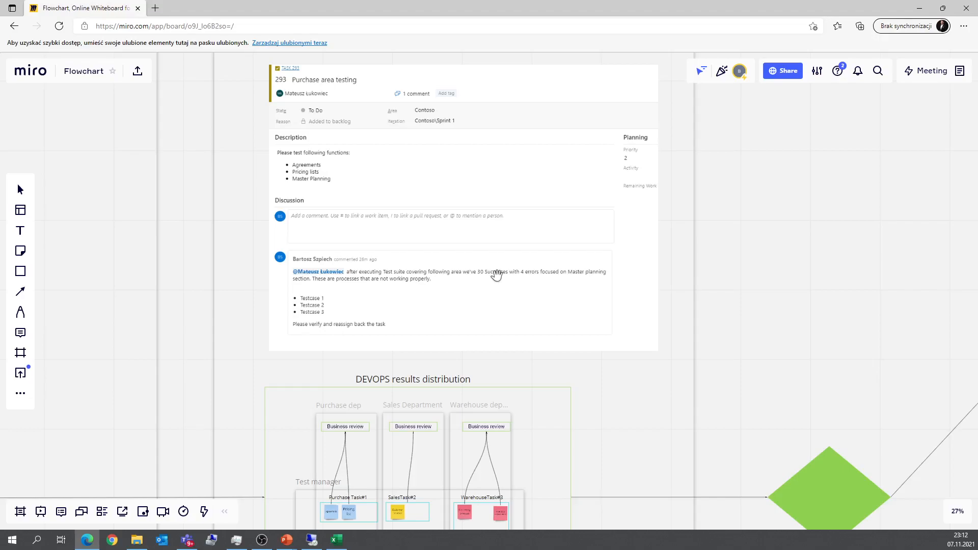
mouse_move(466, 289)
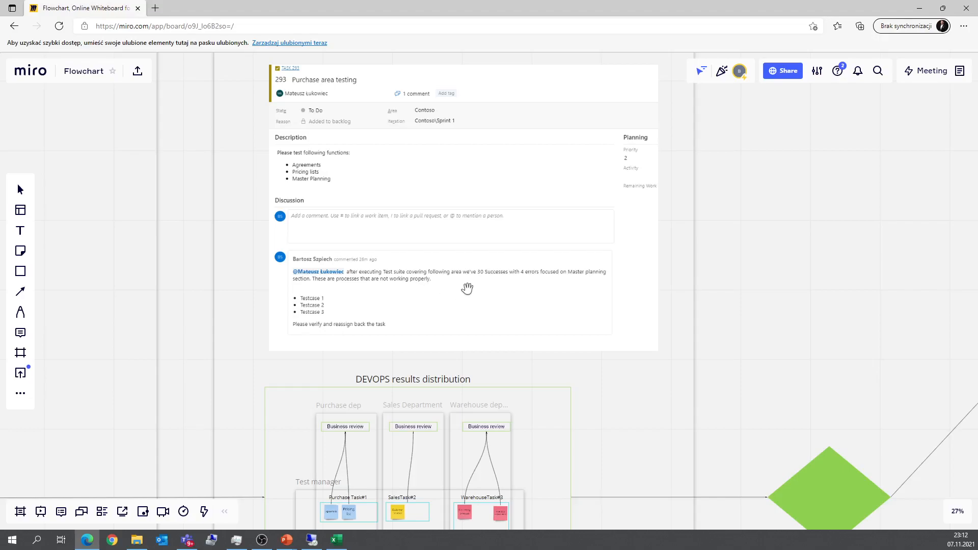
mouse_move(381, 330)
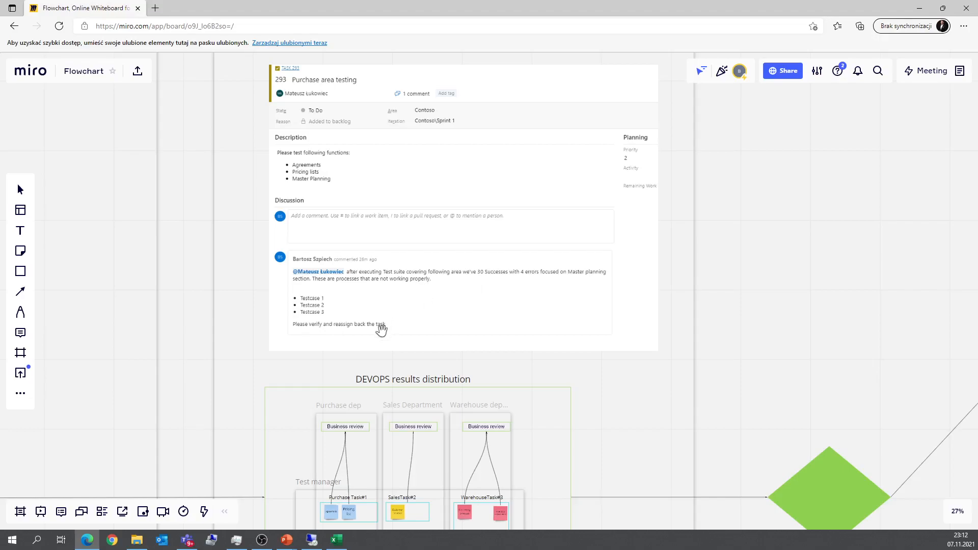
mouse_move(377, 315)
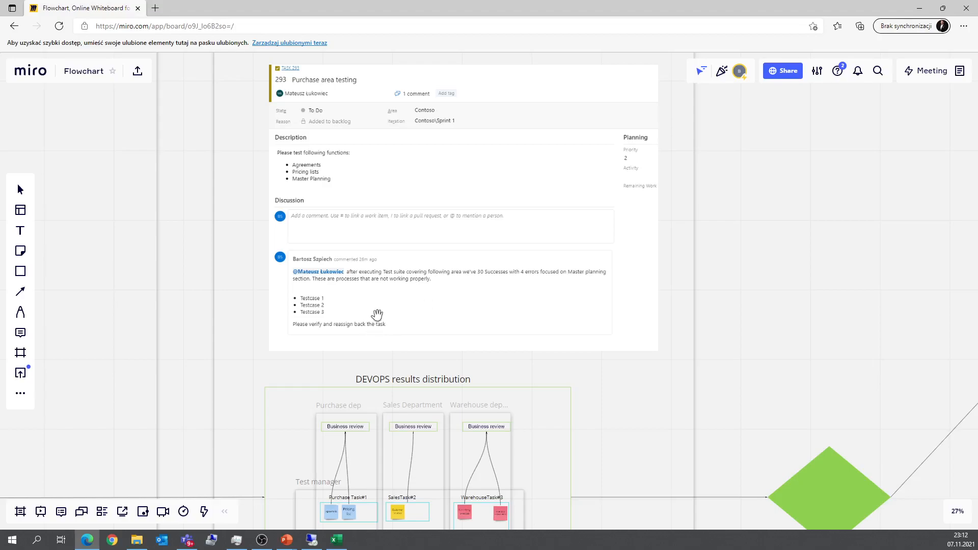
mouse_move(350, 324)
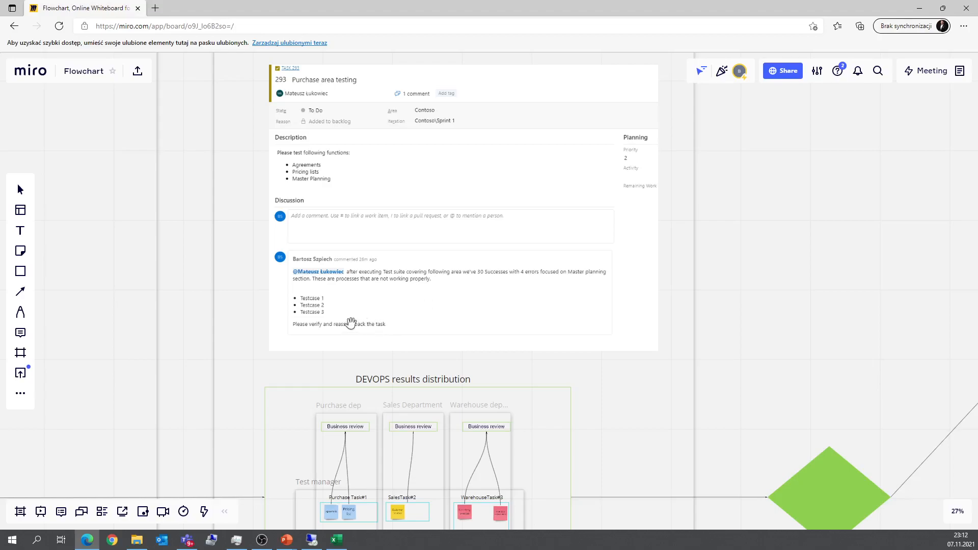
mouse_move(372, 320)
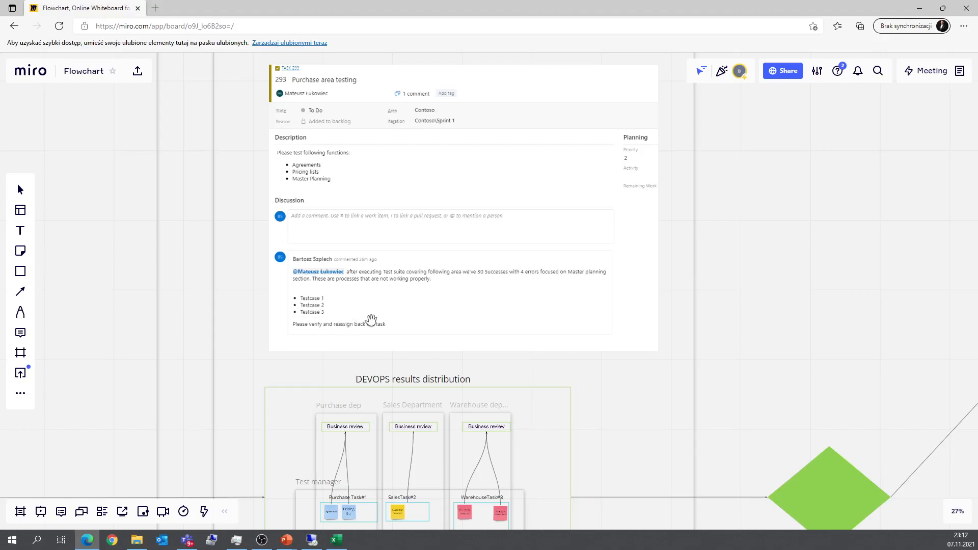
mouse_move(505, 297)
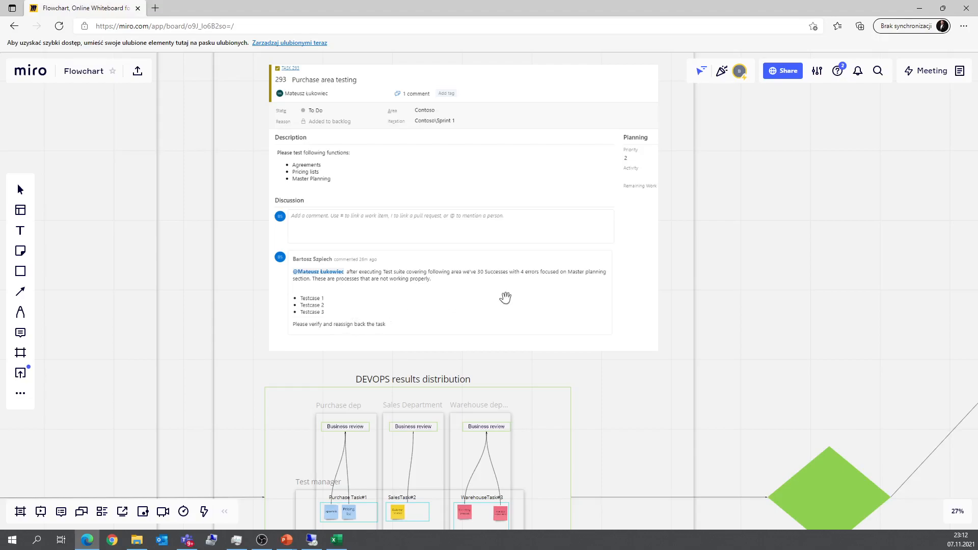
mouse_move(514, 304)
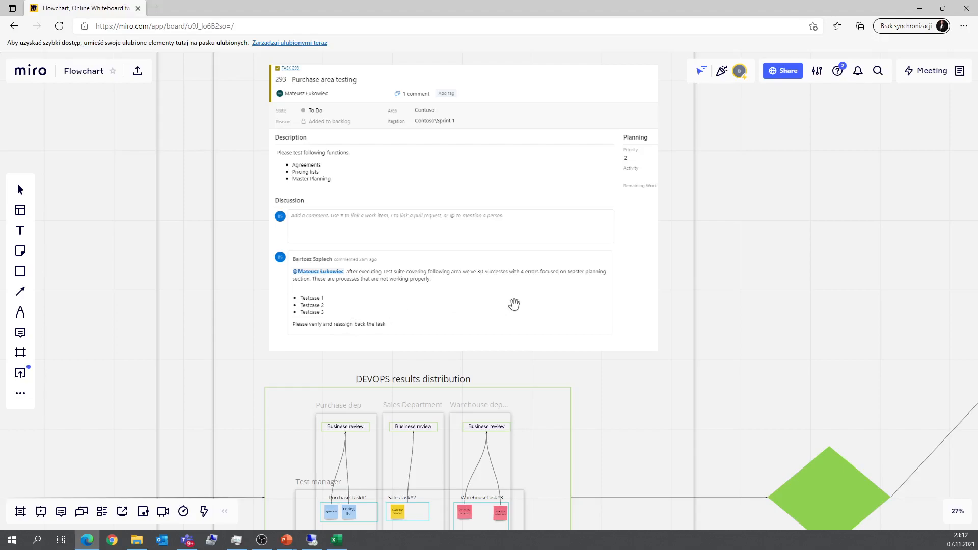
mouse_move(584, 300)
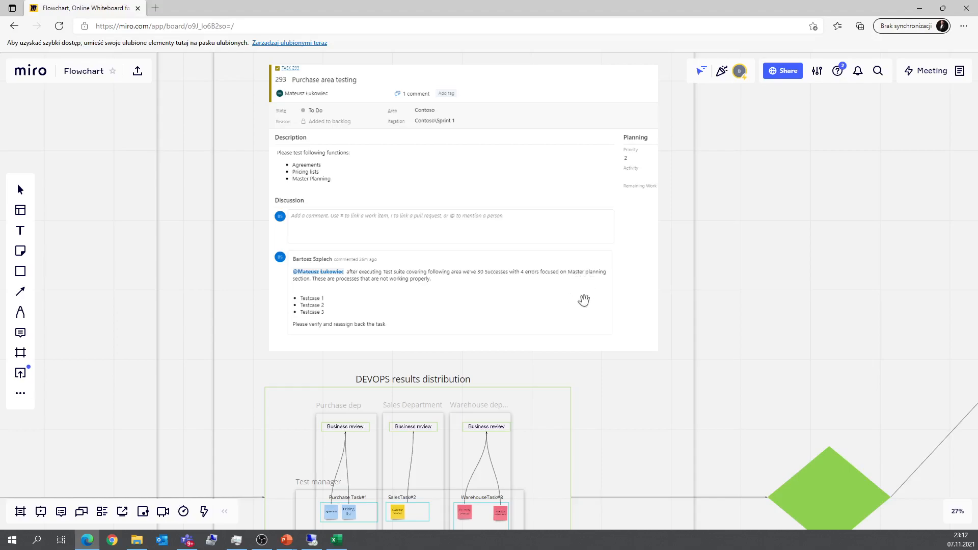
mouse_move(567, 296)
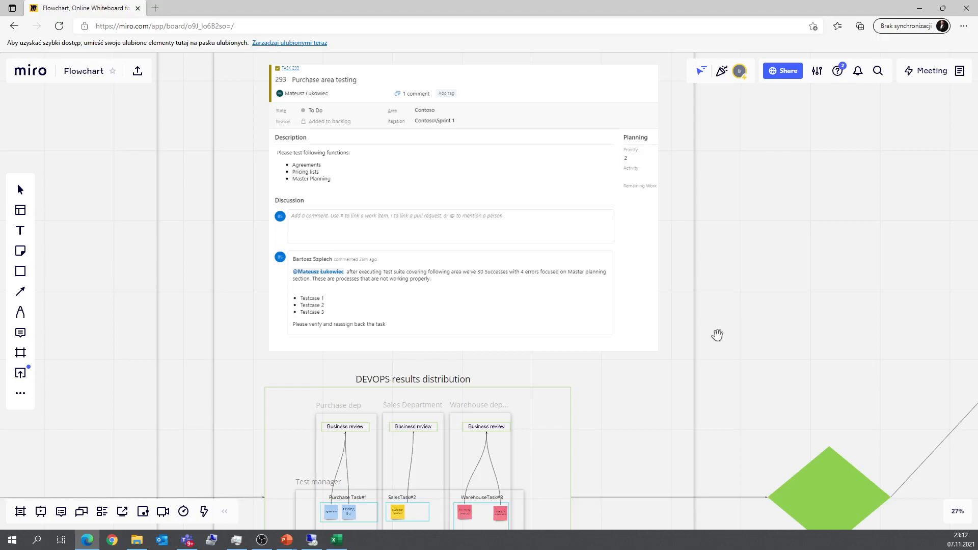
scroll(down, 3)
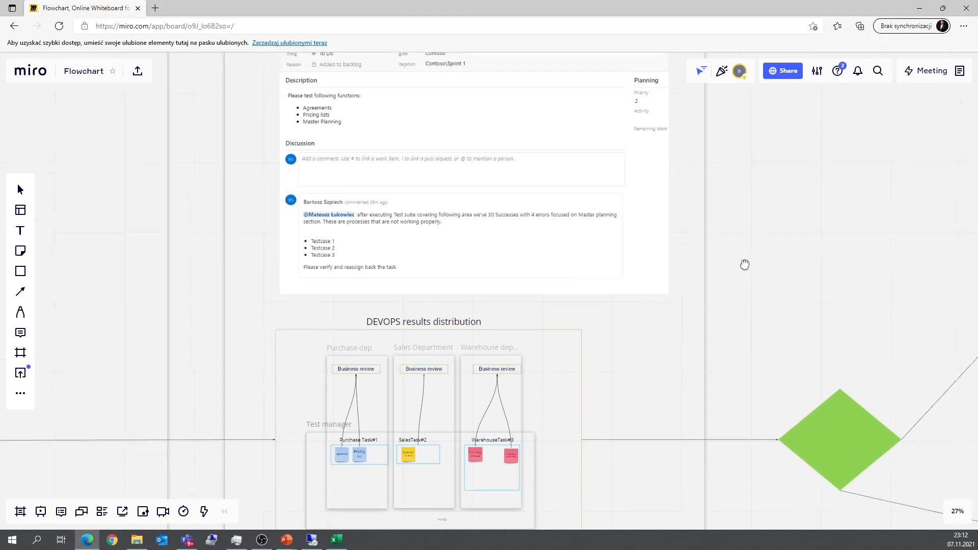
Scroll from DEVOPS results distribution down to the Results approved frame.
scroll(down, 3)
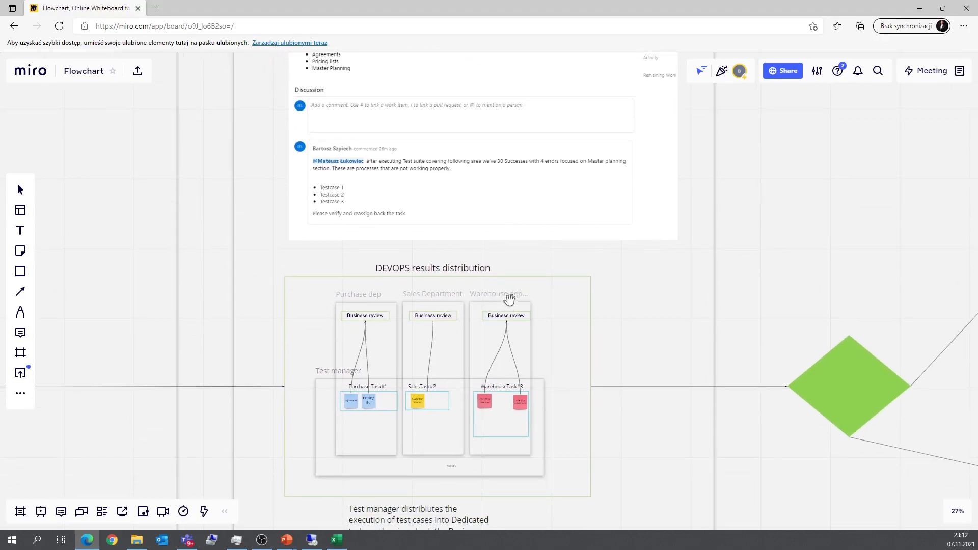
mouse_move(491, 320)
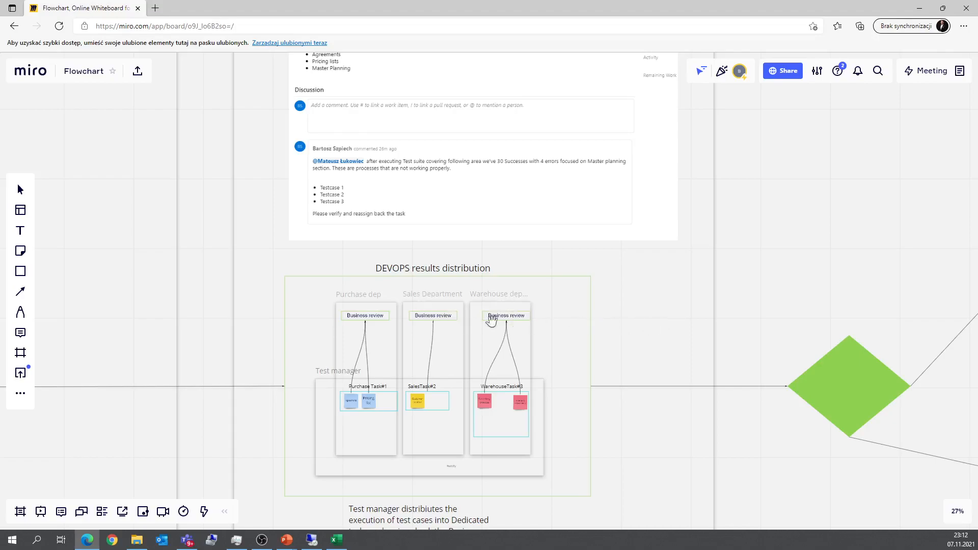
scroll(down, 3)
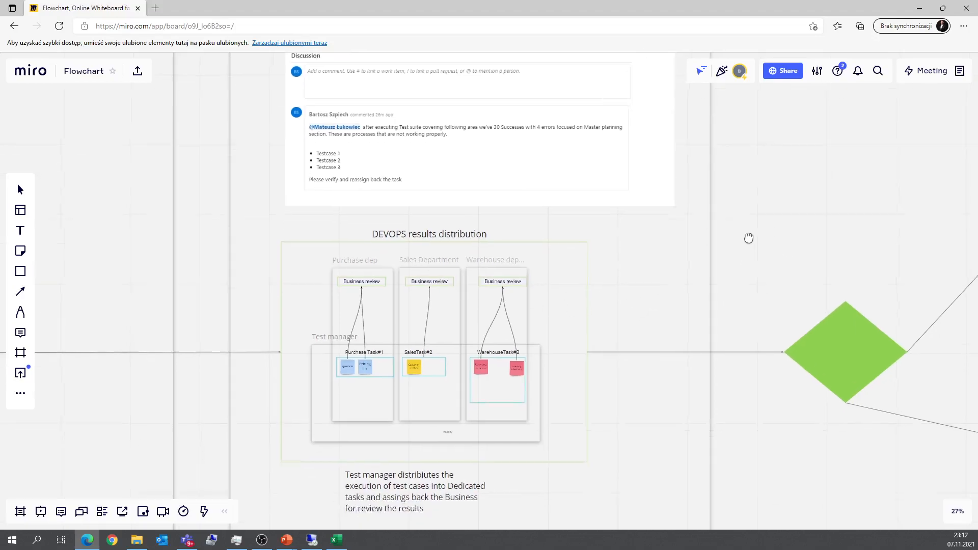
scroll(up, 3)
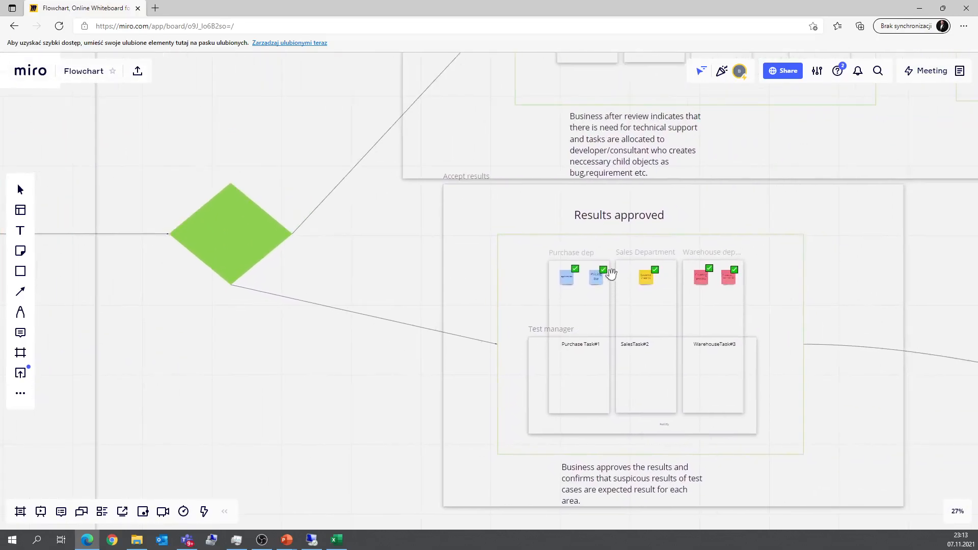
mouse_move(636, 276)
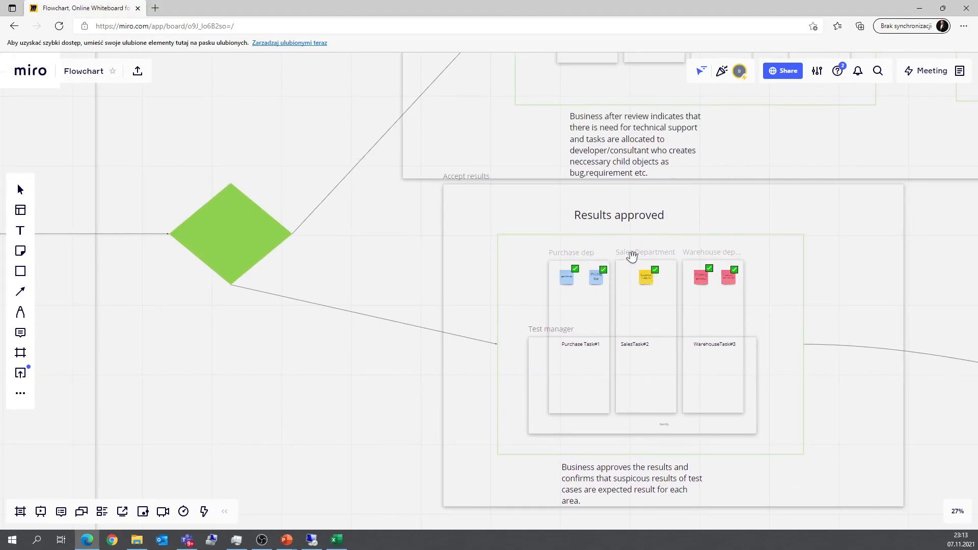
mouse_move(631, 262)
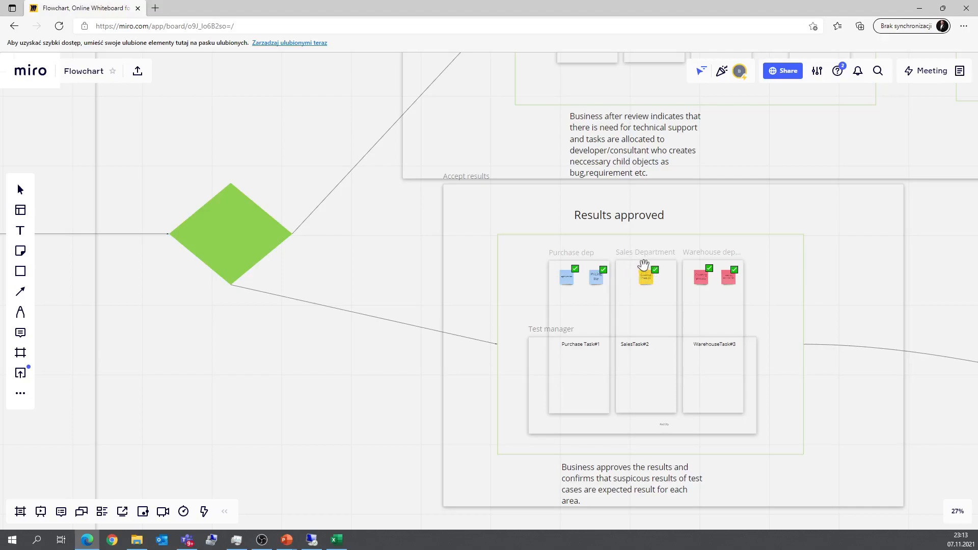
mouse_move(618, 290)
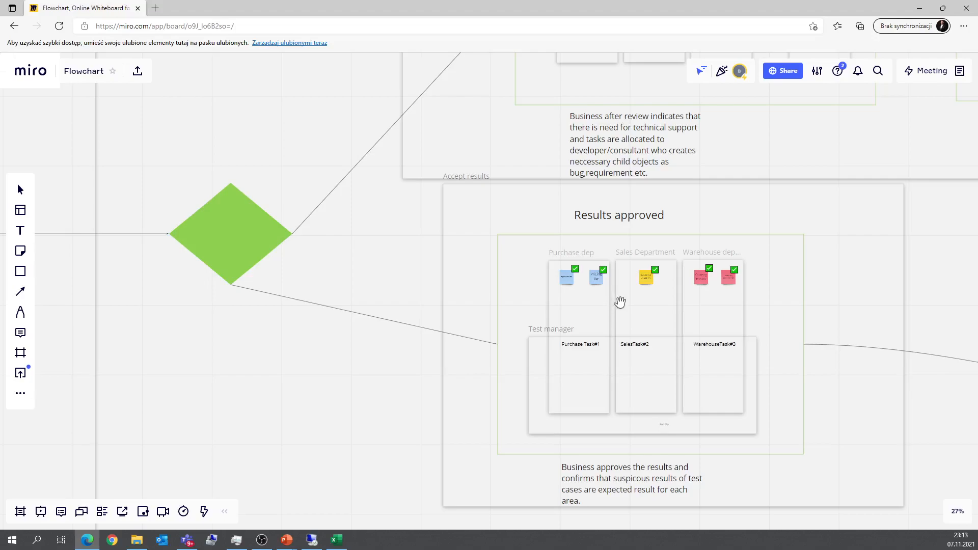
mouse_move(584, 242)
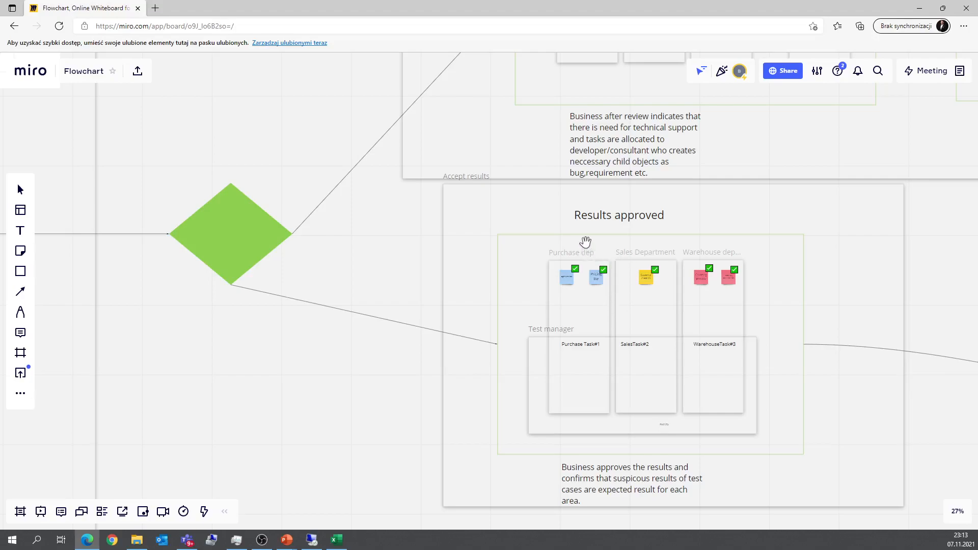
mouse_move(582, 226)
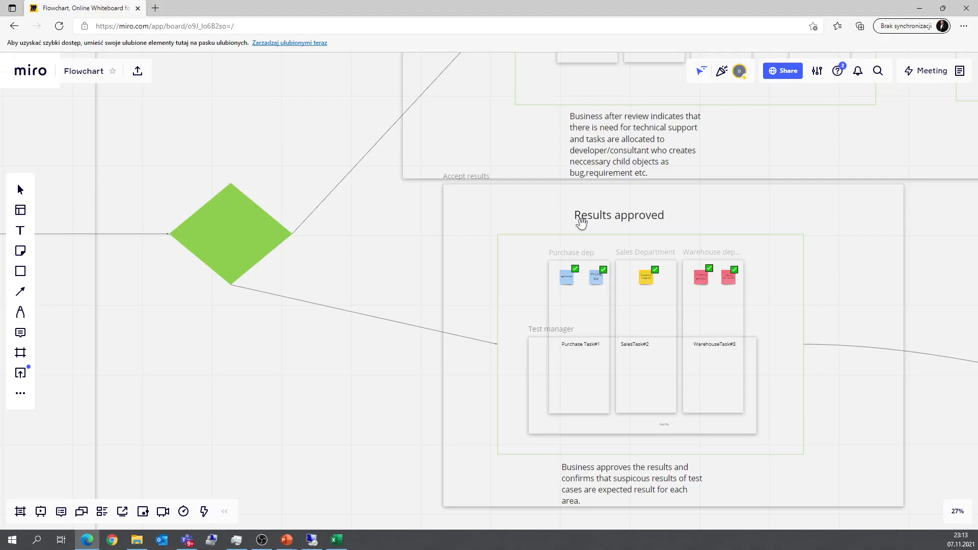
mouse_move(661, 219)
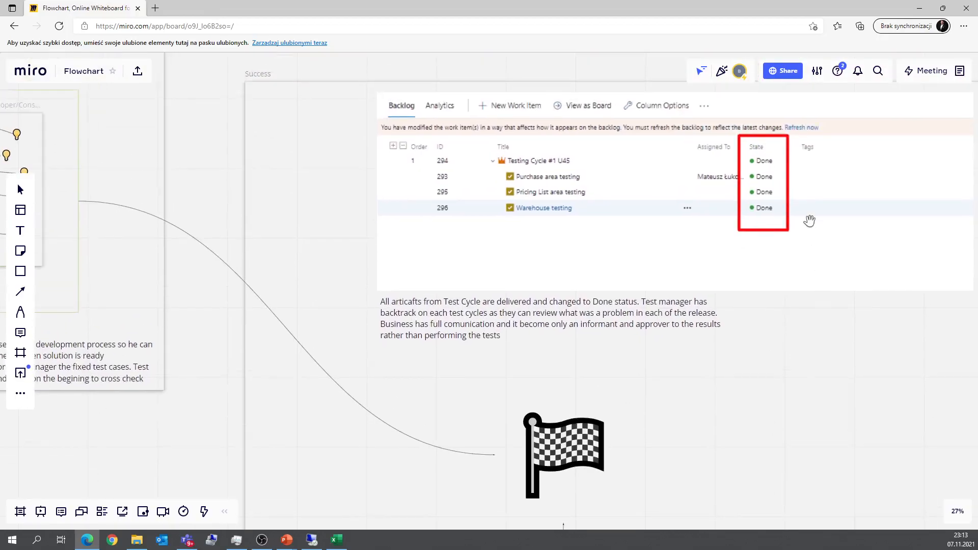
mouse_move(782, 180)
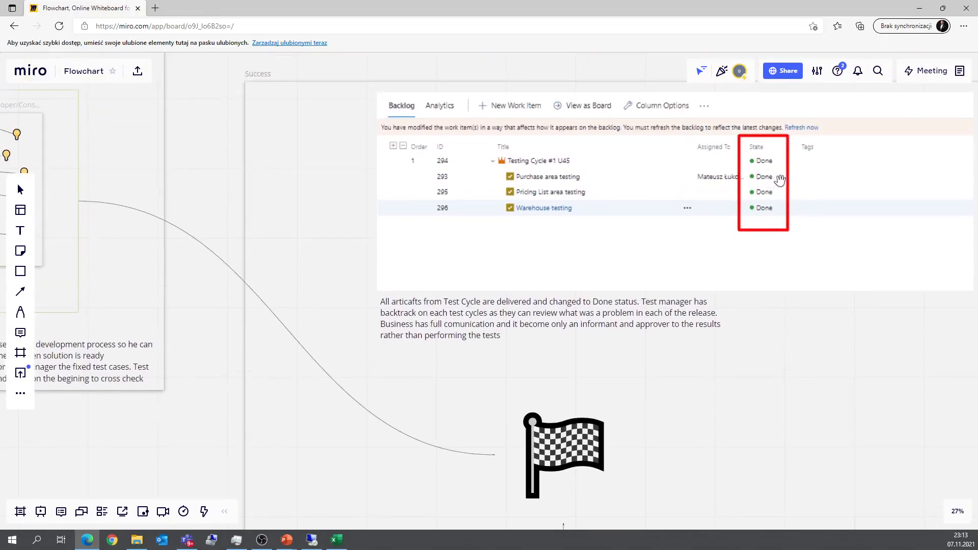
mouse_move(774, 180)
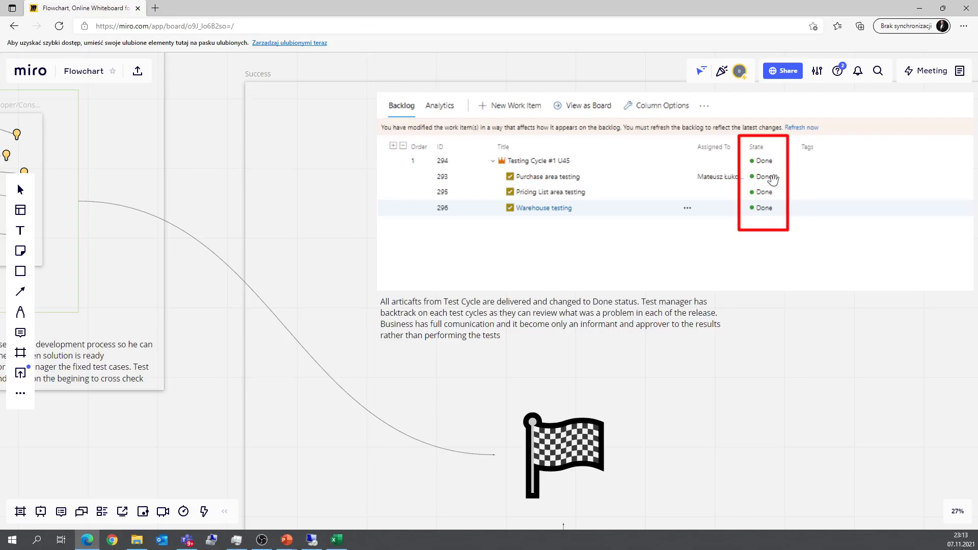
mouse_move(738, 165)
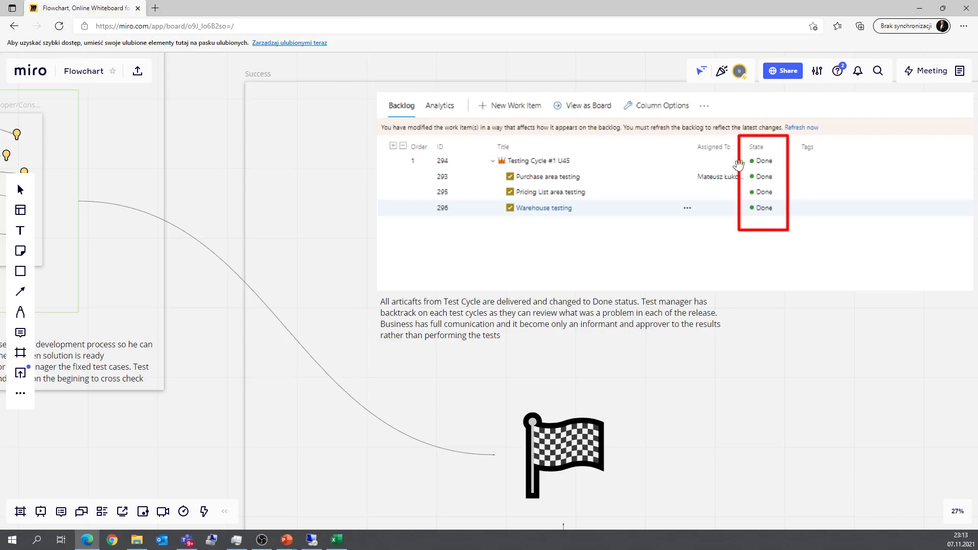
mouse_move(606, 150)
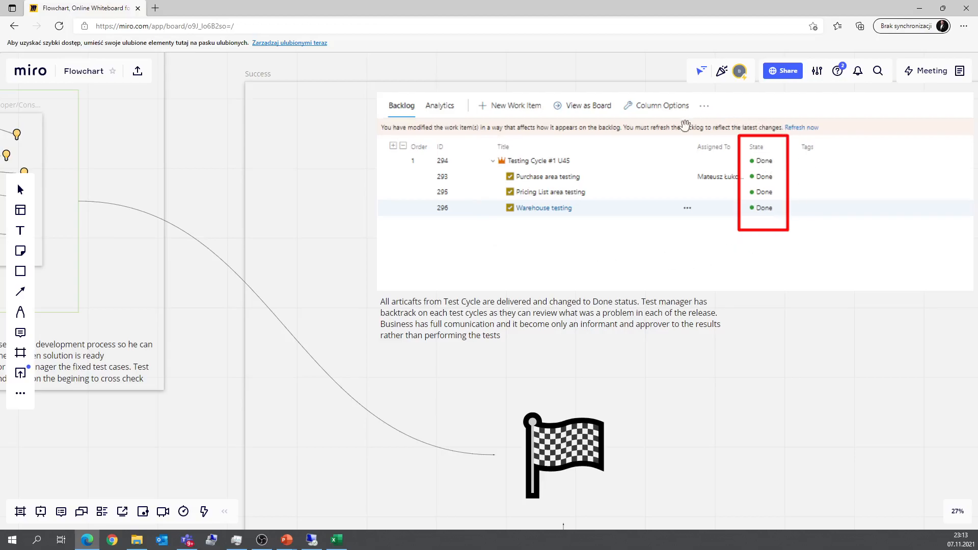
mouse_move(731, 220)
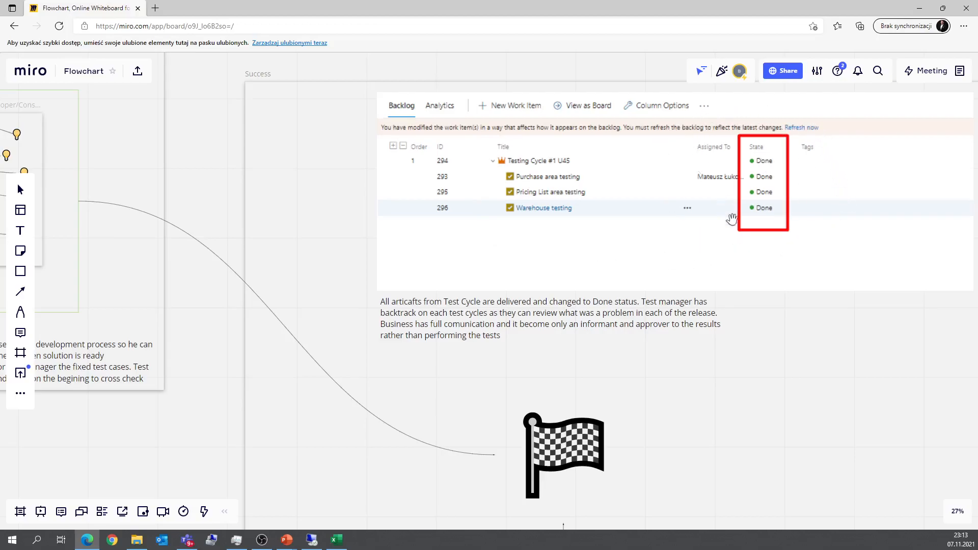
mouse_move(839, 186)
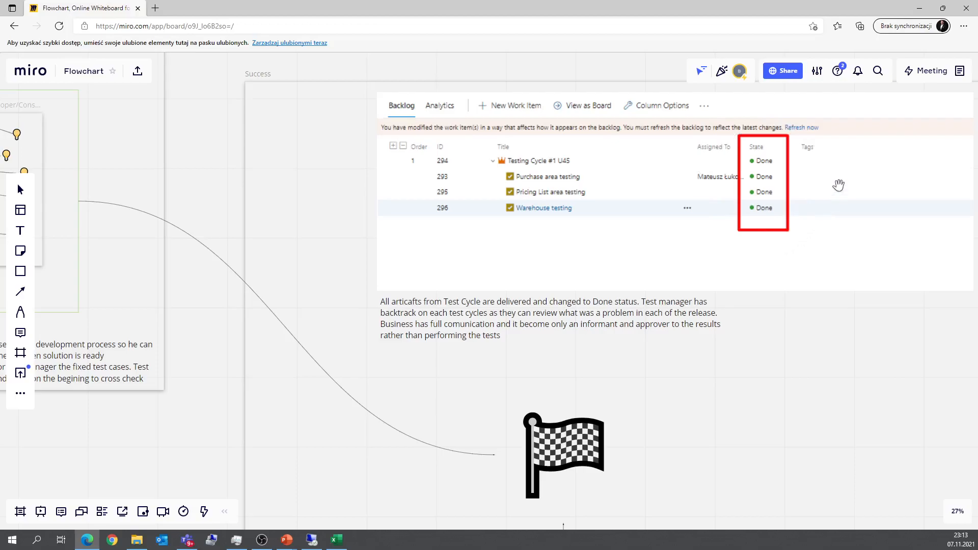
mouse_move(673, 277)
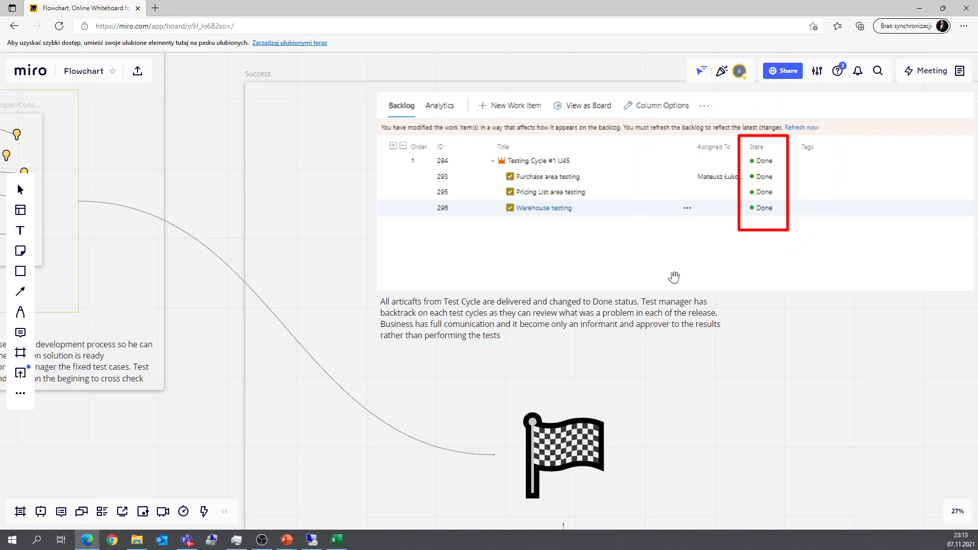
mouse_move(761, 280)
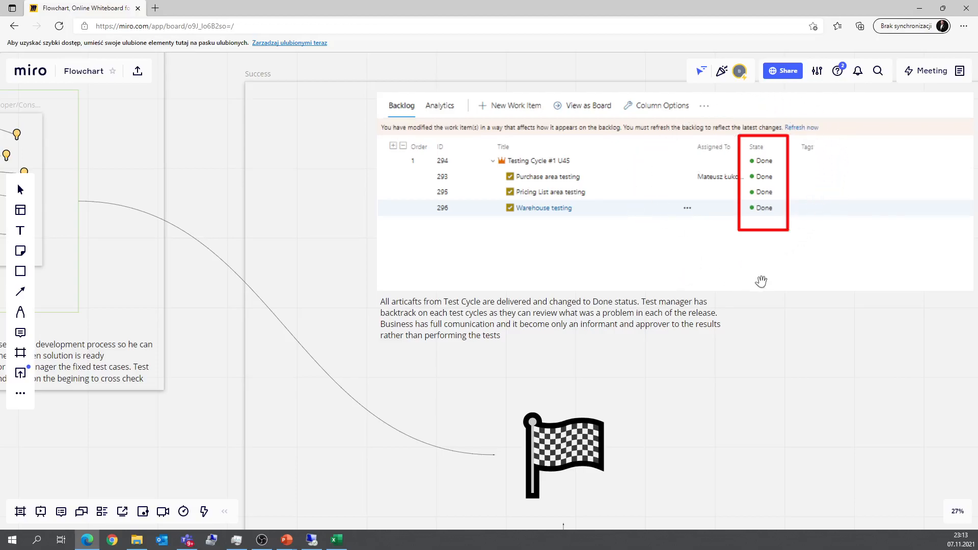
mouse_move(314, 385)
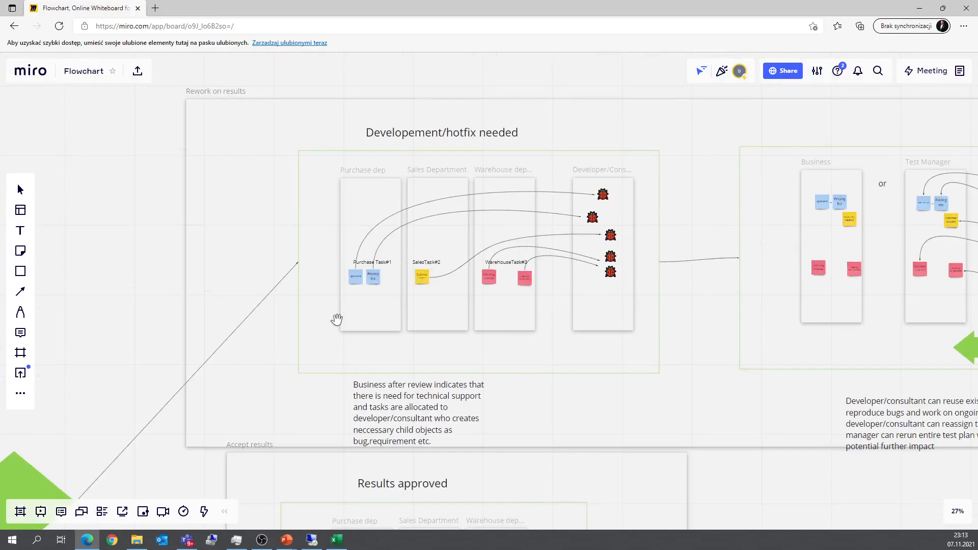
mouse_move(364, 282)
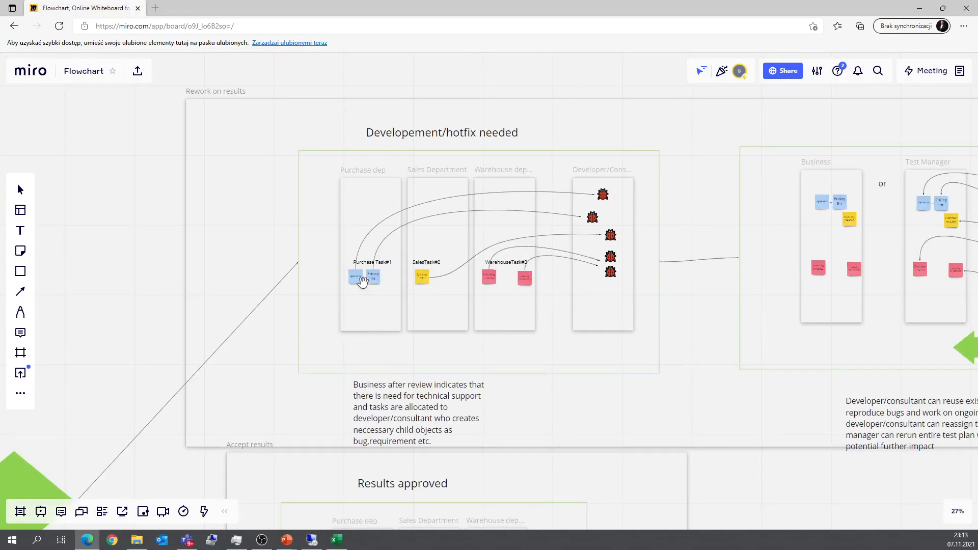
mouse_move(547, 289)
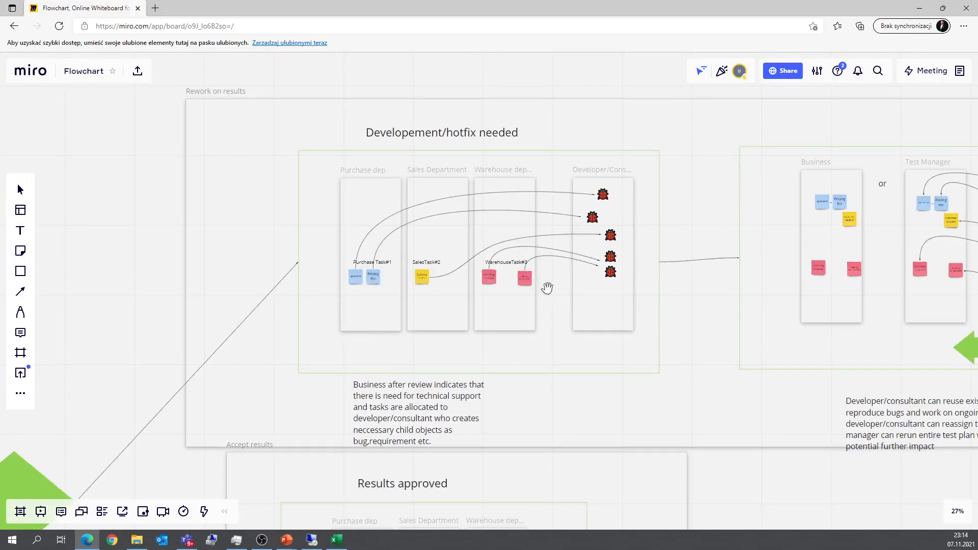
mouse_move(558, 198)
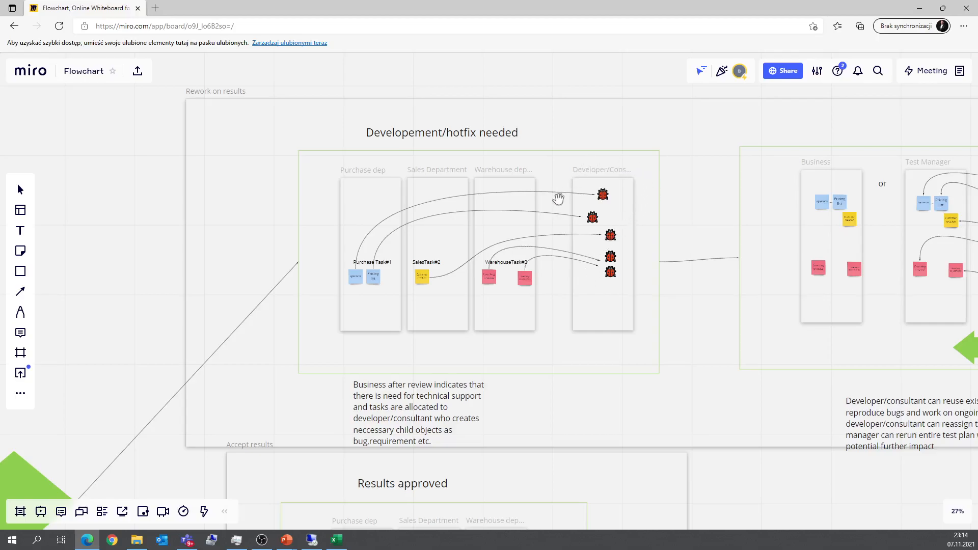
mouse_move(635, 152)
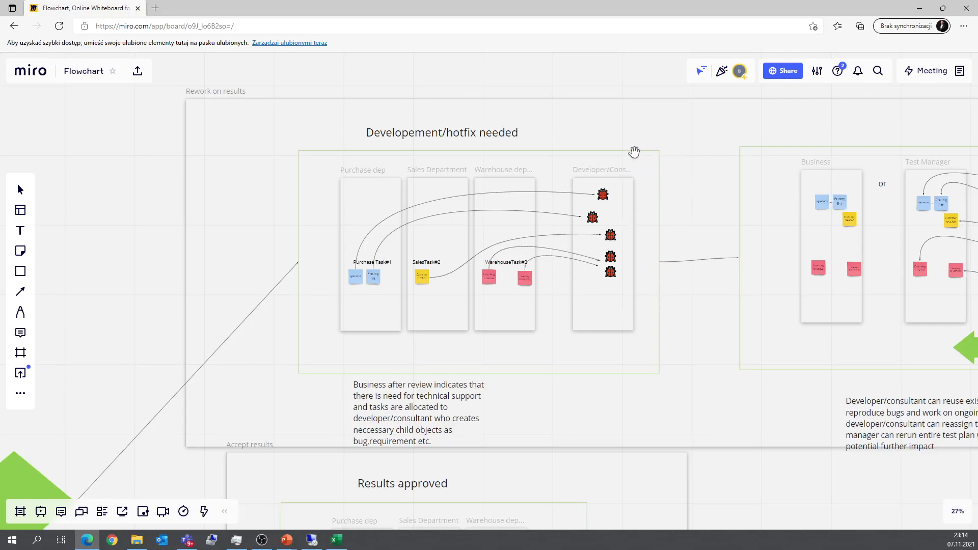
mouse_move(669, 241)
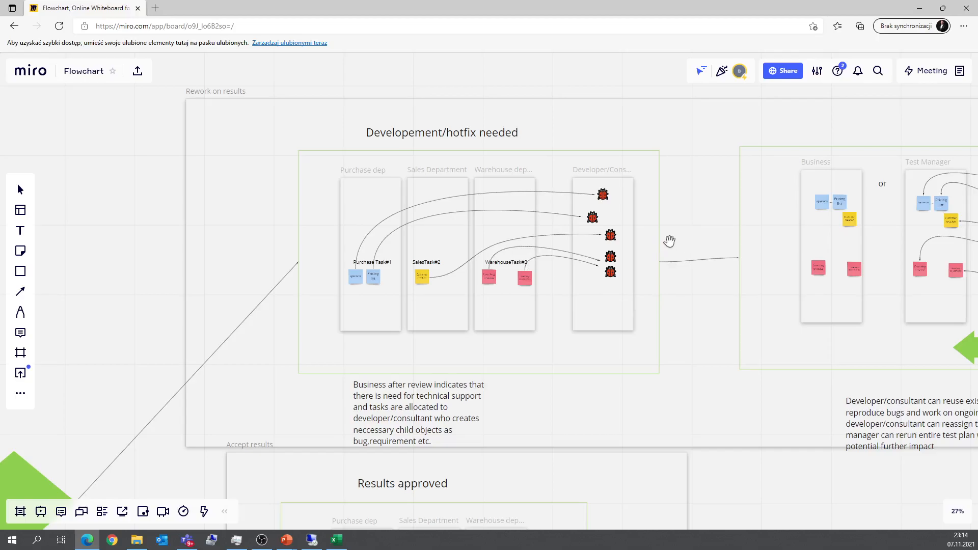
mouse_move(654, 158)
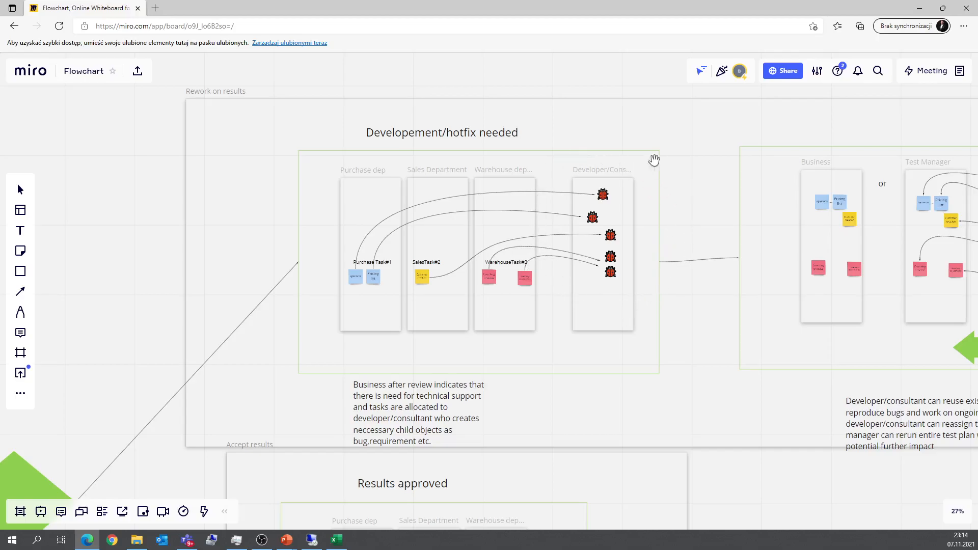
mouse_move(625, 304)
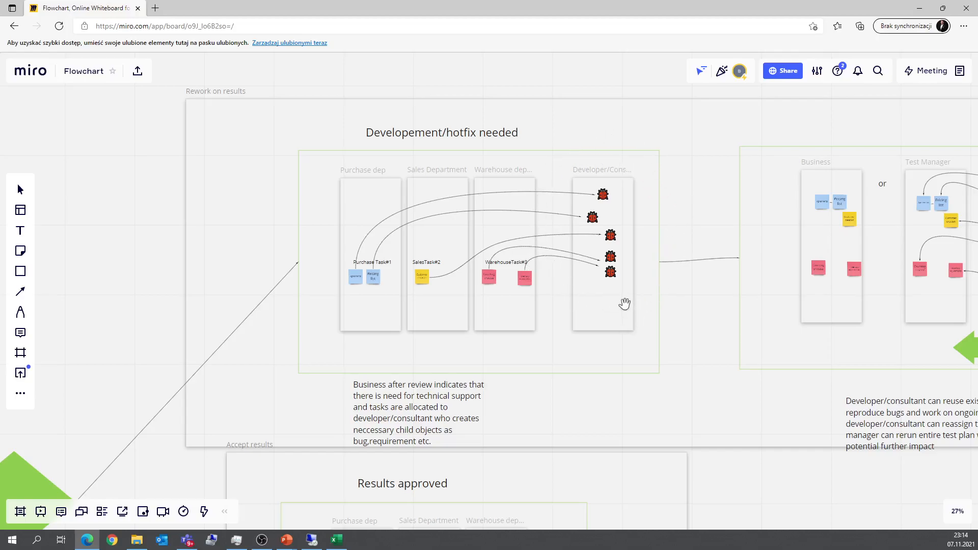
mouse_move(623, 294)
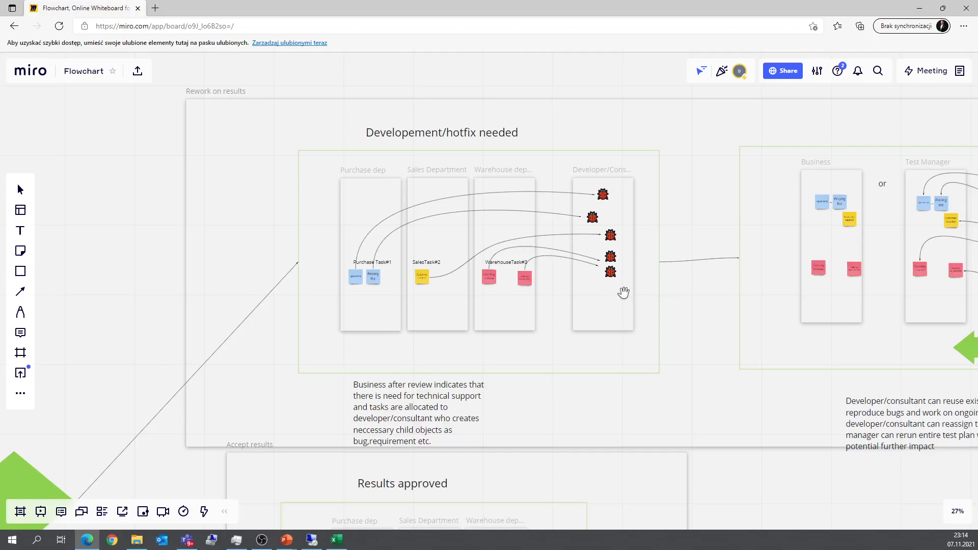
mouse_move(797, 256)
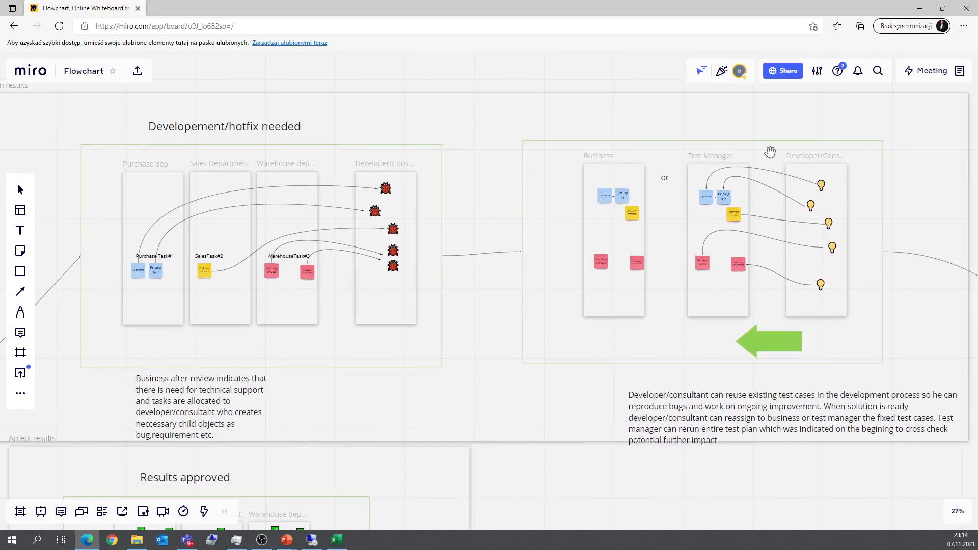
mouse_move(719, 187)
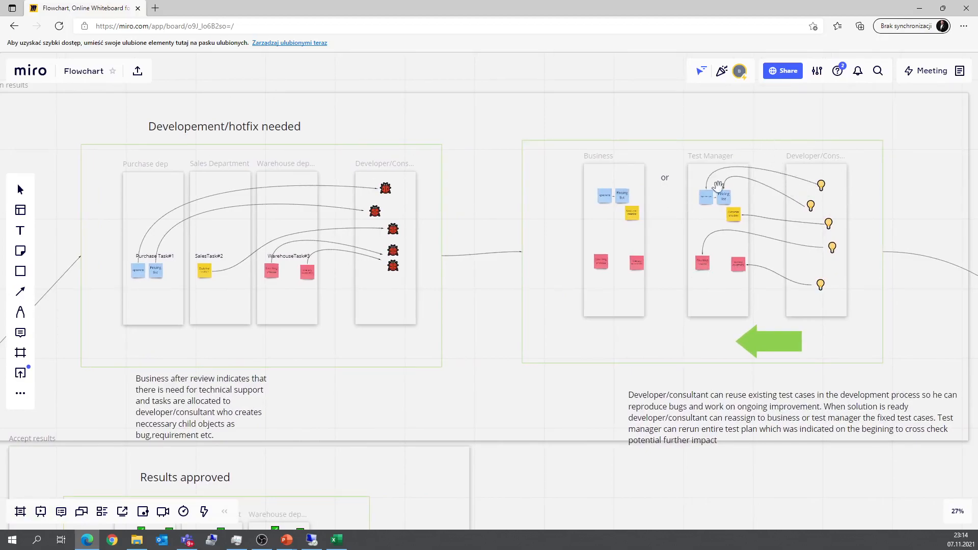
mouse_move(823, 187)
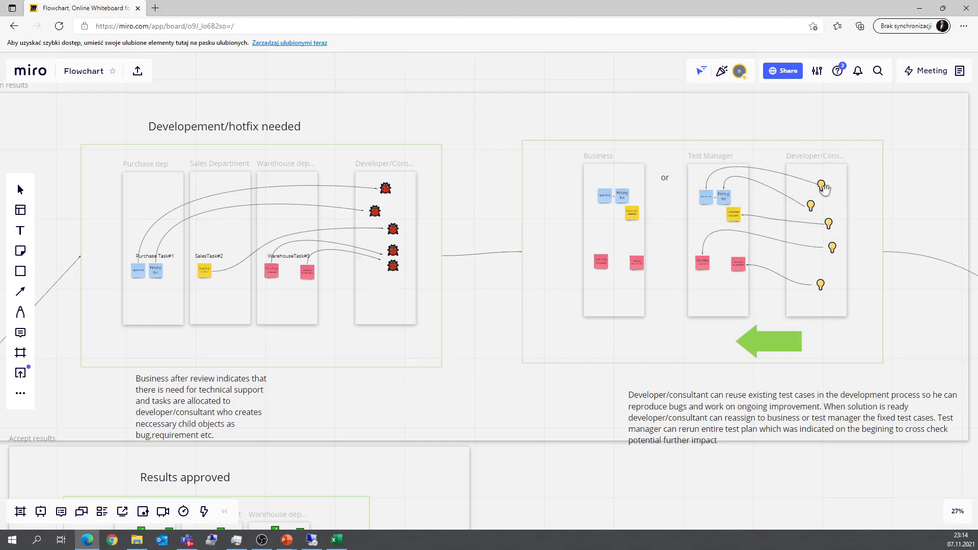
mouse_move(815, 203)
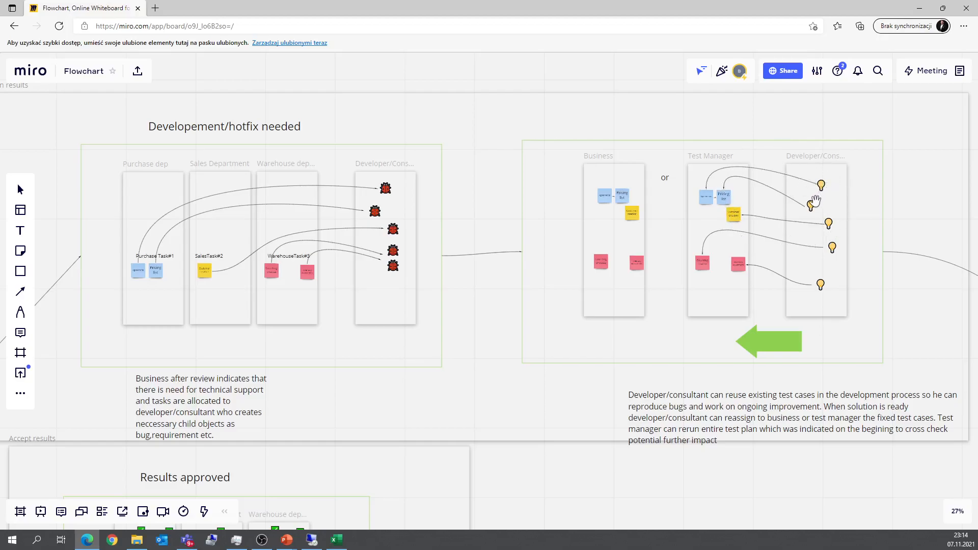
mouse_move(836, 202)
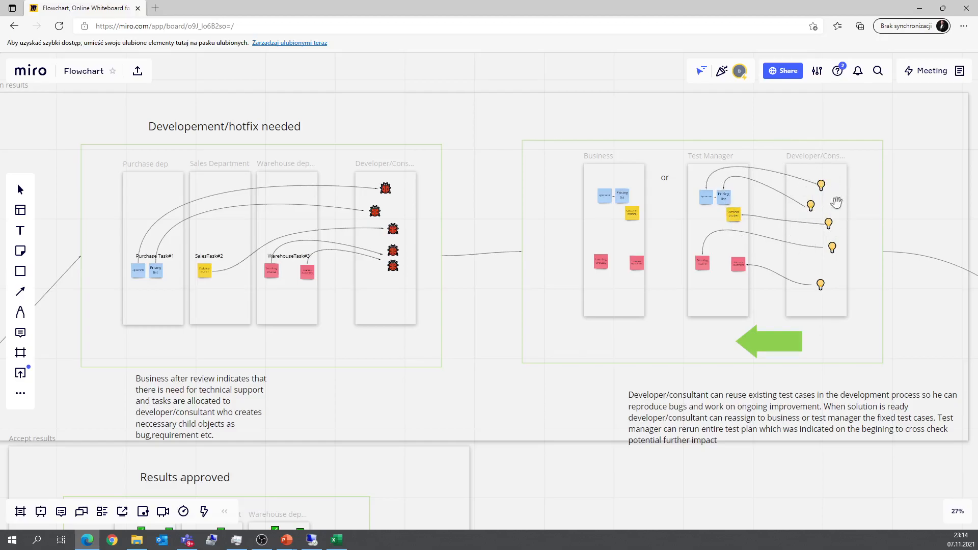
mouse_move(749, 142)
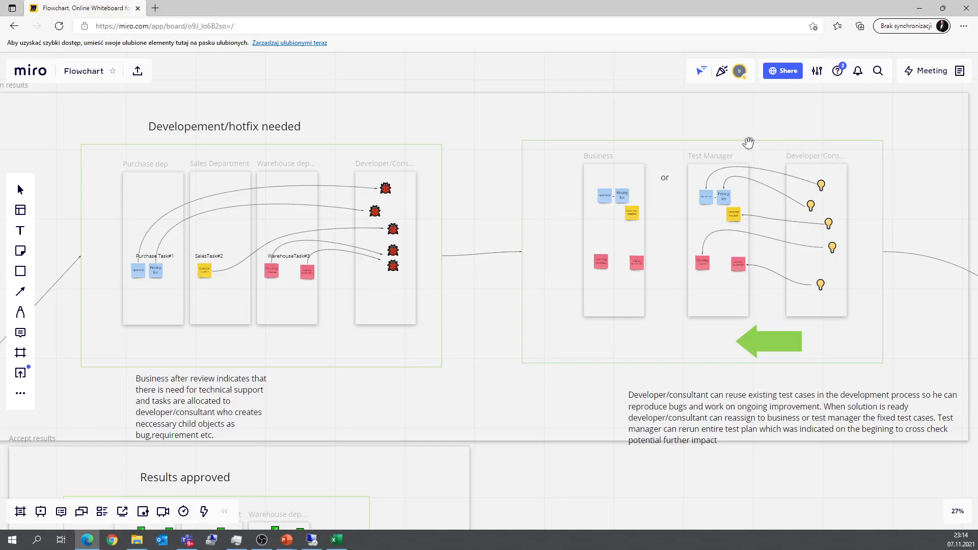
mouse_move(755, 190)
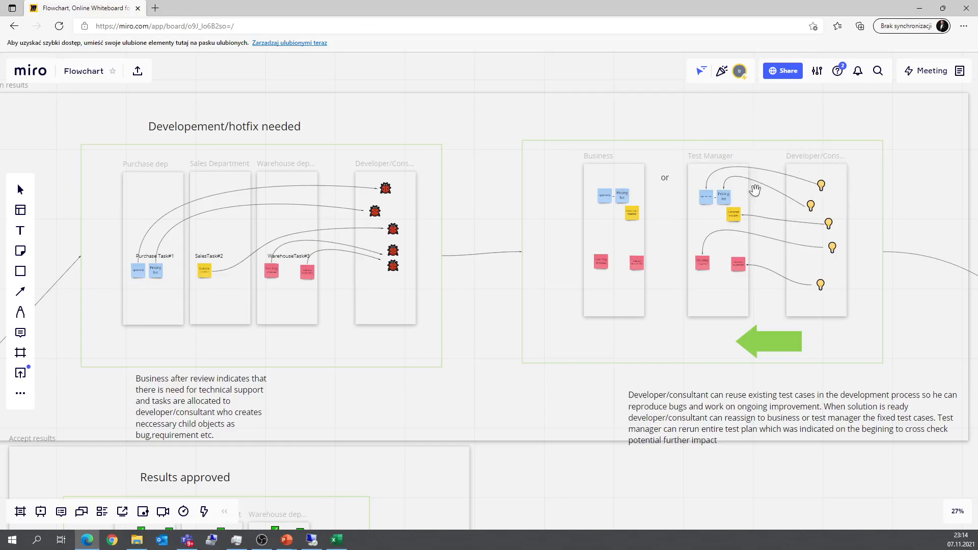
mouse_move(815, 206)
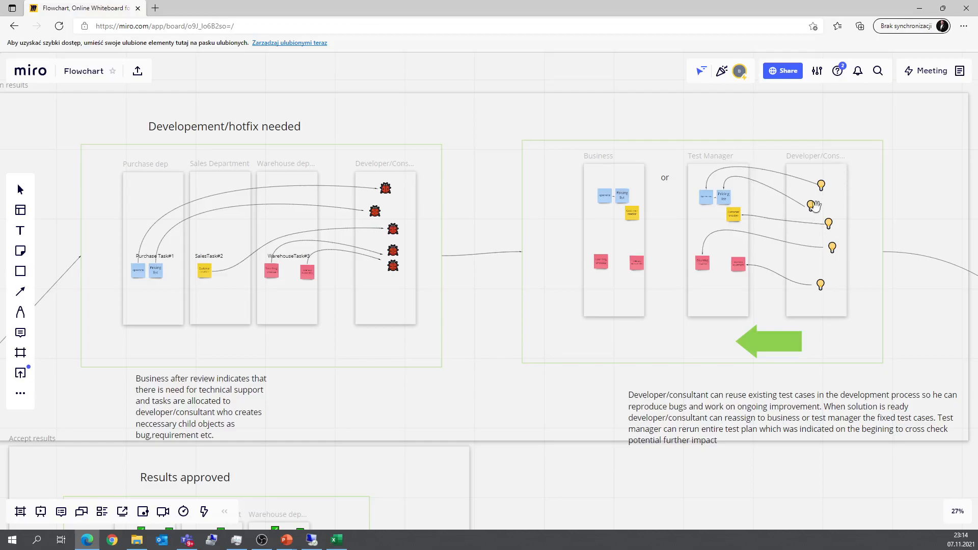
mouse_move(798, 184)
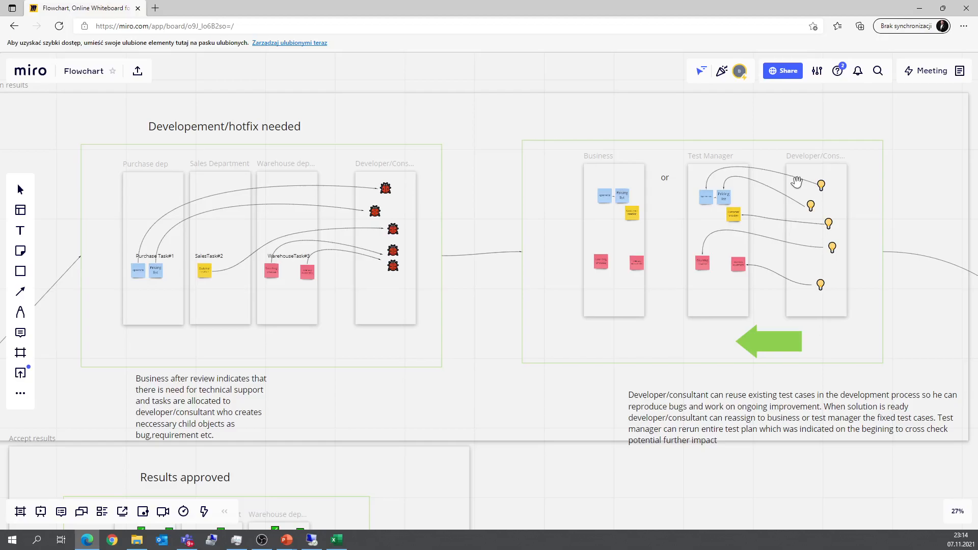
mouse_move(720, 183)
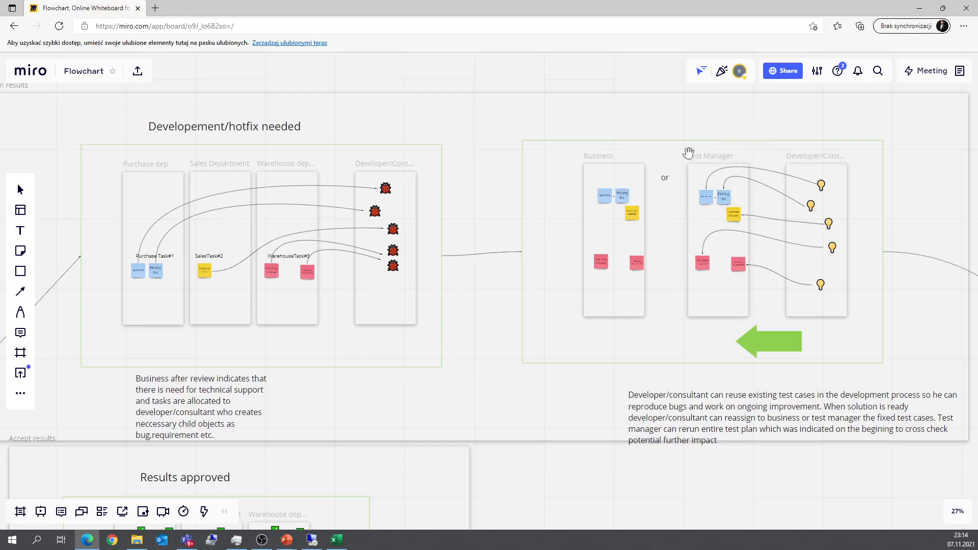
mouse_move(903, 302)
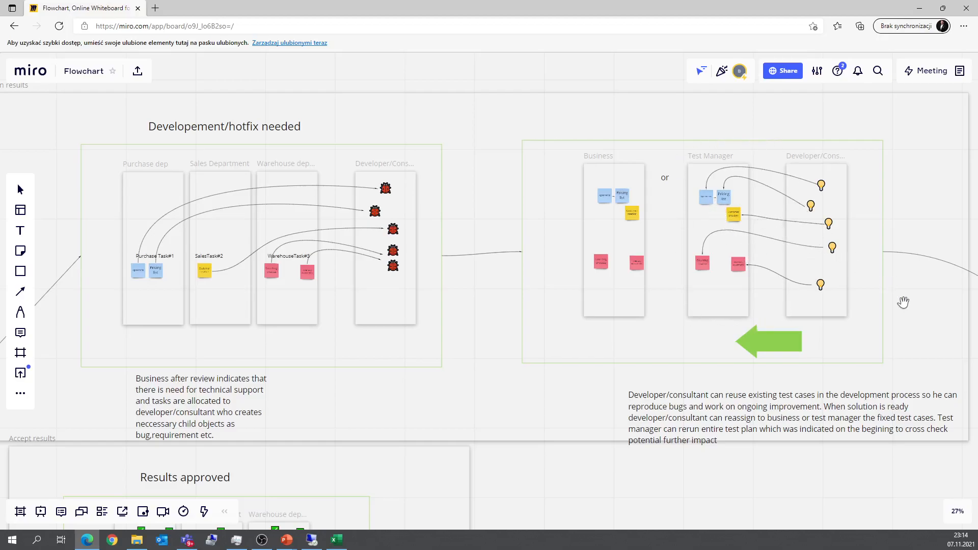
mouse_move(928, 355)
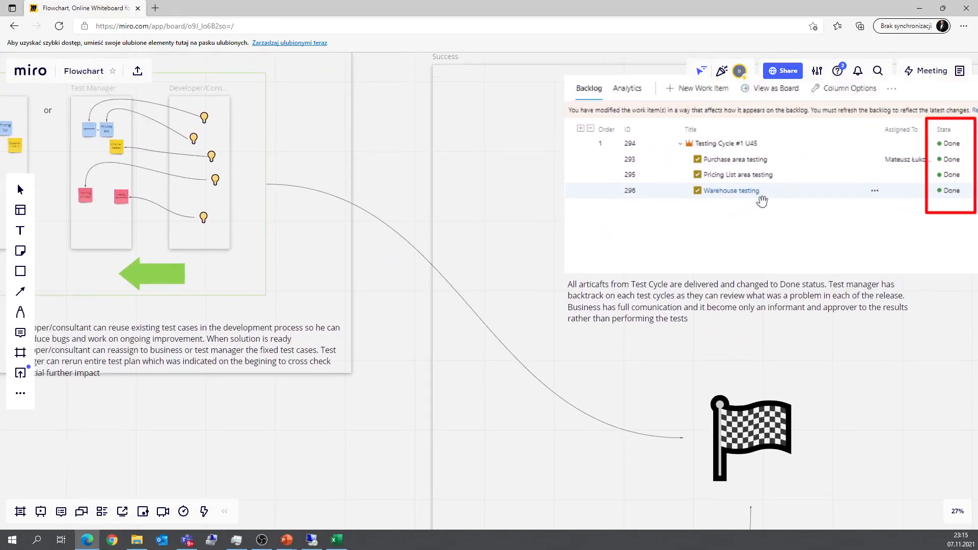
mouse_move(851, 202)
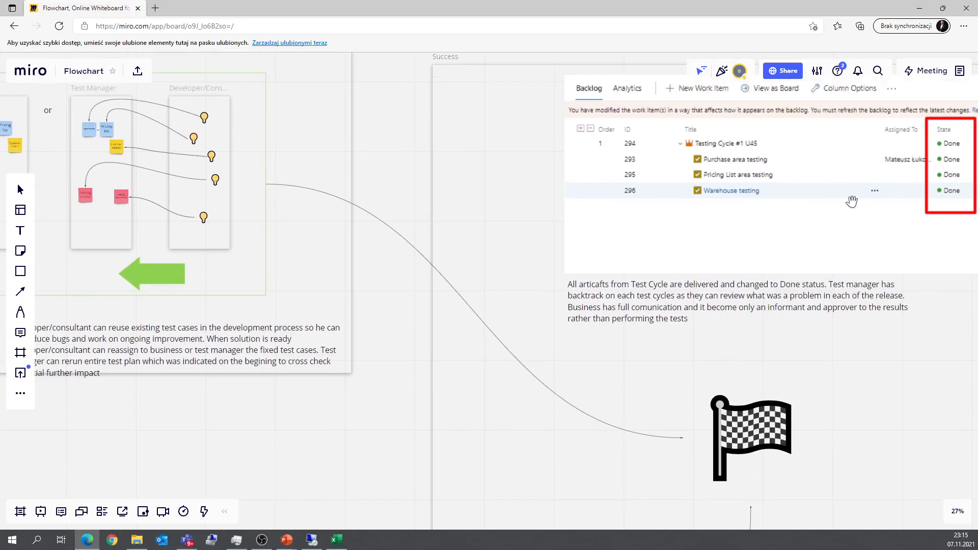
mouse_move(817, 189)
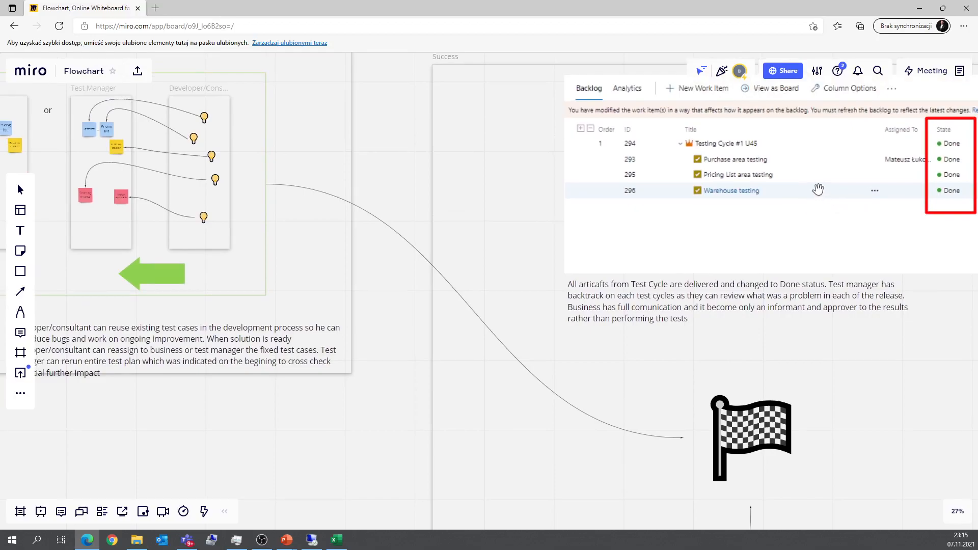
mouse_move(897, 193)
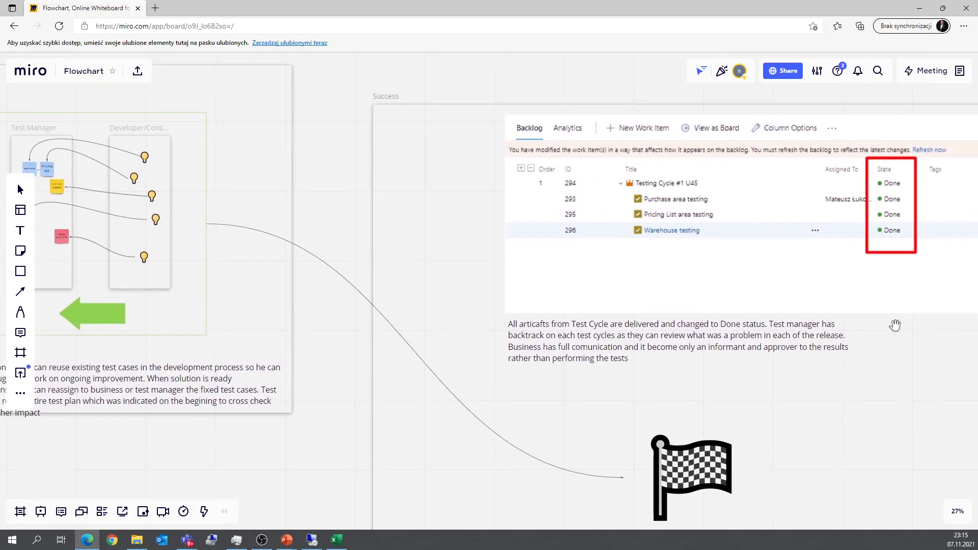
mouse_move(662, 233)
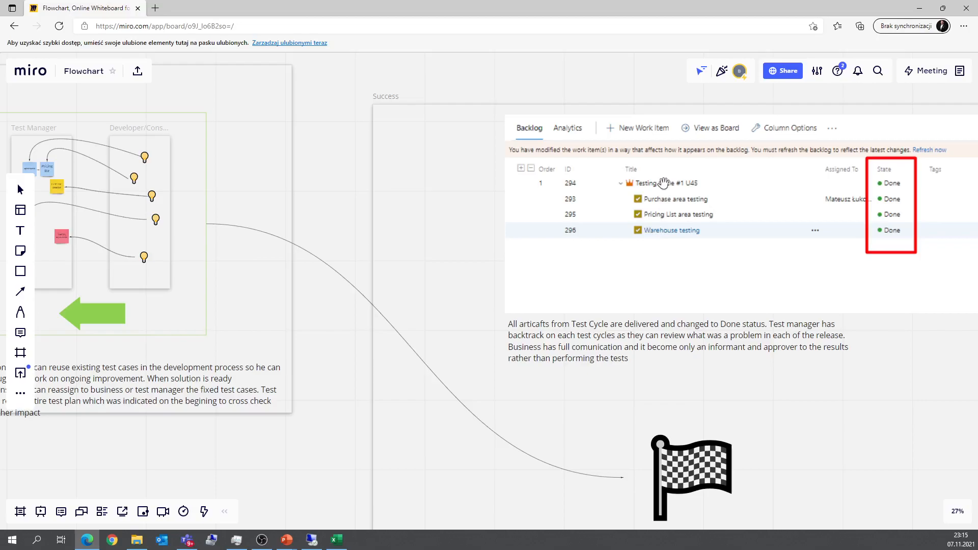
mouse_move(663, 233)
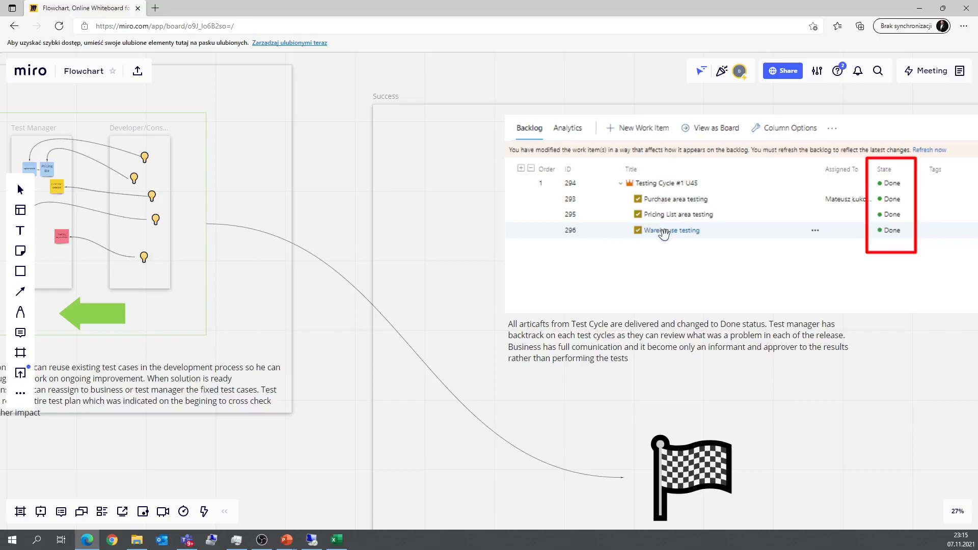
mouse_move(674, 212)
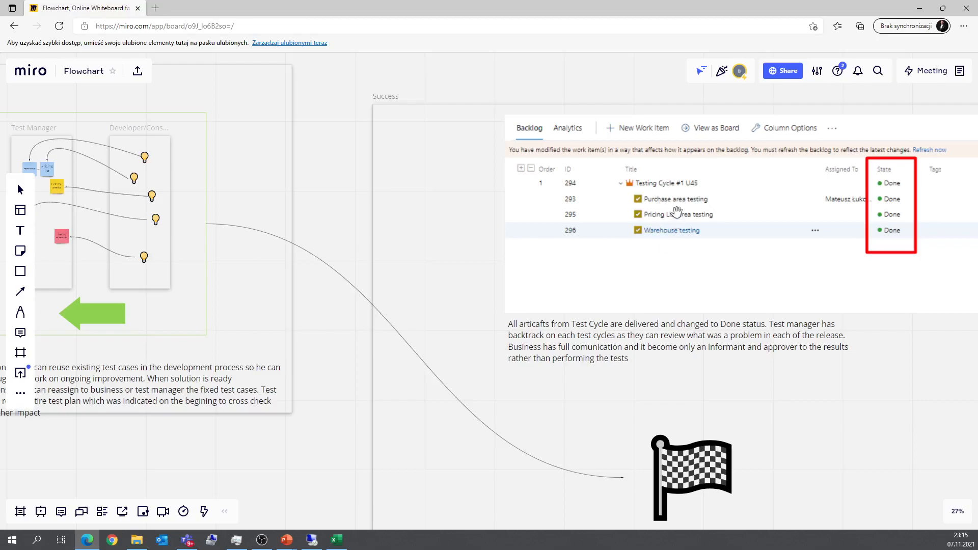
mouse_move(689, 184)
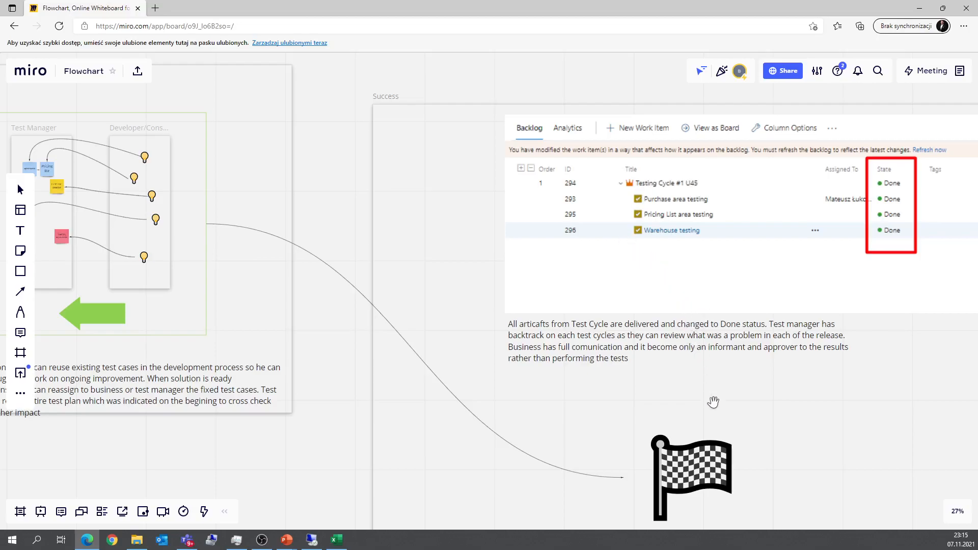
mouse_move(676, 327)
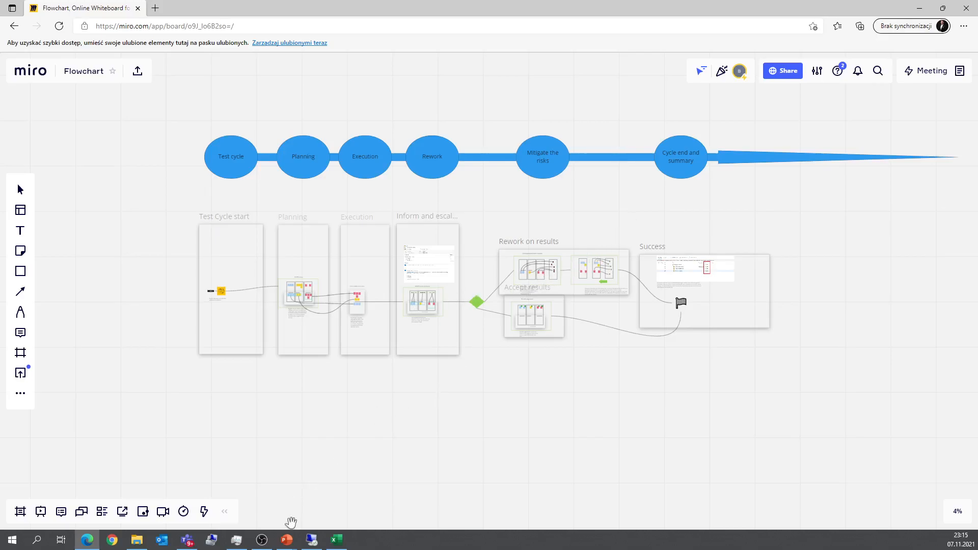
mouse_move(286, 540)
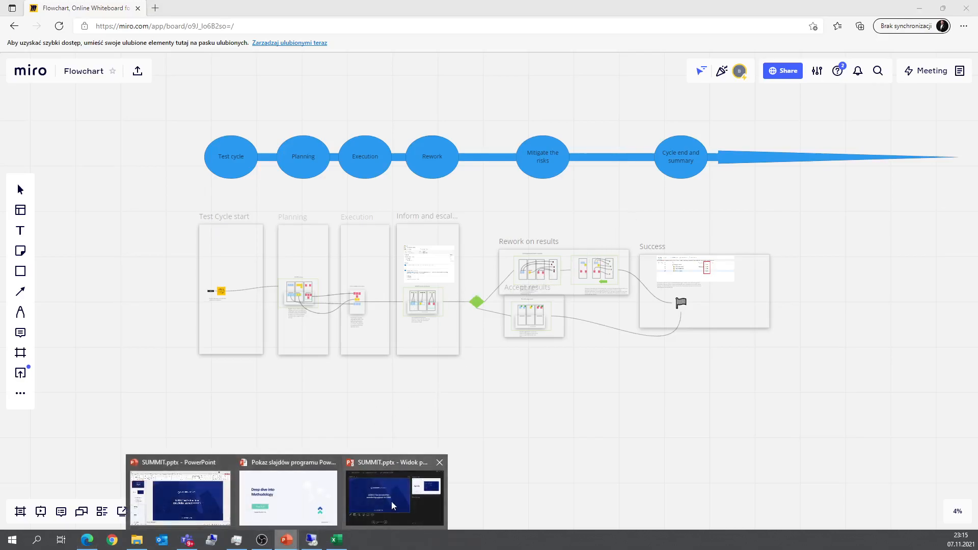